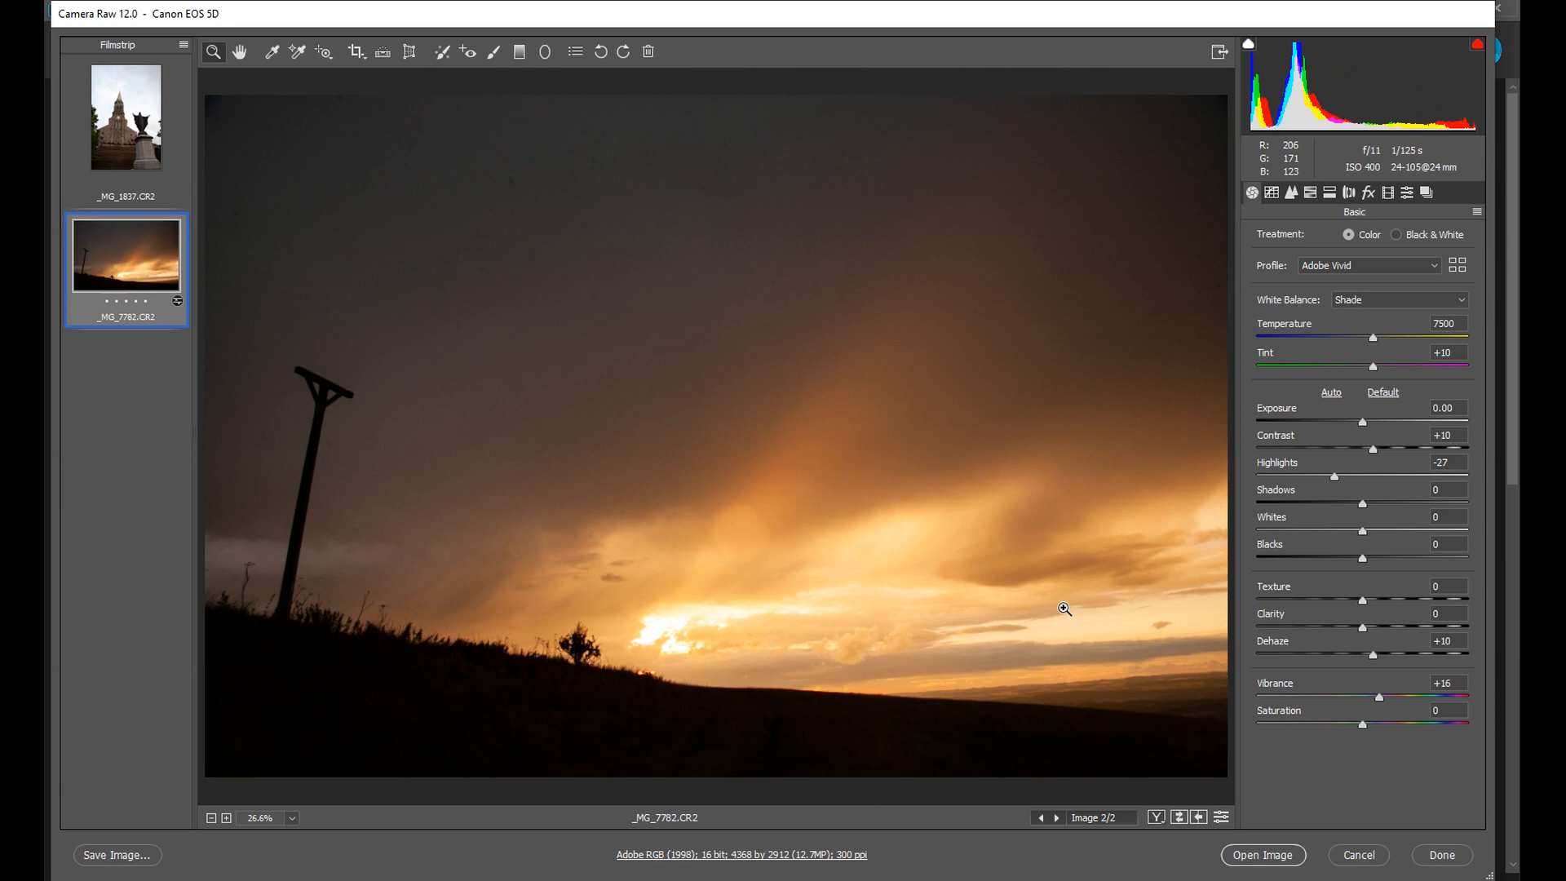
{"action": "mouse_move", "coordinate": [1062, 608]}
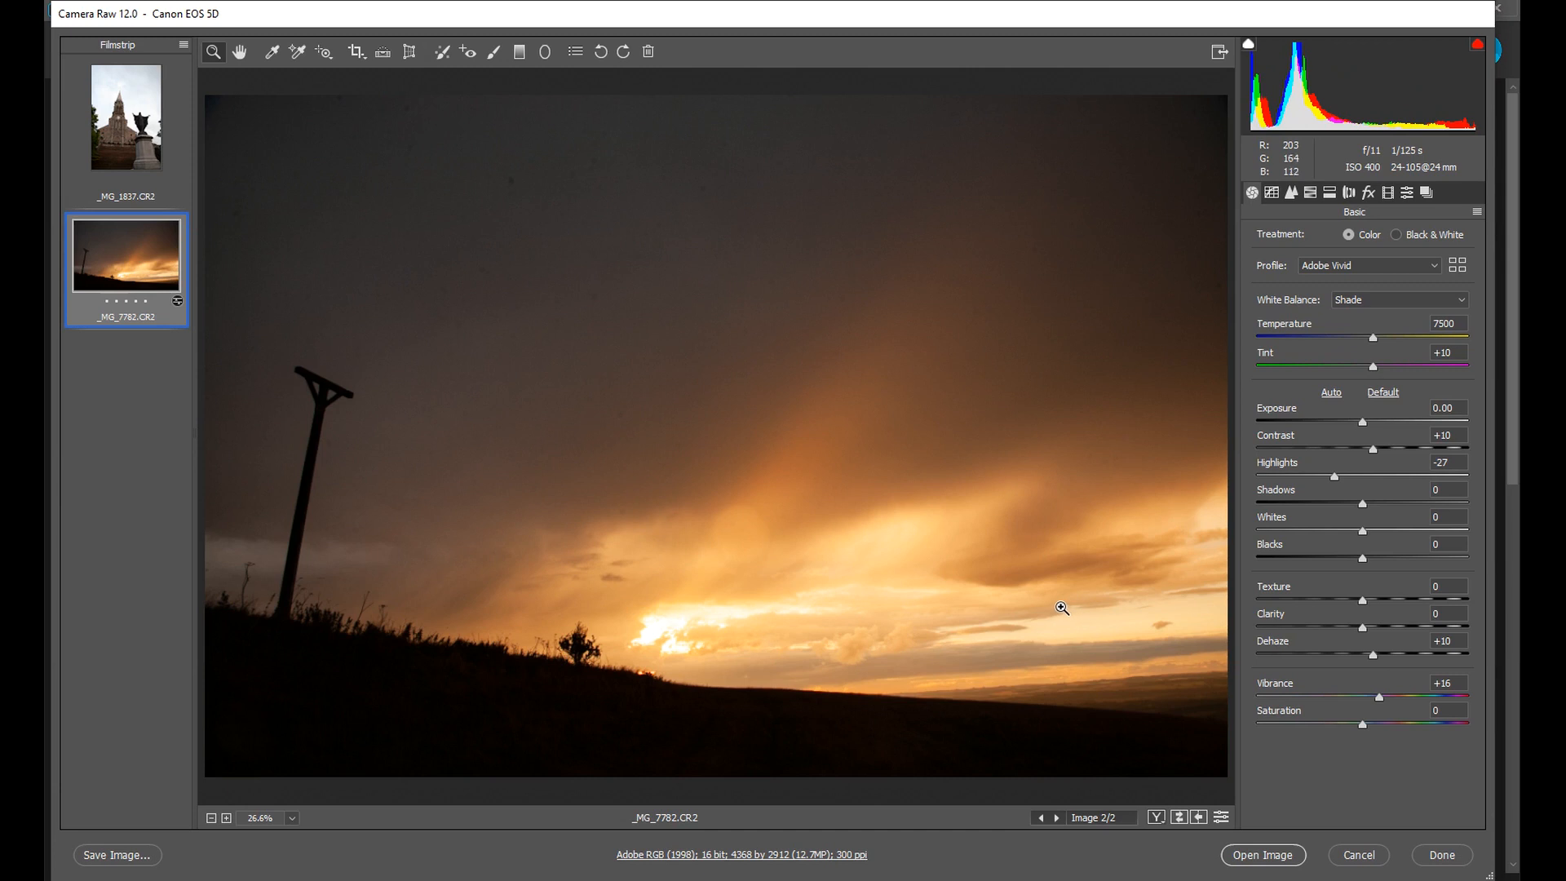
{"action": "mouse_move", "coordinate": [1069, 857]}
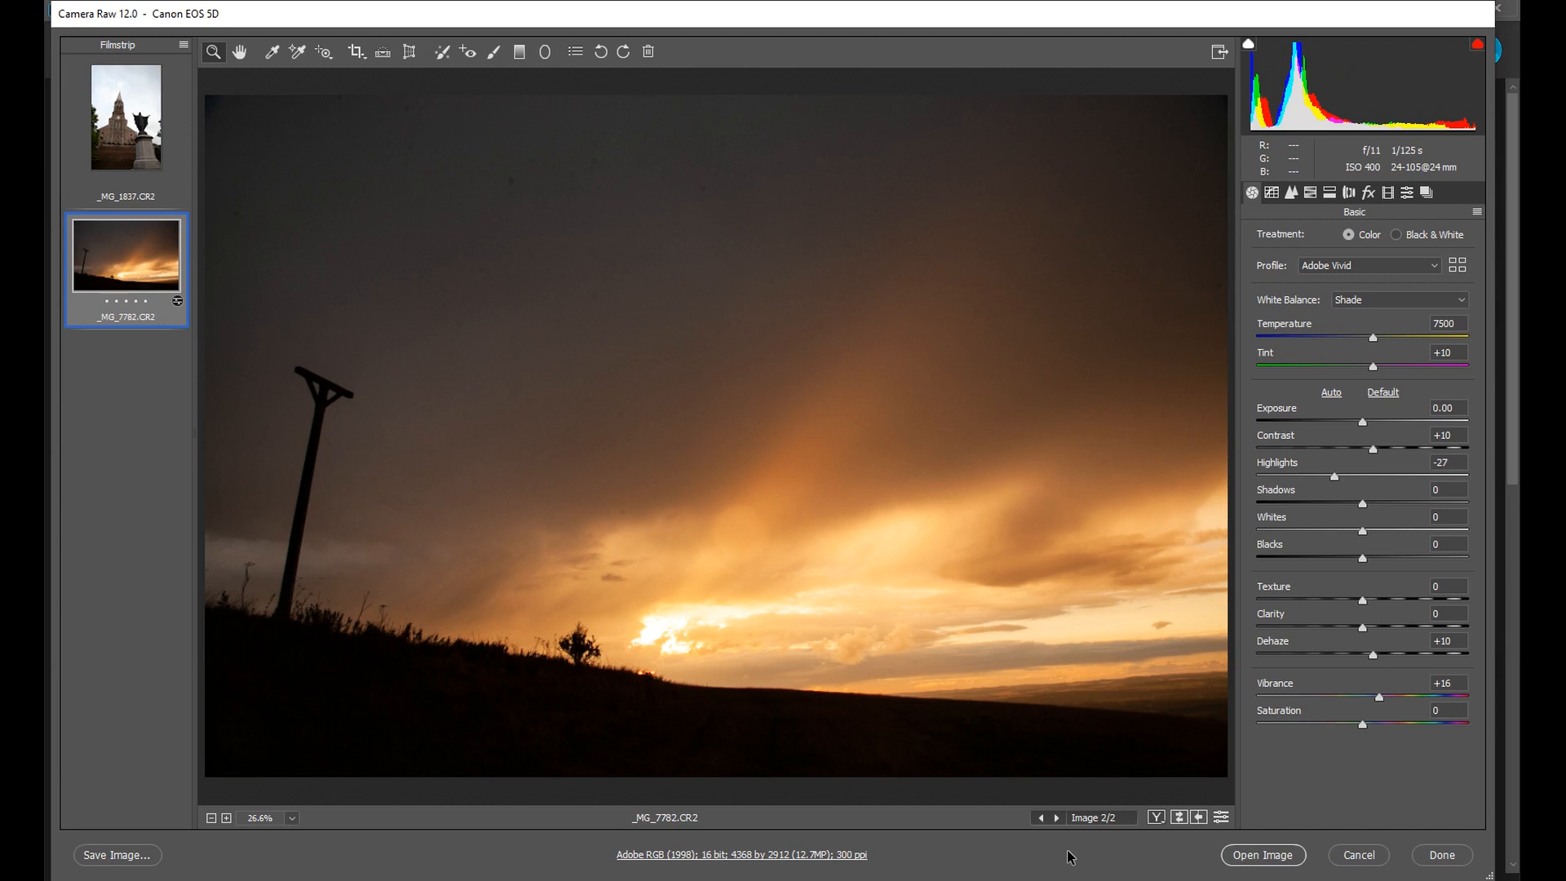
{"action": "mouse_move", "coordinate": [1081, 851]}
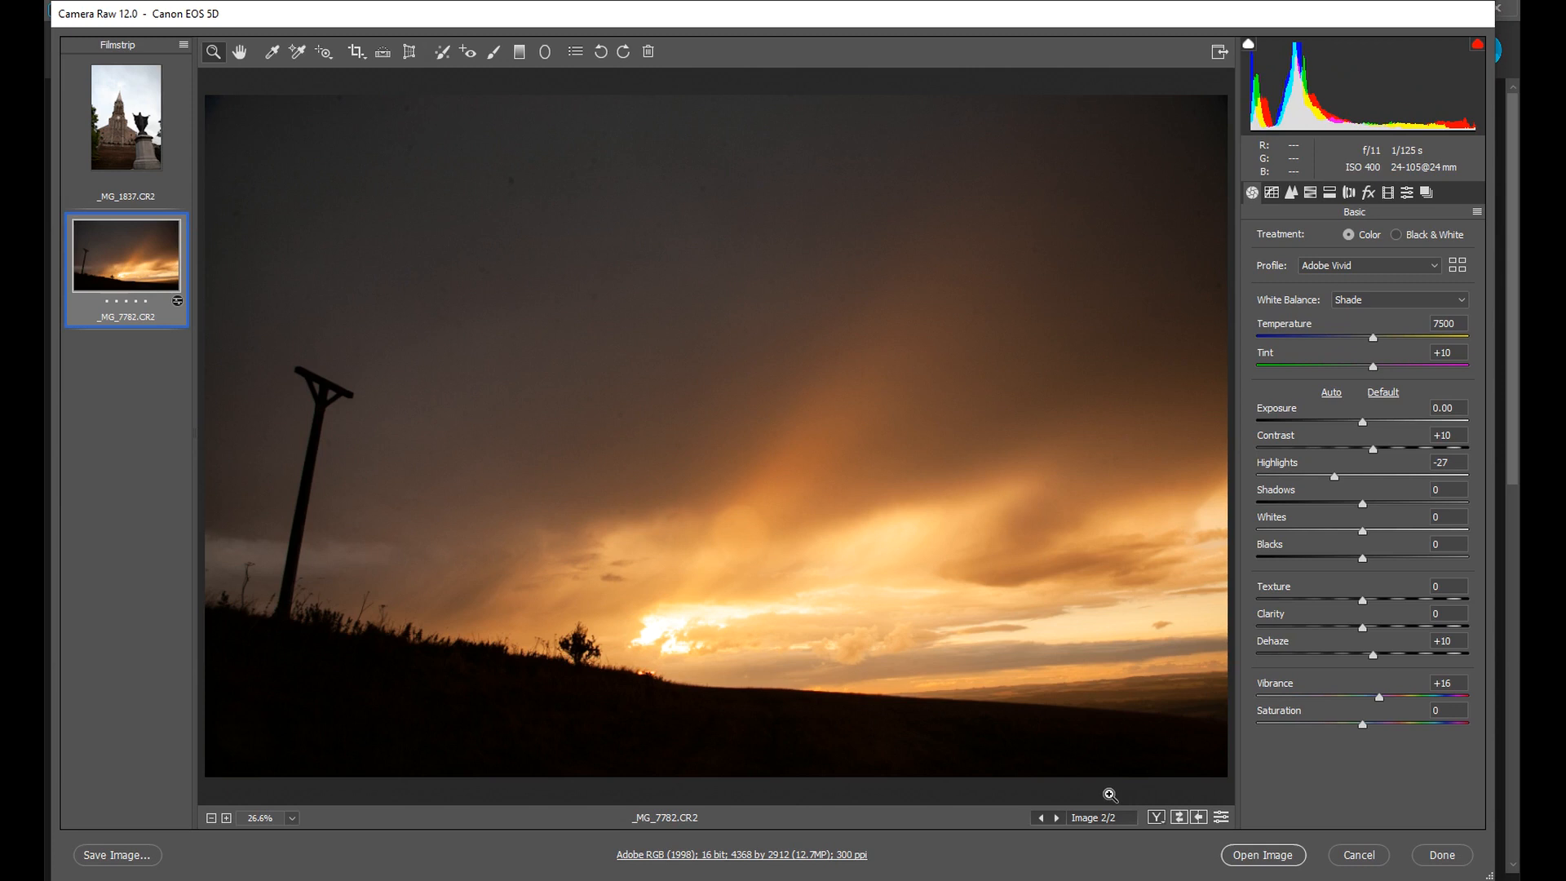
{"action": "mouse_move", "coordinate": [1031, 660]}
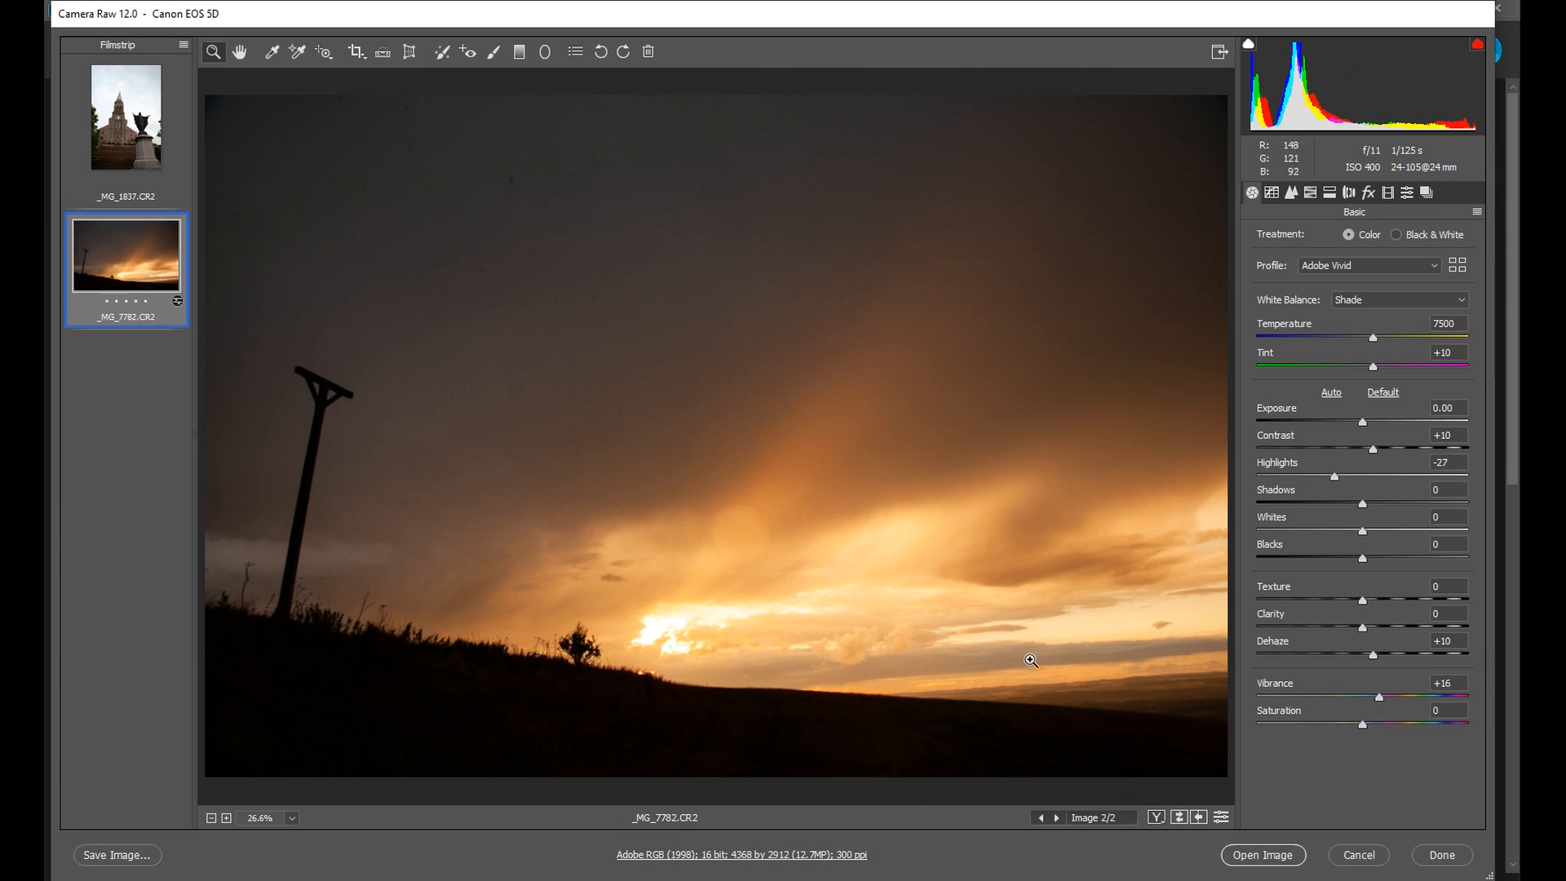
{"action": "mouse_move", "coordinate": [1047, 862]}
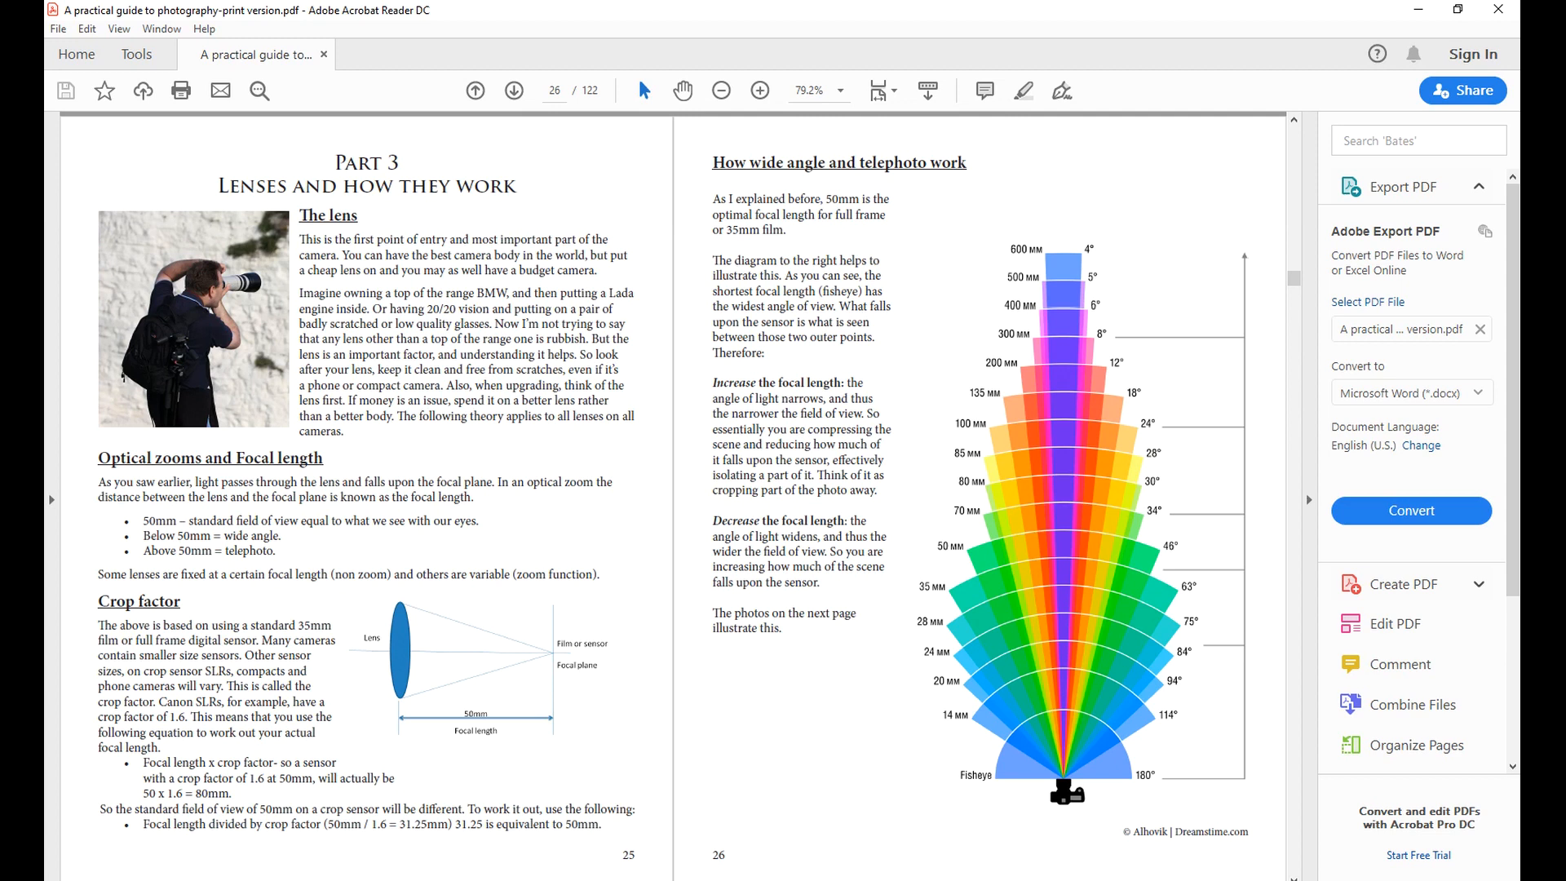
{"action": "mouse_move", "coordinate": [747, 610]}
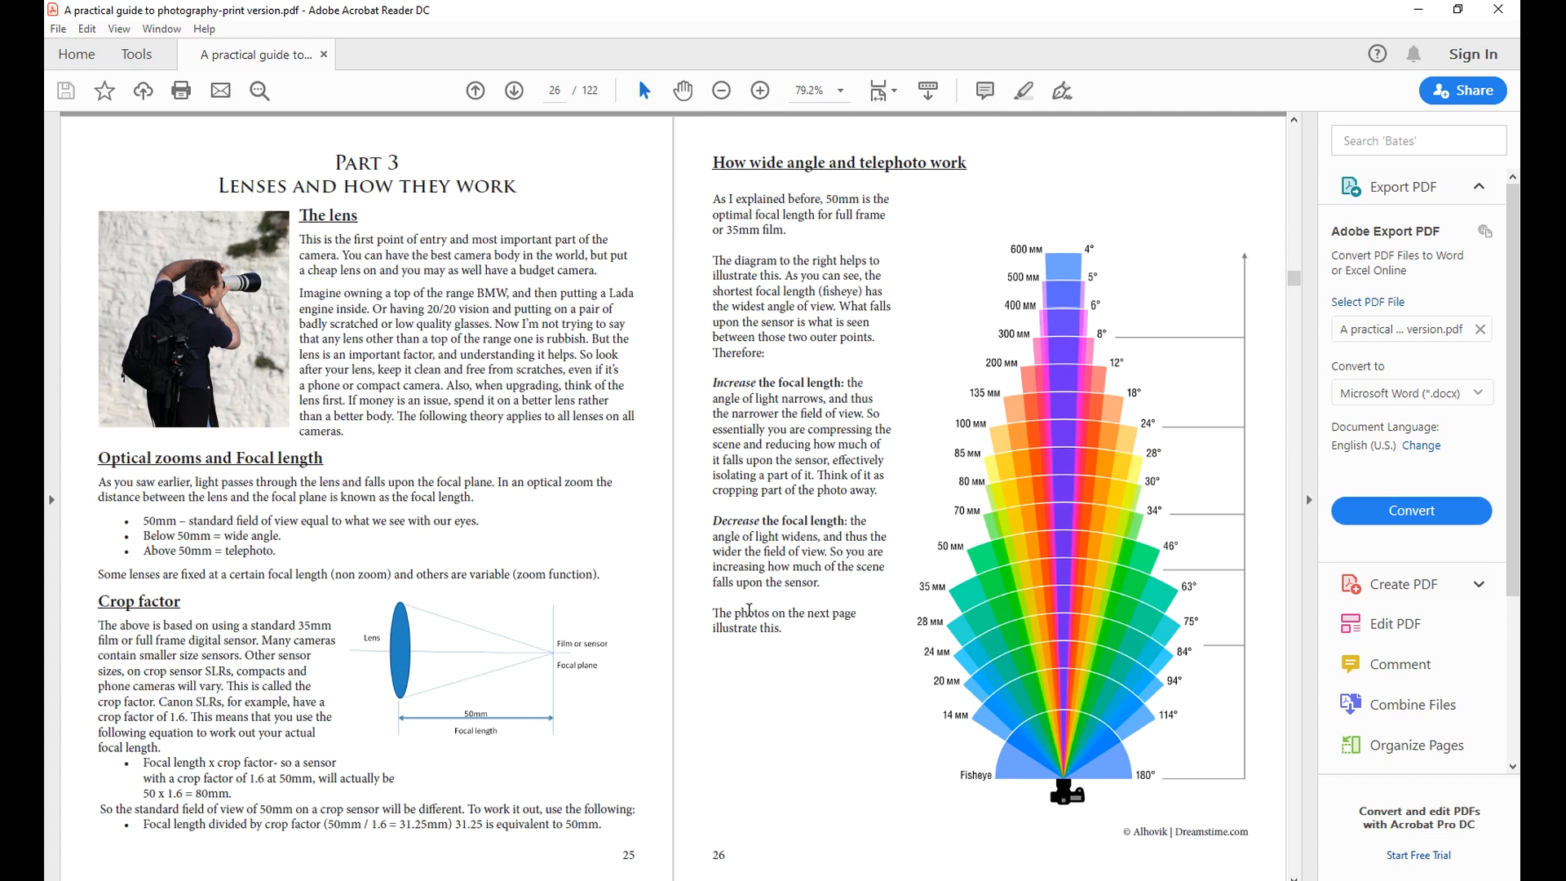
{"action": "mouse_move", "coordinate": [657, 551]}
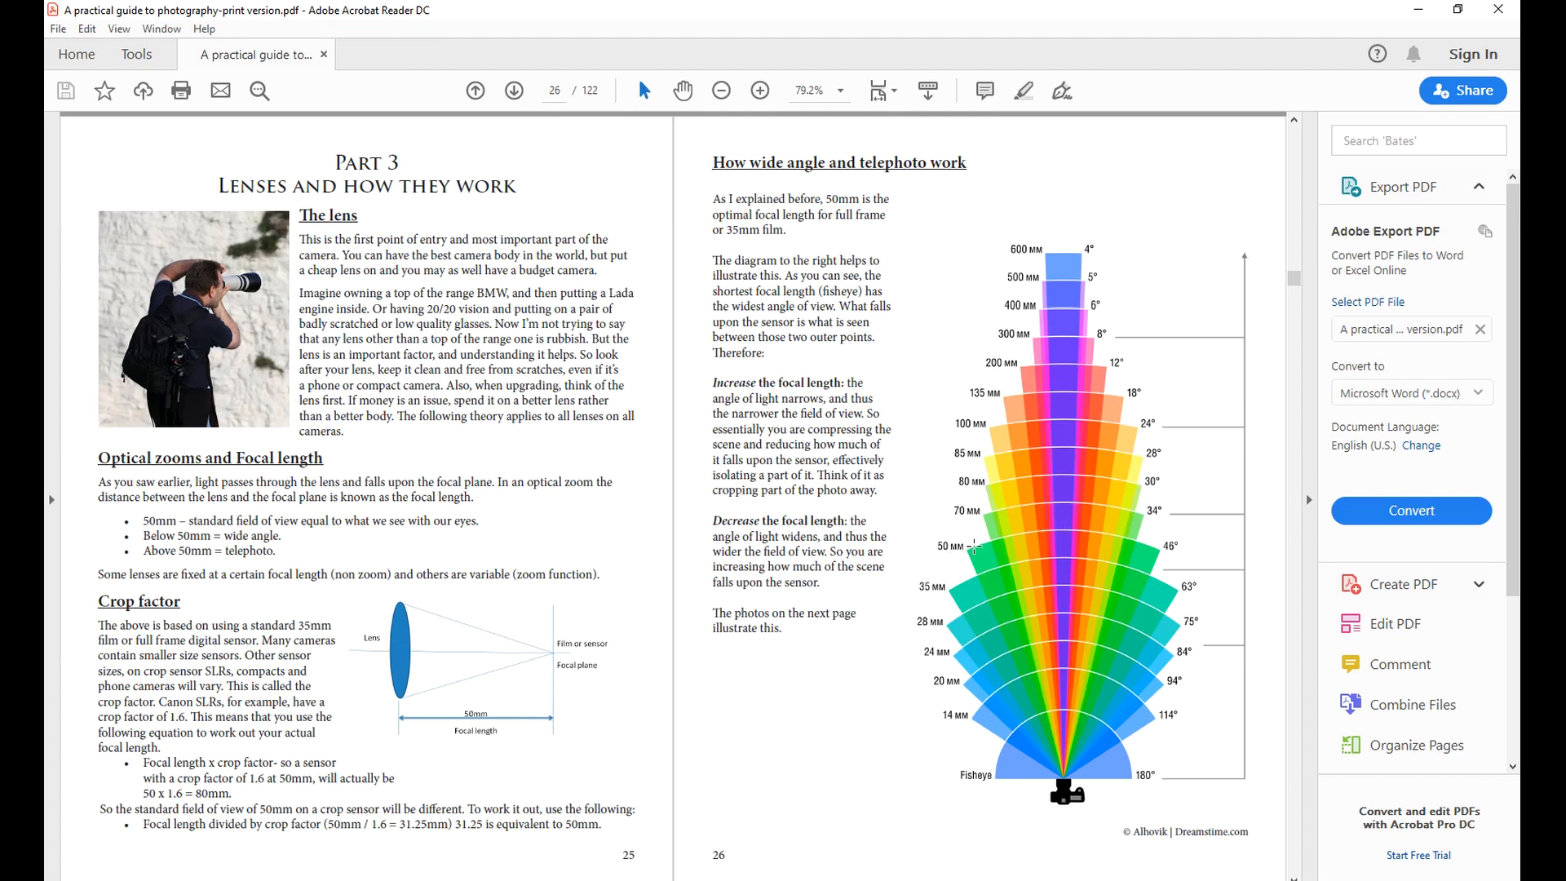
{"action": "mouse_move", "coordinate": [603, 619]}
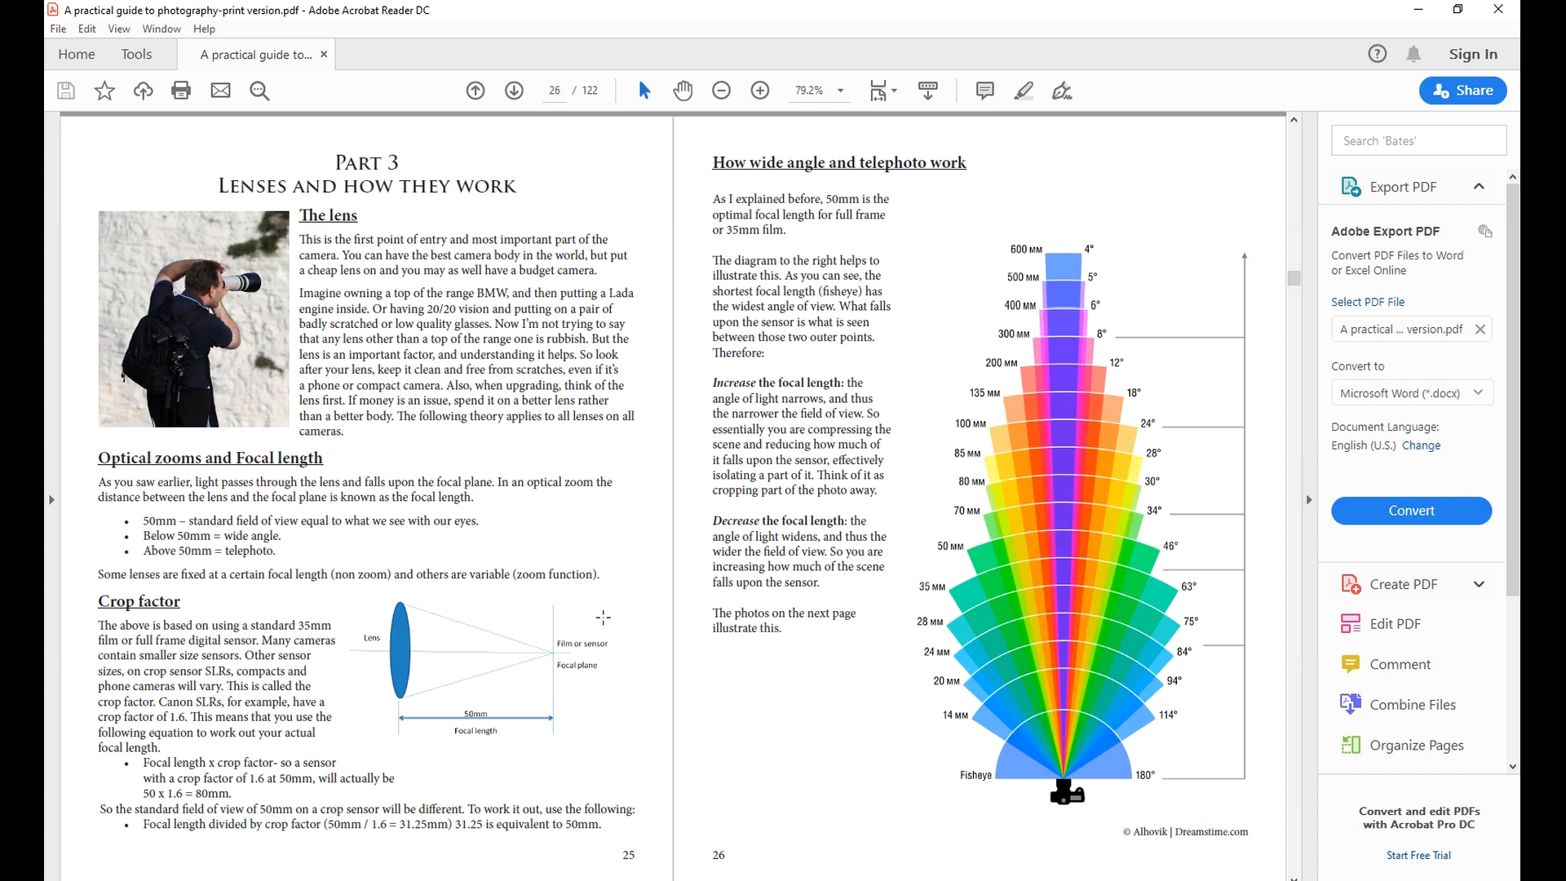
{"action": "mouse_move", "coordinate": [395, 643]}
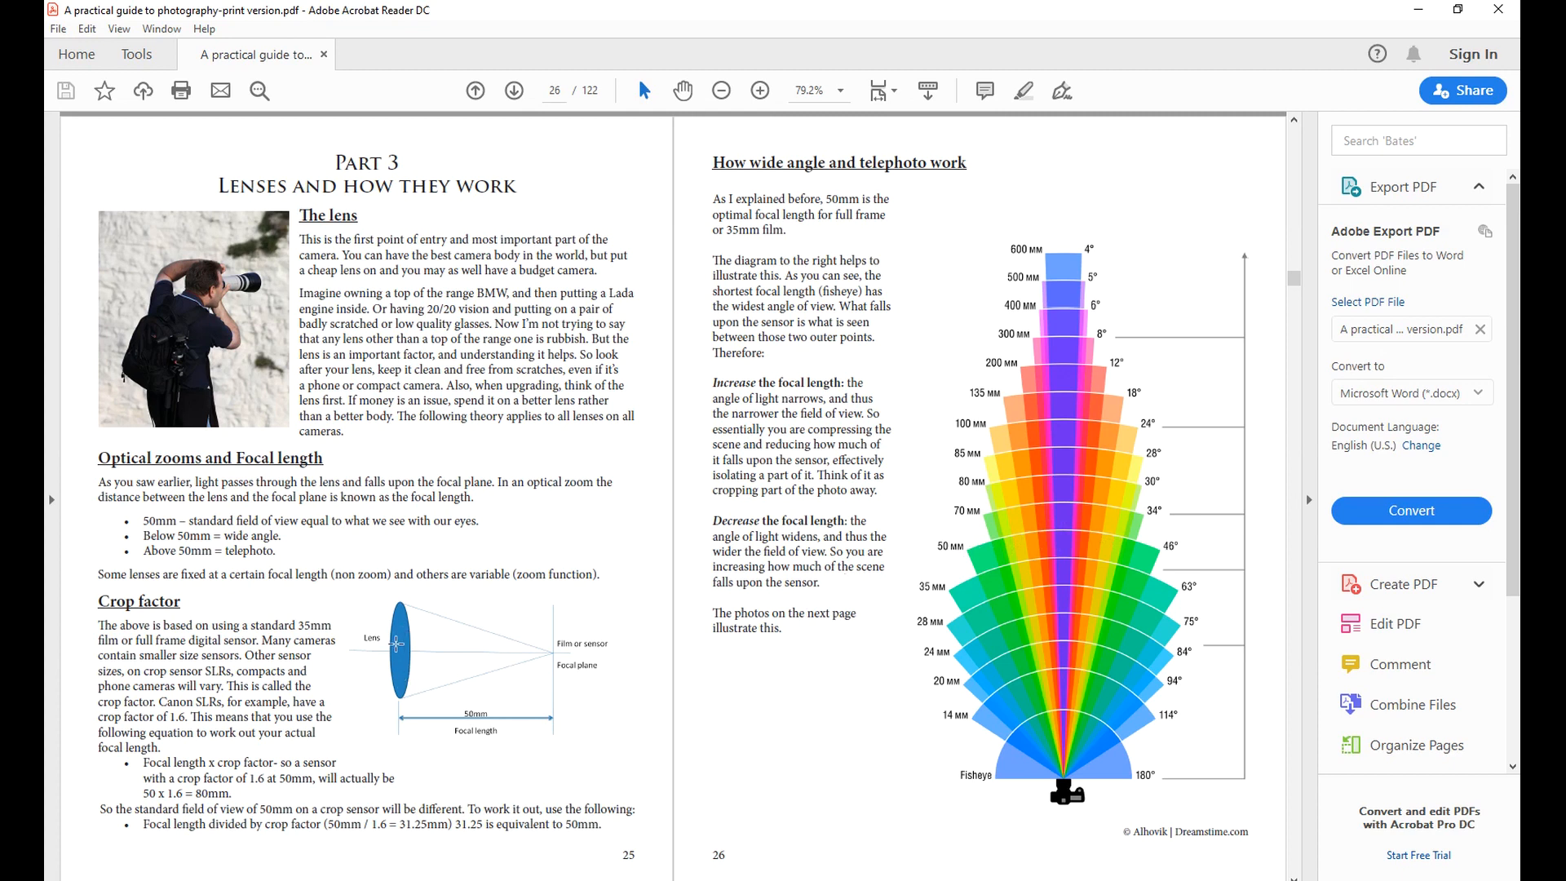
{"action": "mouse_move", "coordinate": [576, 675]}
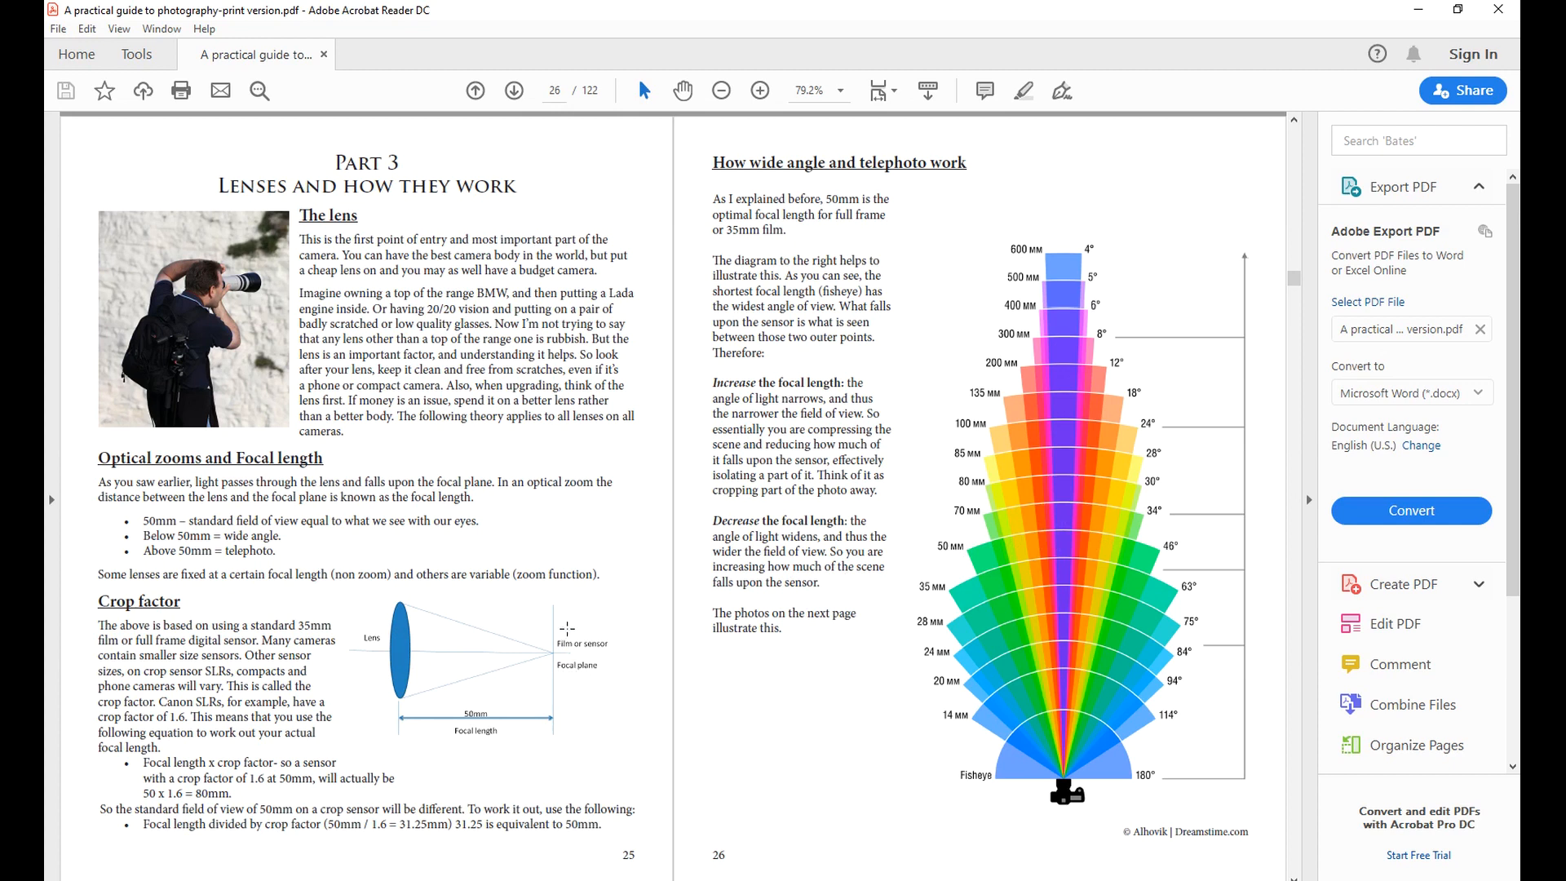
{"action": "mouse_move", "coordinate": [559, 729]}
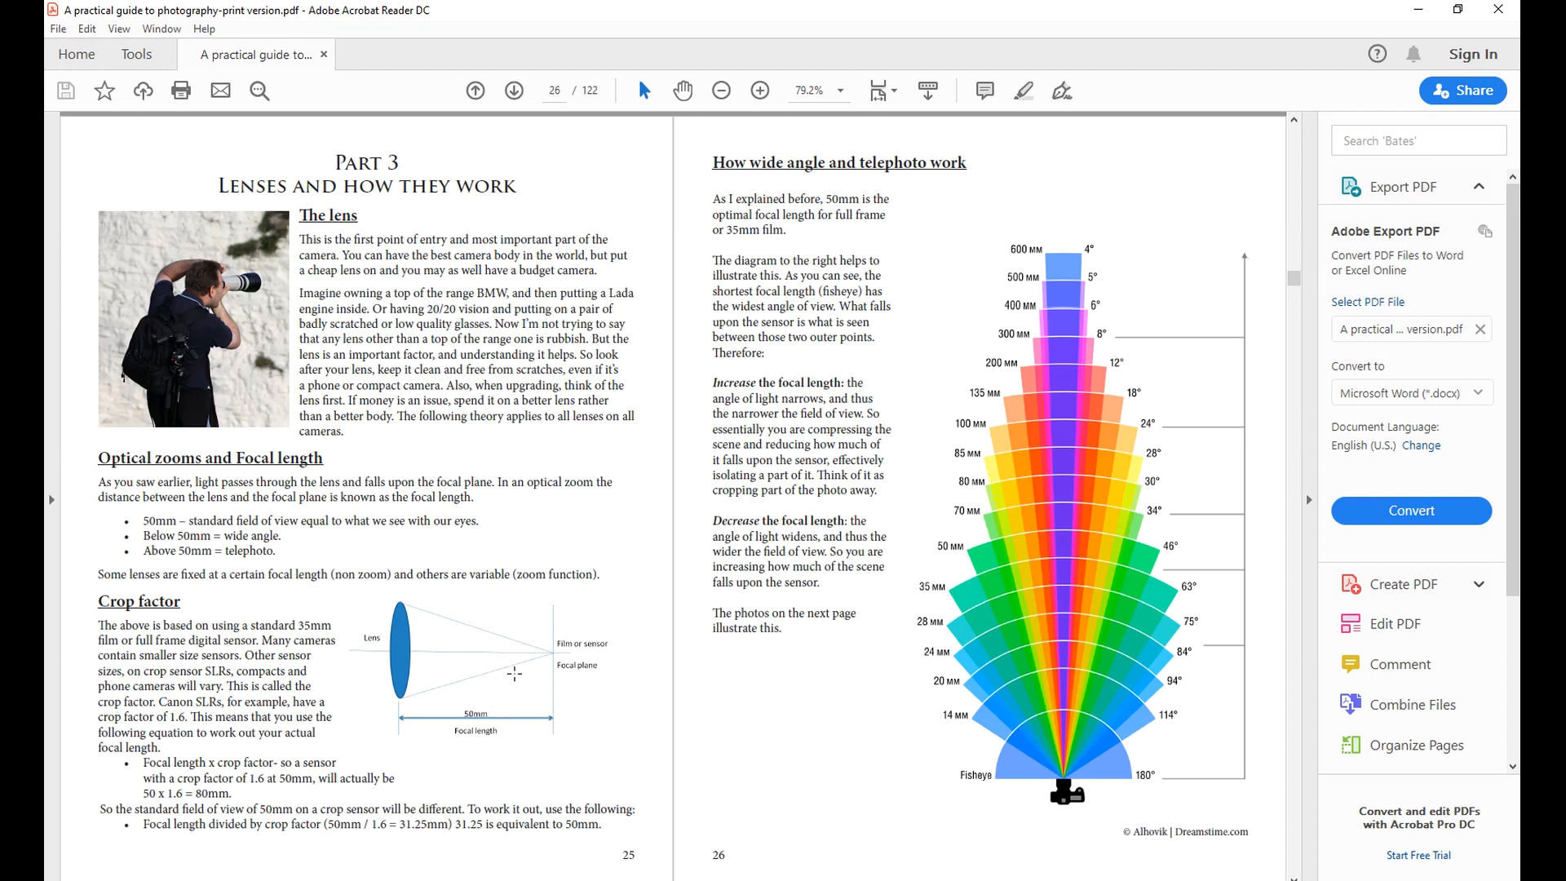
{"action": "mouse_move", "coordinate": [516, 672]}
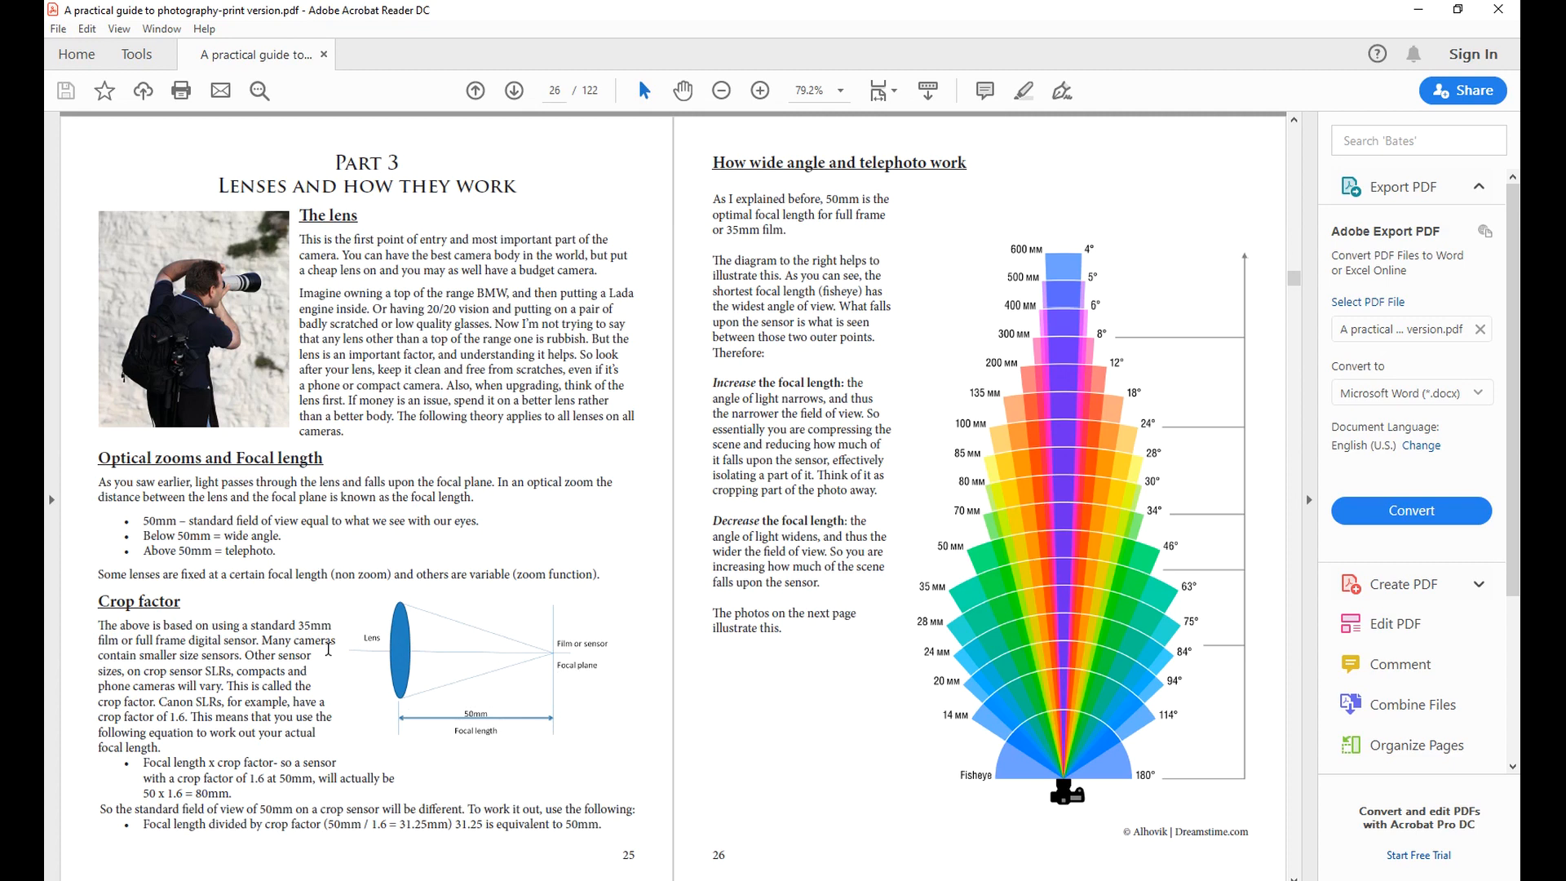
{"action": "mouse_move", "coordinate": [494, 658]}
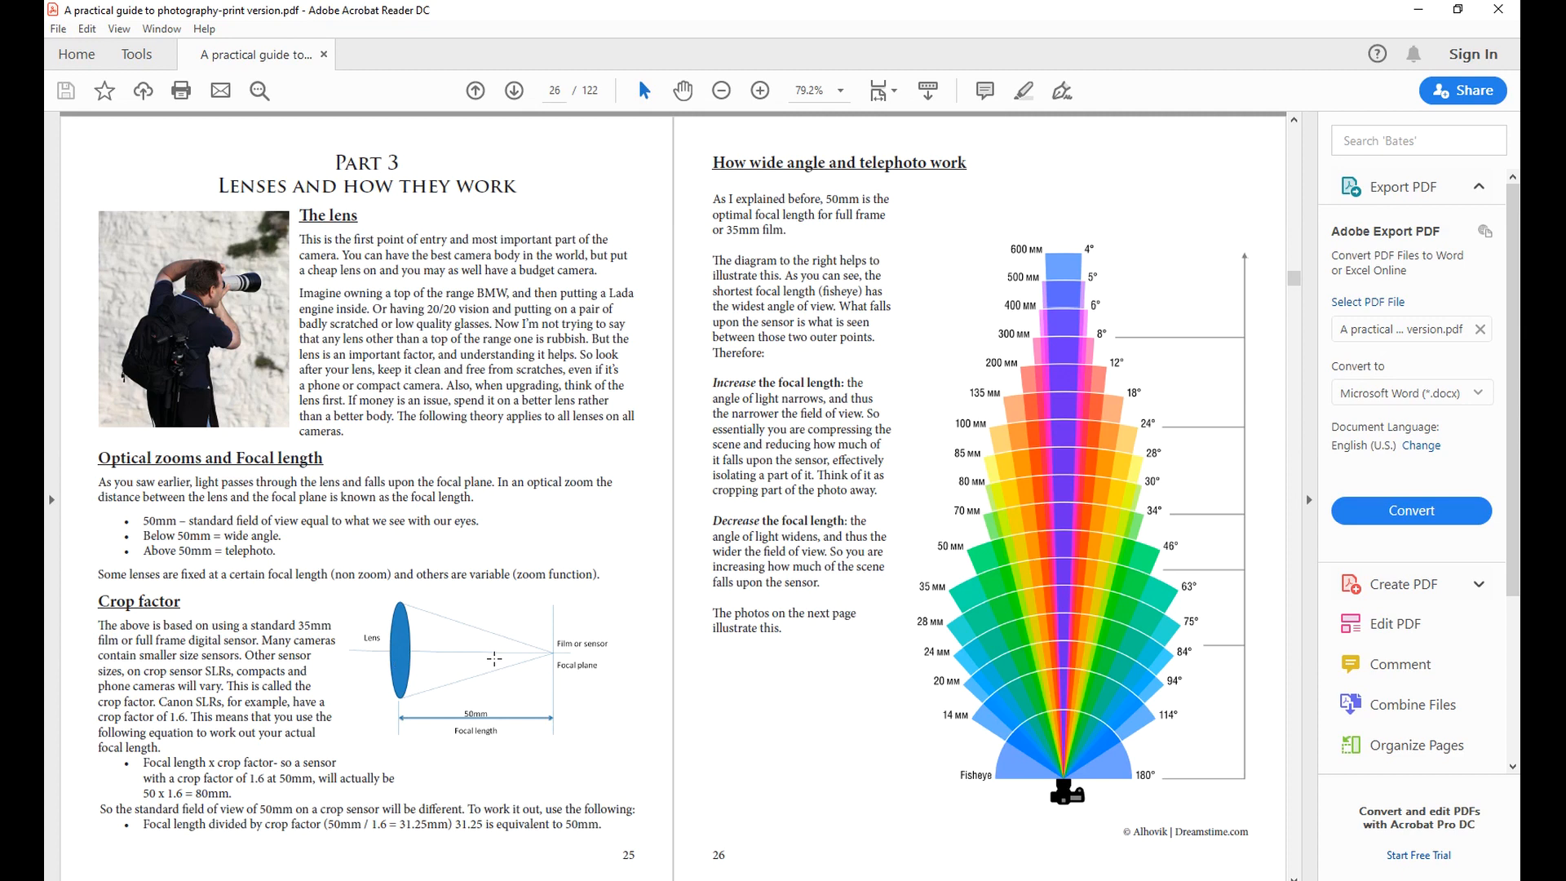
{"action": "mouse_move", "coordinate": [1037, 539]}
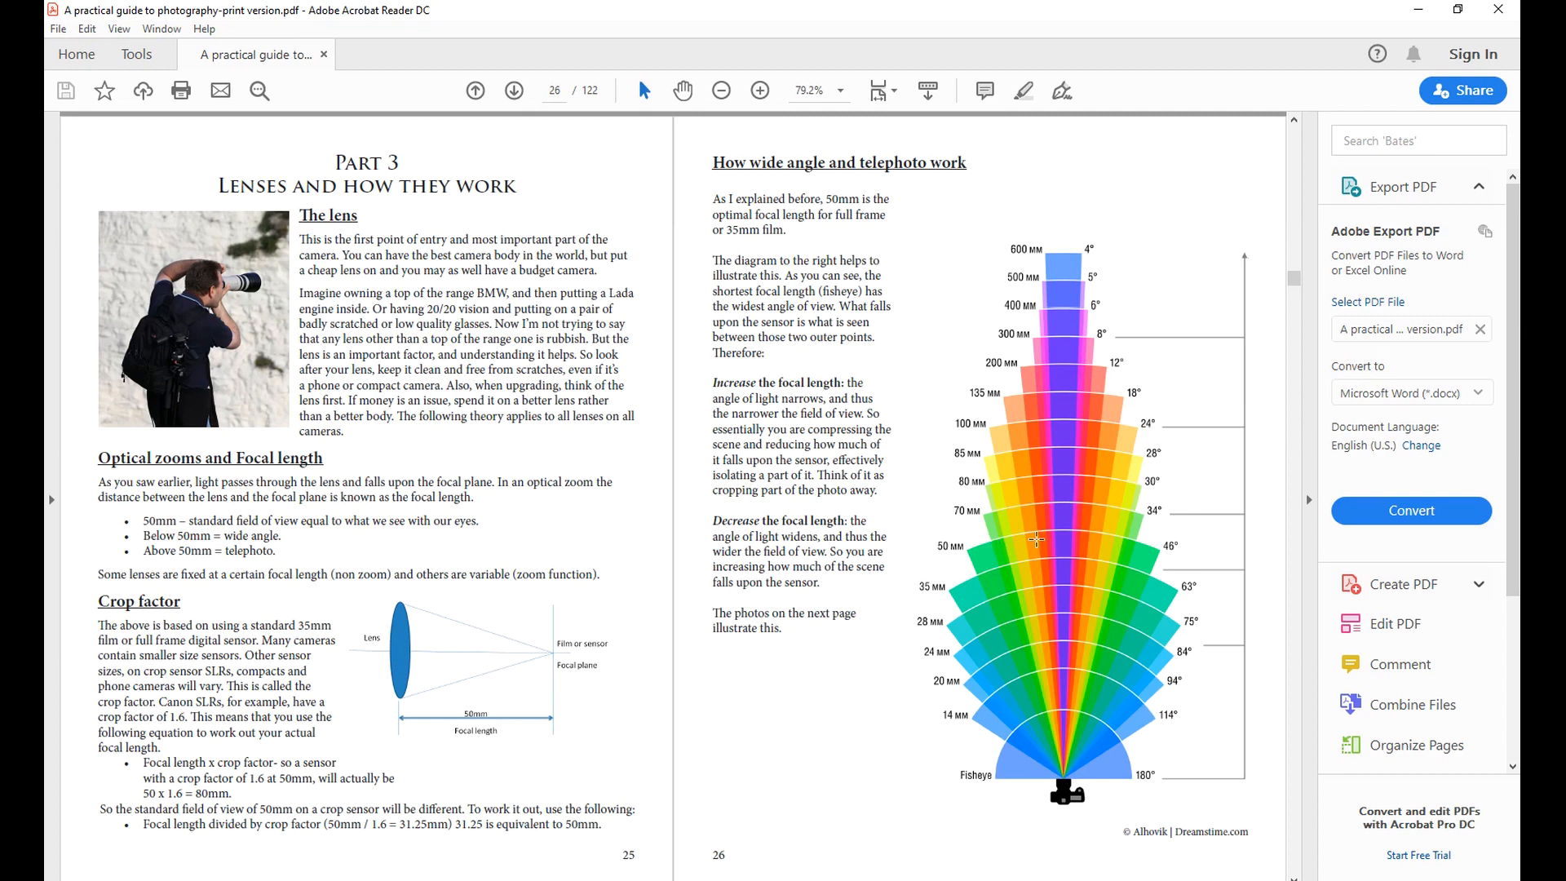
{"action": "mouse_move", "coordinate": [982, 577]}
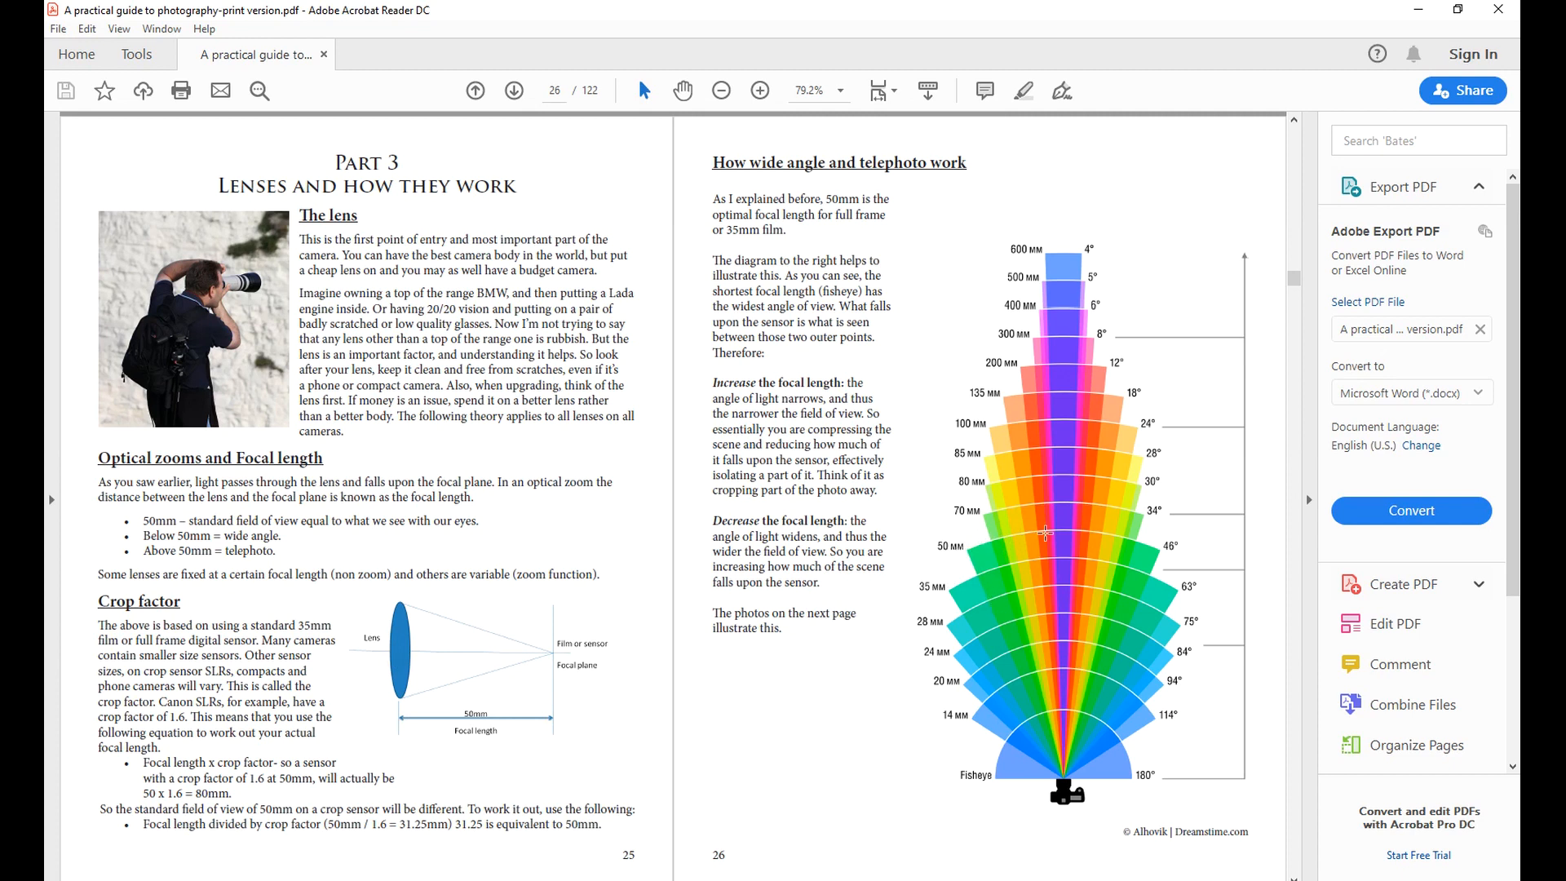
{"action": "mouse_move", "coordinate": [1158, 552]}
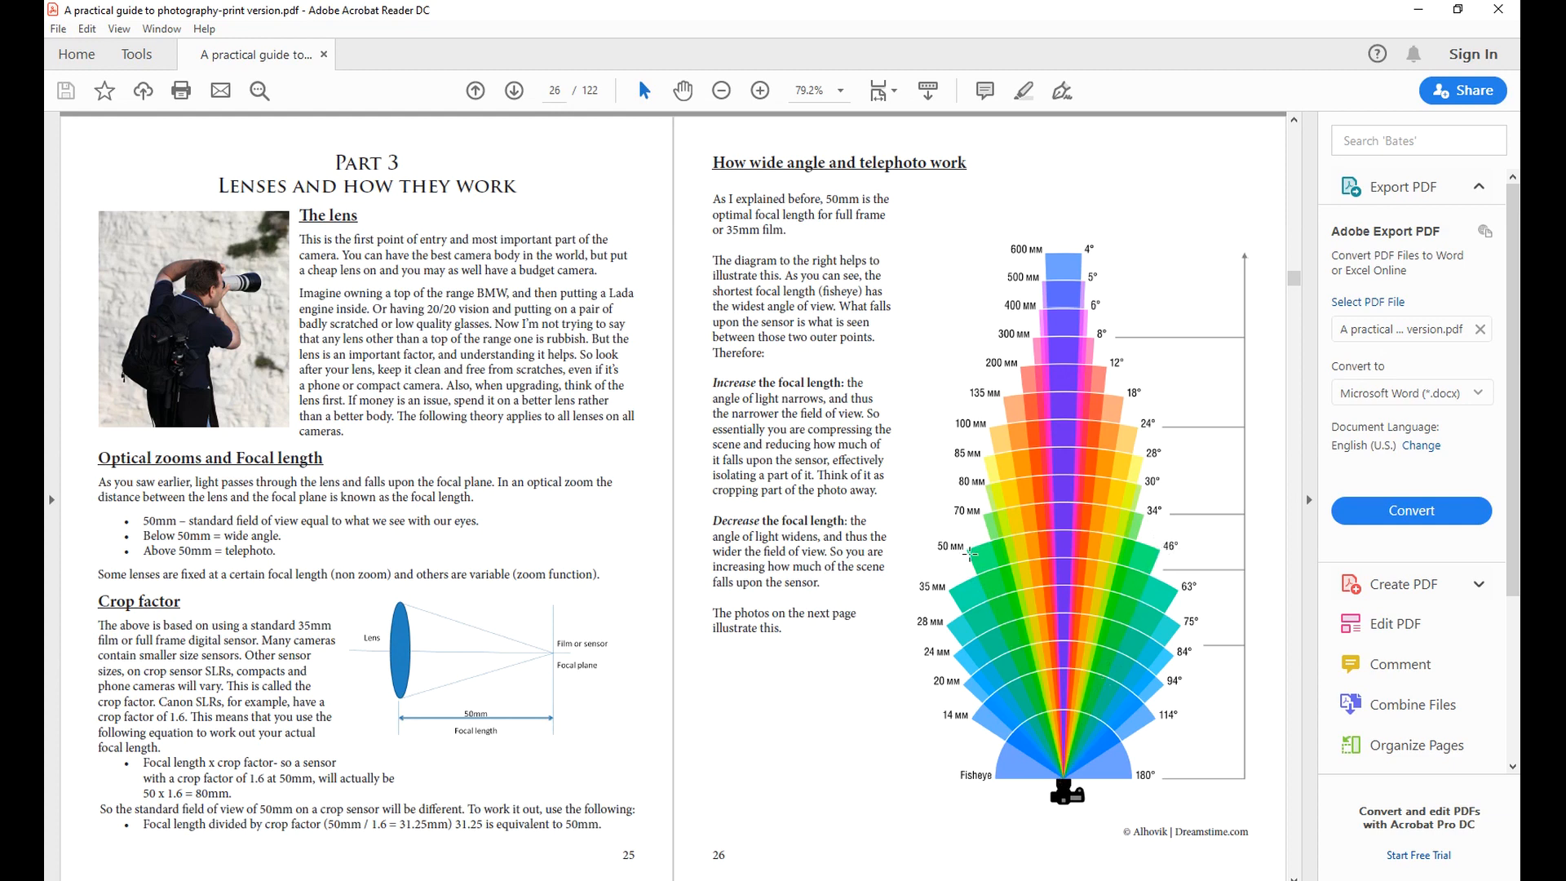
{"action": "mouse_move", "coordinate": [1059, 775]}
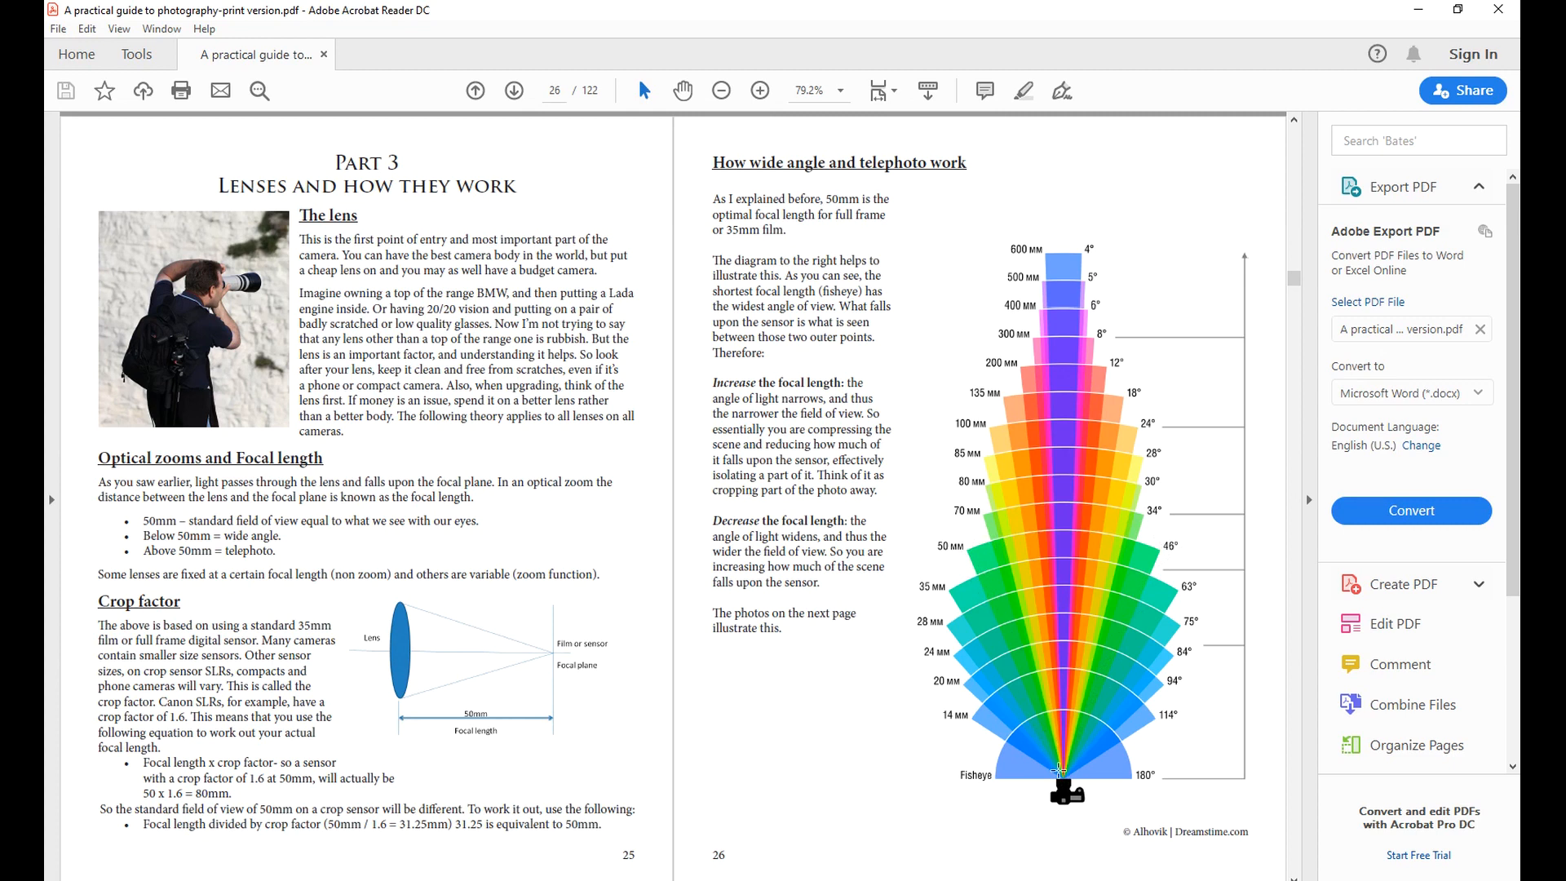
{"action": "mouse_move", "coordinate": [1053, 552]}
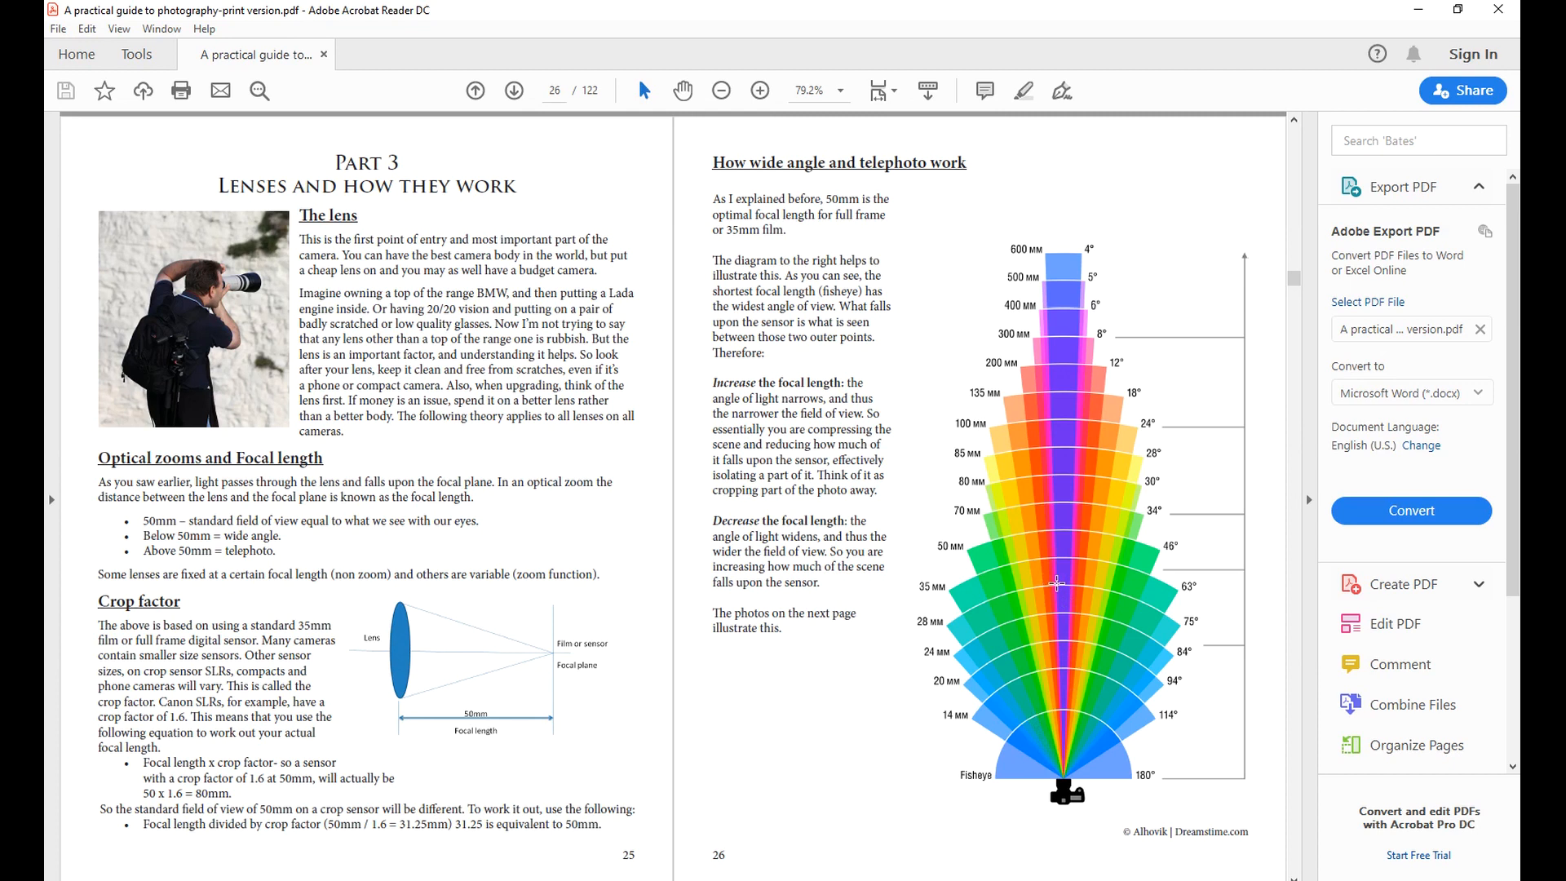
{"action": "mouse_move", "coordinate": [1188, 596]}
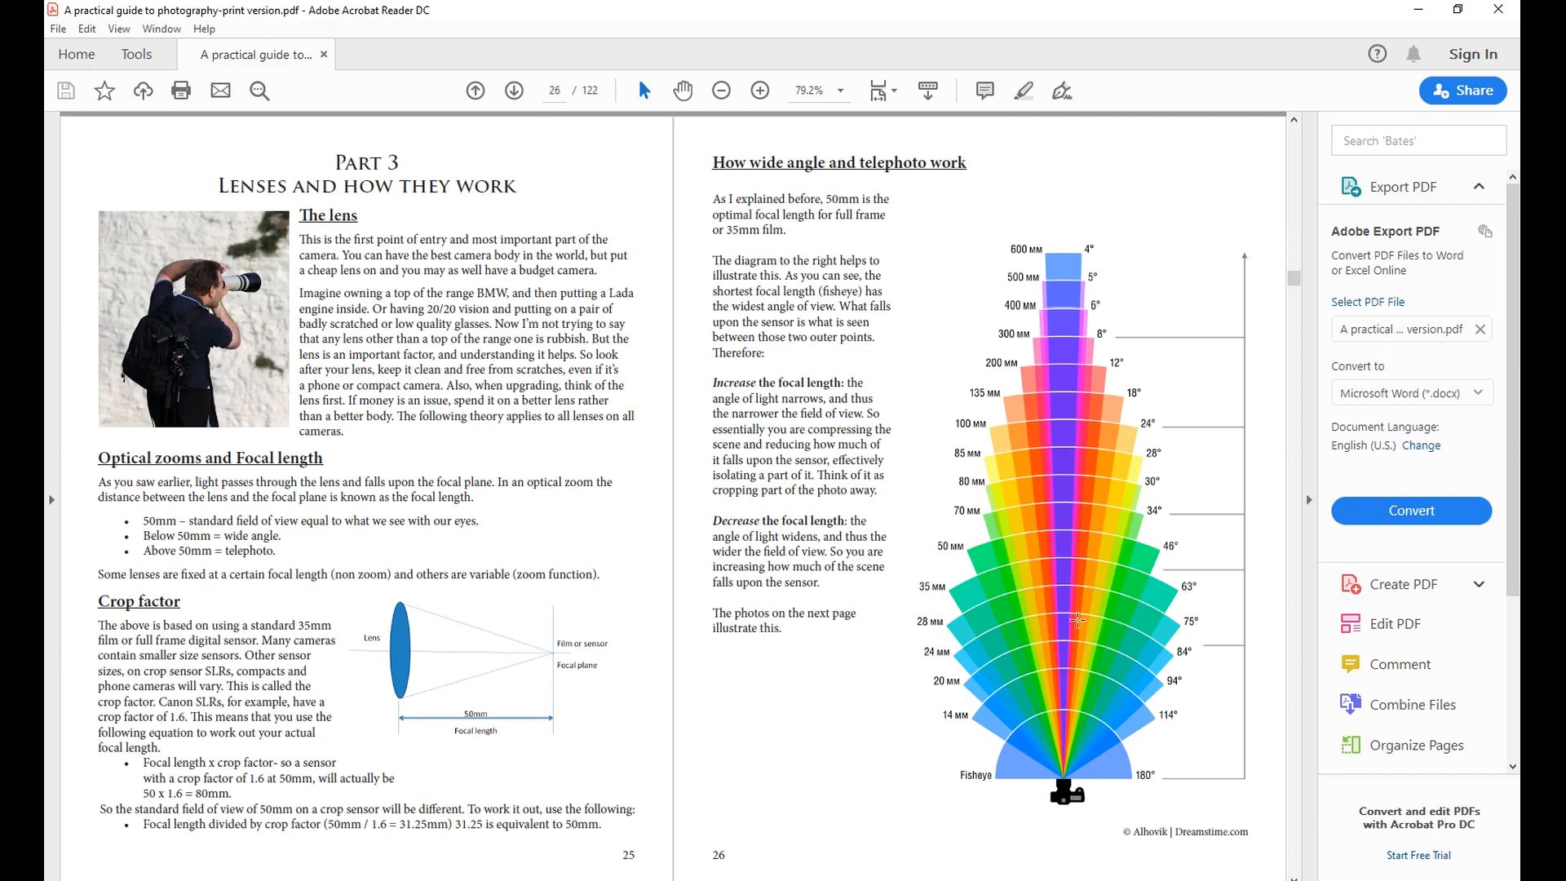
{"action": "mouse_move", "coordinate": [1050, 696]}
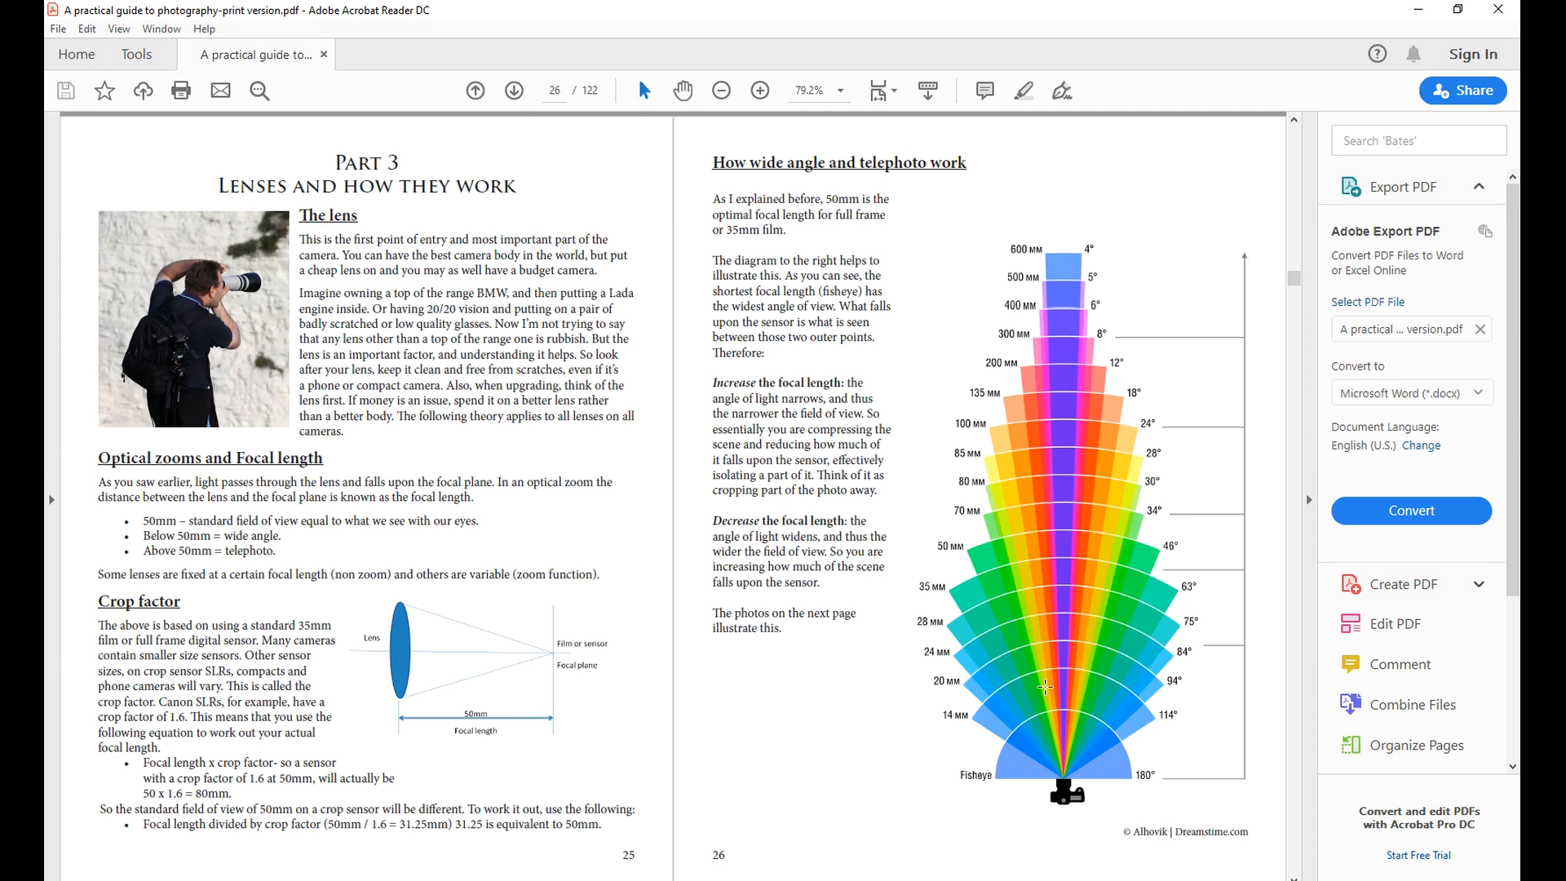
{"action": "mouse_move", "coordinate": [733, 737]}
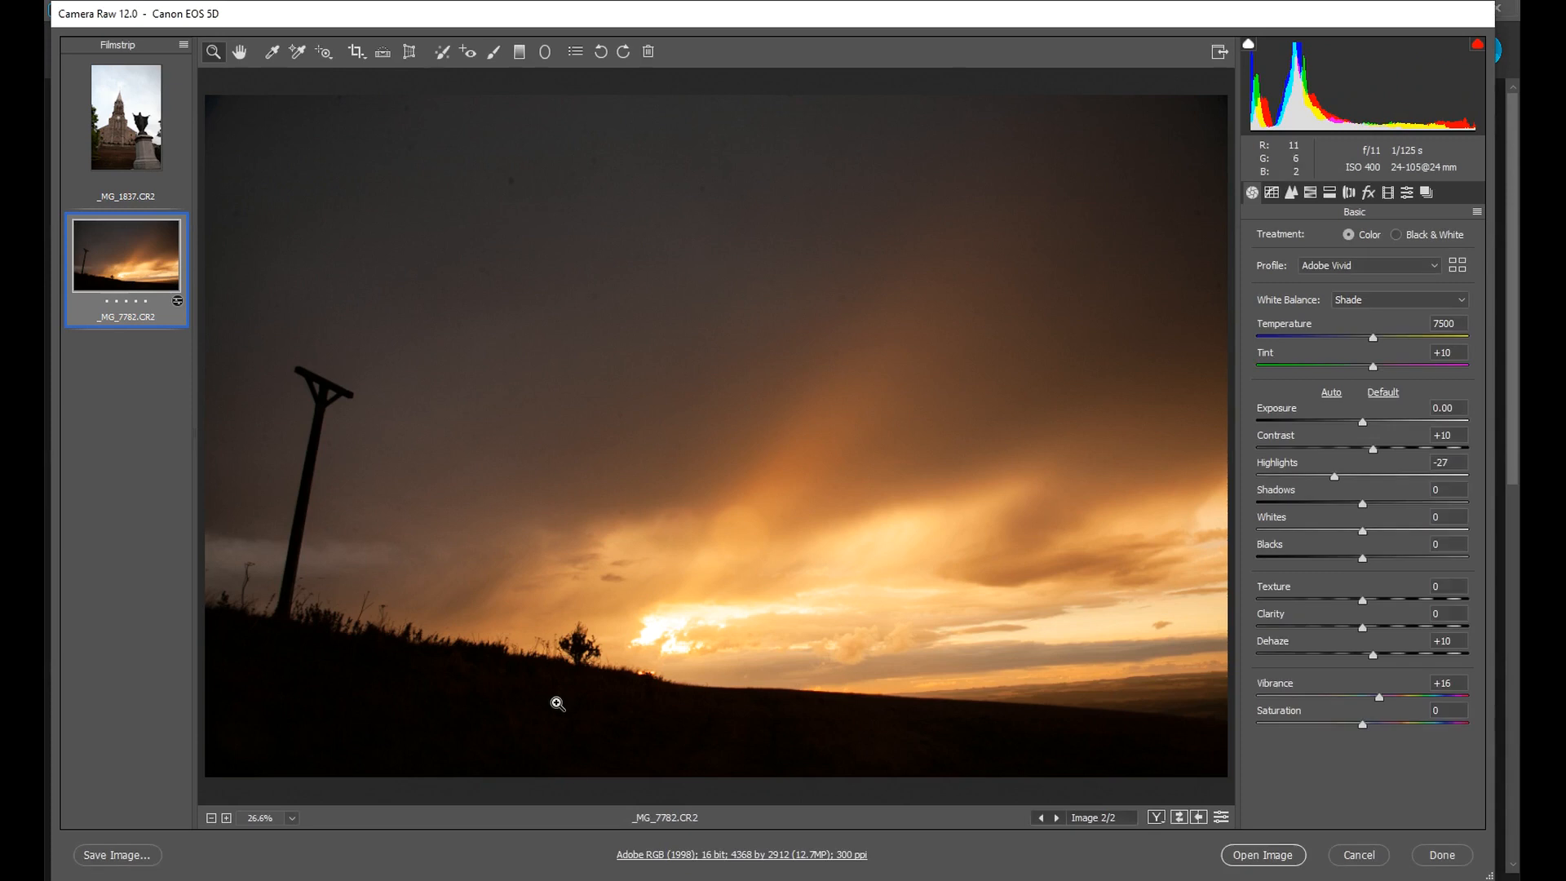
{"action": "mouse_move", "coordinate": [333, 402]}
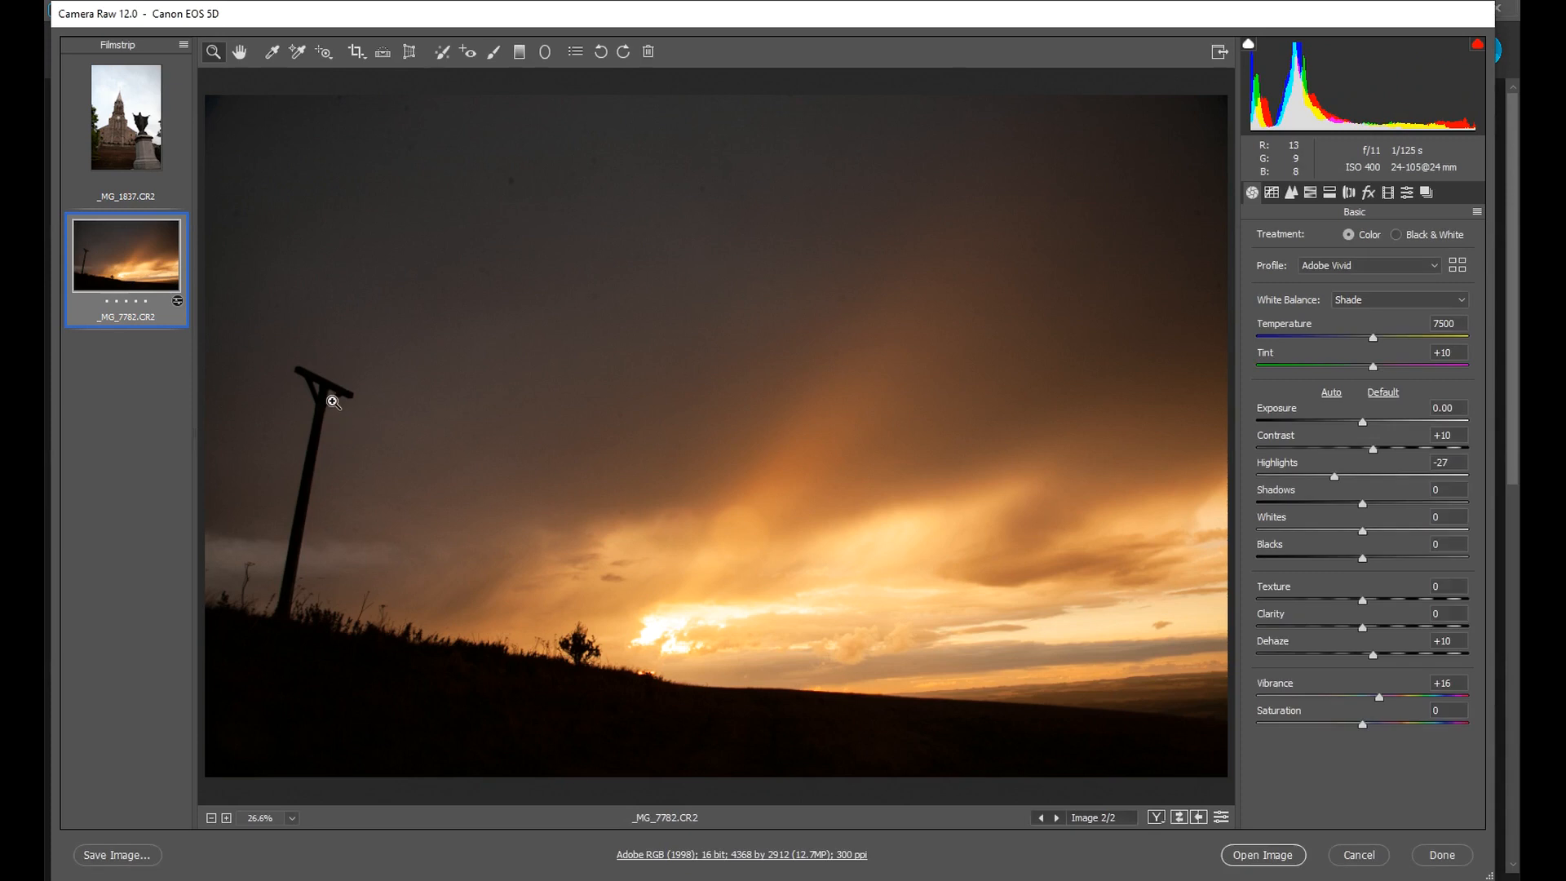
{"action": "mouse_move", "coordinate": [306, 414]}
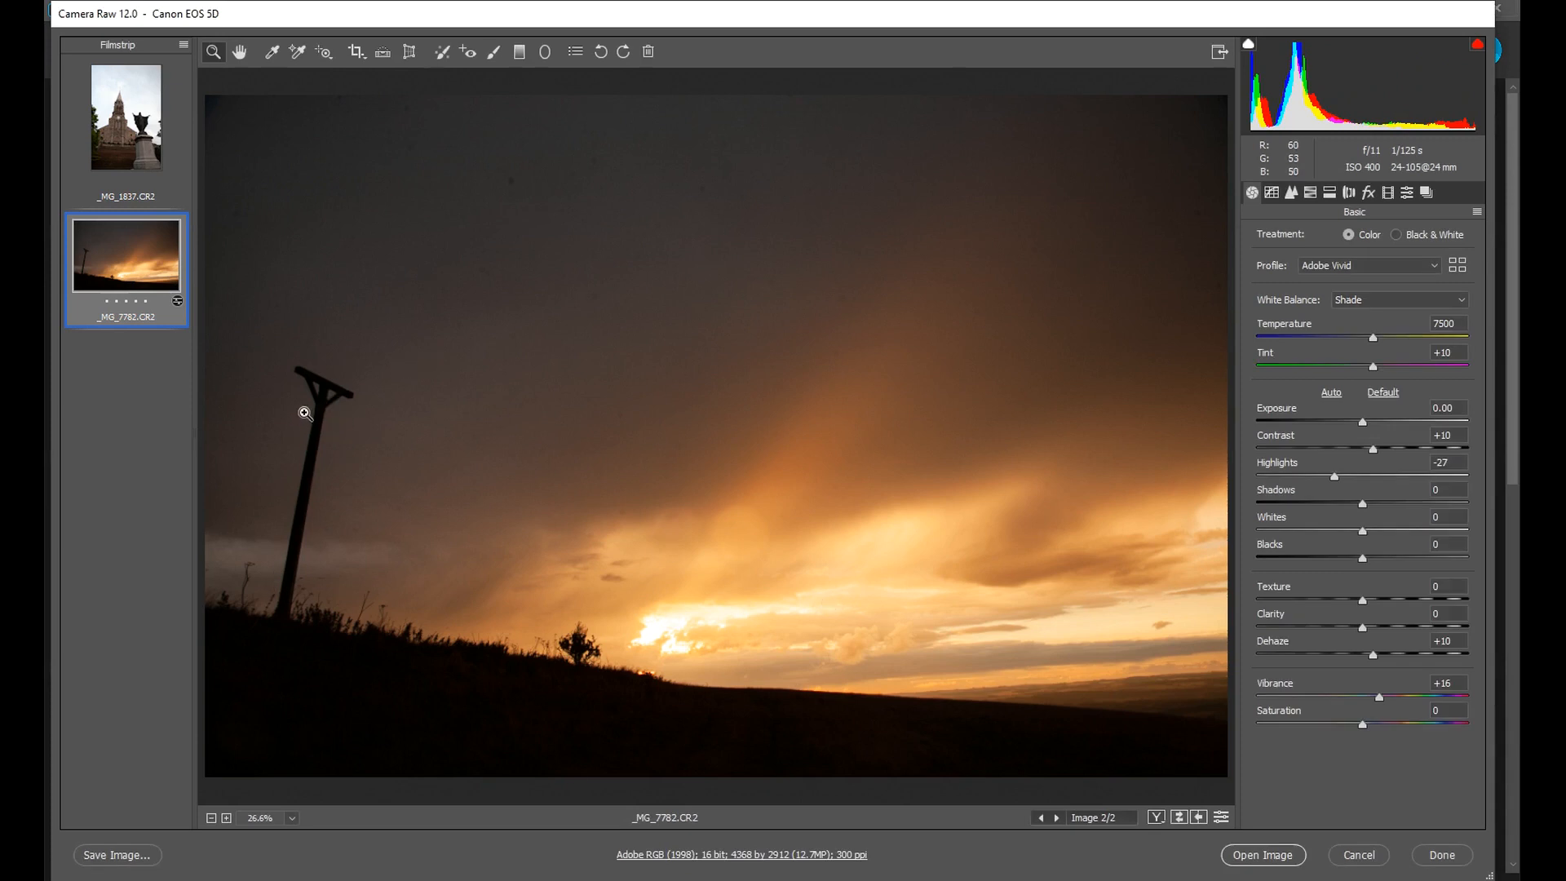
{"action": "mouse_move", "coordinate": [295, 537]}
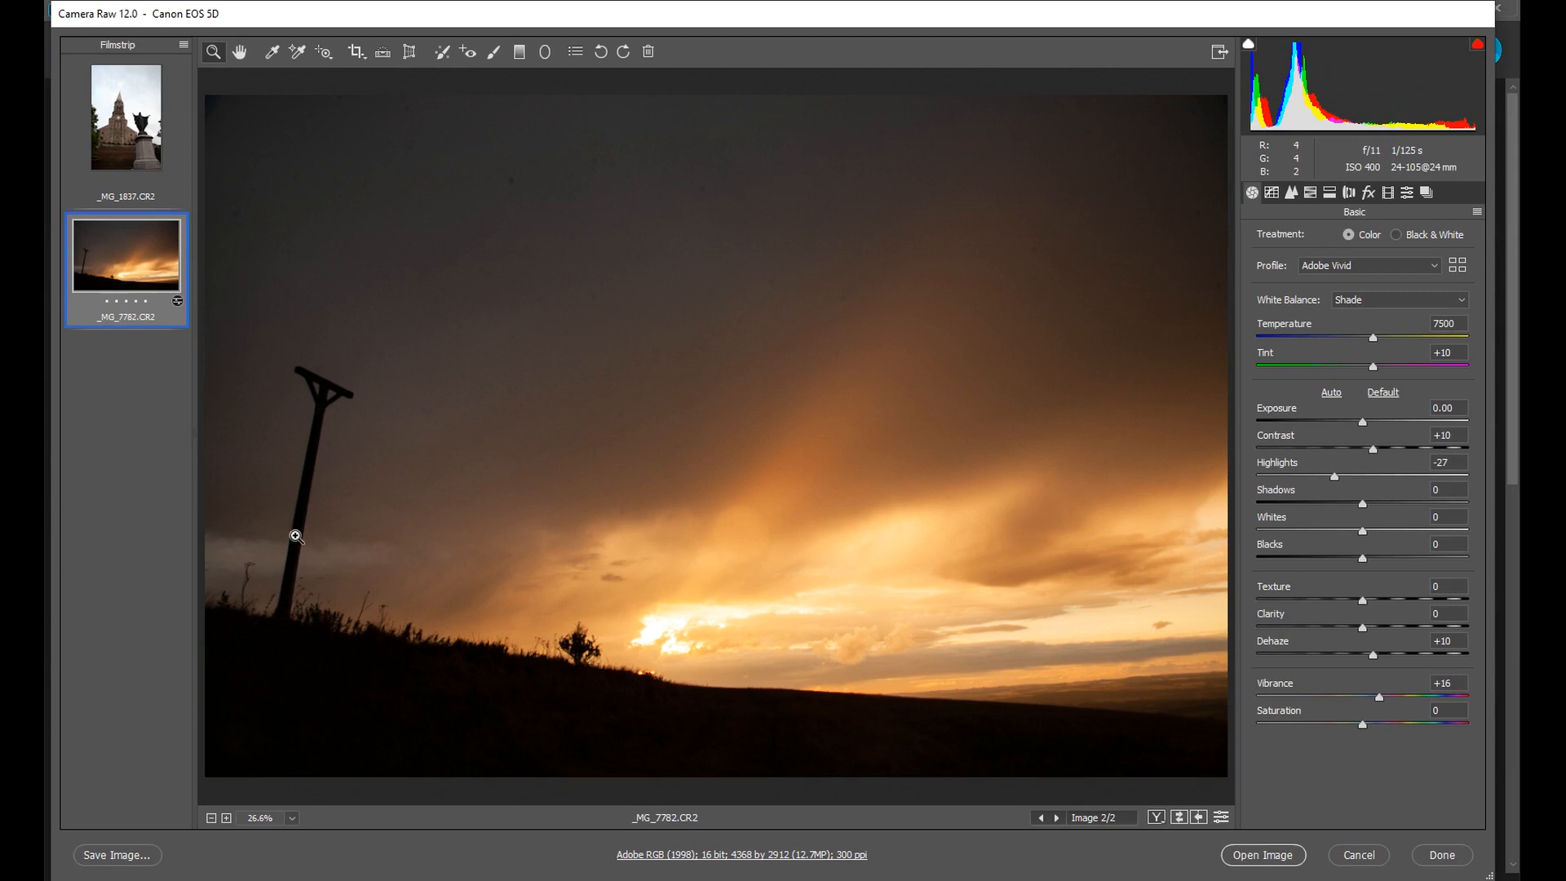
{"action": "mouse_move", "coordinate": [338, 386]}
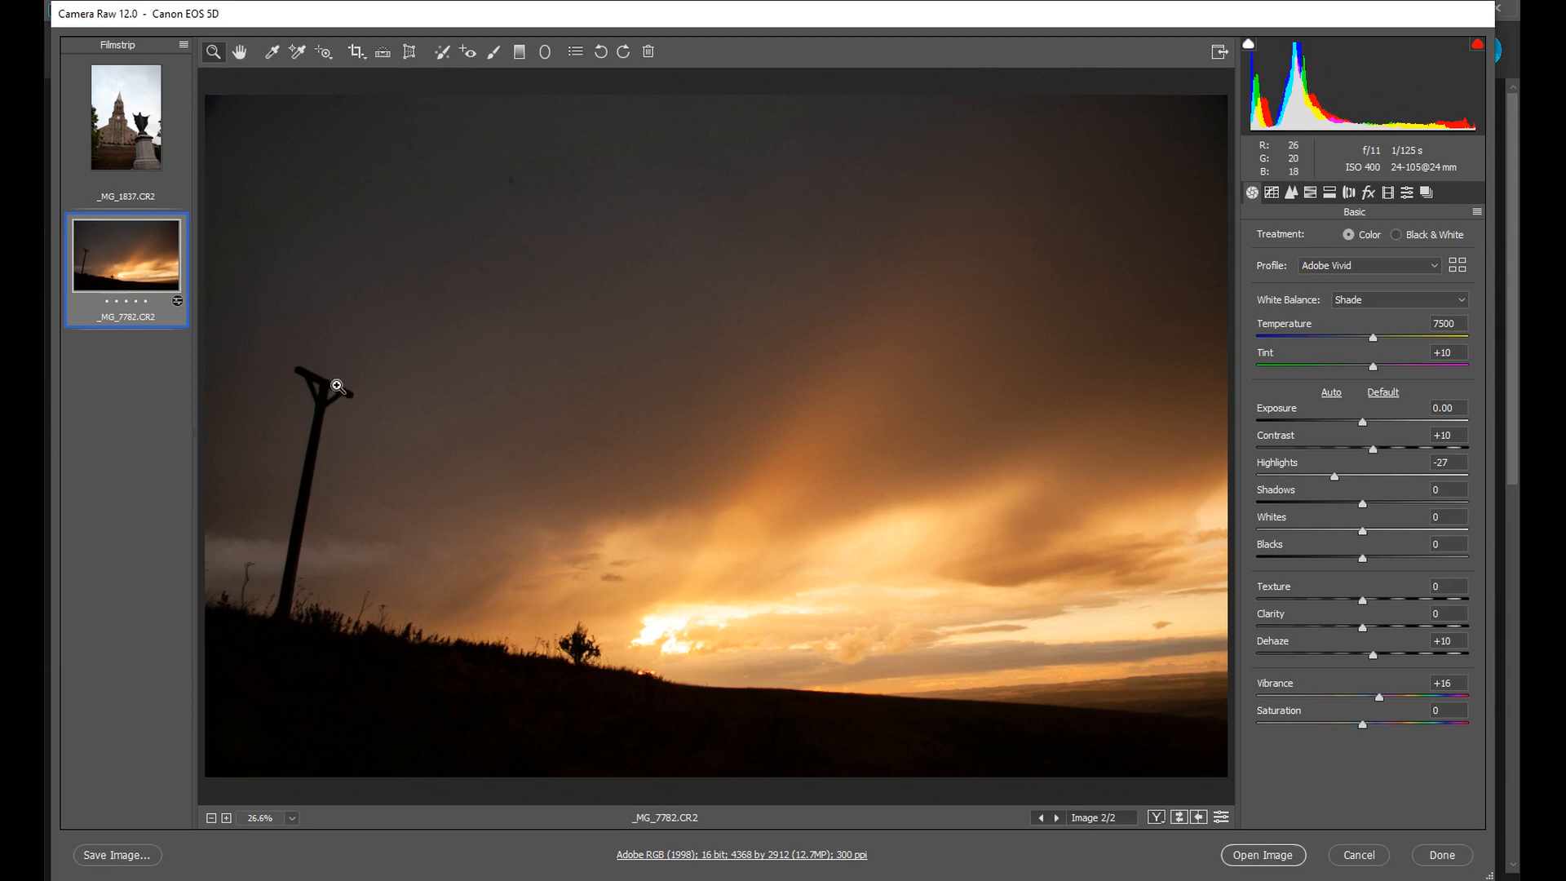
{"action": "mouse_move", "coordinate": [993, 691]}
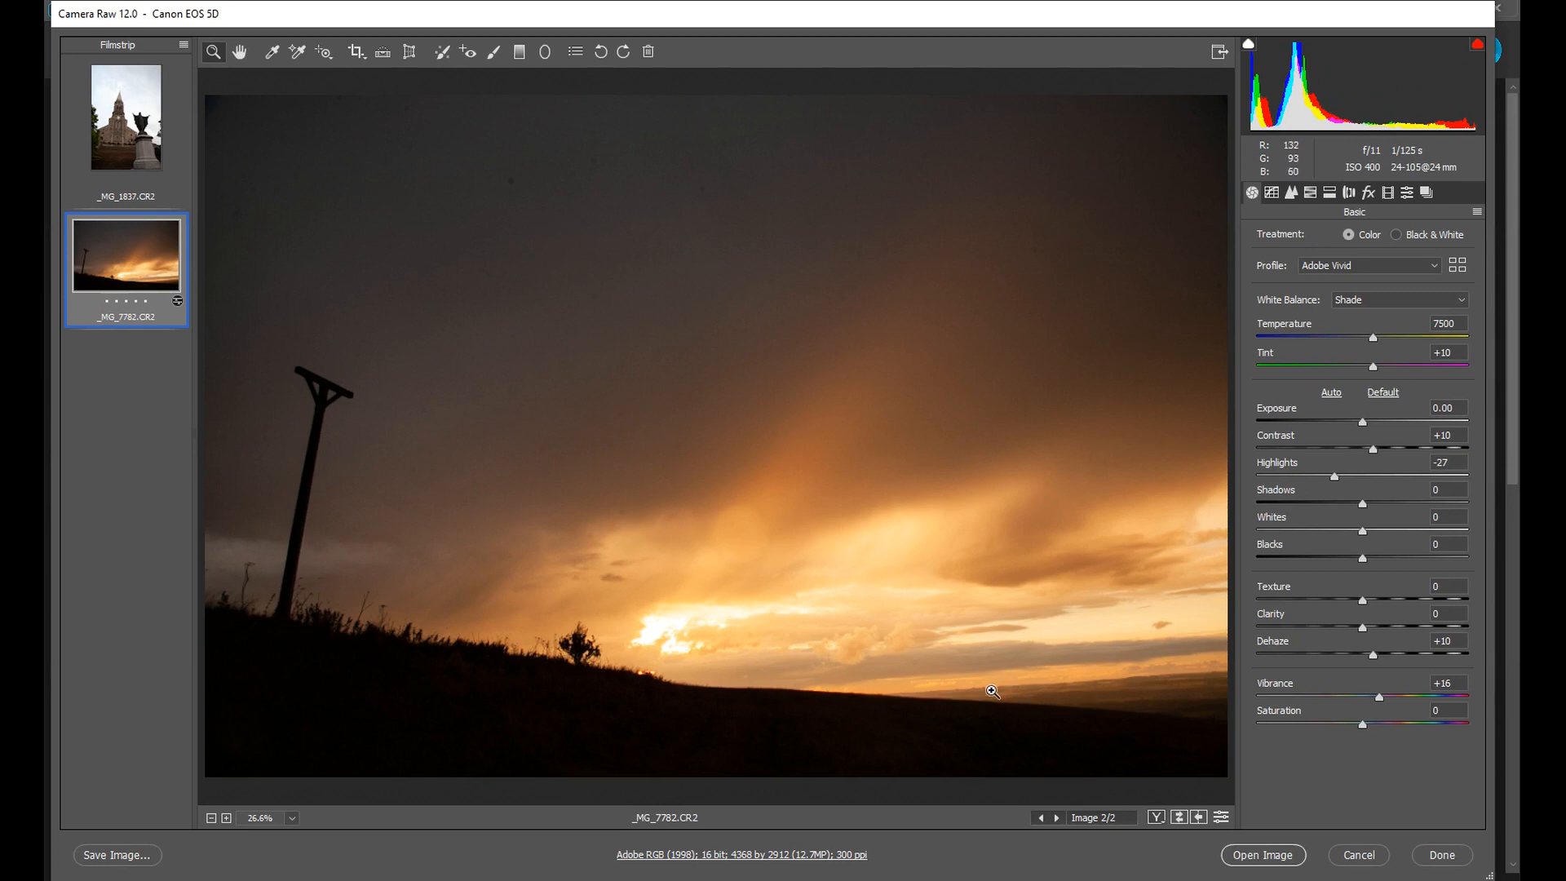
{"action": "mouse_move", "coordinate": [1200, 678]}
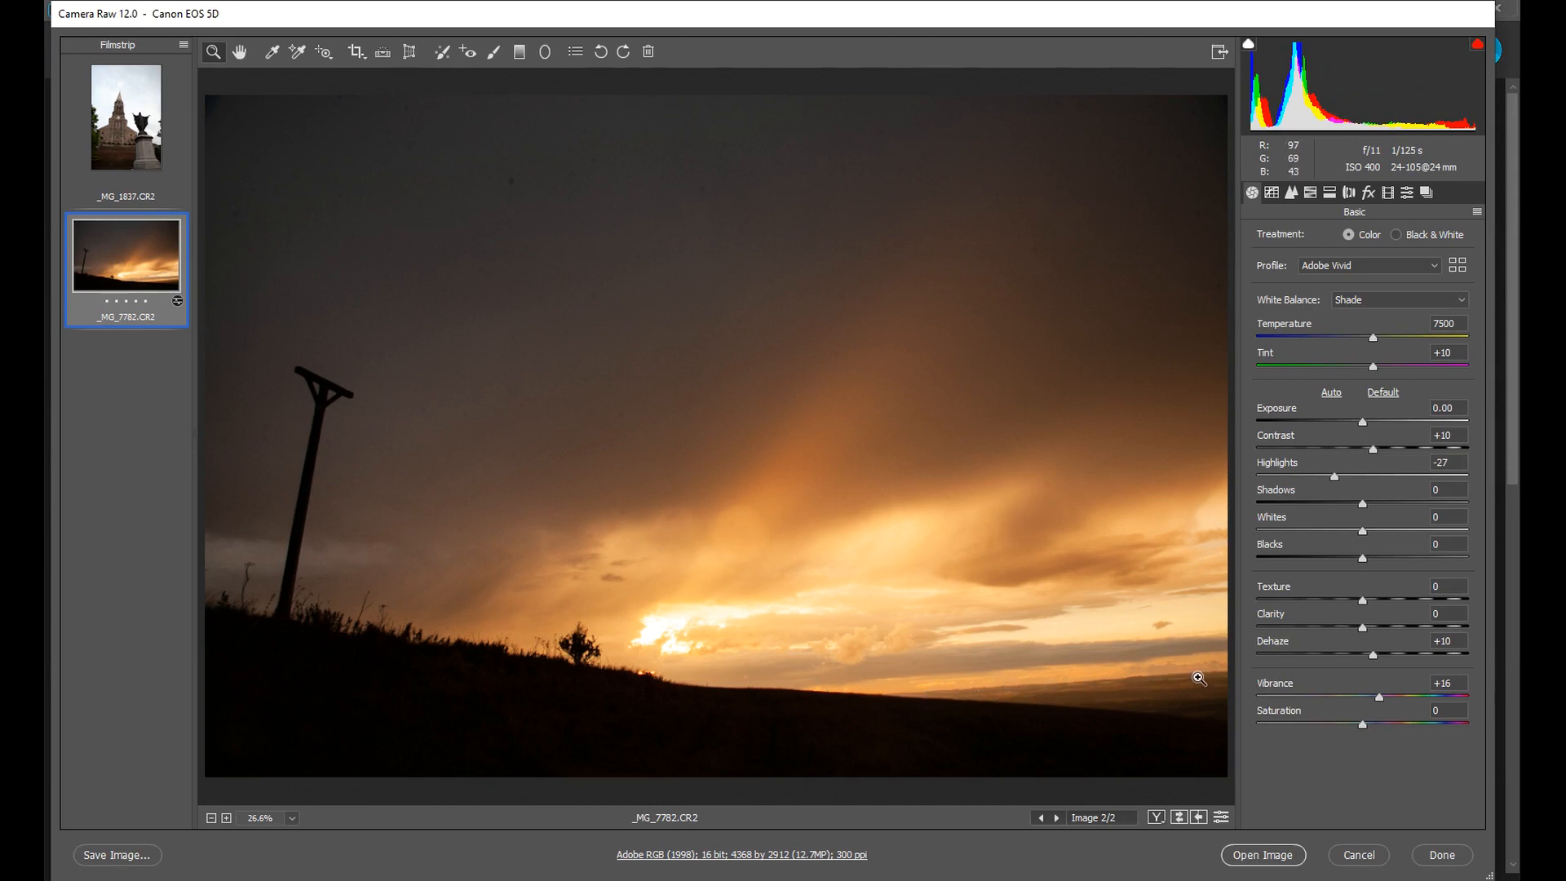
{"action": "mouse_move", "coordinate": [991, 685]}
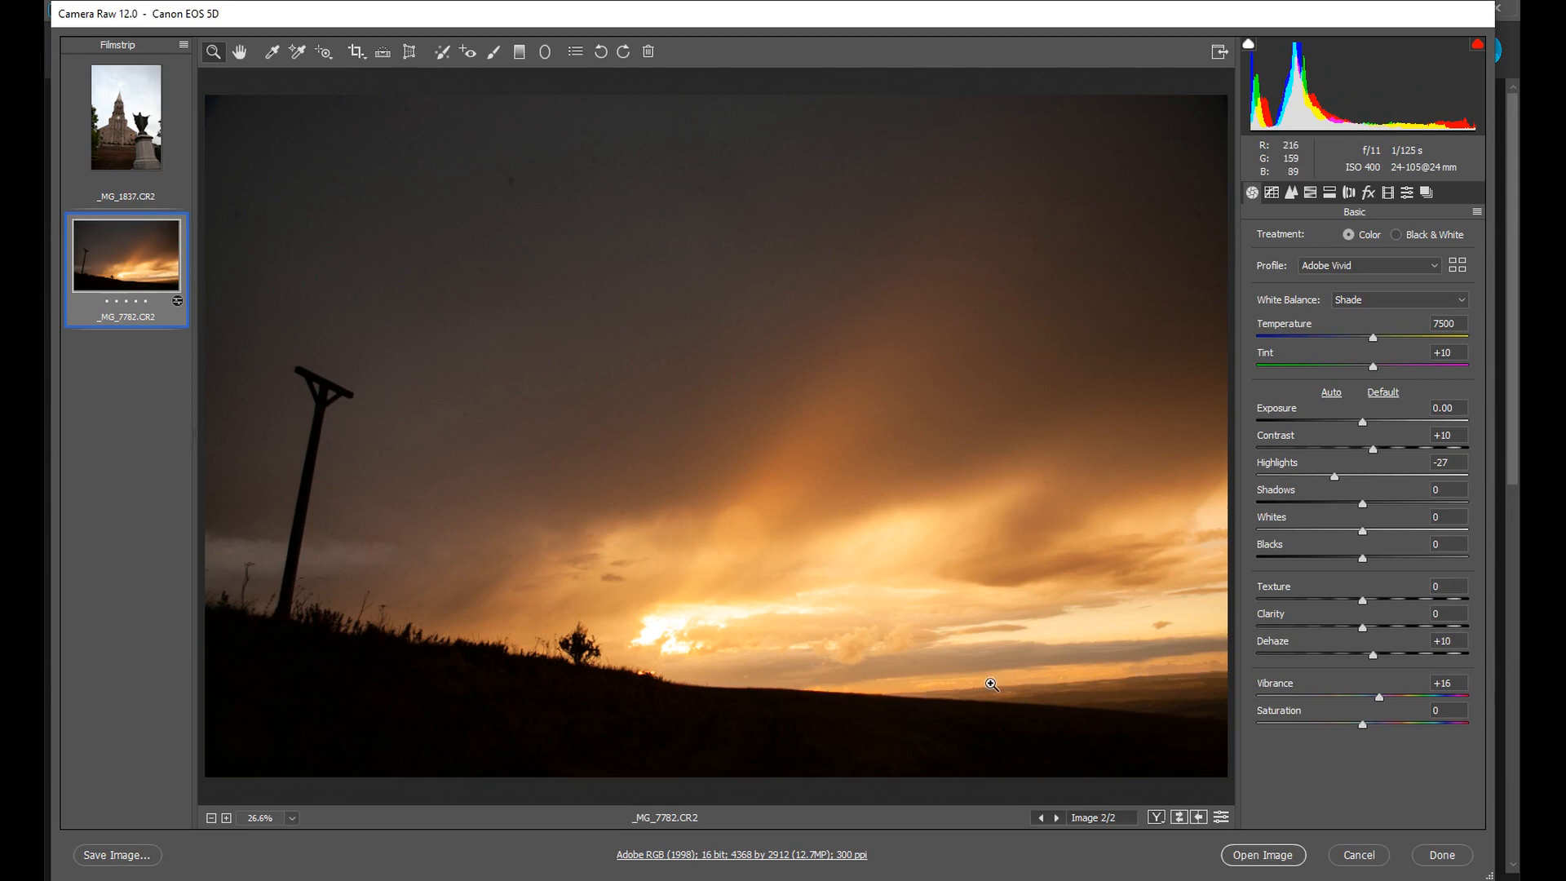
{"action": "mouse_move", "coordinate": [713, 618]}
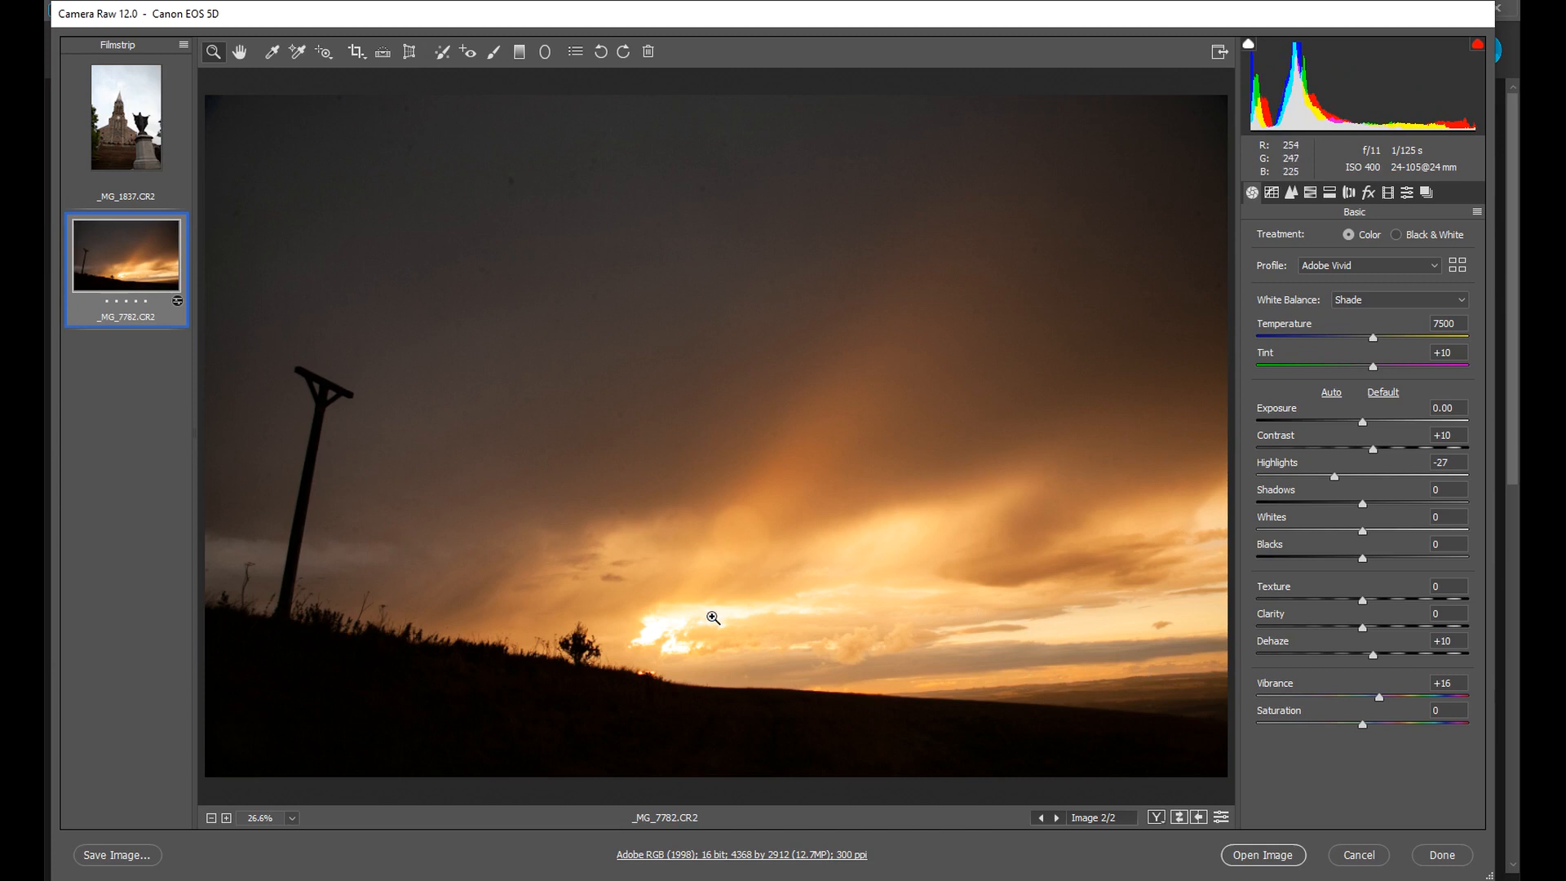
{"action": "mouse_move", "coordinate": [730, 618]}
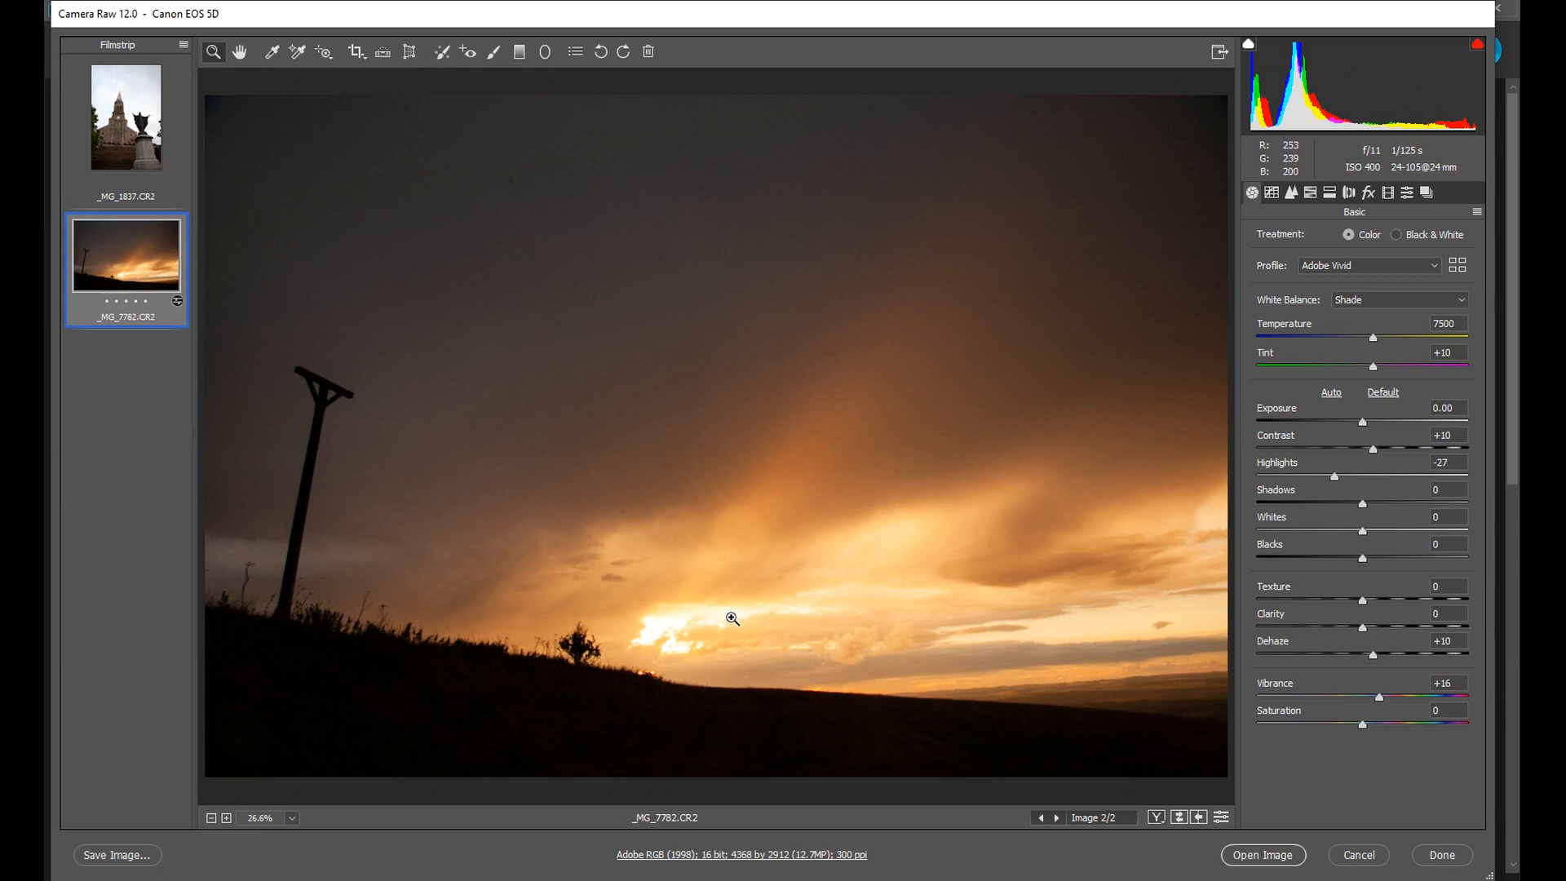
{"action": "mouse_move", "coordinate": [730, 629]}
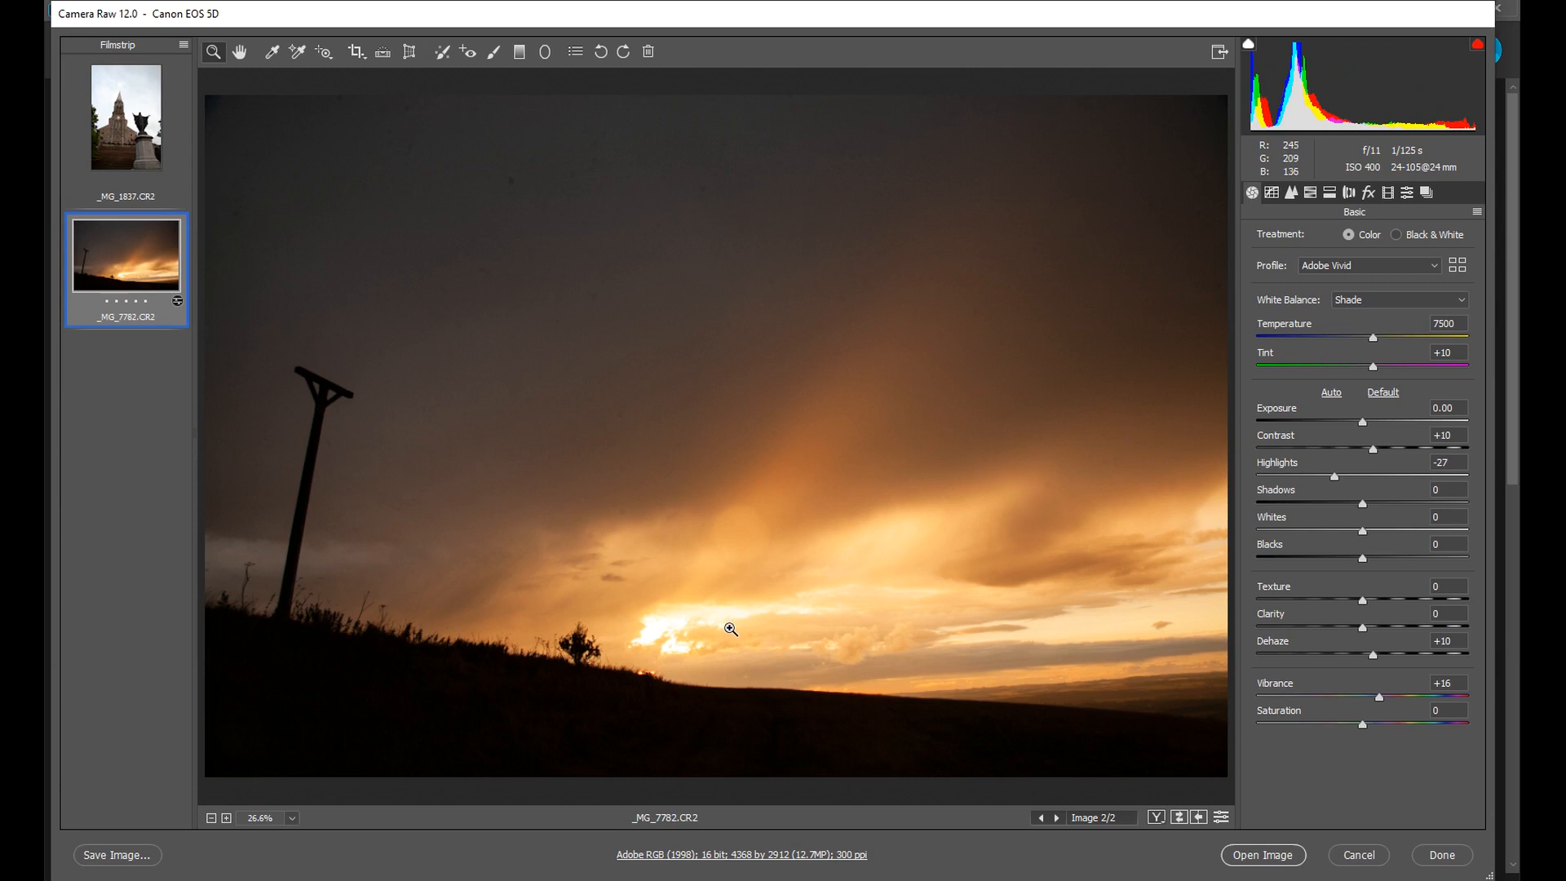
{"action": "mouse_move", "coordinate": [679, 810]}
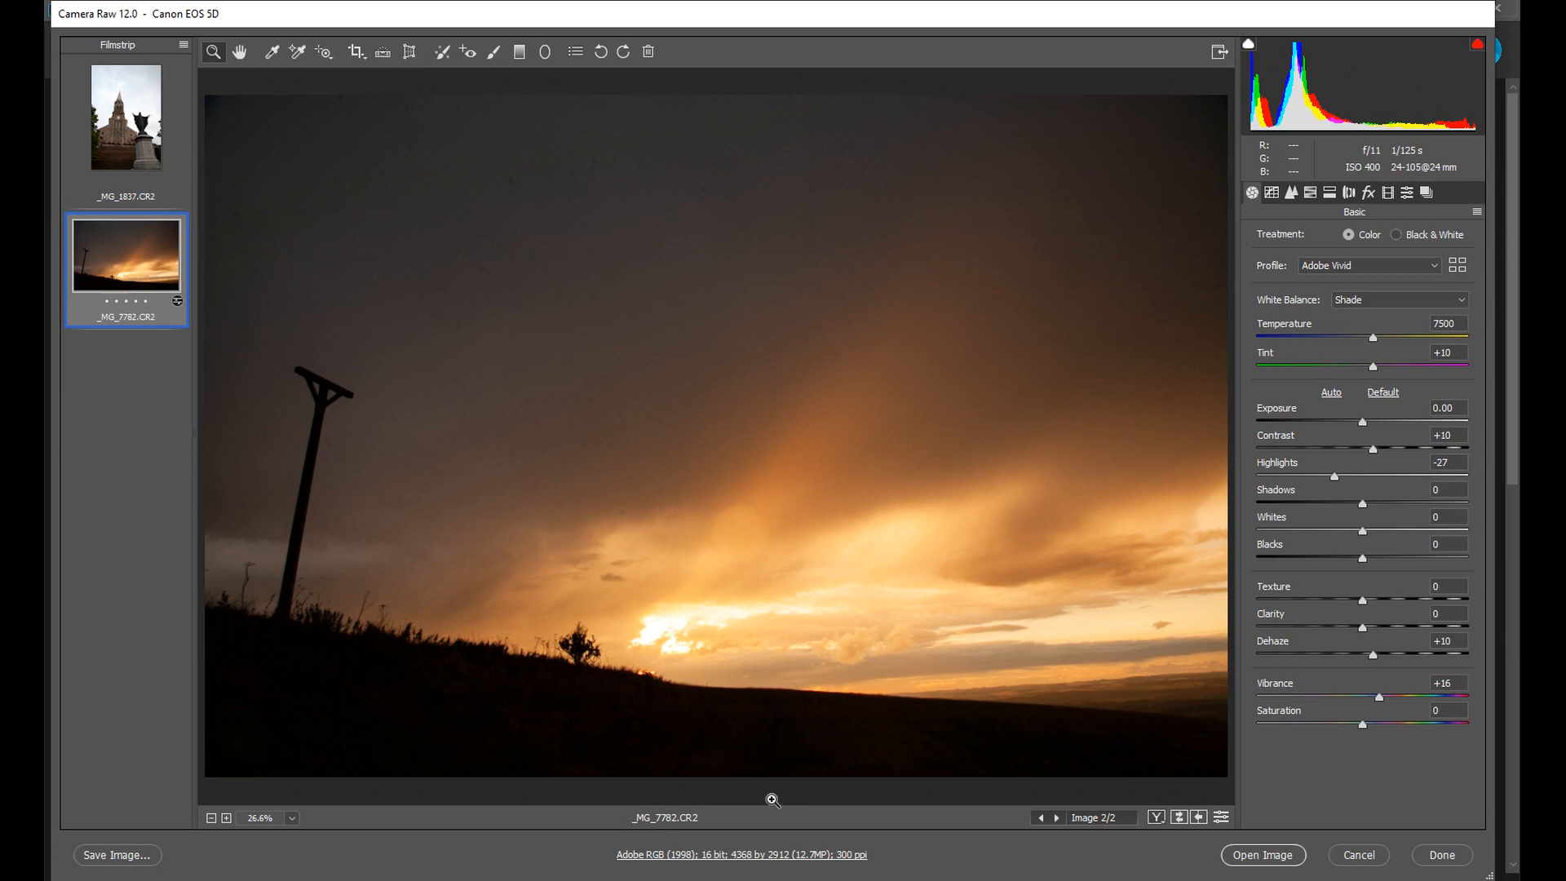
{"action": "mouse_move", "coordinate": [317, 522]}
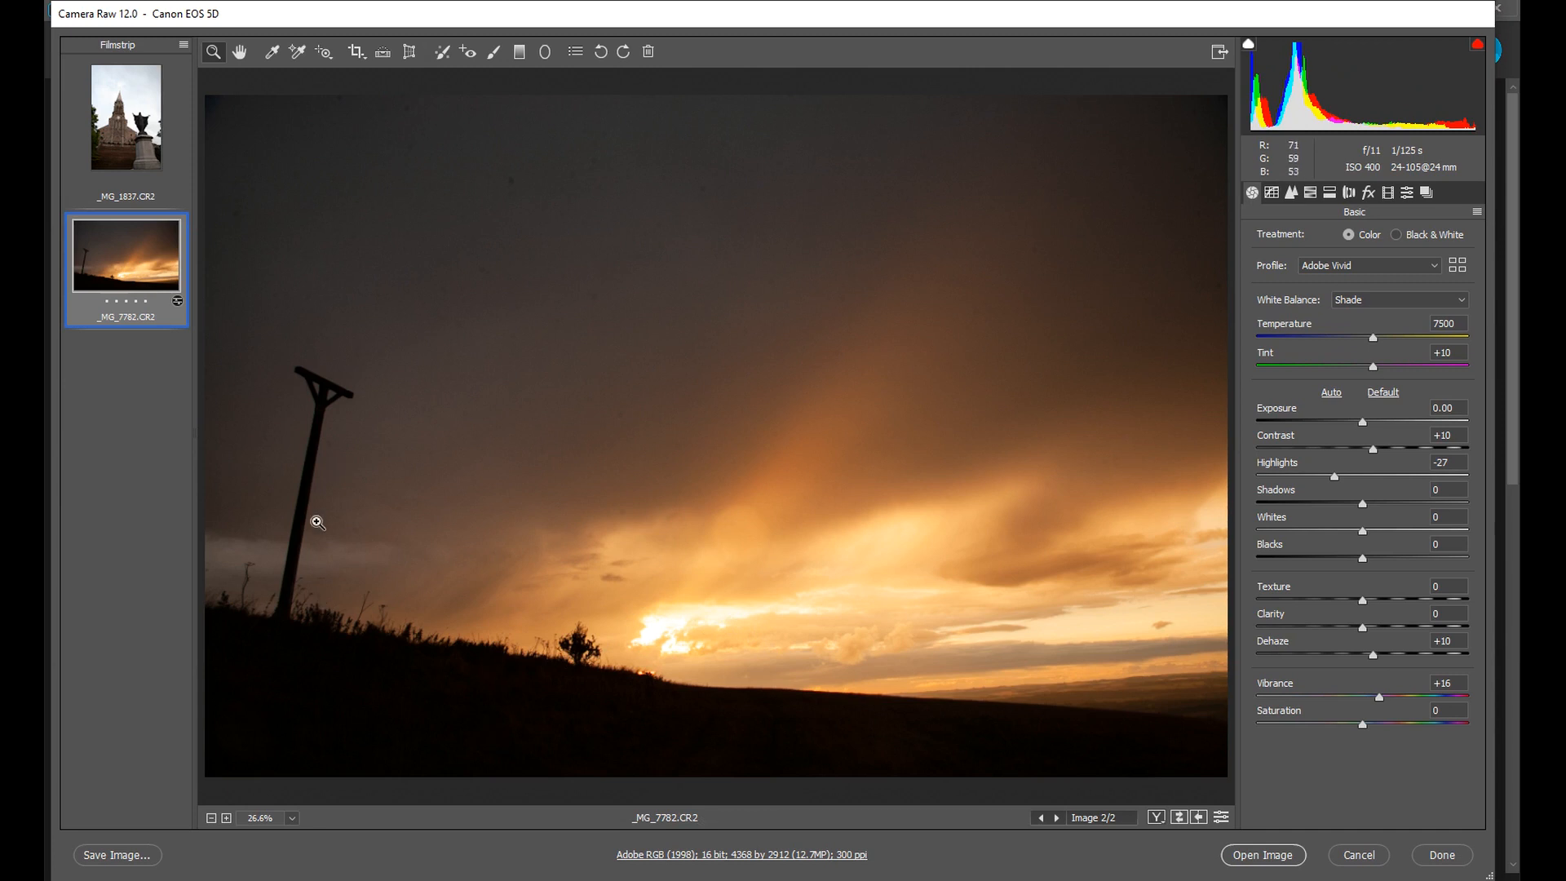
{"action": "mouse_move", "coordinate": [1104, 573]}
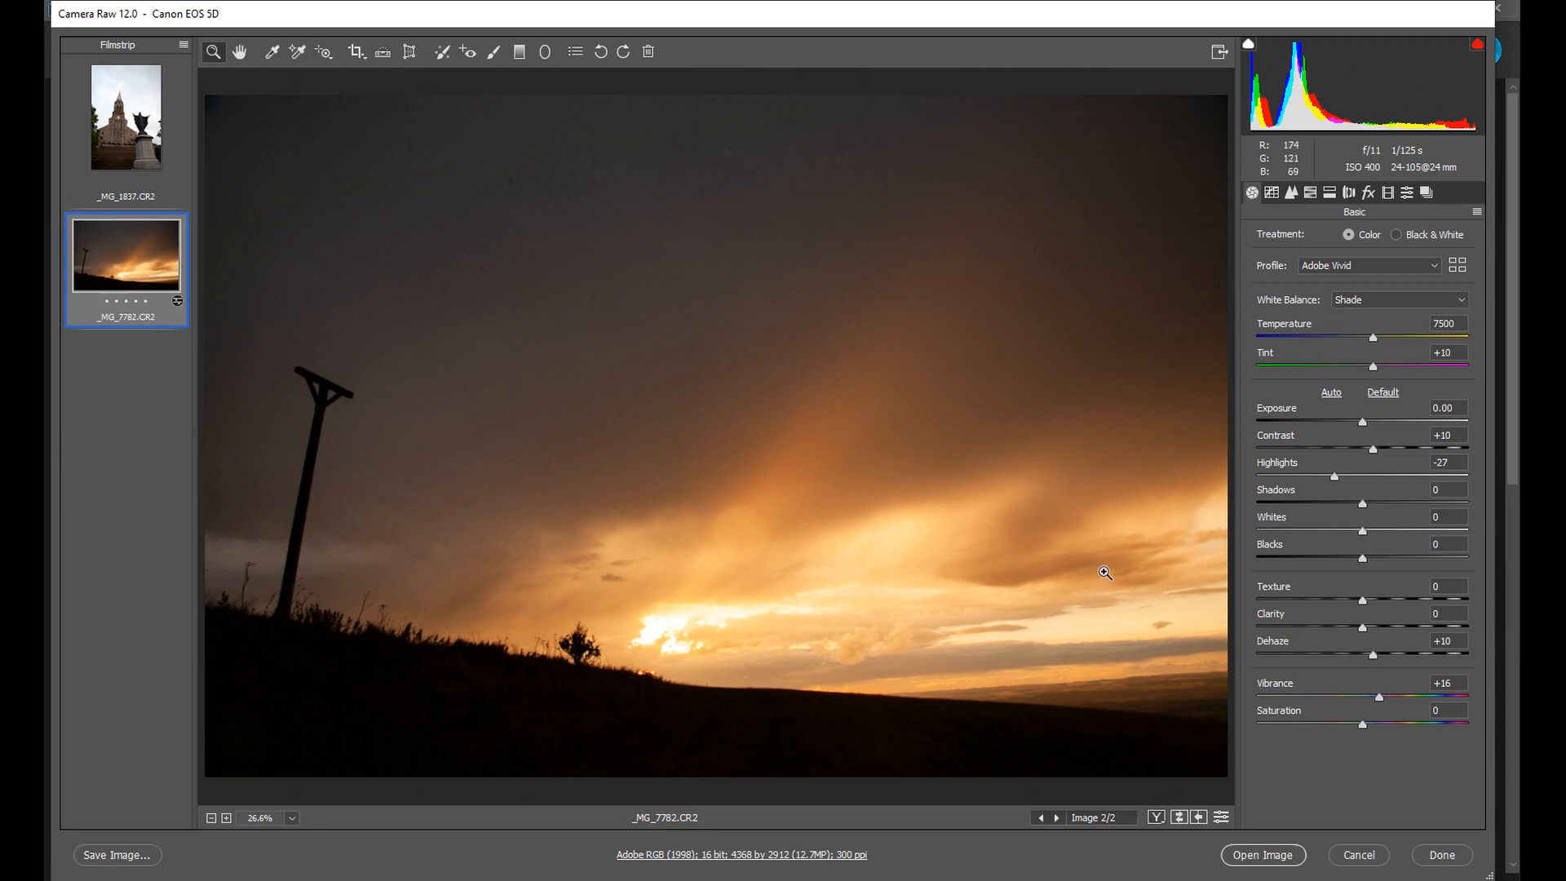
{"action": "mouse_move", "coordinate": [979, 753]}
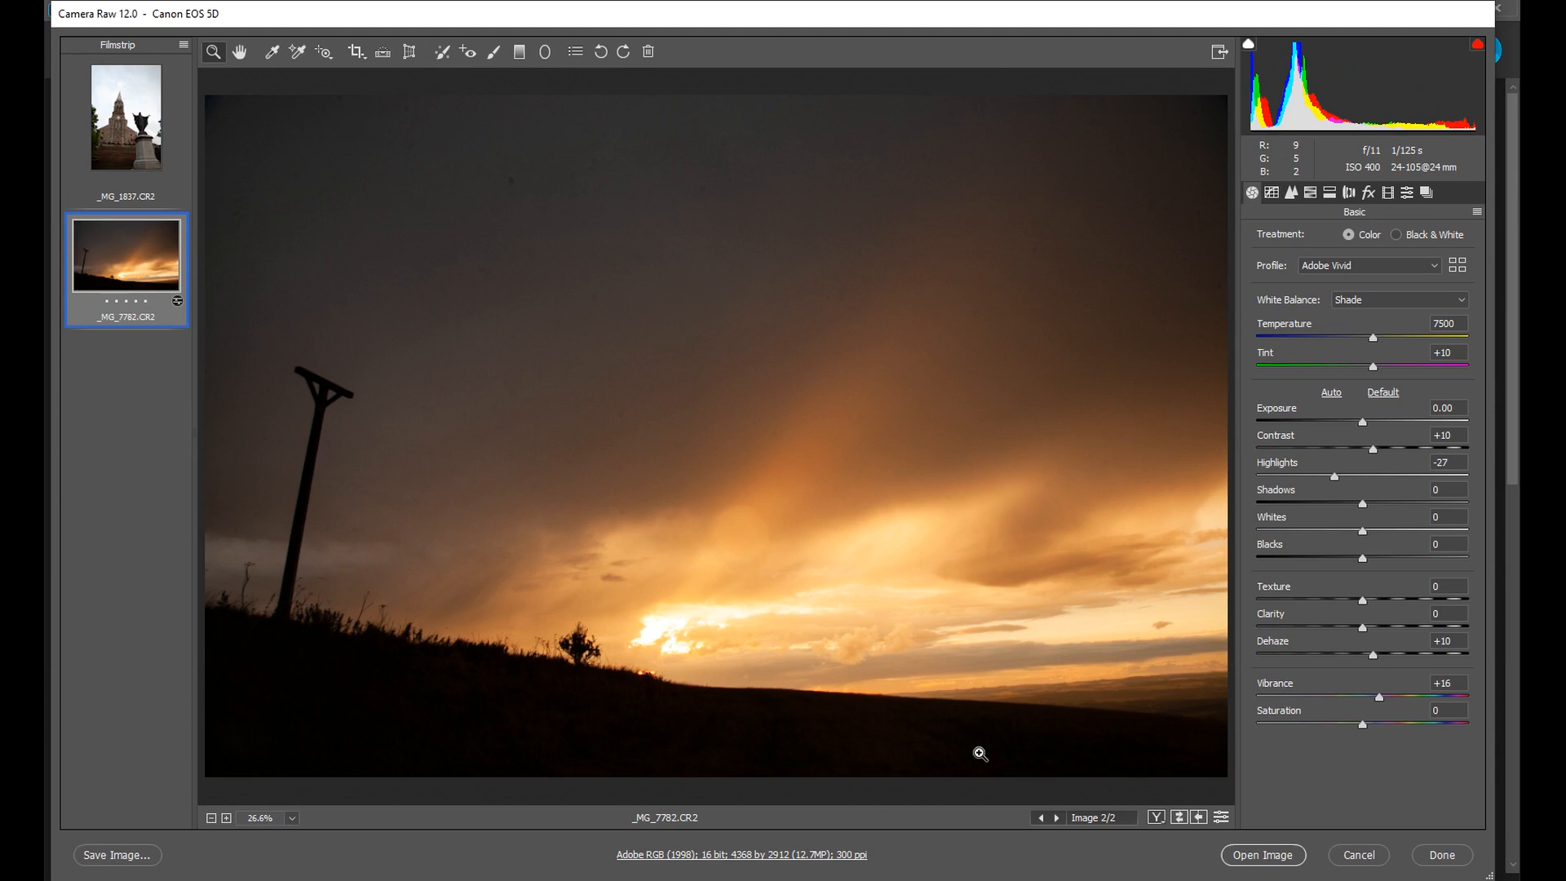
{"action": "mouse_move", "coordinate": [884, 721]}
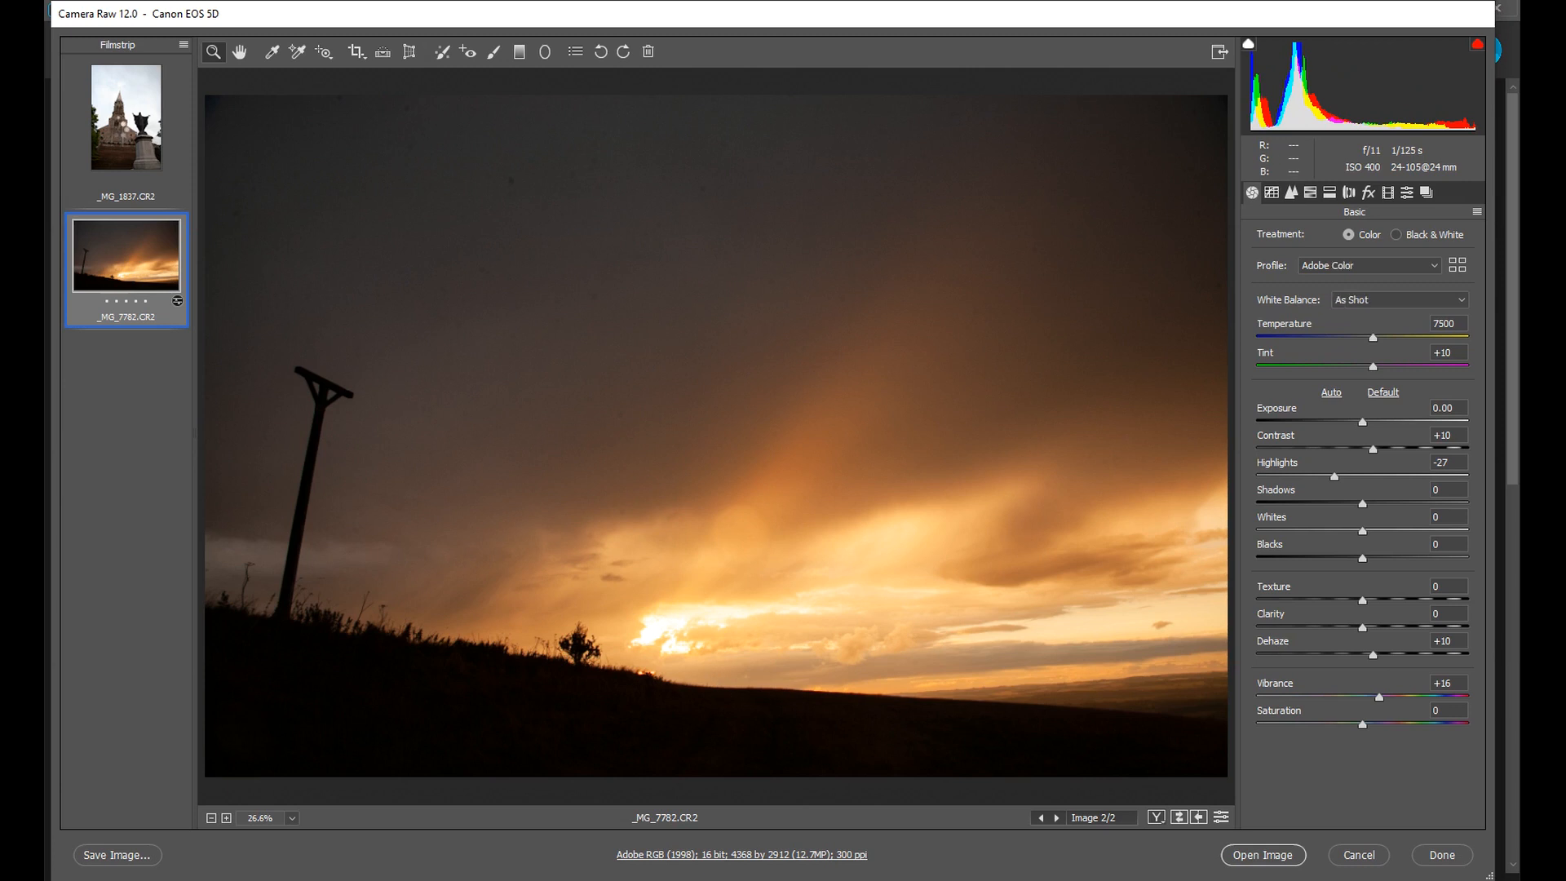
{"action": "left_click", "coordinate": [125, 115]}
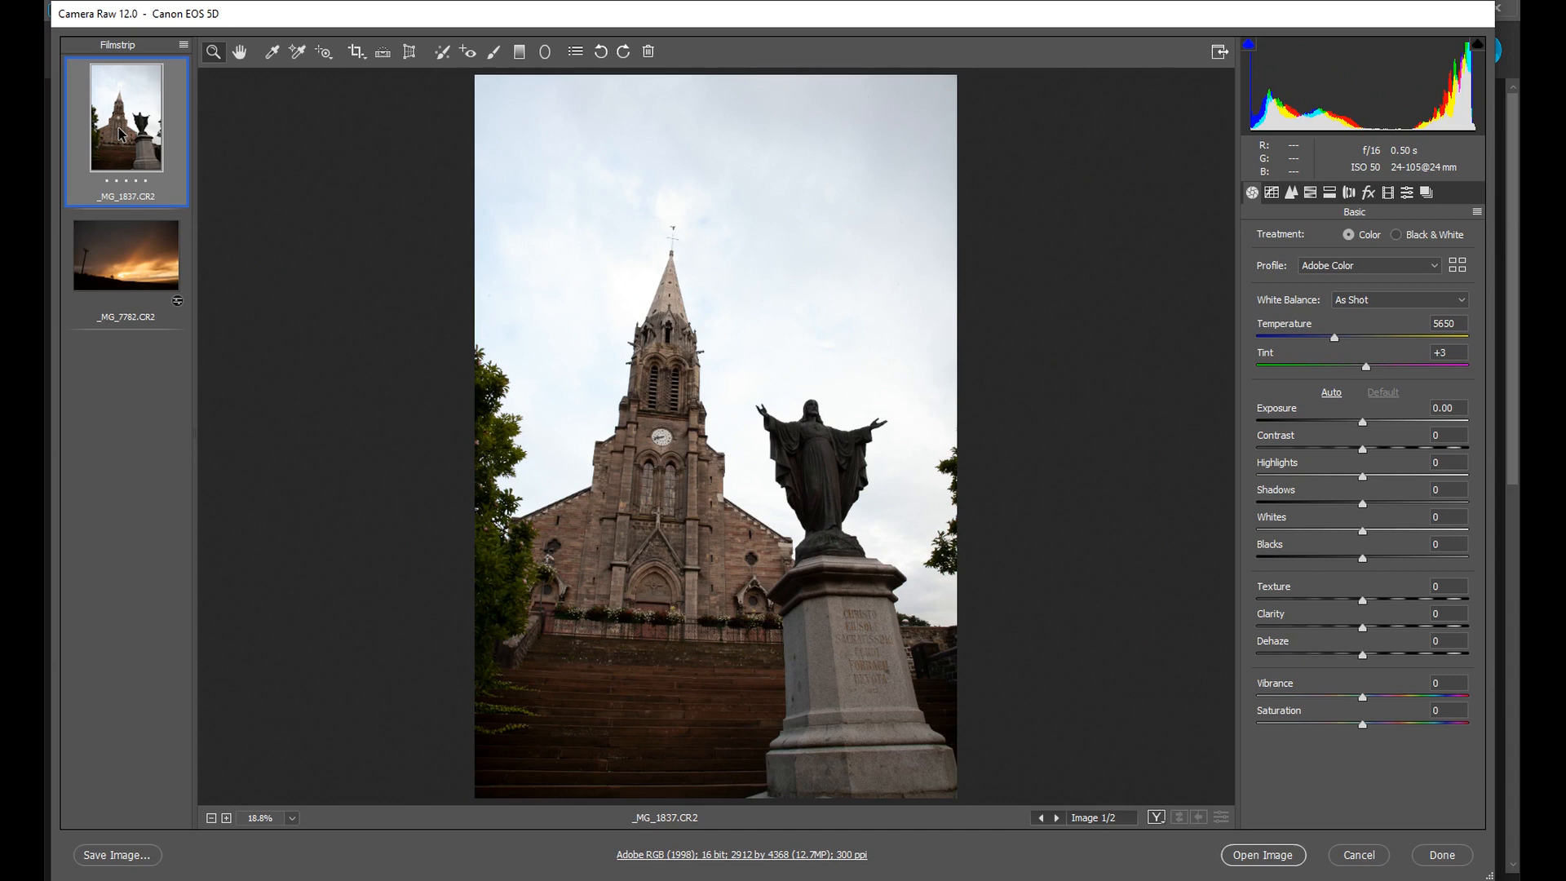
{"action": "mouse_move", "coordinate": [1451, 183]}
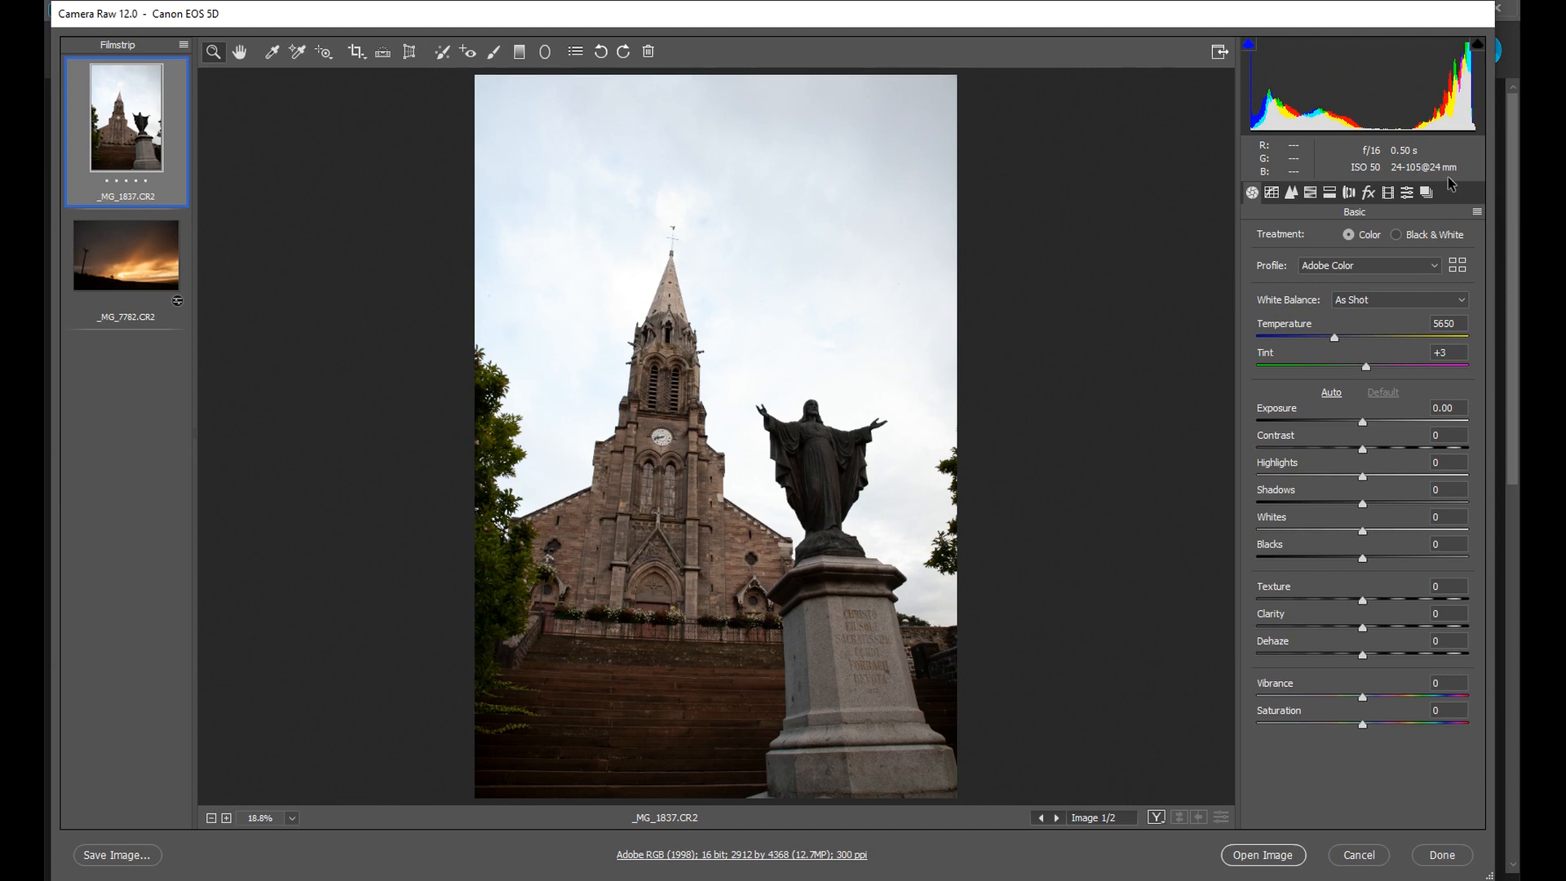
{"action": "mouse_move", "coordinate": [858, 685]}
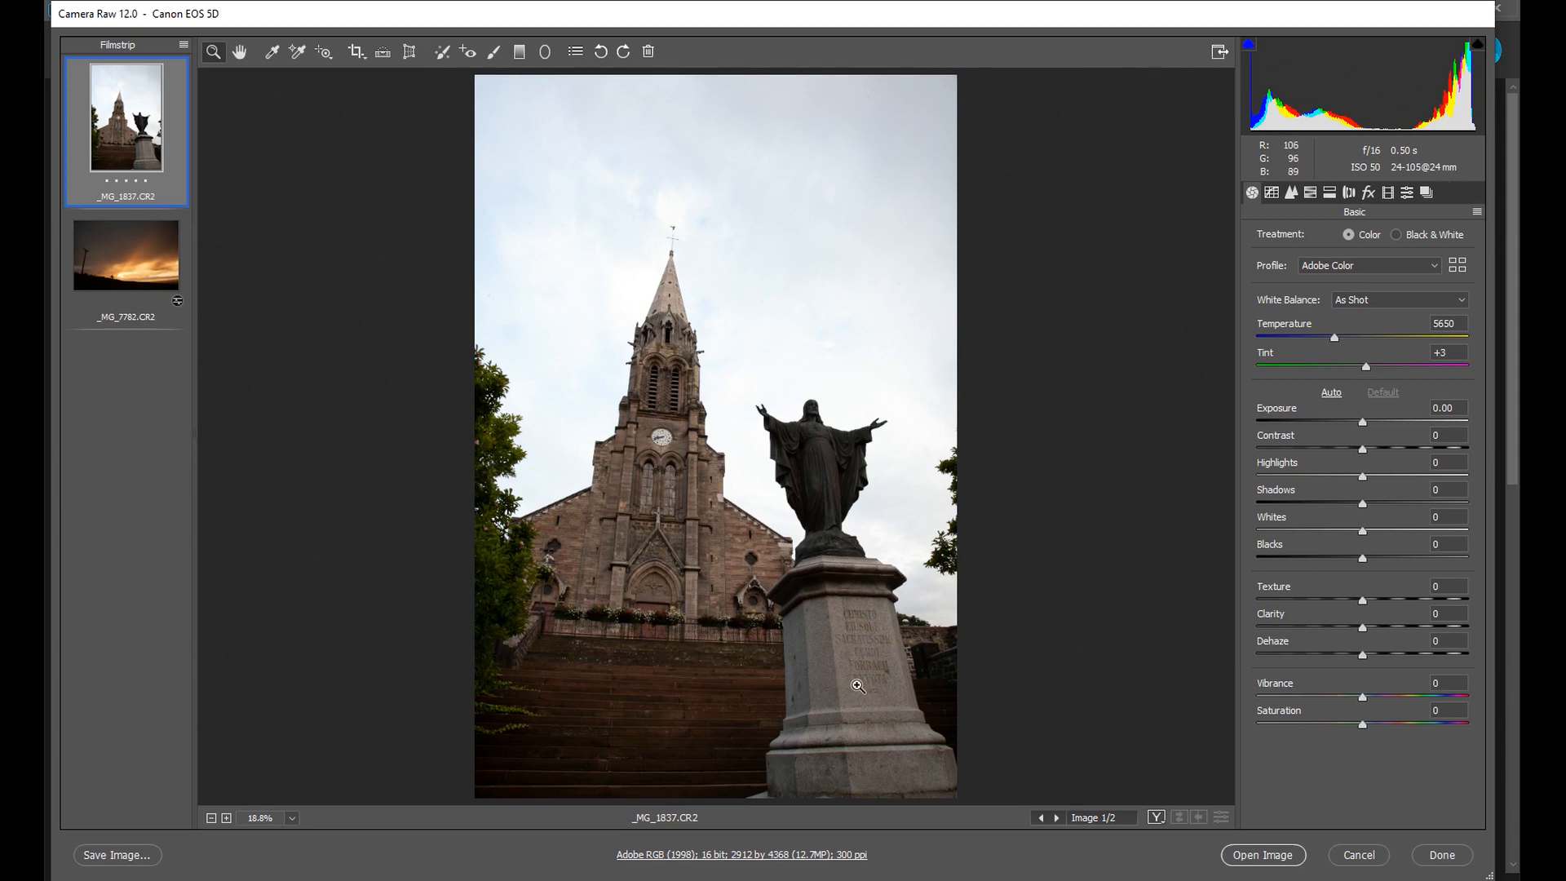
{"action": "mouse_move", "coordinate": [876, 686]}
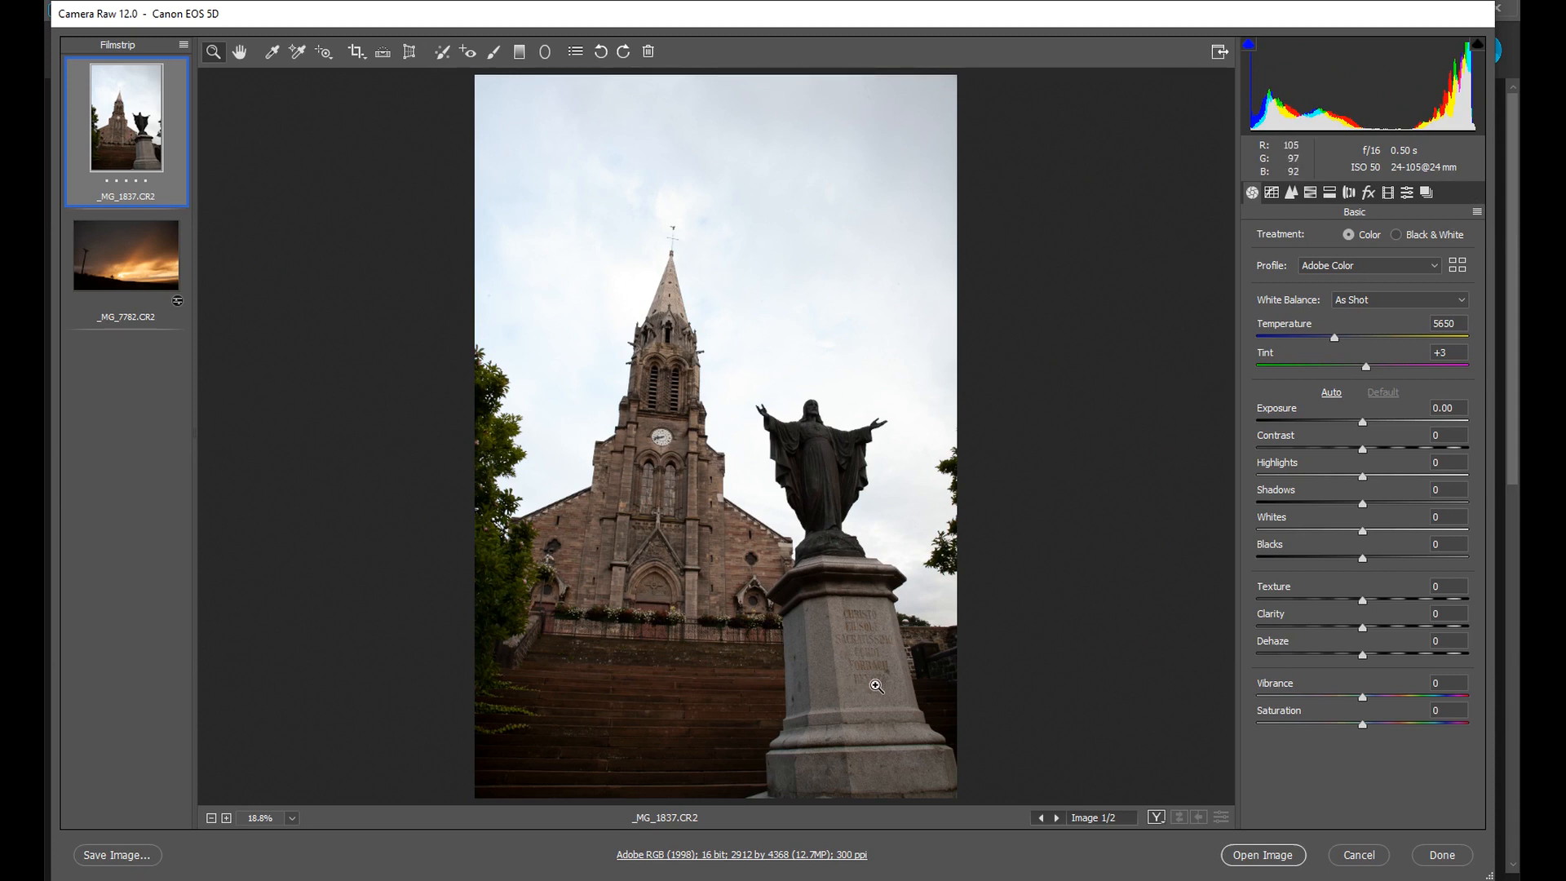
{"action": "mouse_move", "coordinate": [882, 668]}
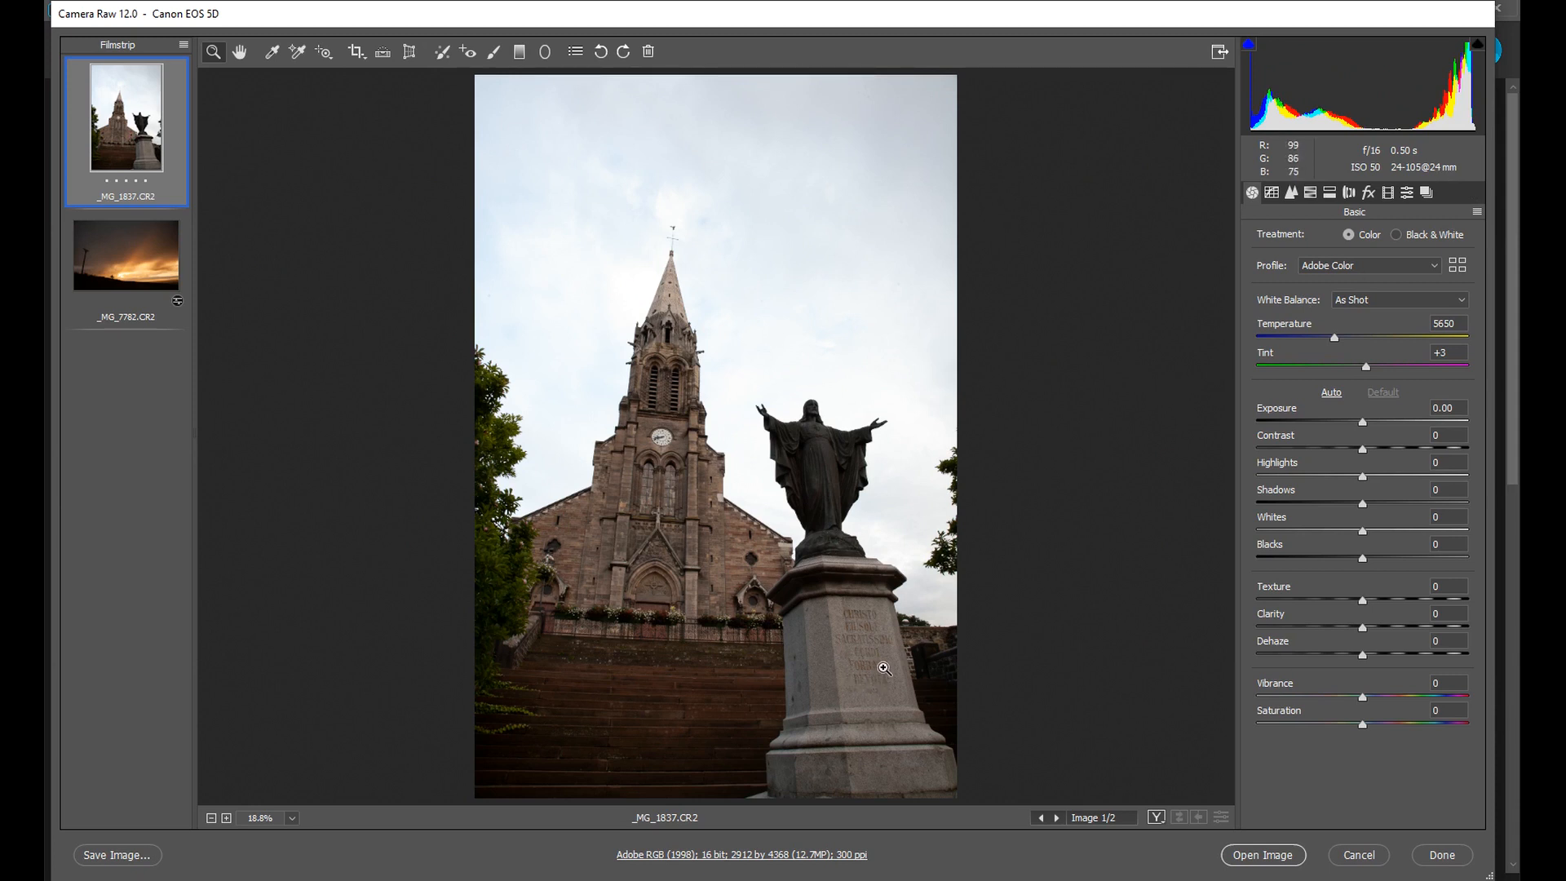
{"action": "mouse_move", "coordinate": [108, 268]}
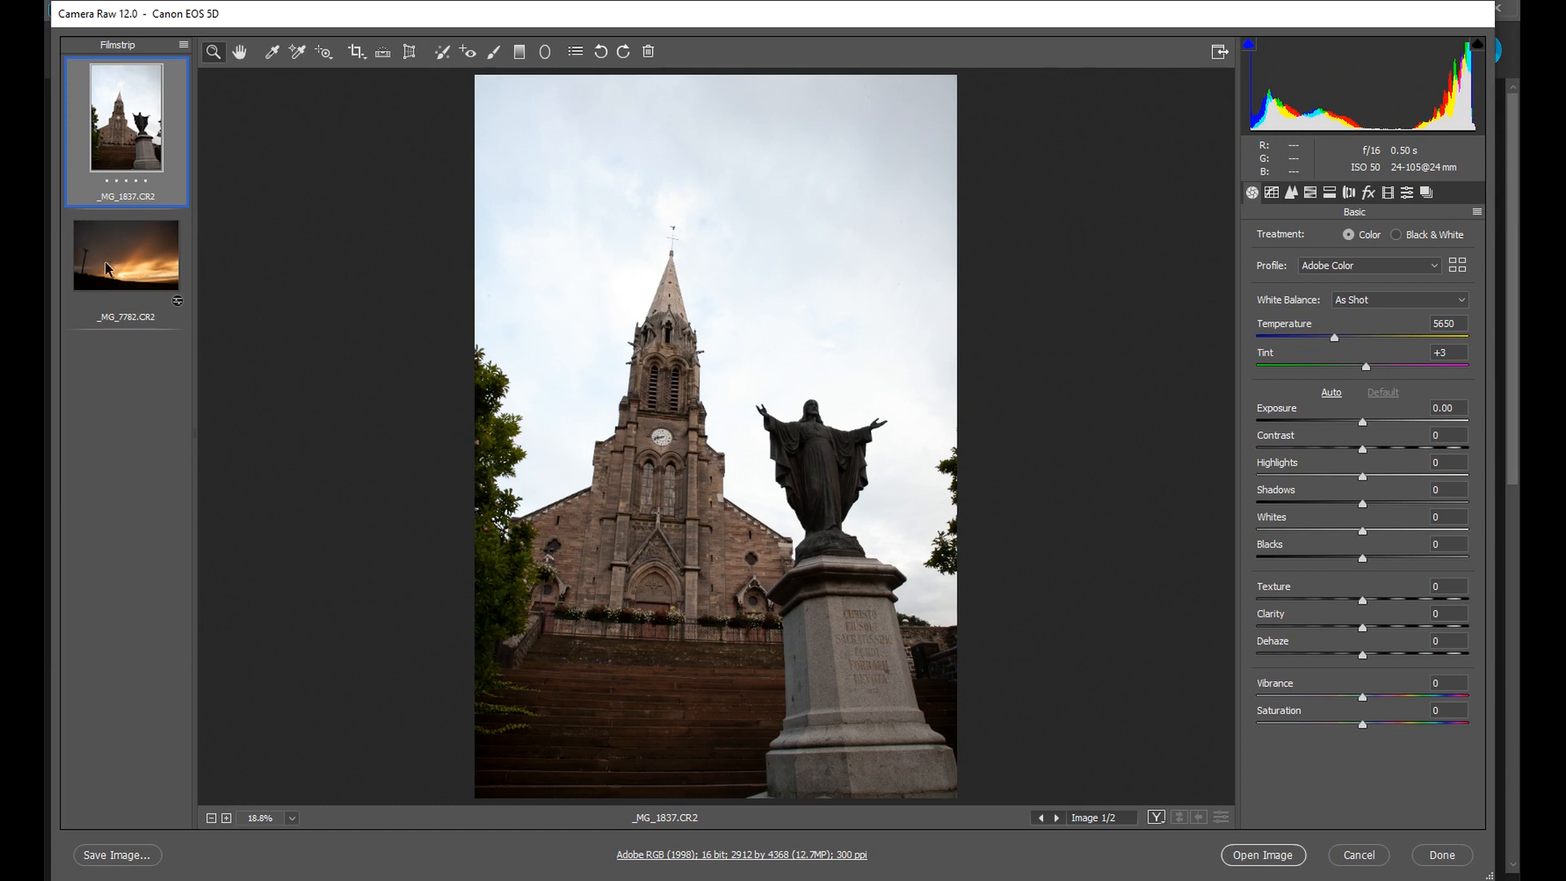
{"action": "left_click", "coordinate": [125, 253]}
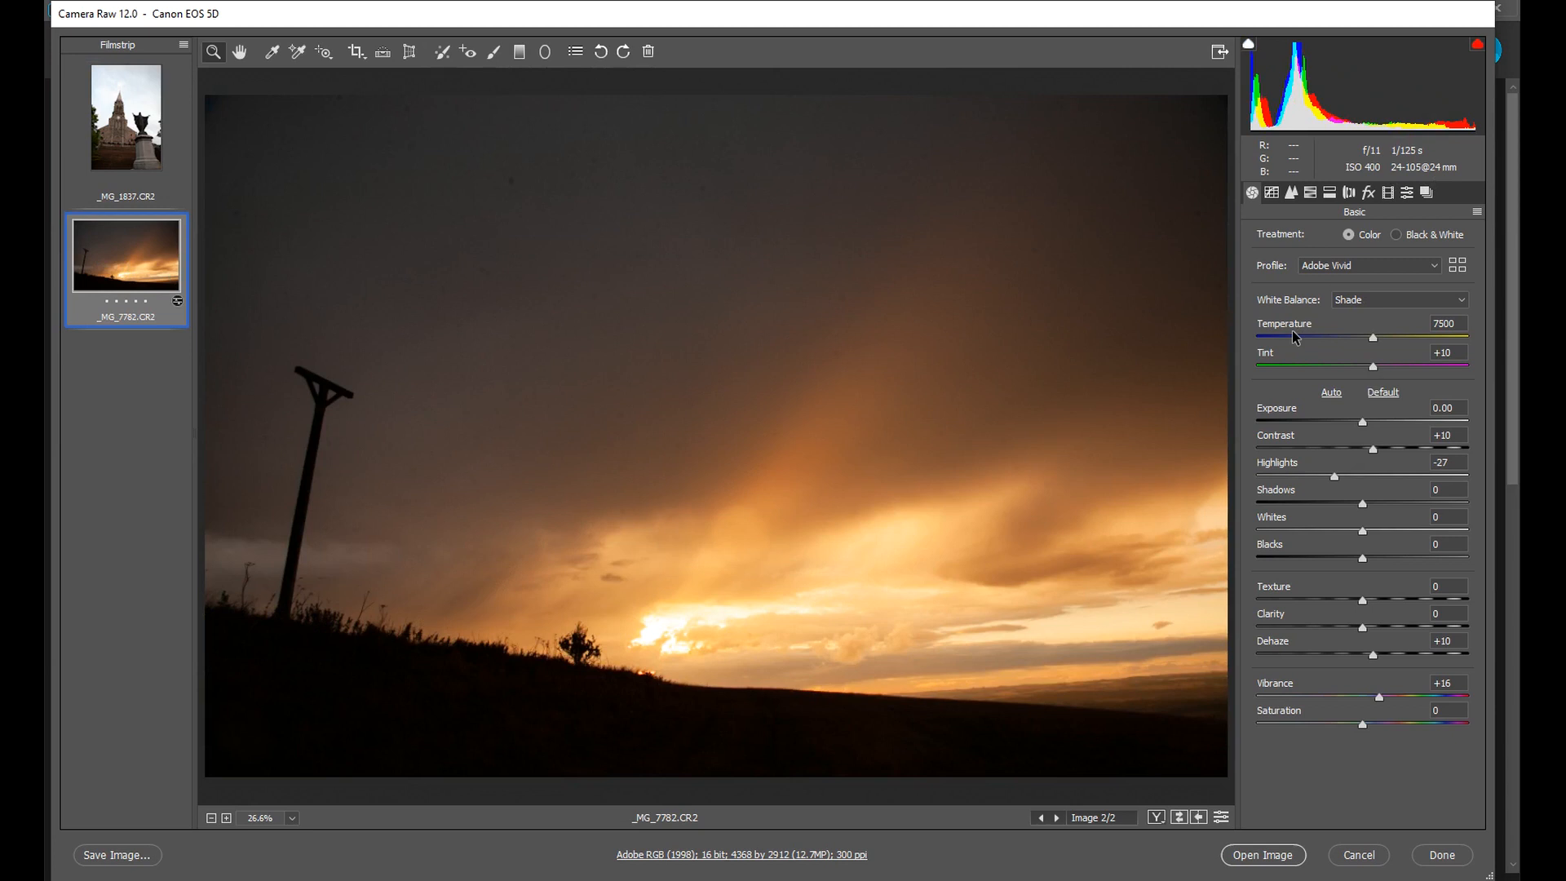
{"action": "mouse_move", "coordinate": [784, 856]}
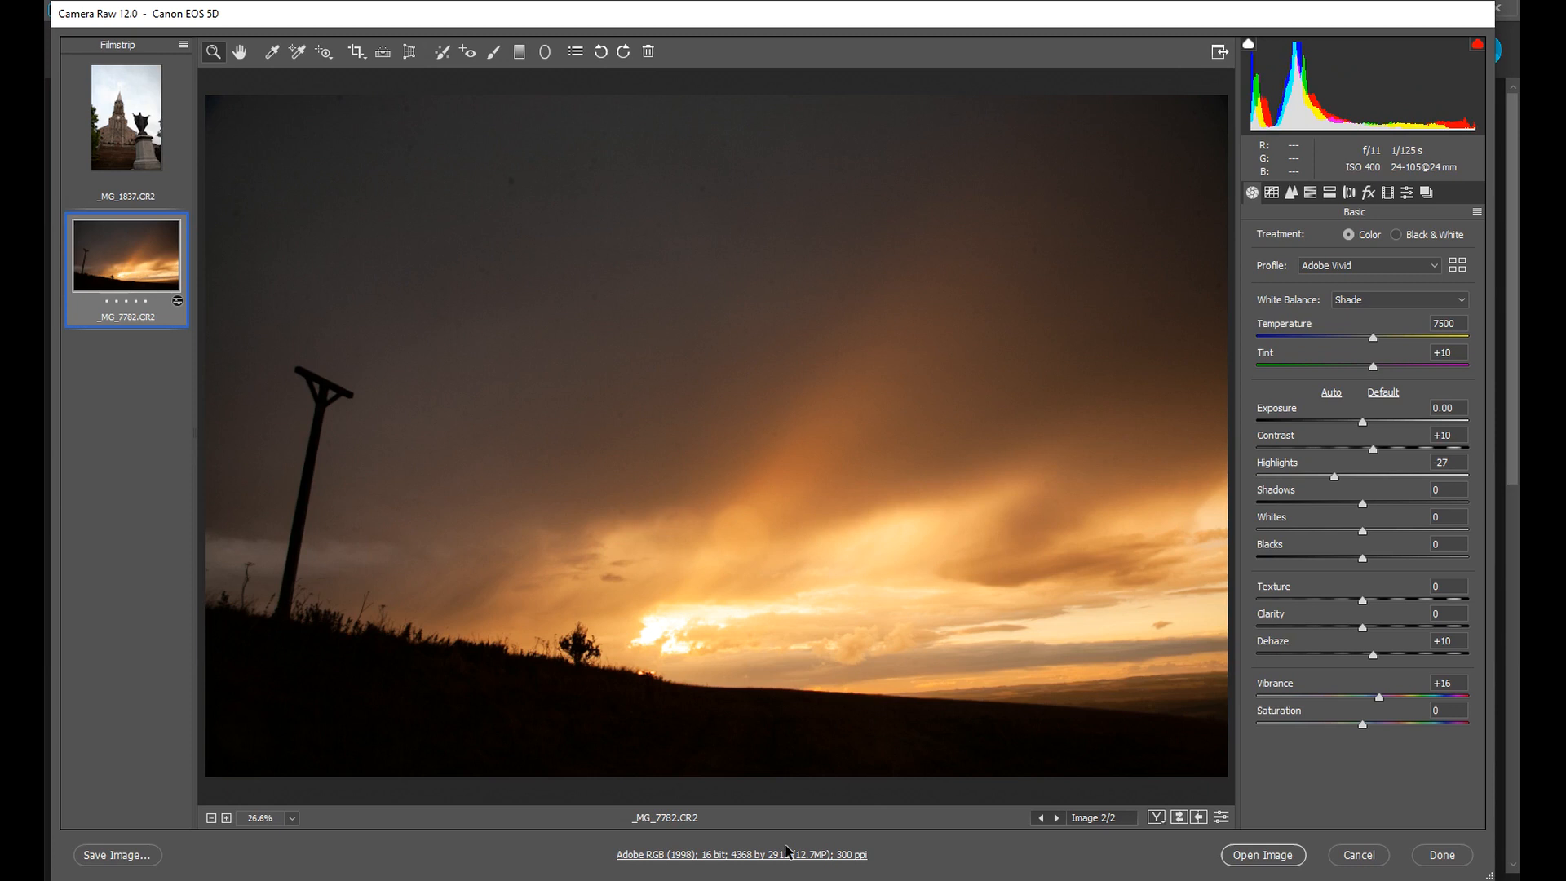
{"action": "mouse_move", "coordinate": [743, 779]}
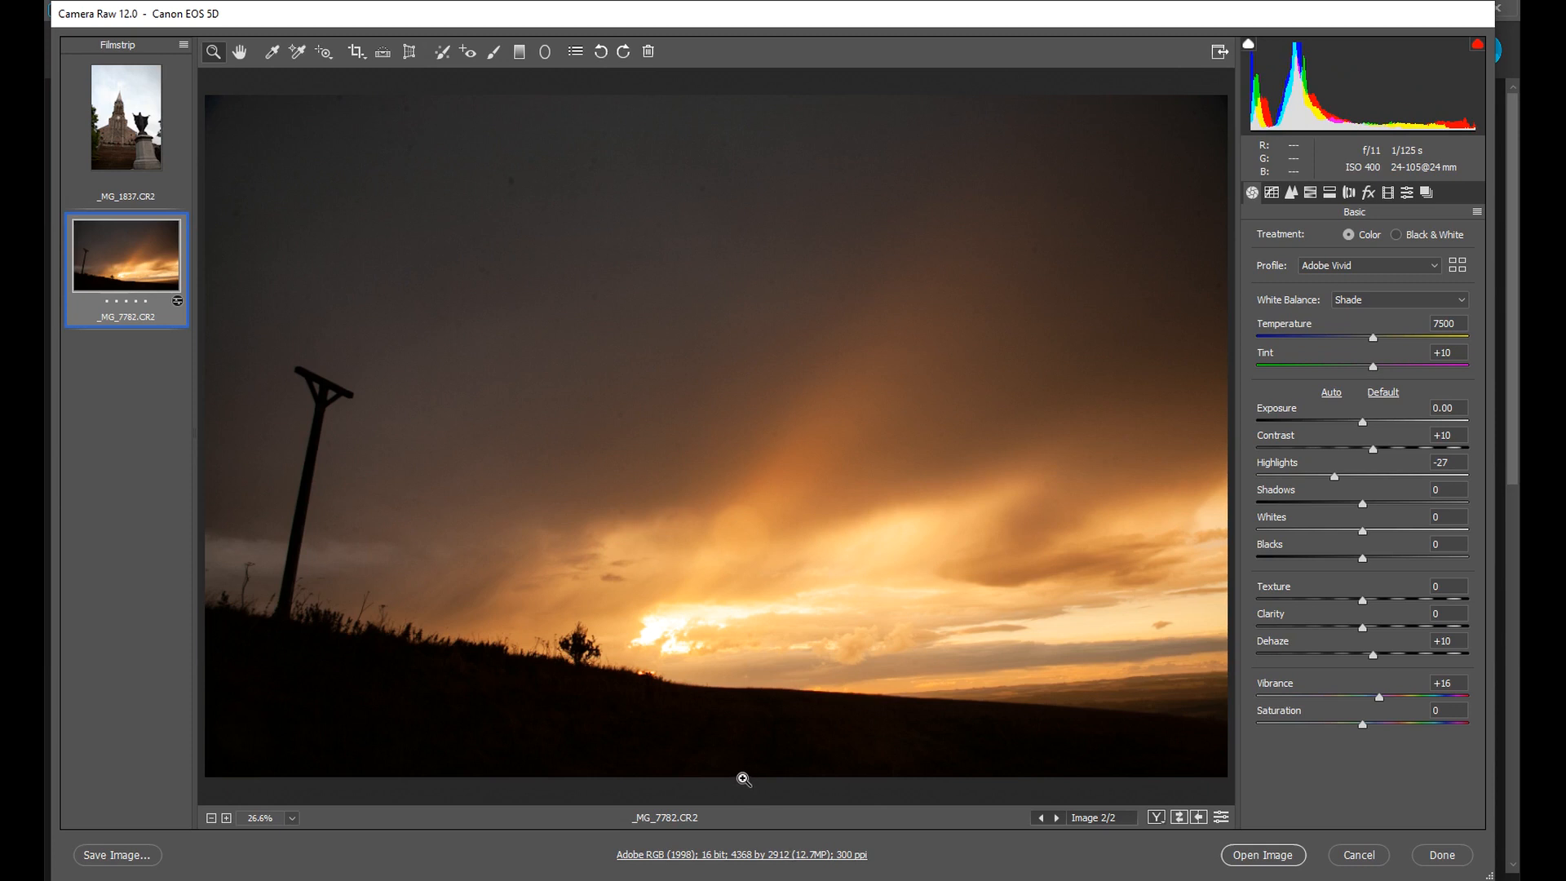
{"action": "mouse_move", "coordinate": [743, 778]}
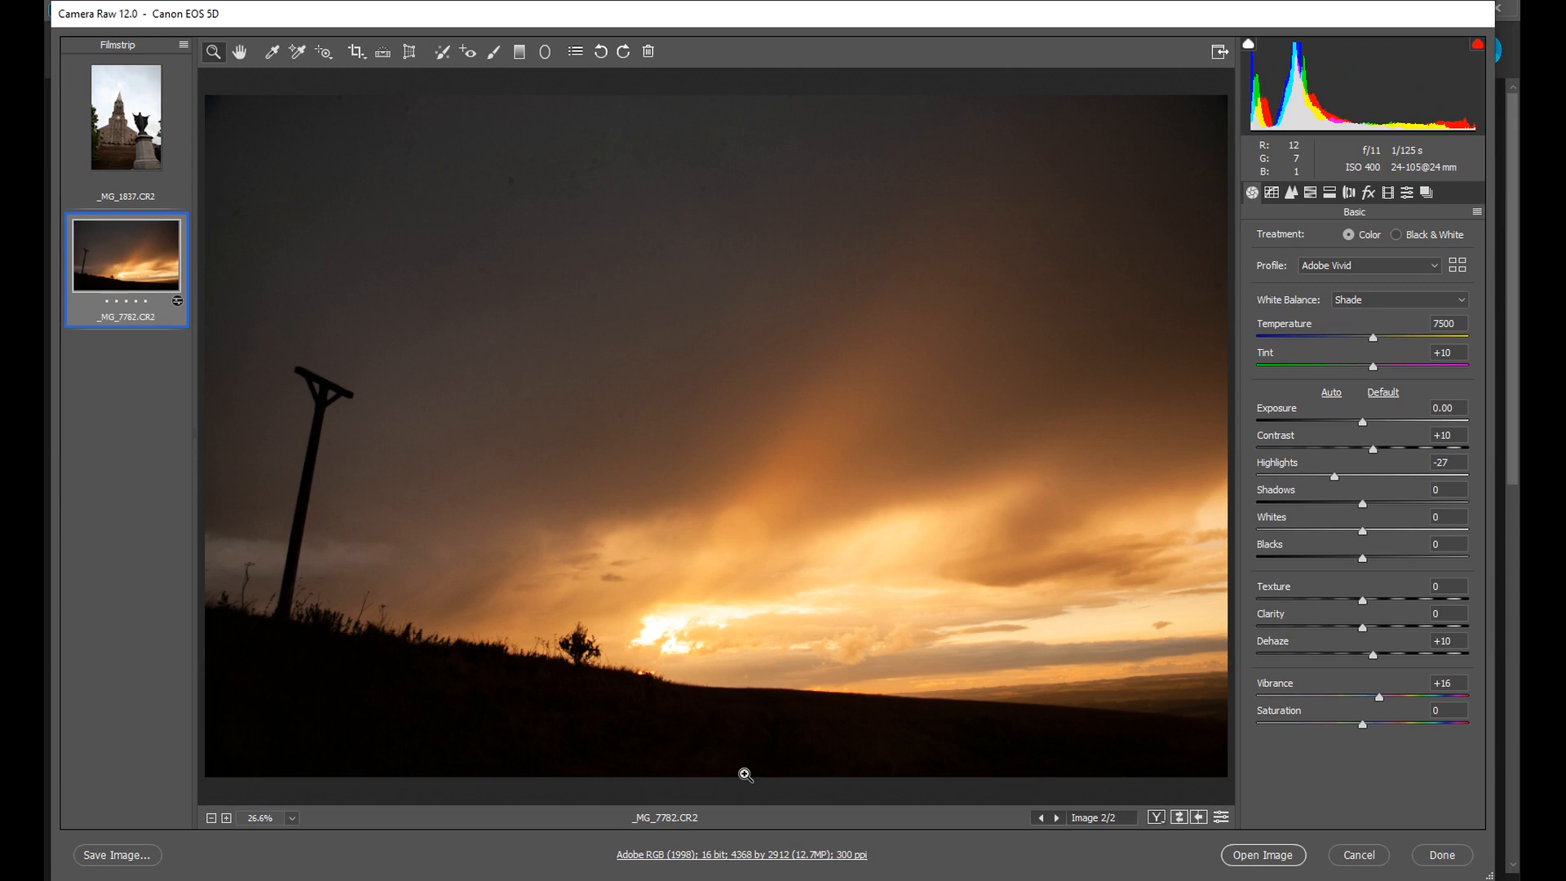
{"action": "mouse_move", "coordinate": [744, 773]}
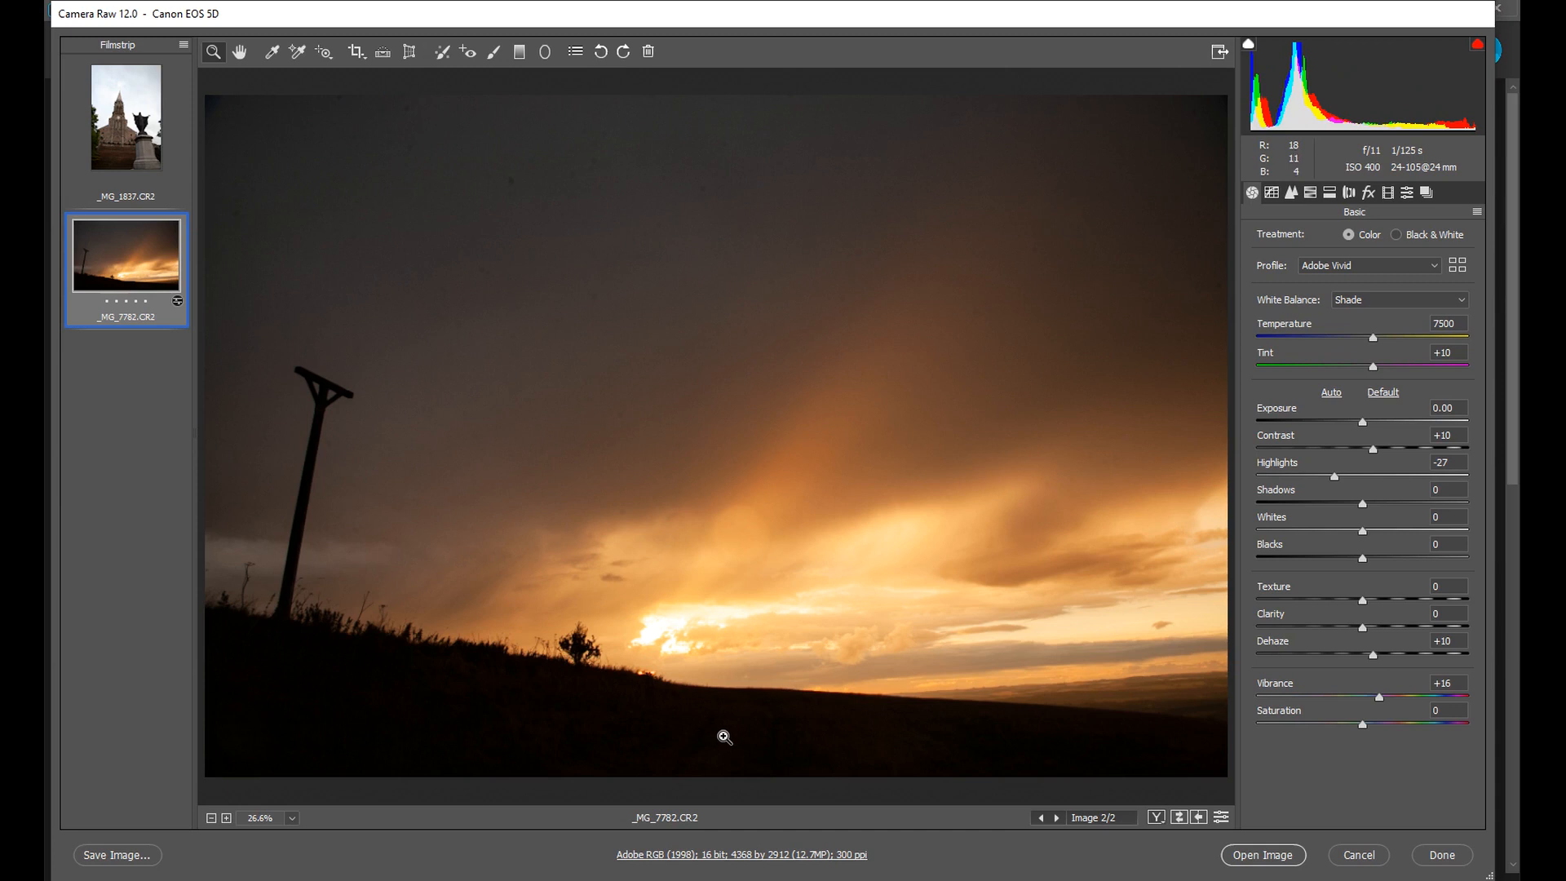
{"action": "mouse_move", "coordinate": [734, 748]}
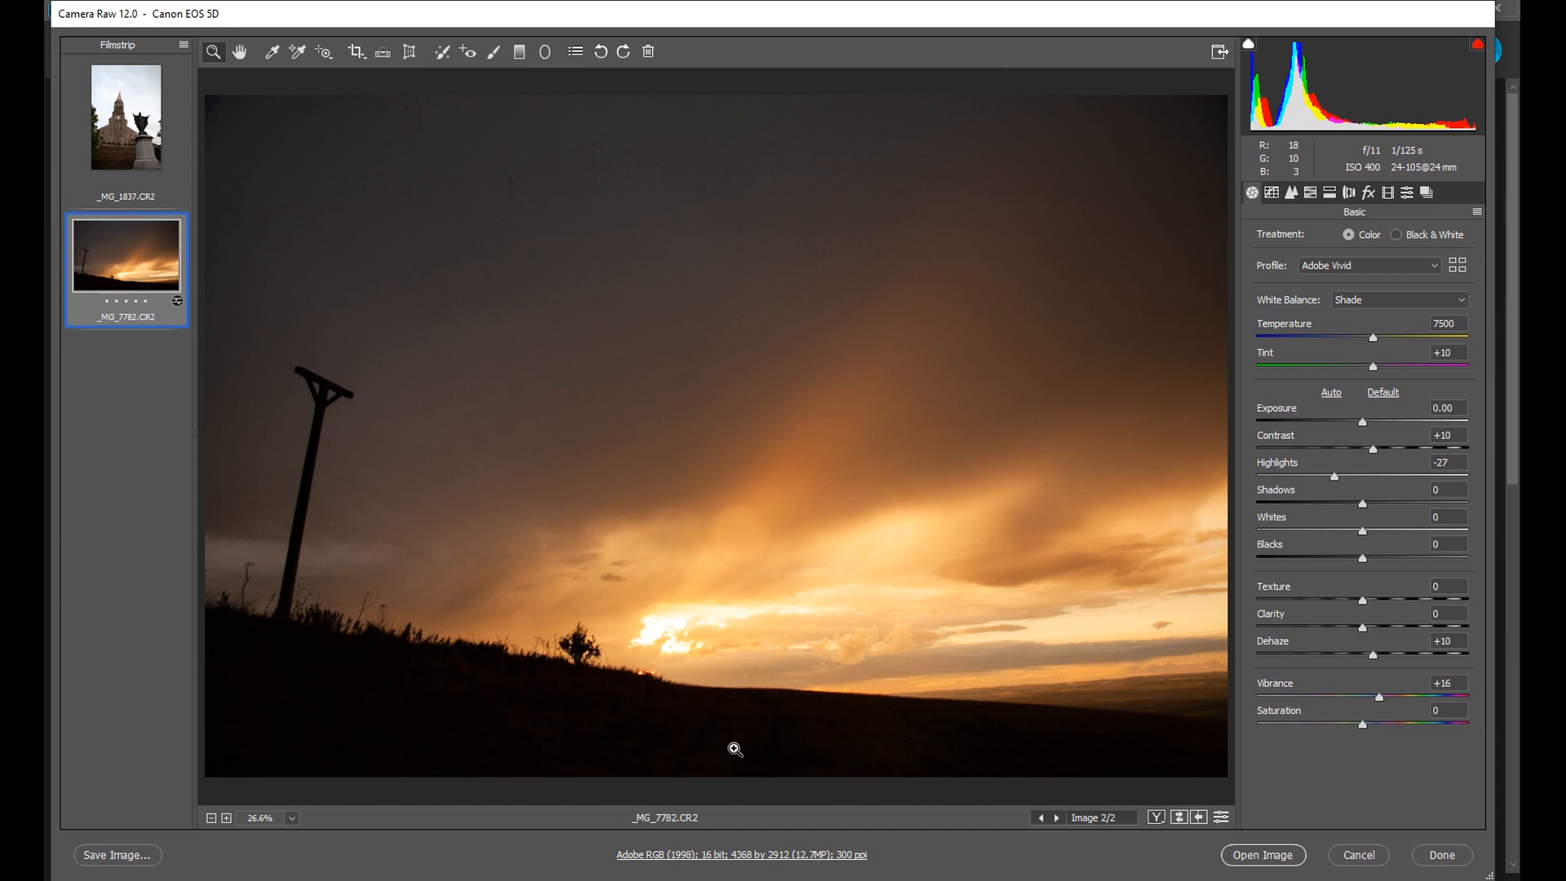
{"action": "mouse_move", "coordinate": [668, 661]}
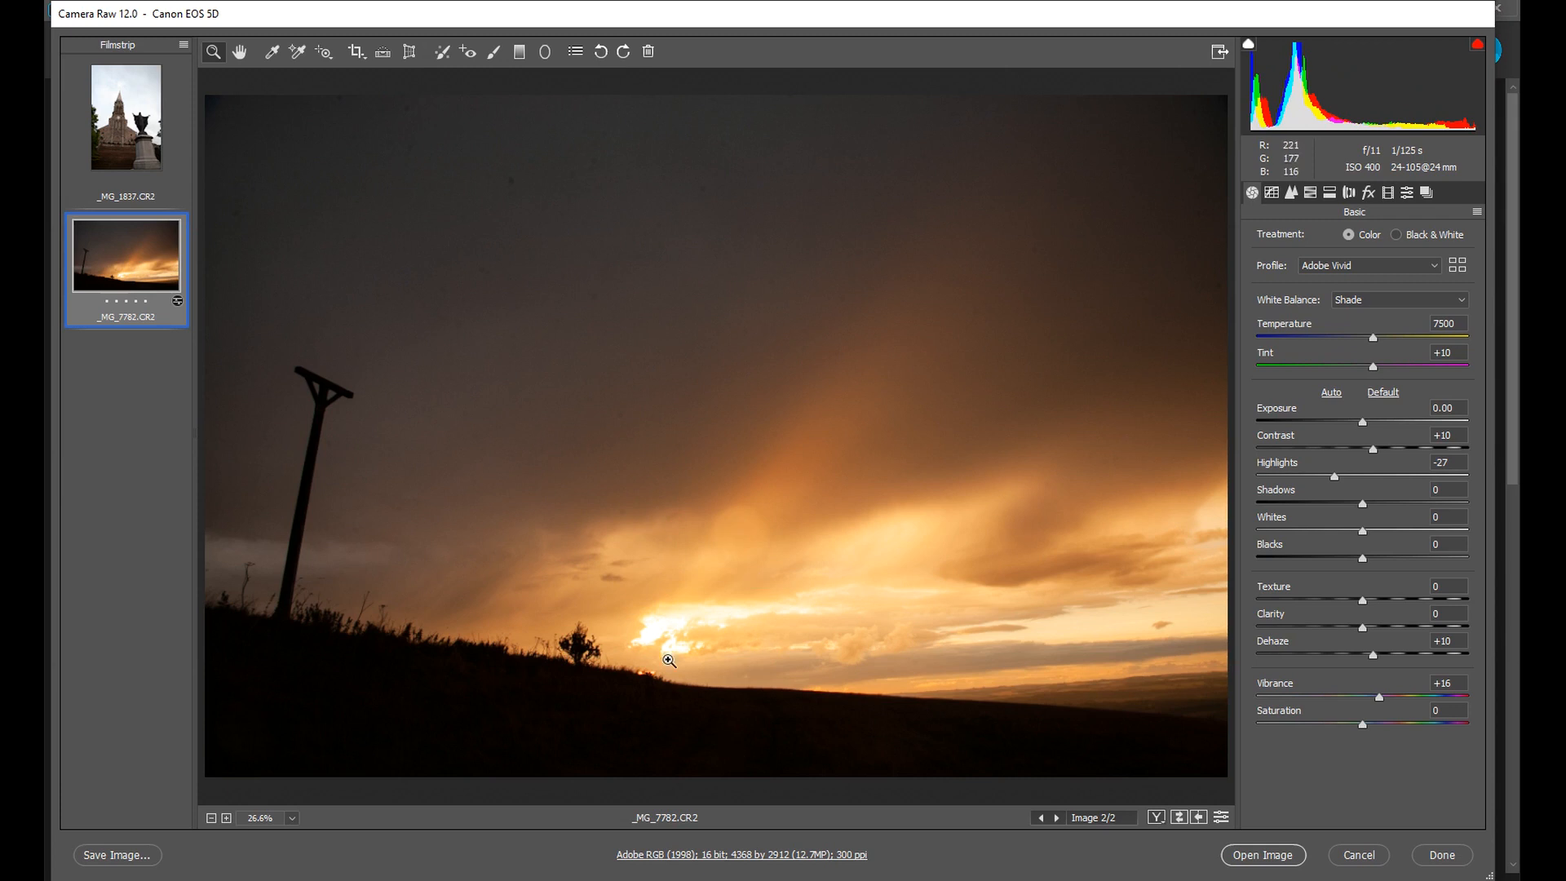
{"action": "mouse_move", "coordinate": [341, 520]}
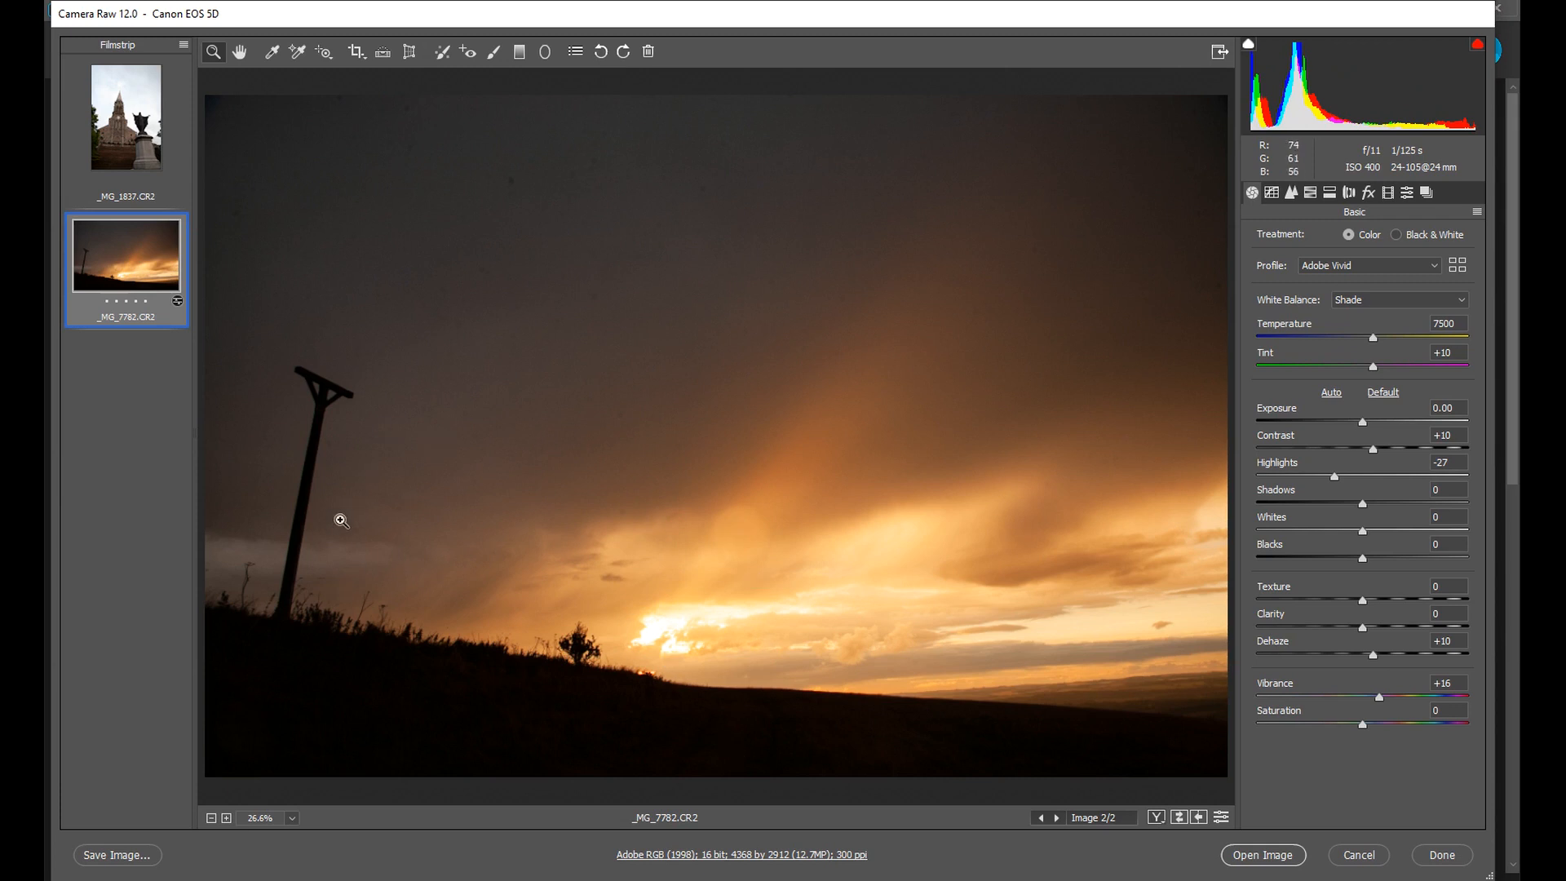
{"action": "mouse_move", "coordinate": [332, 617]}
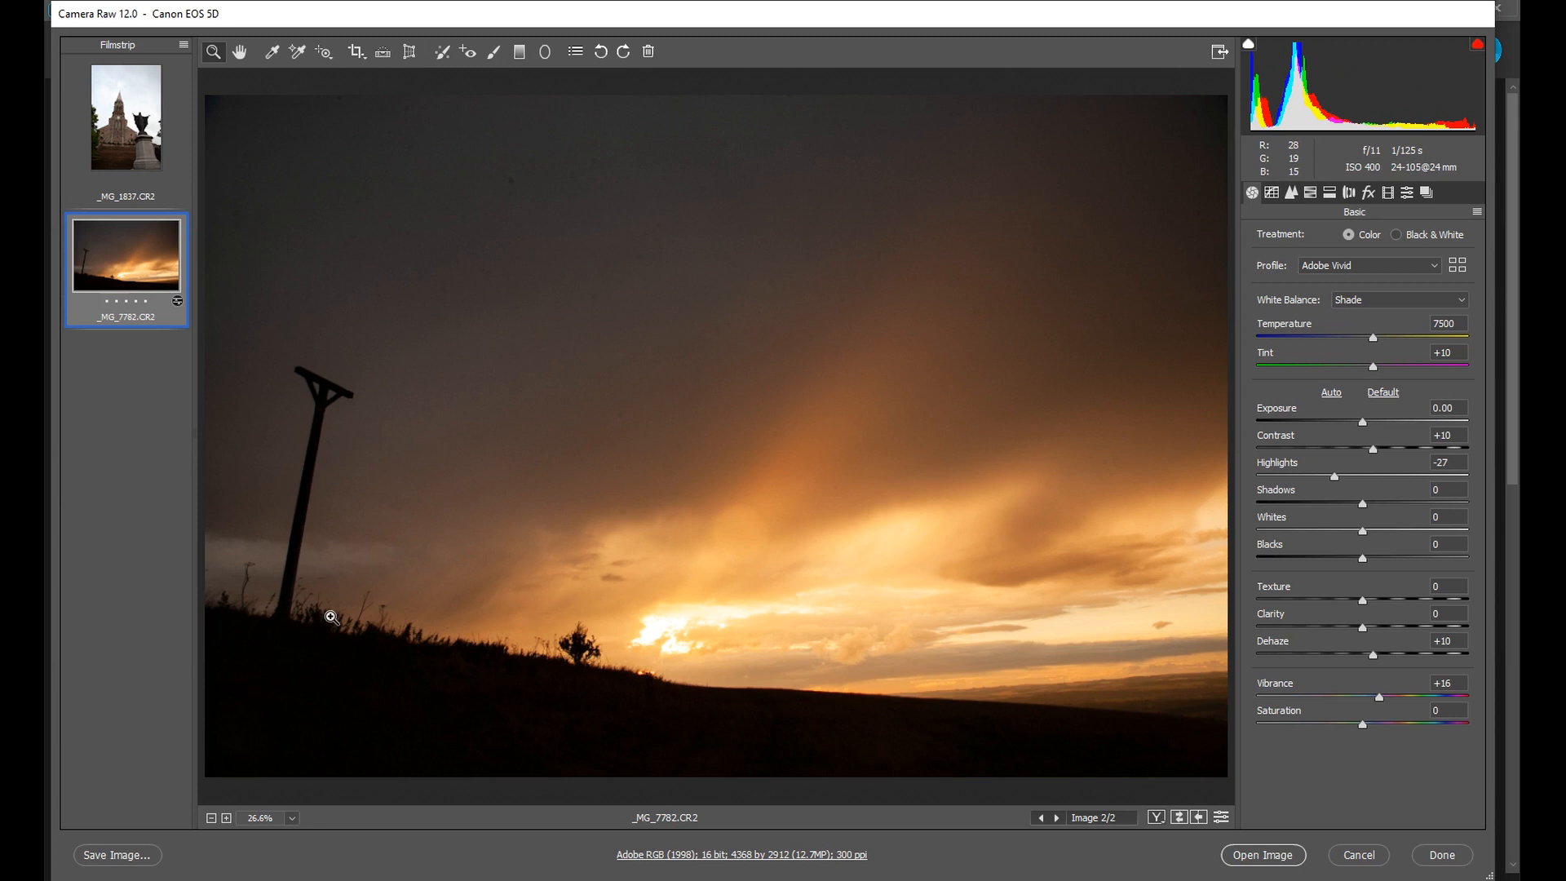
{"action": "mouse_move", "coordinate": [337, 609]}
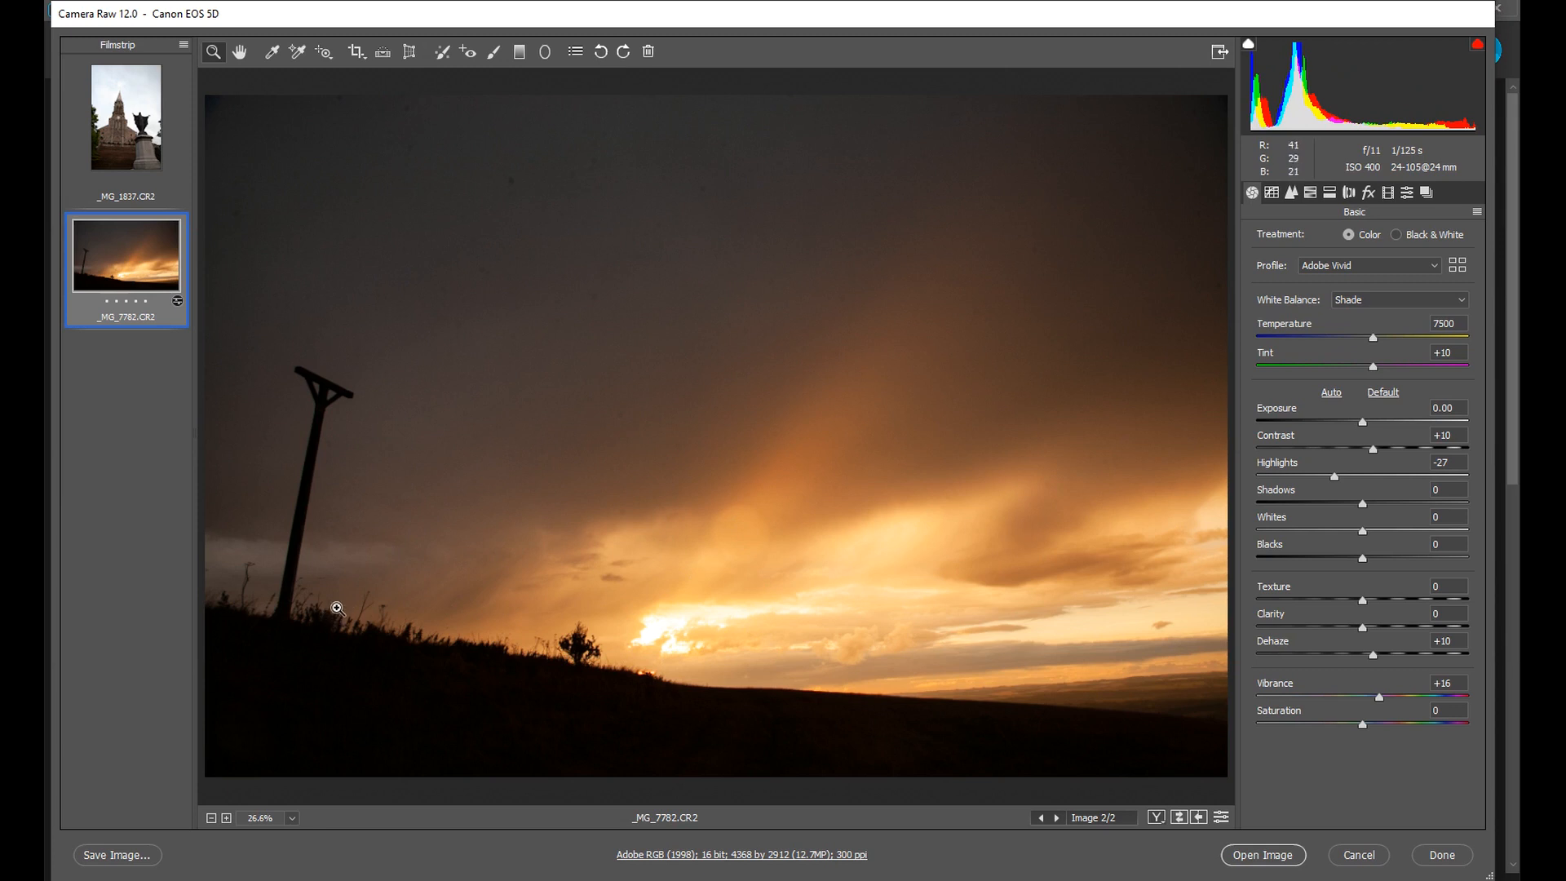
{"action": "mouse_move", "coordinate": [231, 694]}
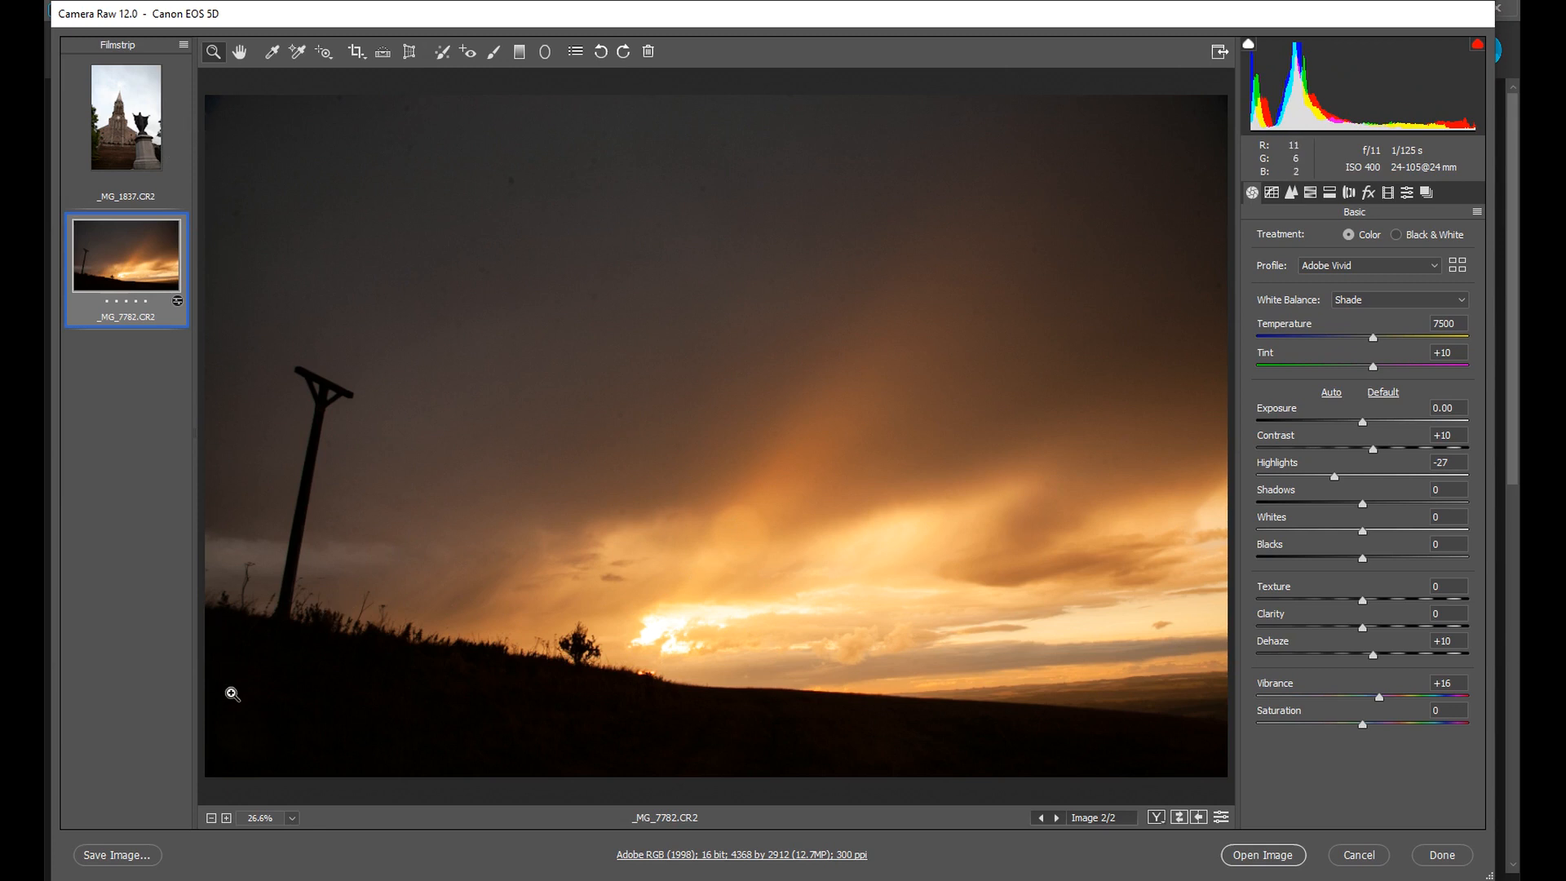
{"action": "mouse_move", "coordinate": [1024, 127]}
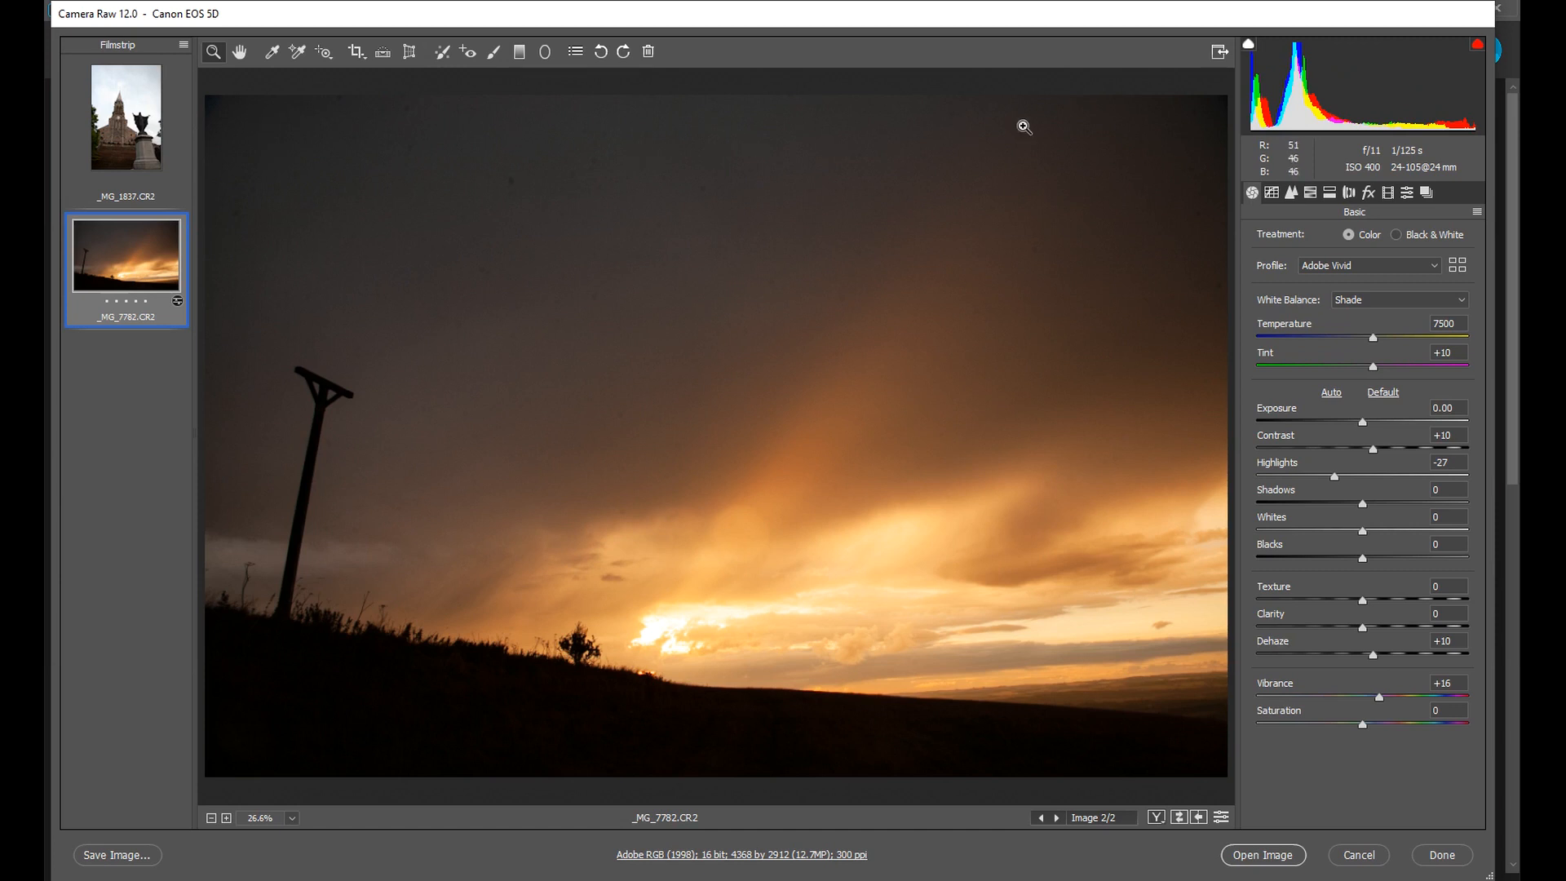
{"action": "mouse_move", "coordinate": [1179, 739]}
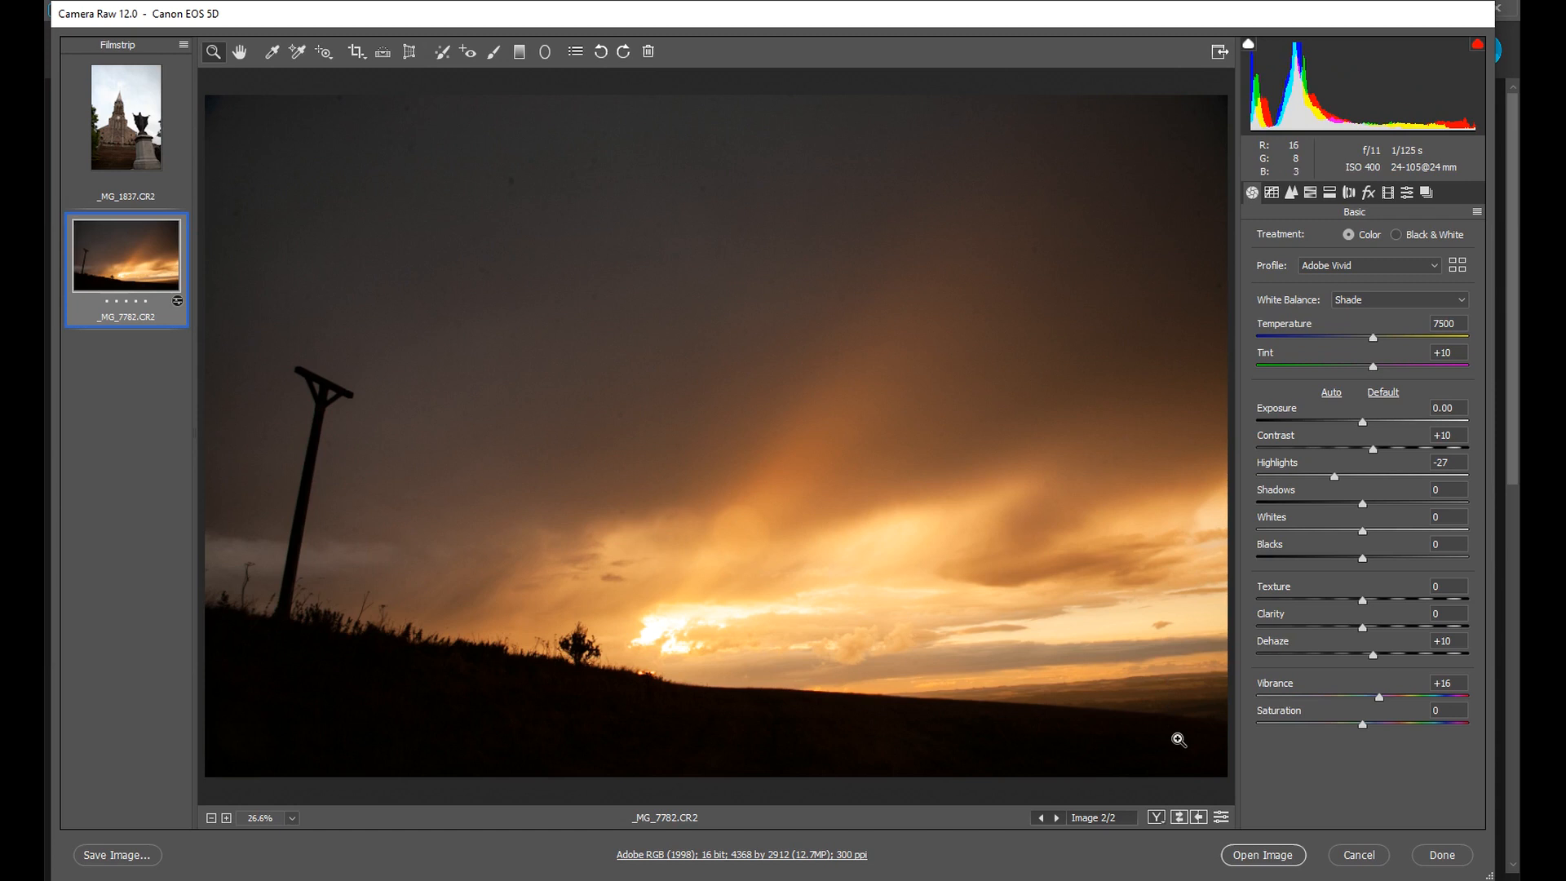
{"action": "mouse_move", "coordinate": [226, 290]}
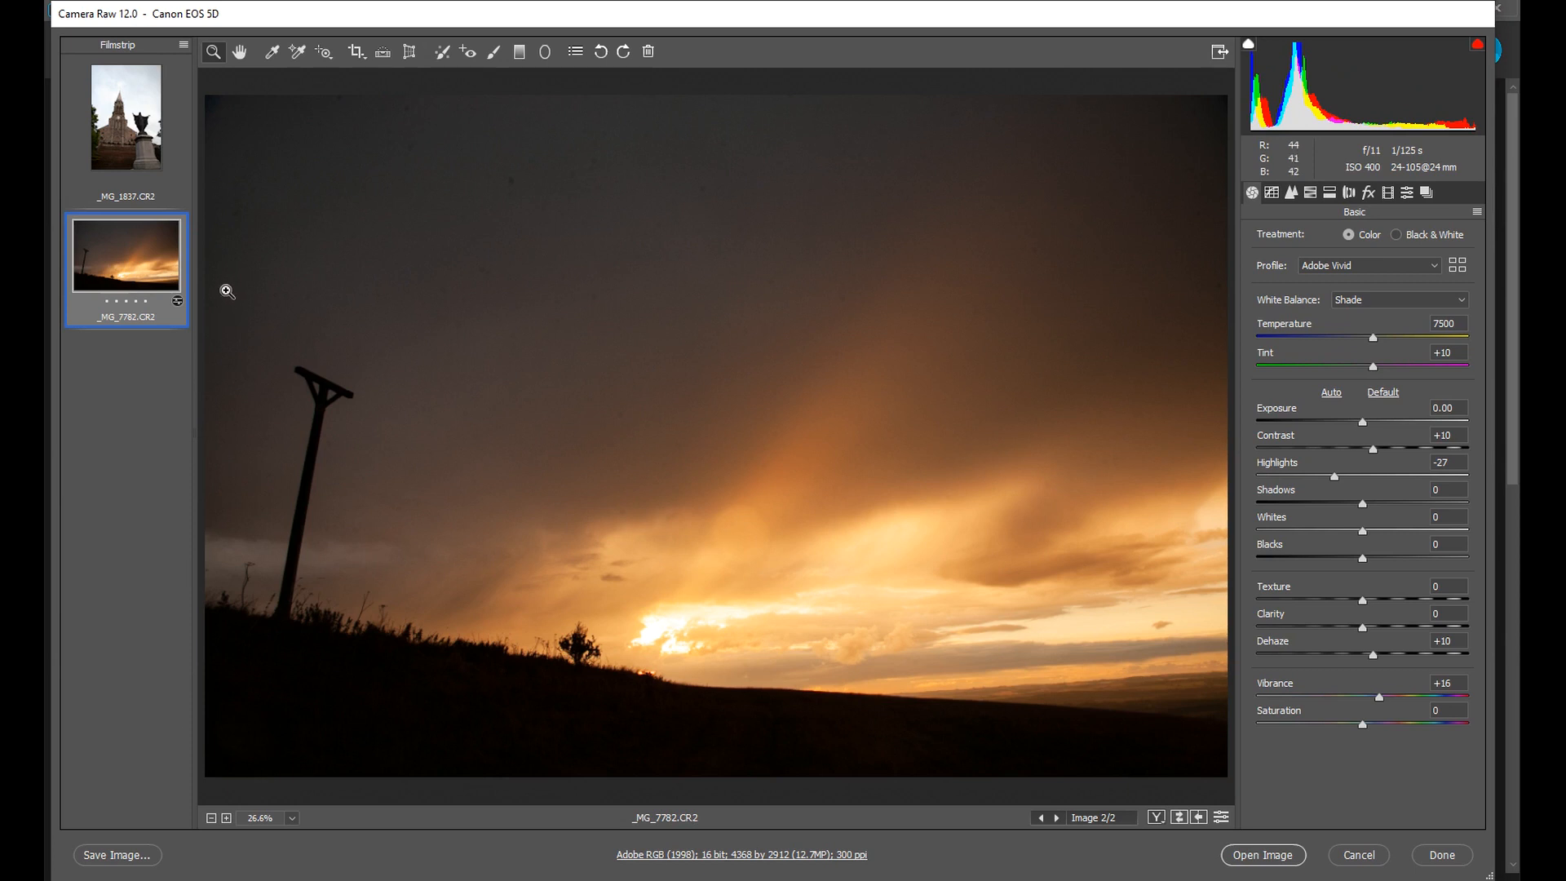
{"action": "mouse_move", "coordinate": [1205, 555]}
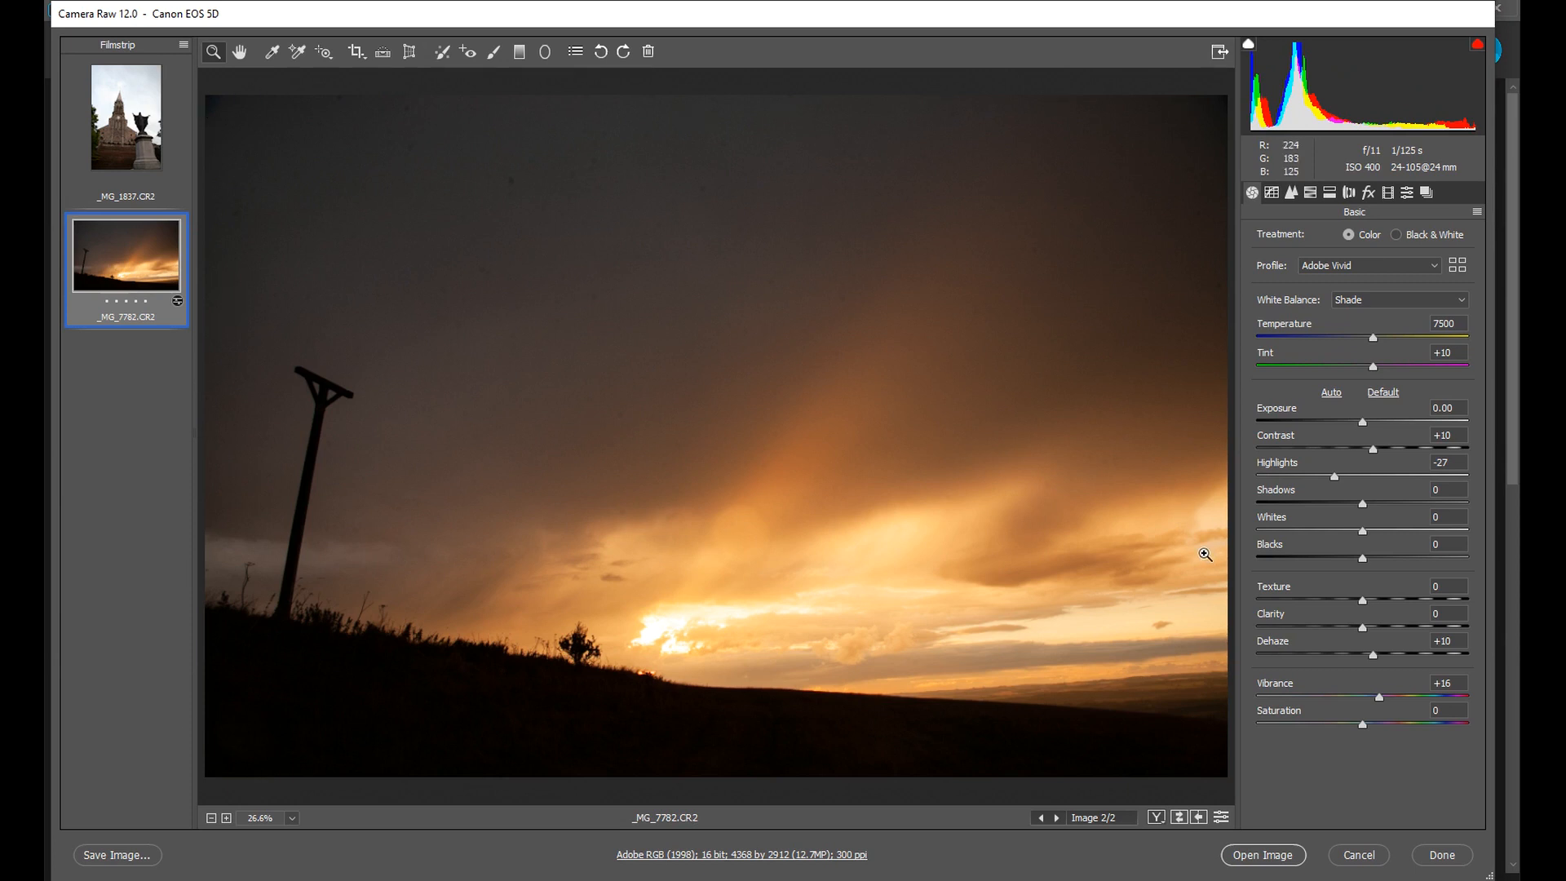
{"action": "mouse_move", "coordinate": [1096, 554]}
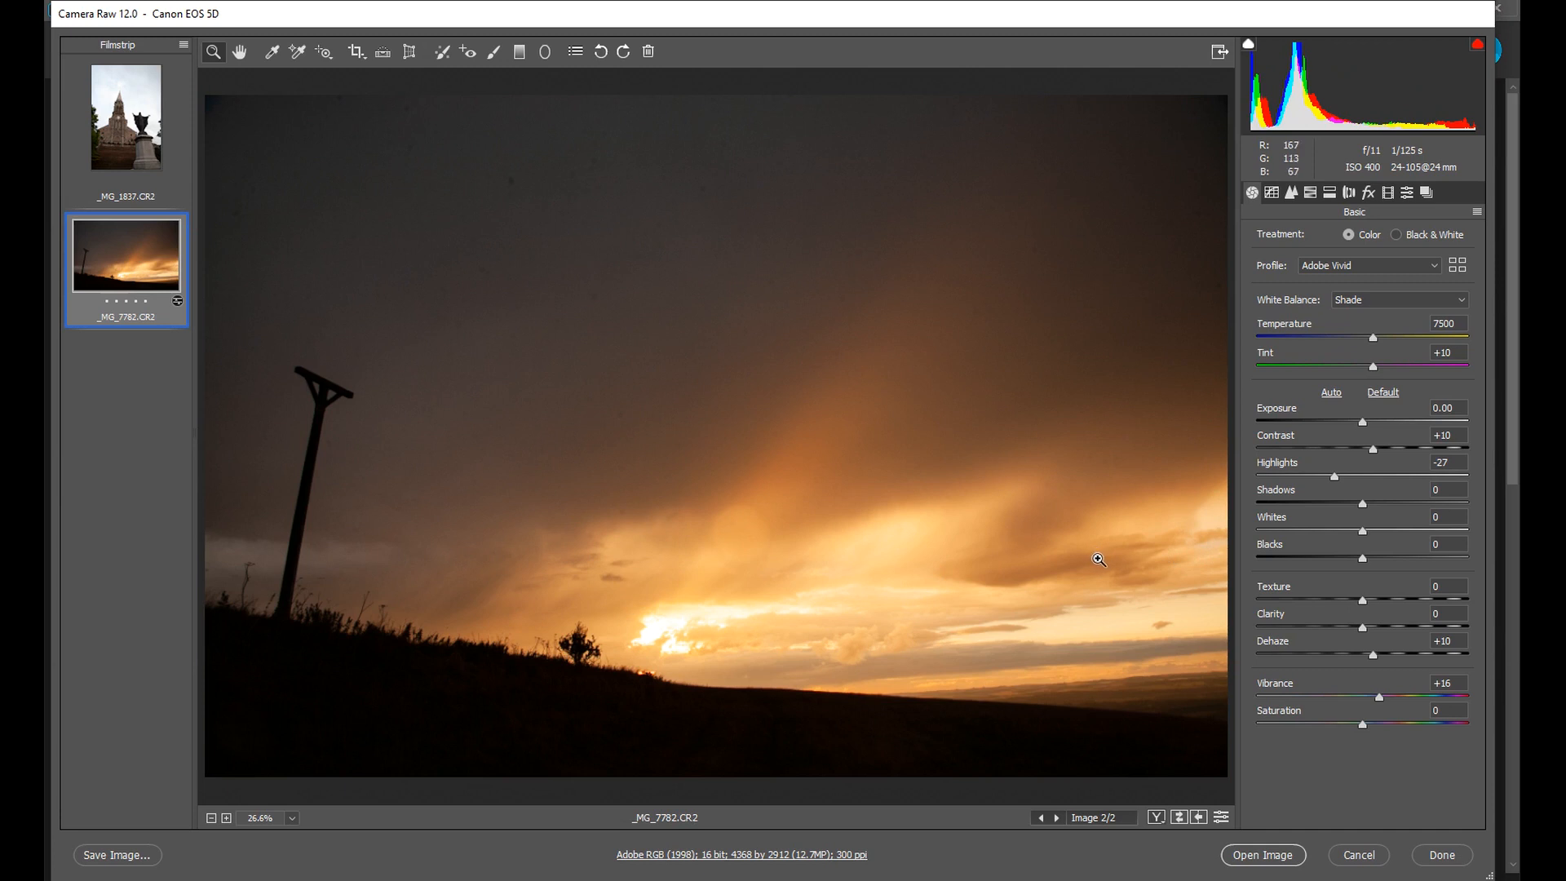
{"action": "mouse_move", "coordinate": [770, 618]}
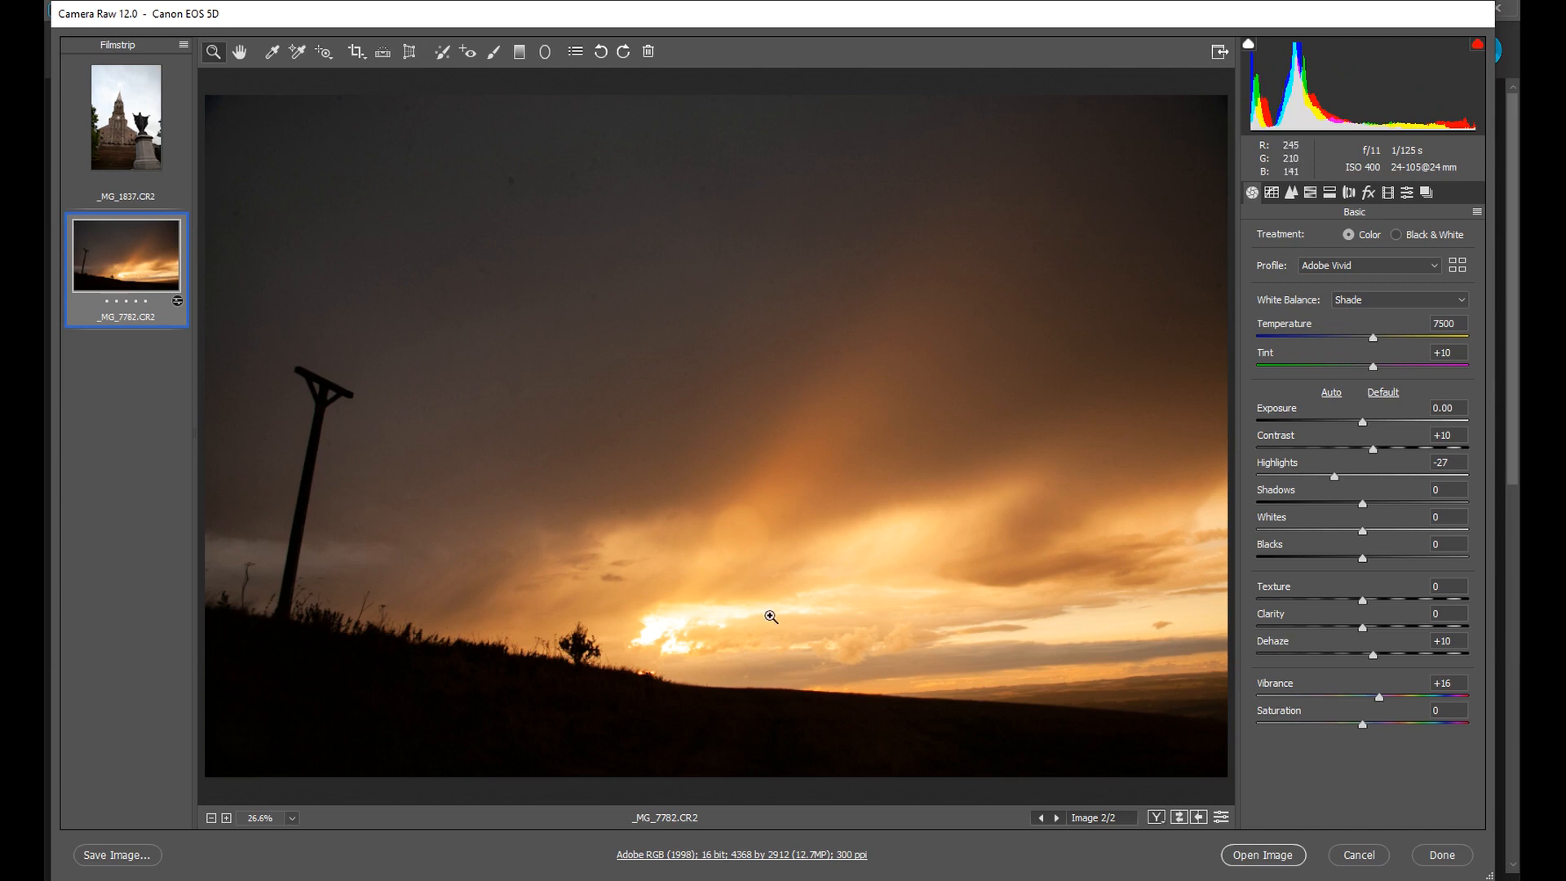
{"action": "mouse_move", "coordinate": [262, 527]}
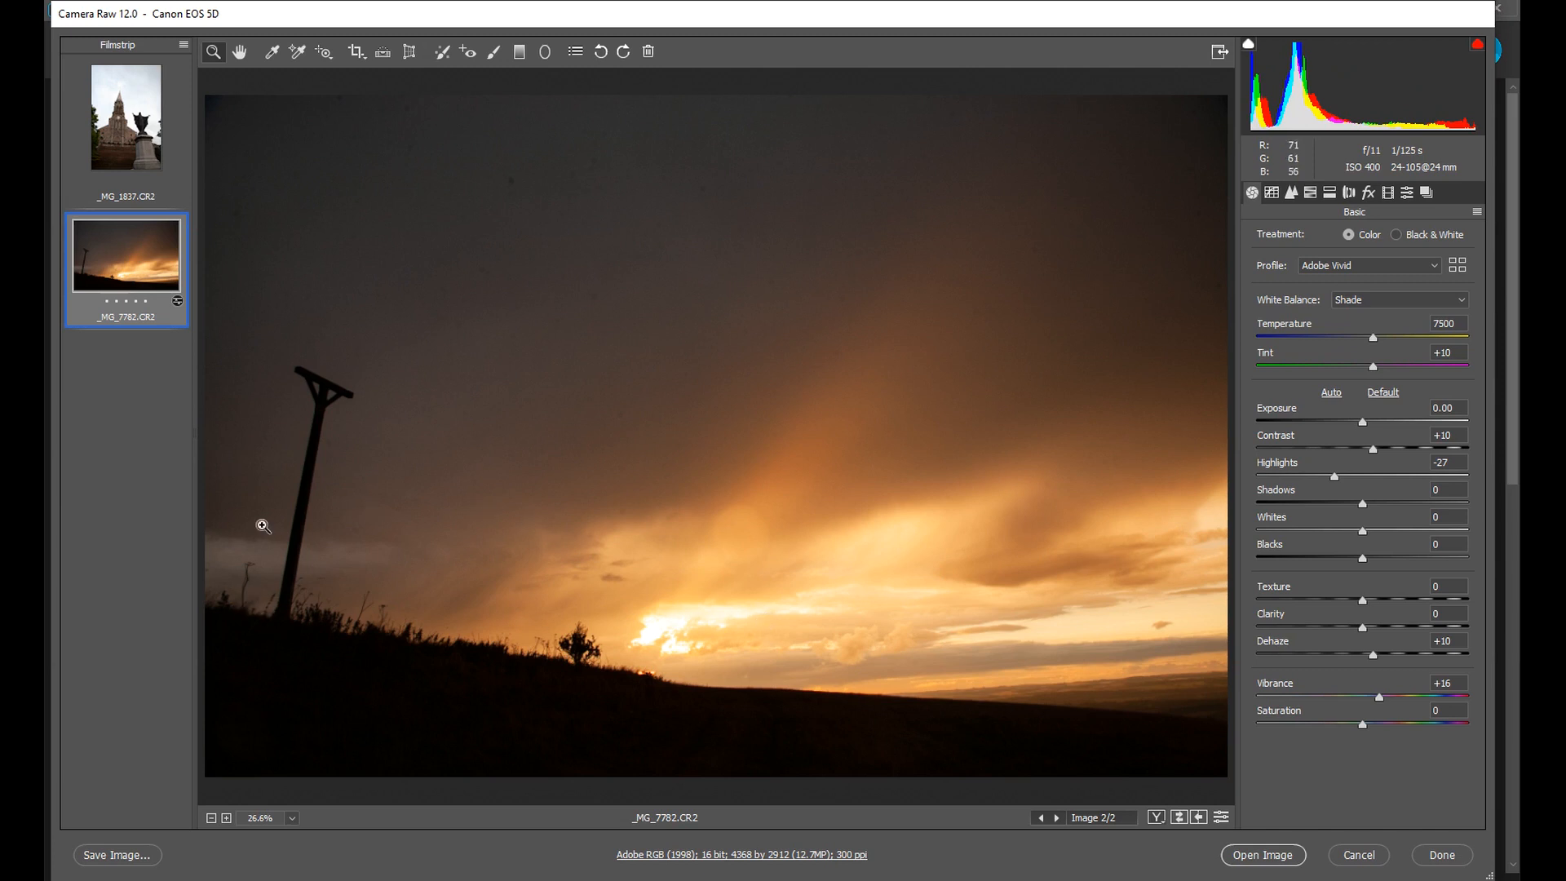
{"action": "mouse_move", "coordinate": [283, 408]}
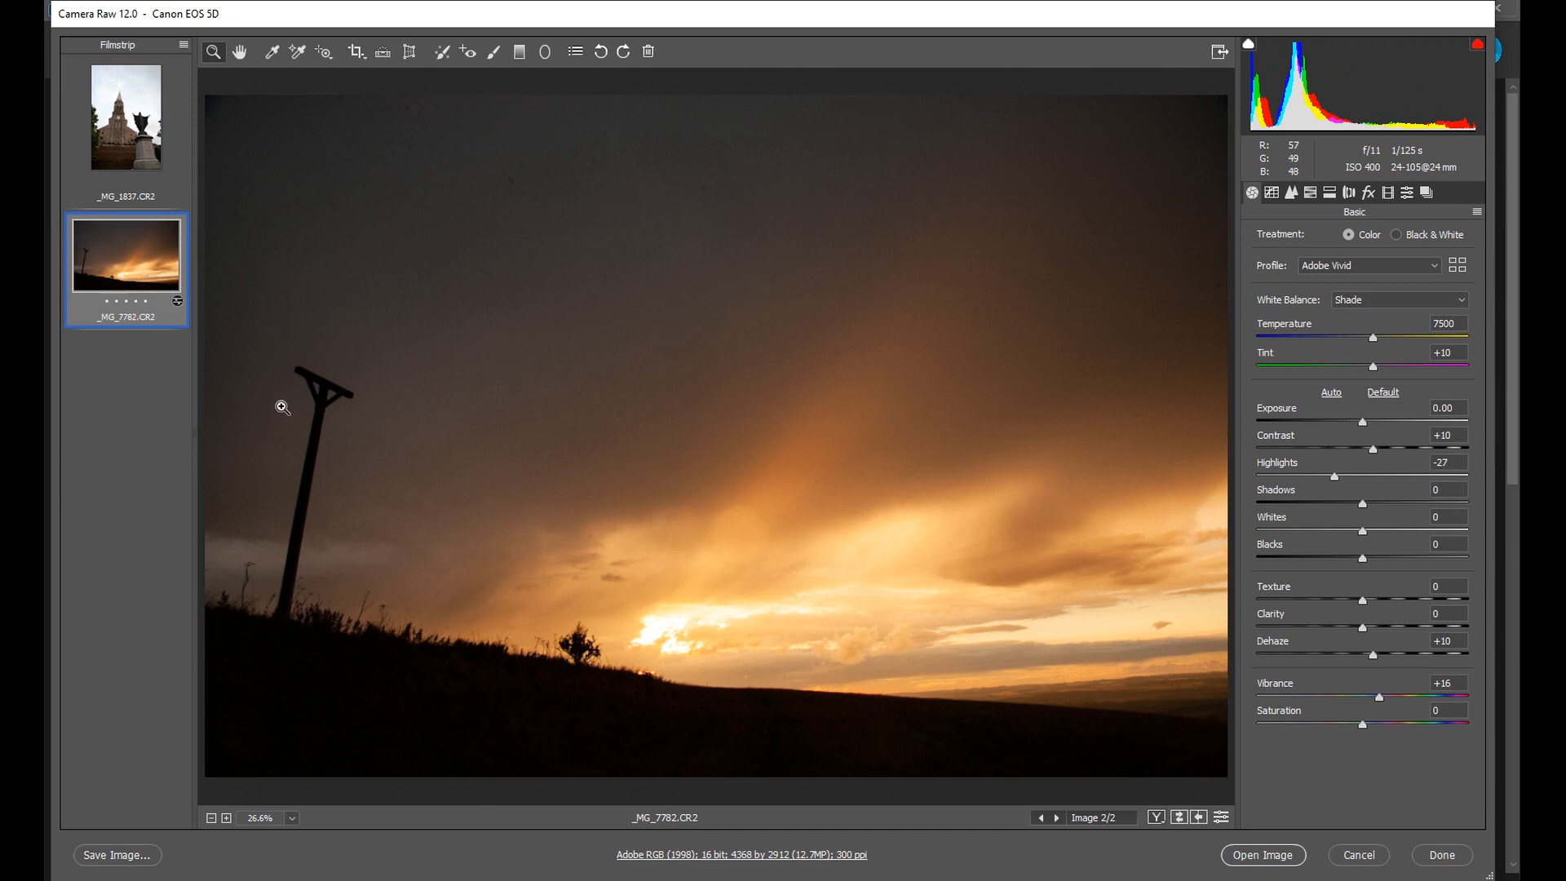
{"action": "mouse_move", "coordinate": [648, 705]}
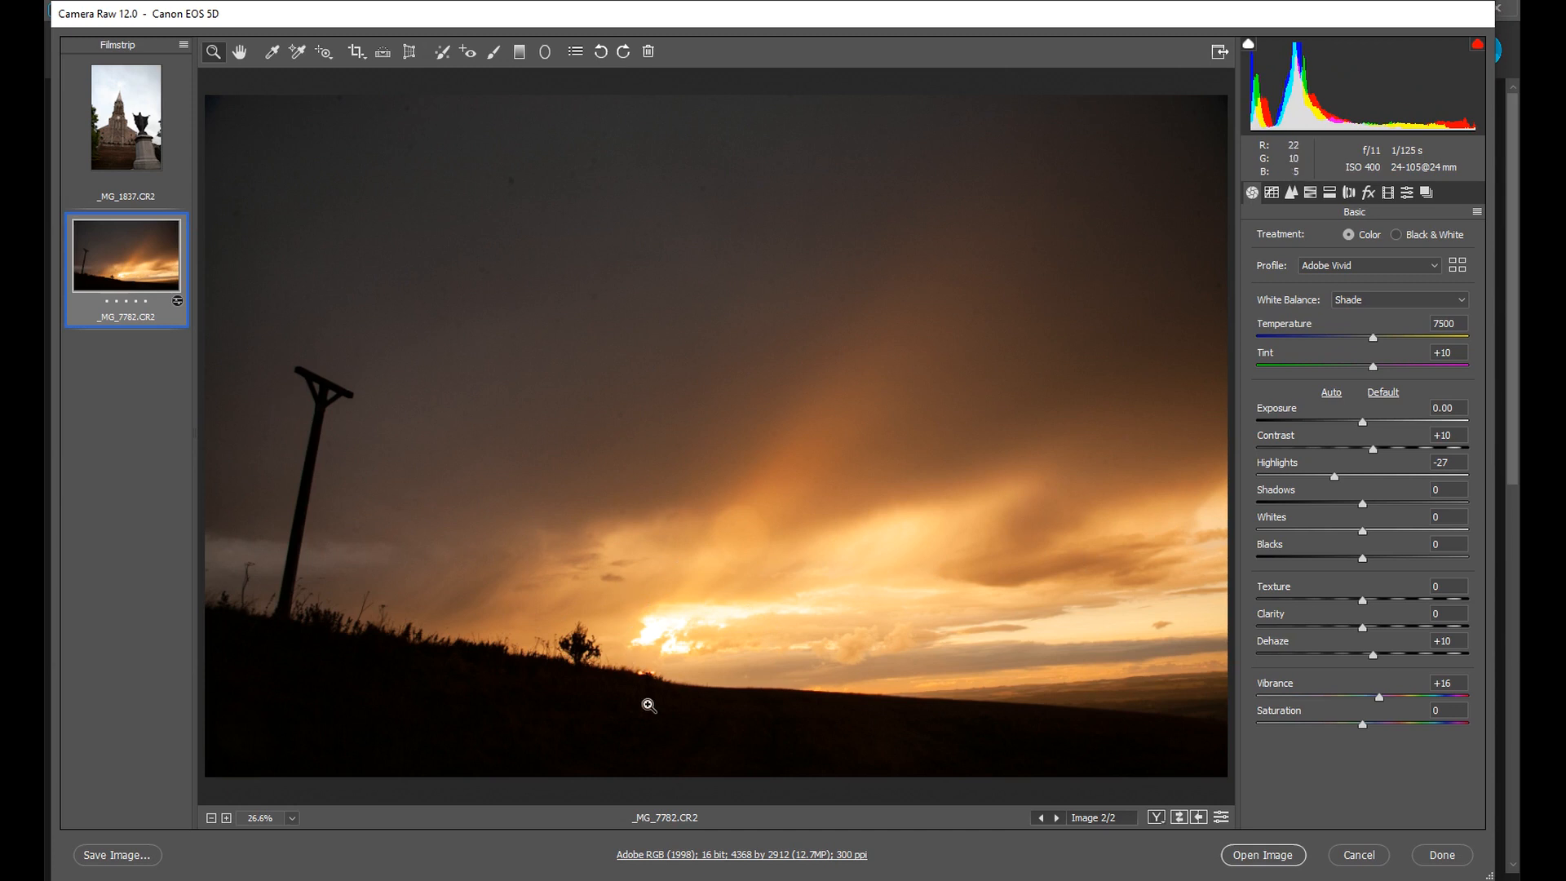
{"action": "mouse_move", "coordinate": [455, 752]}
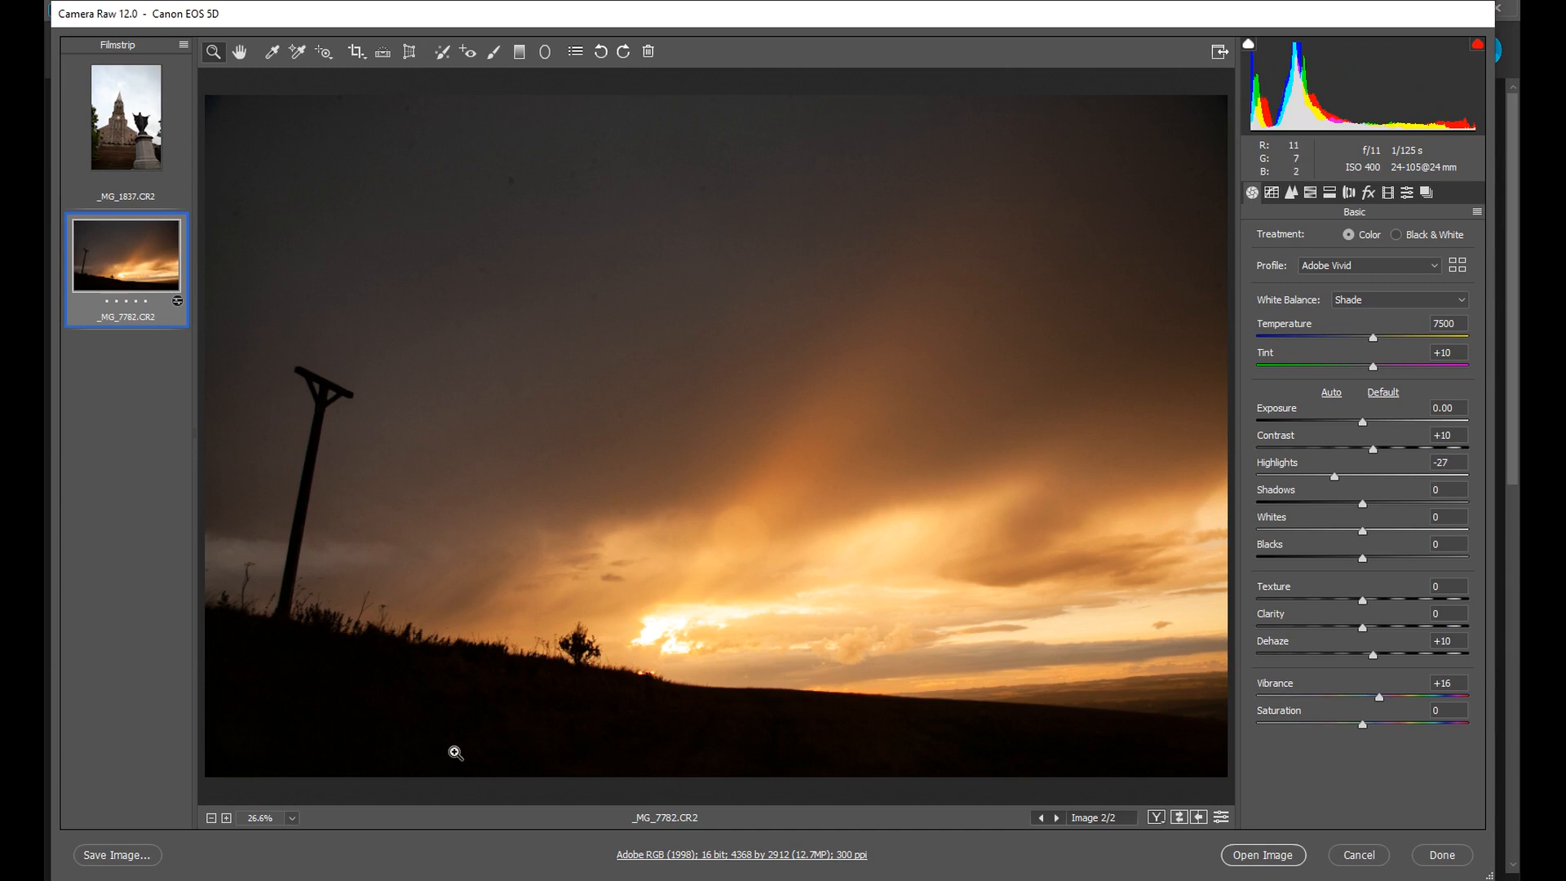
{"action": "mouse_move", "coordinate": [218, 704]}
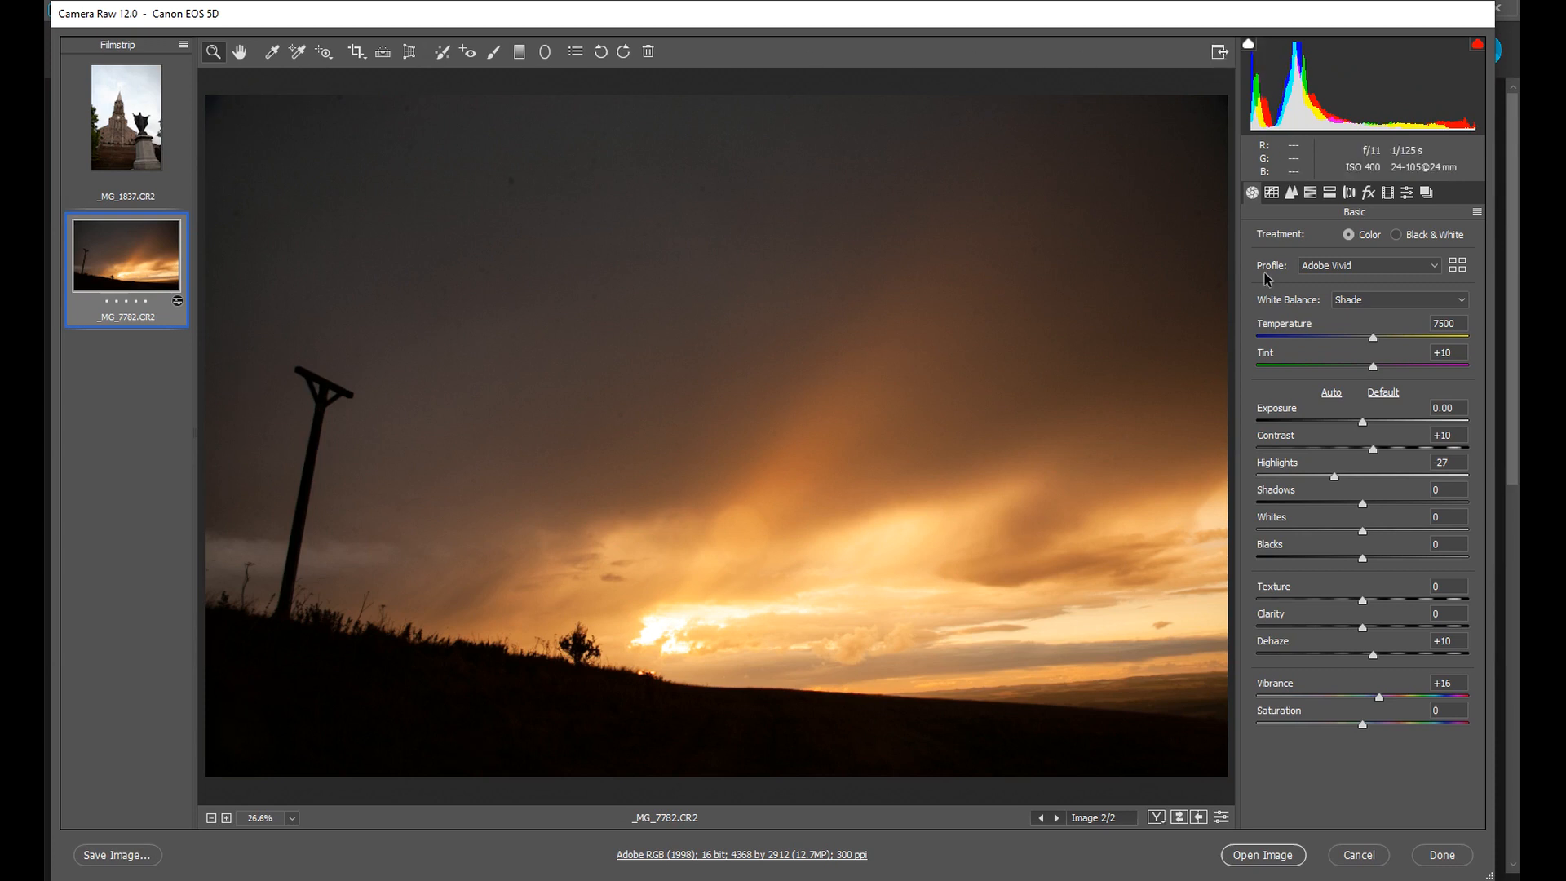
{"action": "mouse_move", "coordinate": [187, 579]}
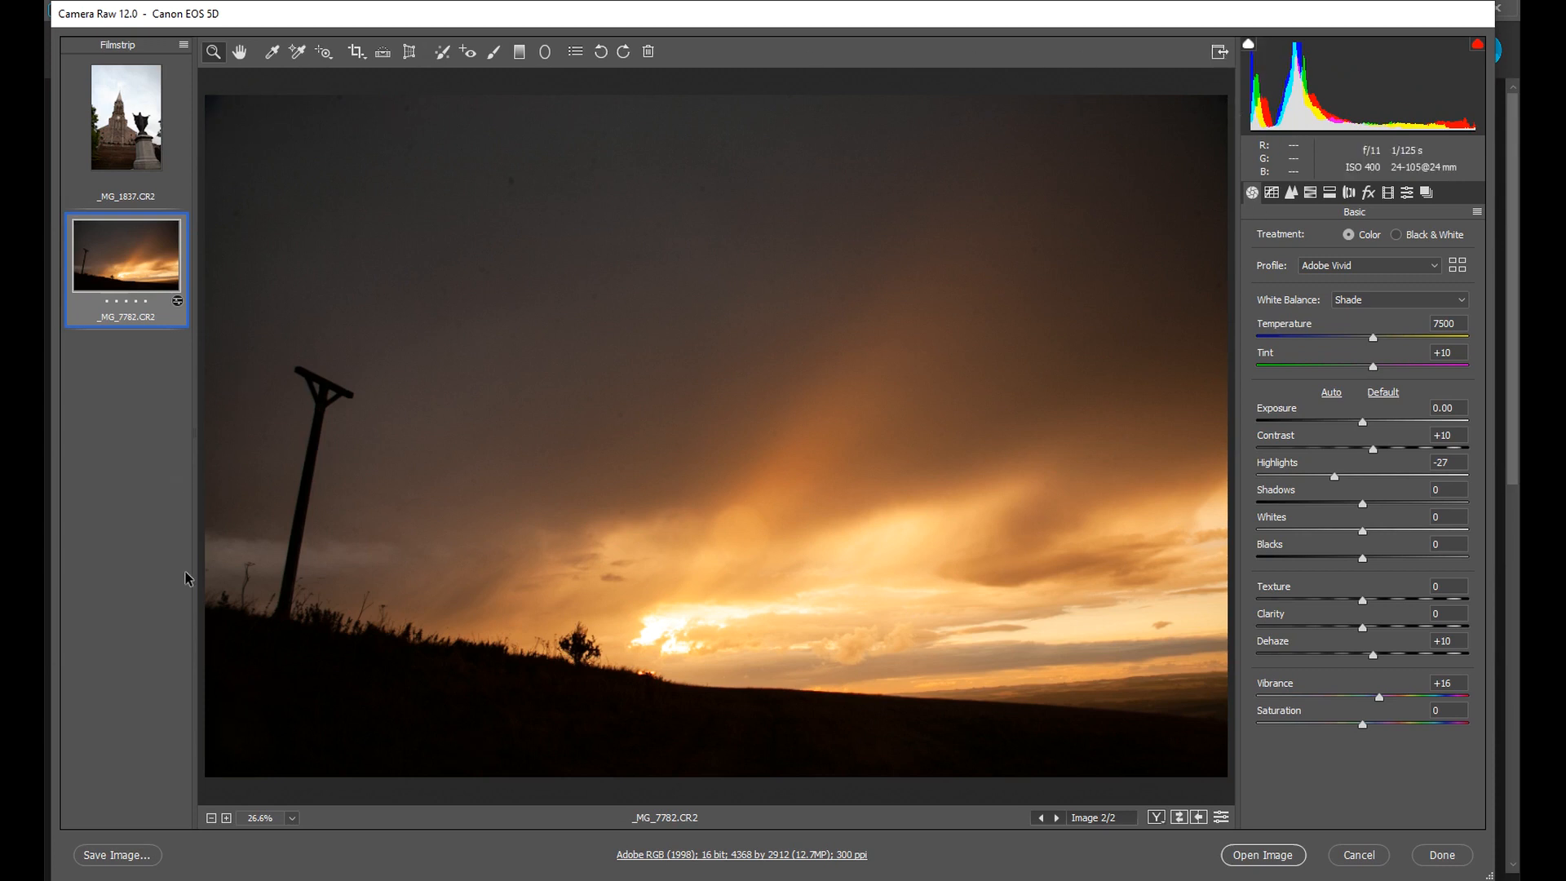
{"action": "mouse_move", "coordinate": [284, 783]}
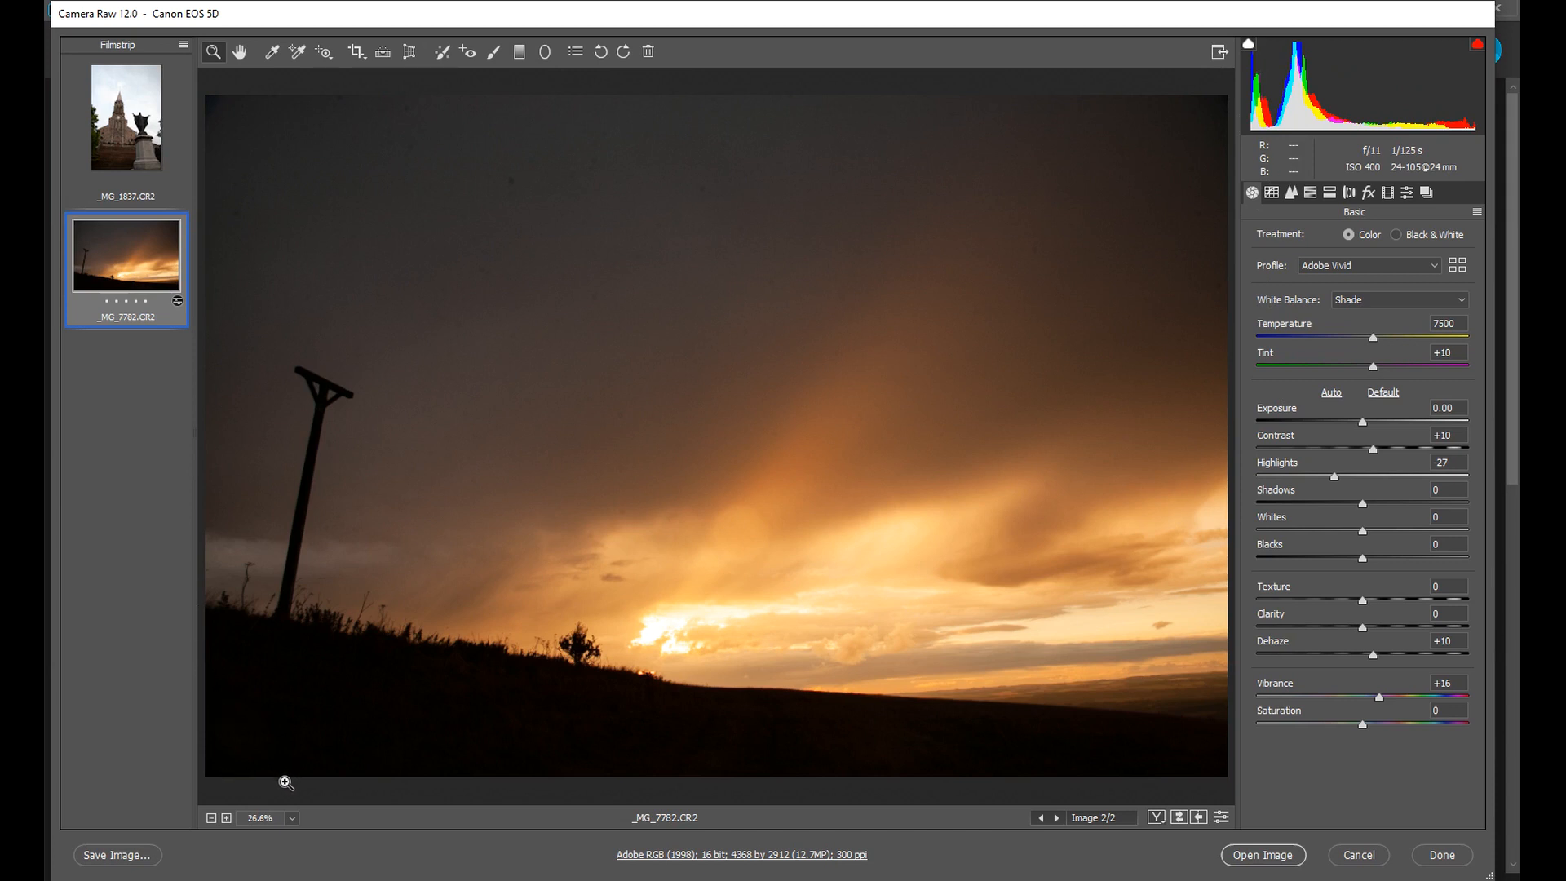
{"action": "mouse_move", "coordinate": [367, 733]}
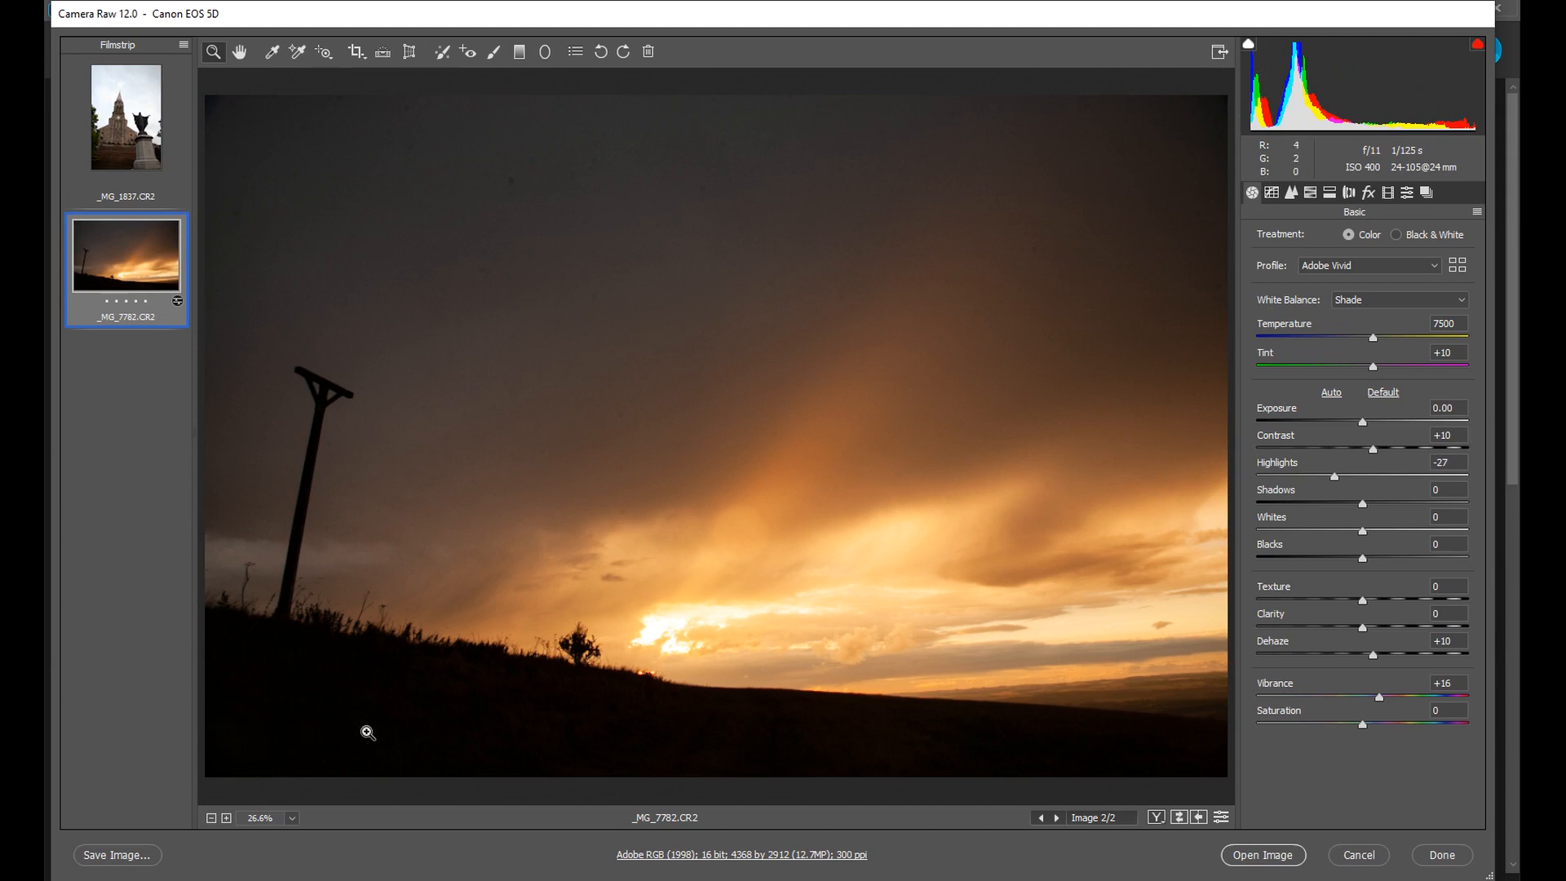
{"action": "mouse_move", "coordinate": [377, 732]}
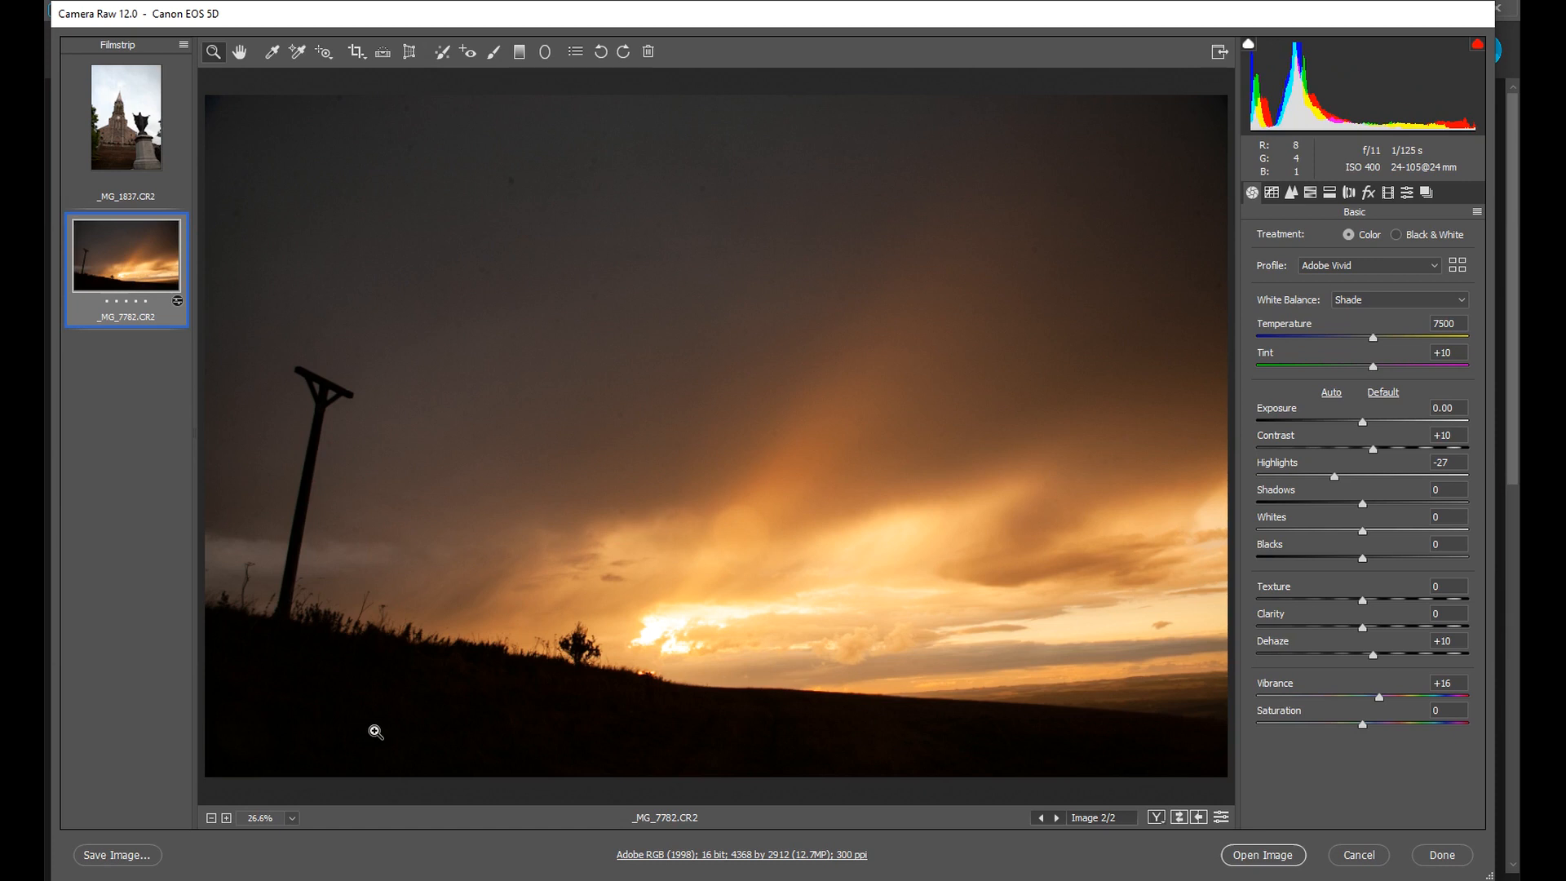
{"action": "mouse_move", "coordinate": [137, 86]}
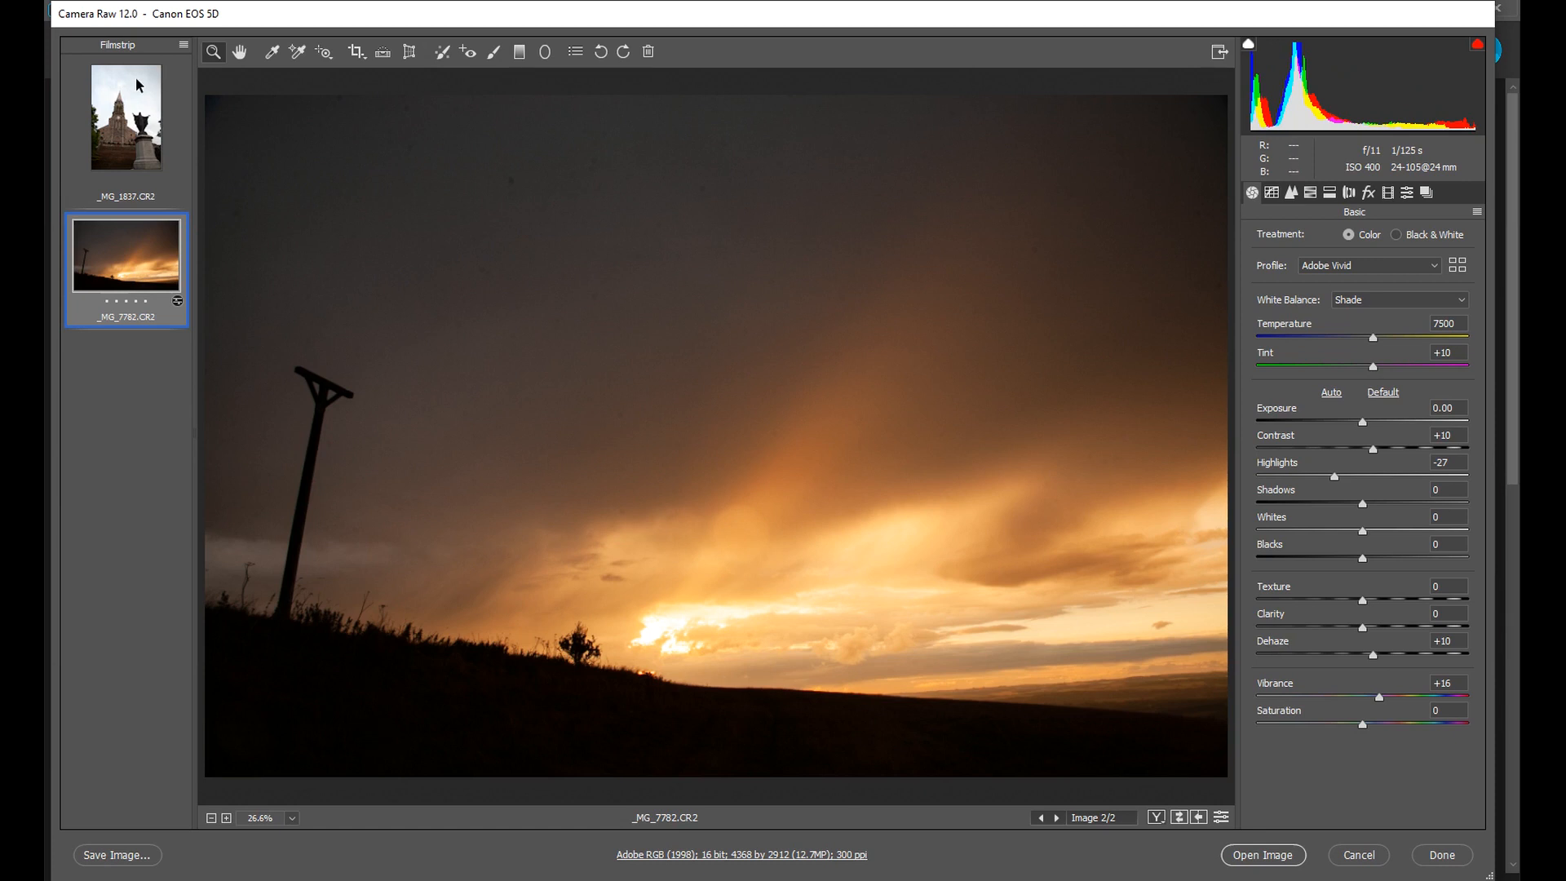
Step: Load _MG_1837.CR2, the church and statue photo, from the Filmstrip
{"action": "left_click", "coordinate": [125, 129]}
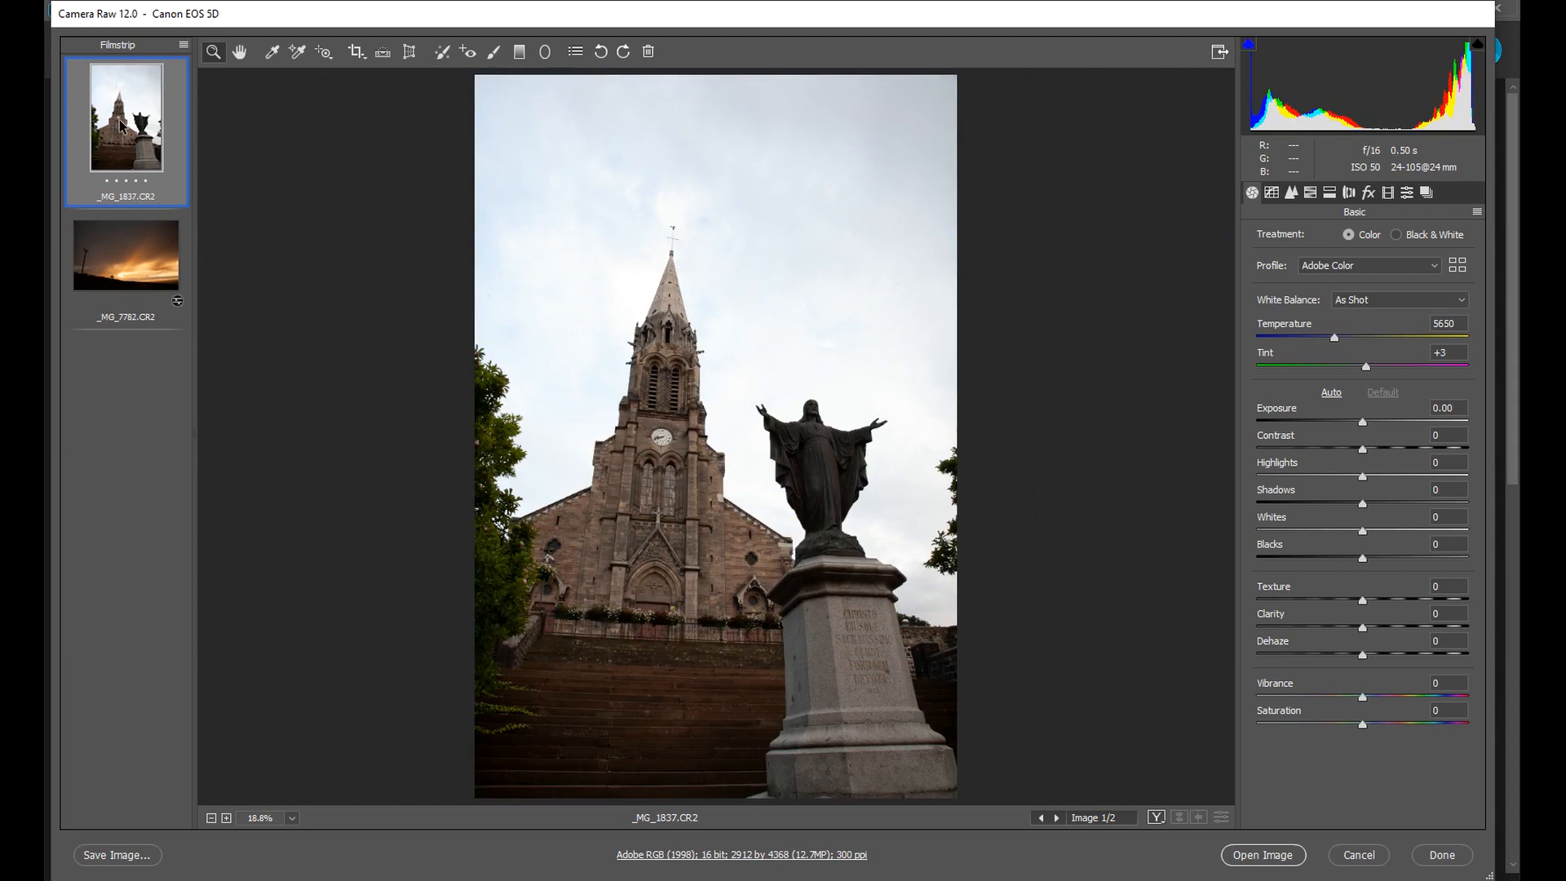
{"action": "mouse_move", "coordinate": [619, 743]}
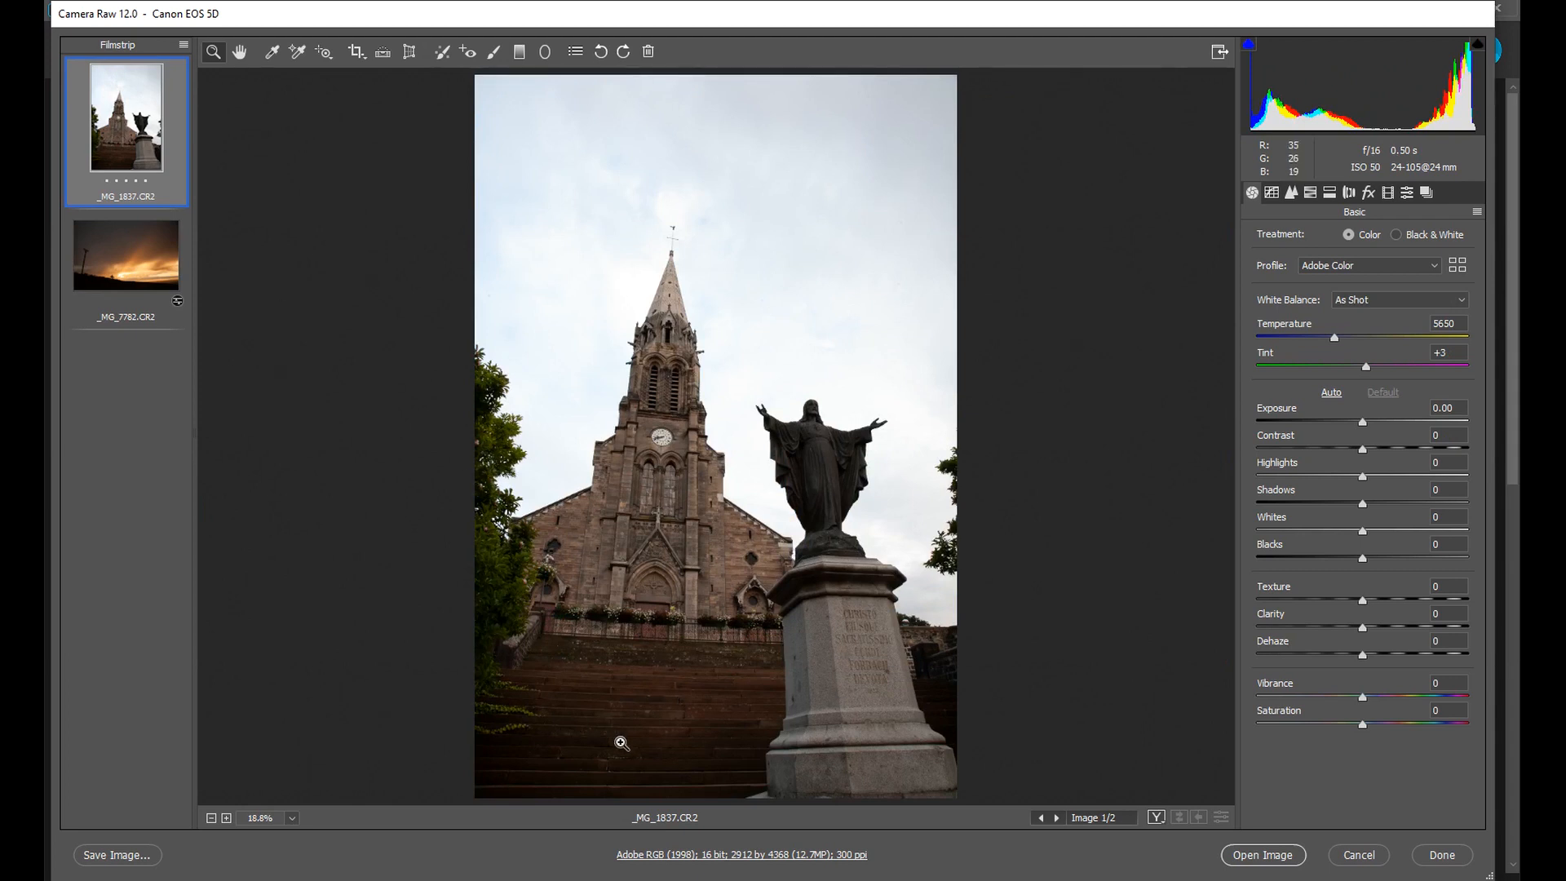
{"action": "mouse_move", "coordinate": [893, 762]}
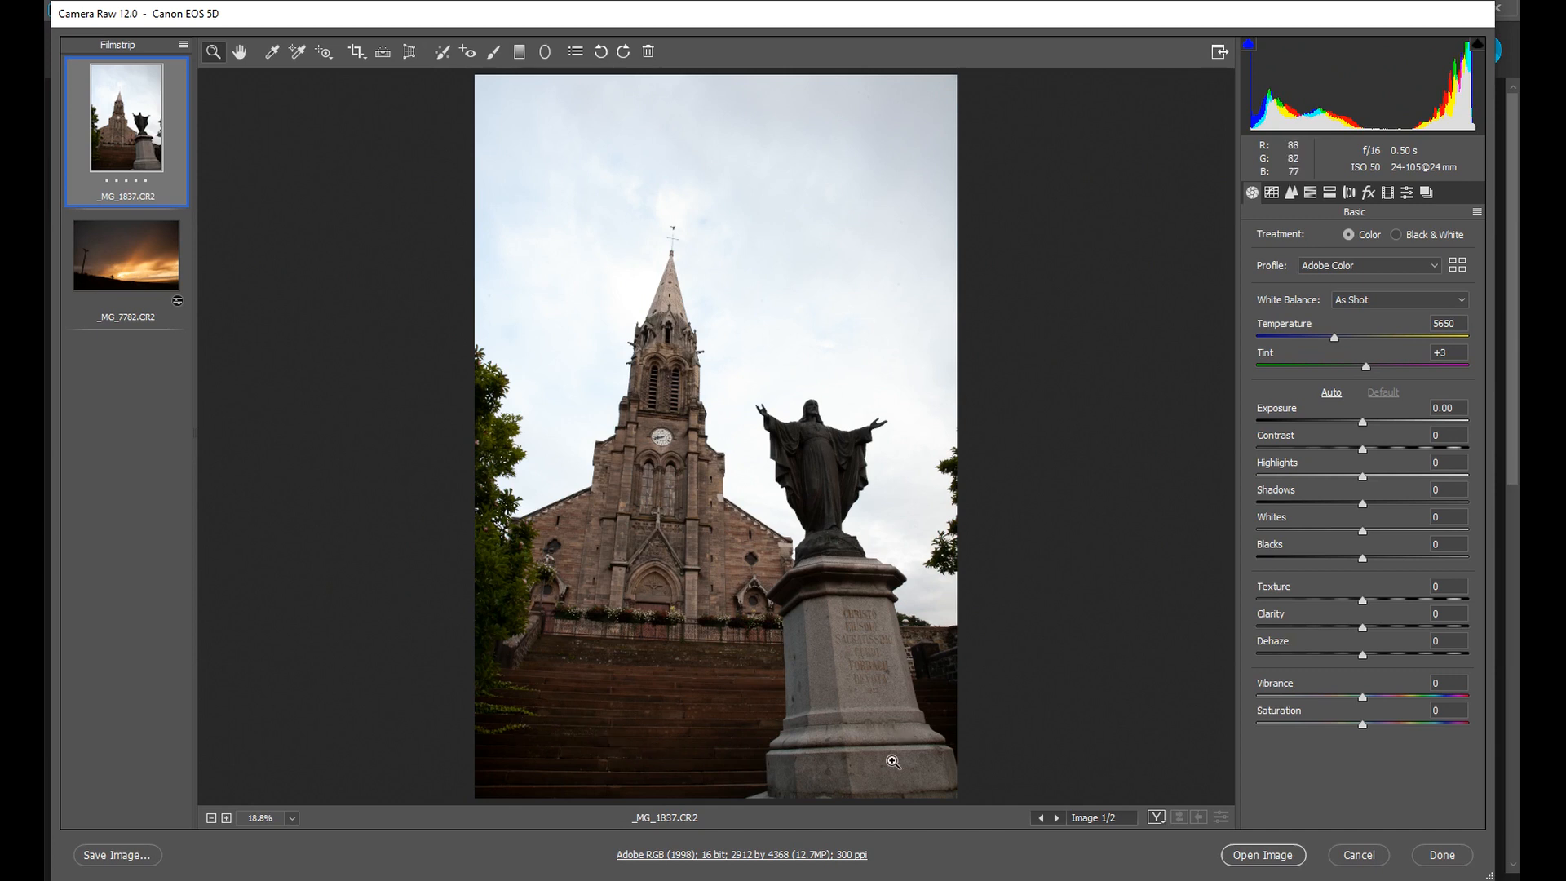
{"action": "mouse_move", "coordinate": [1000, 499]}
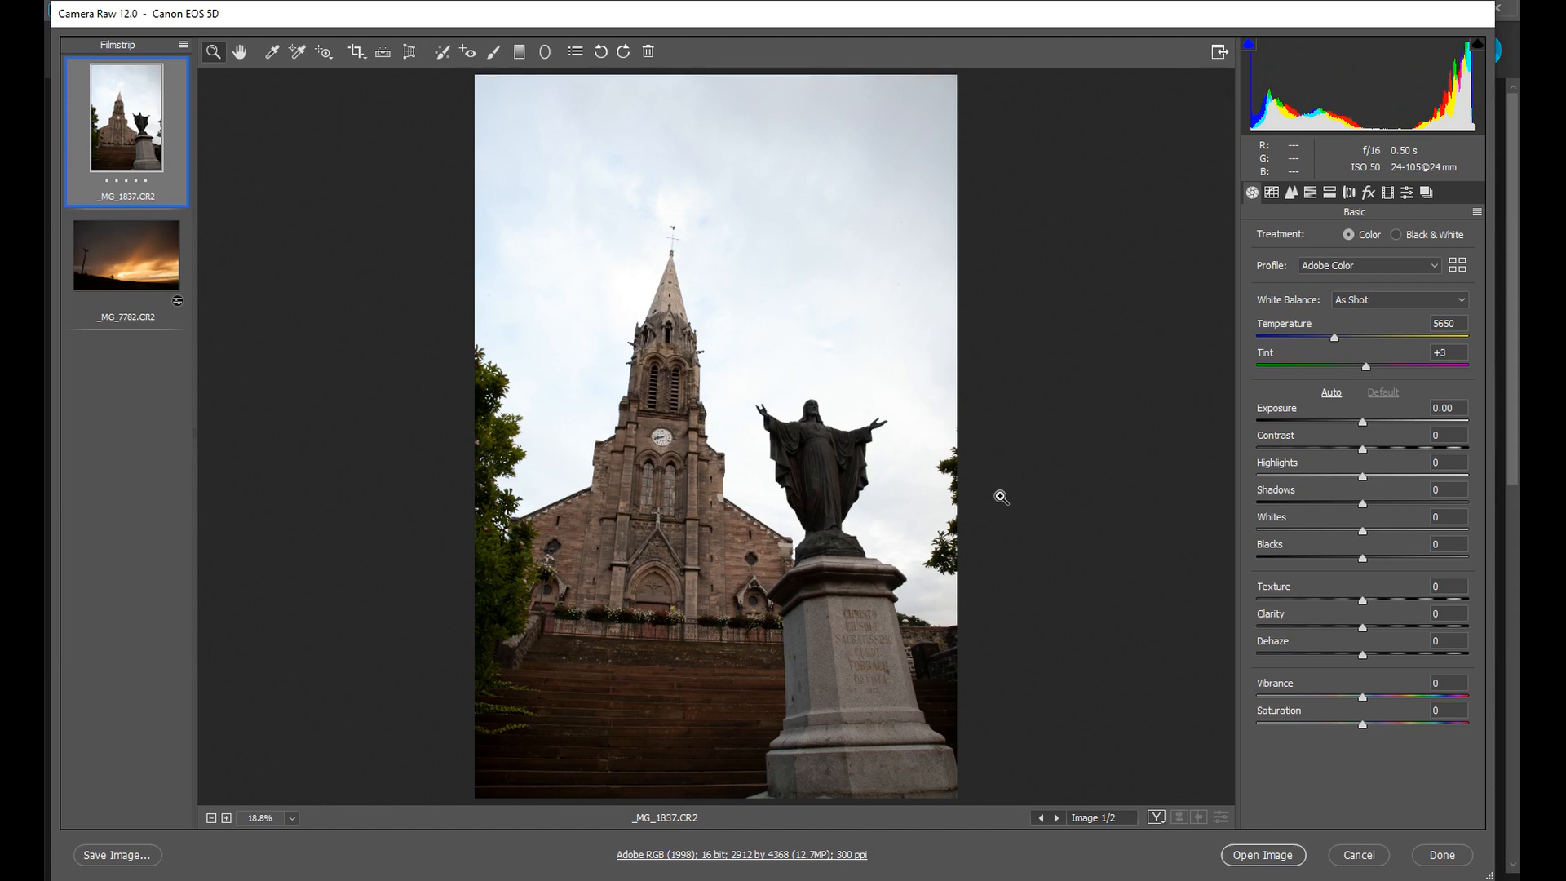
{"action": "mouse_move", "coordinate": [1167, 307]}
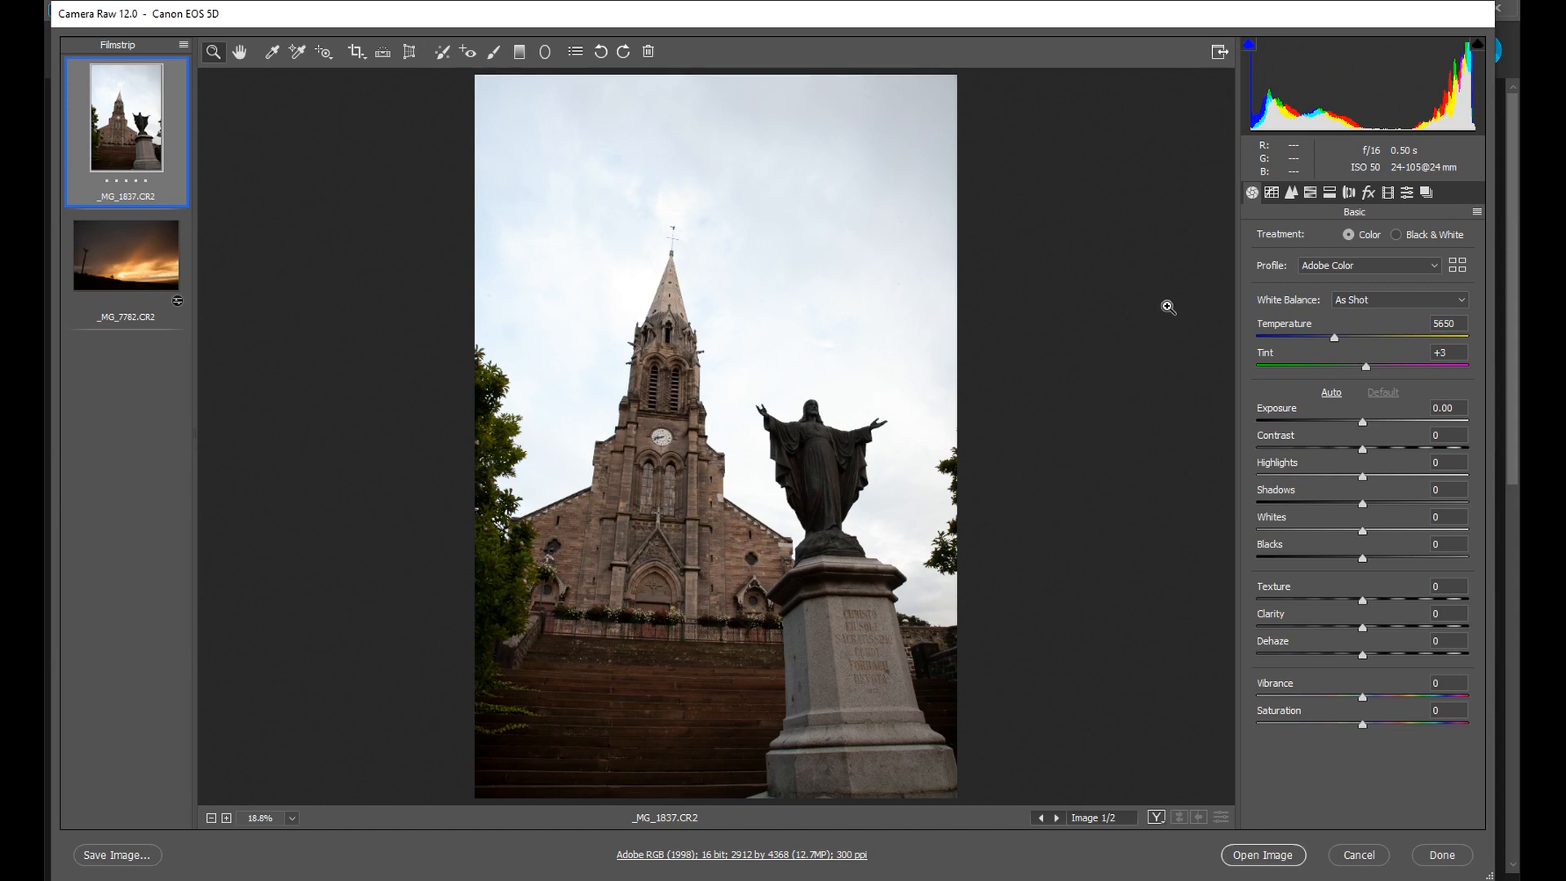
{"action": "mouse_move", "coordinate": [949, 274]}
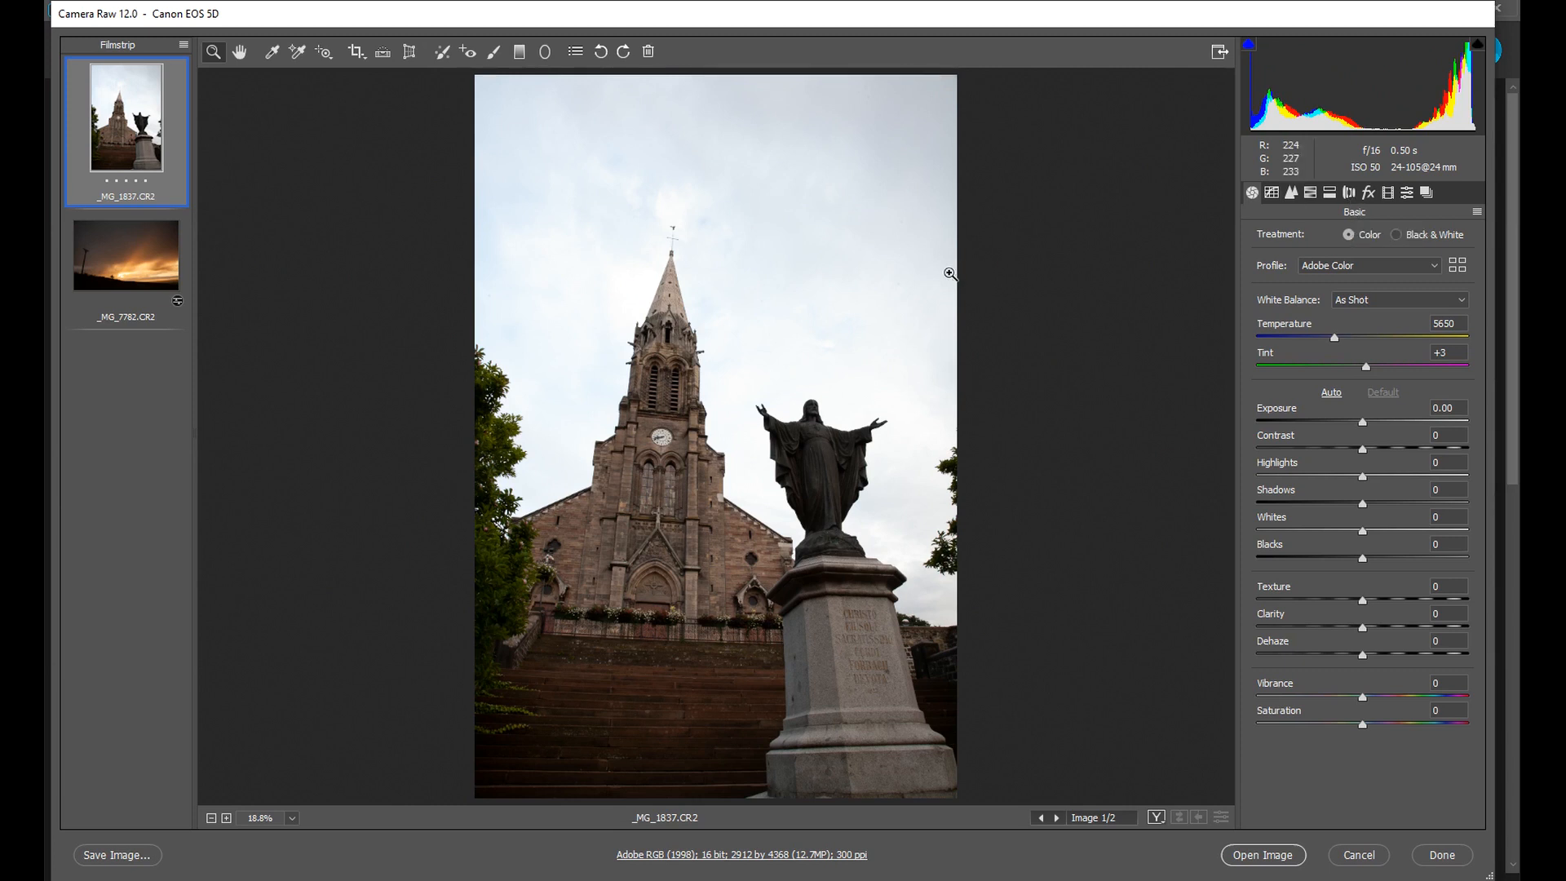
{"action": "mouse_move", "coordinate": [408, 52]}
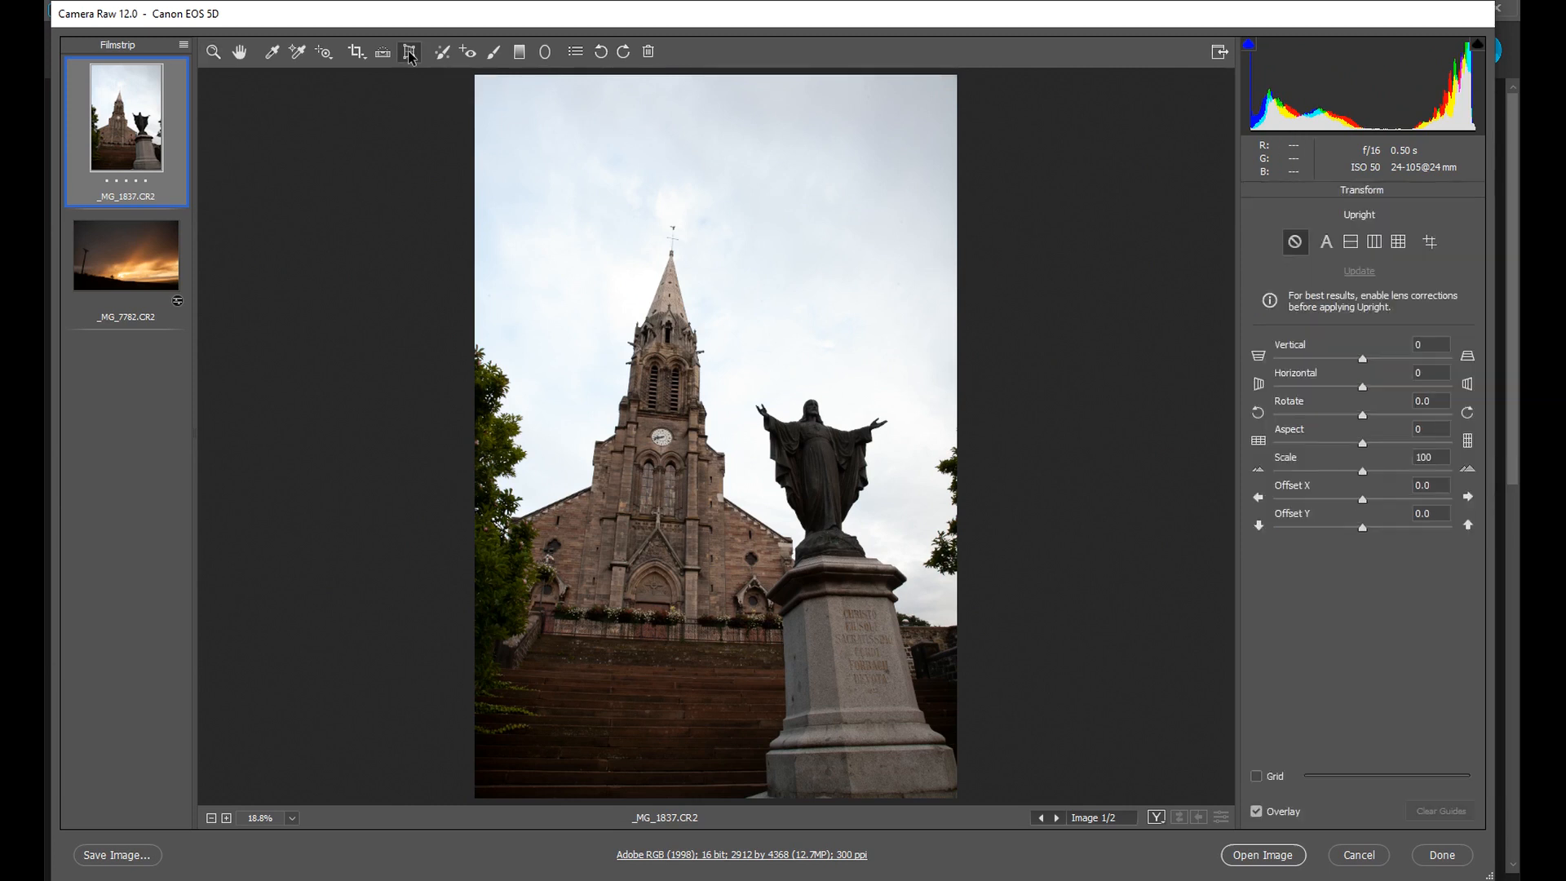
{"action": "mouse_move", "coordinate": [408, 53]}
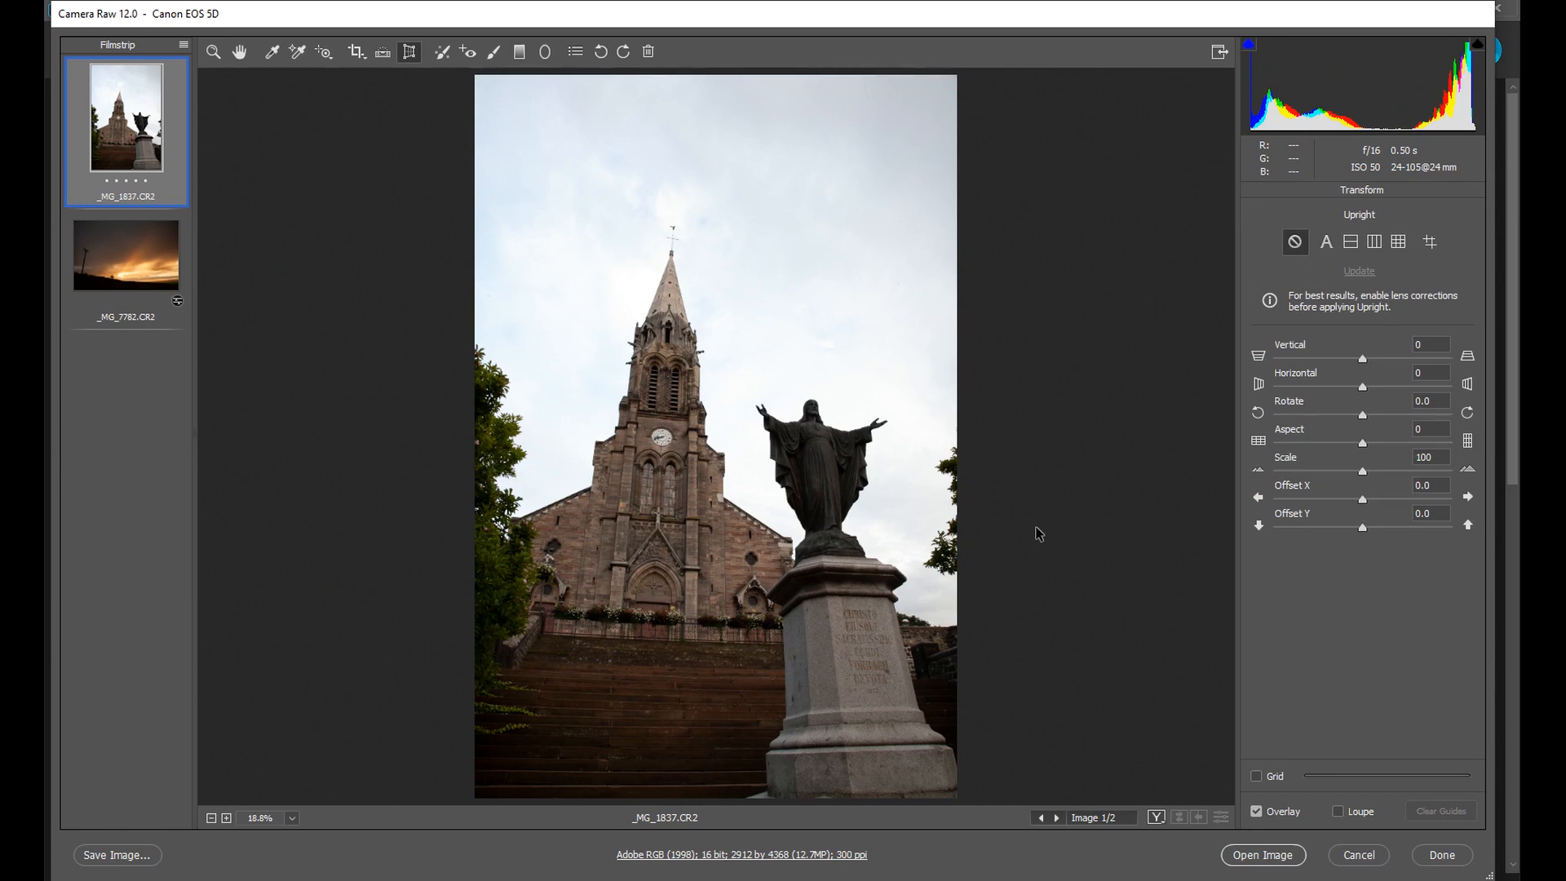
{"action": "mouse_move", "coordinate": [1345, 387]}
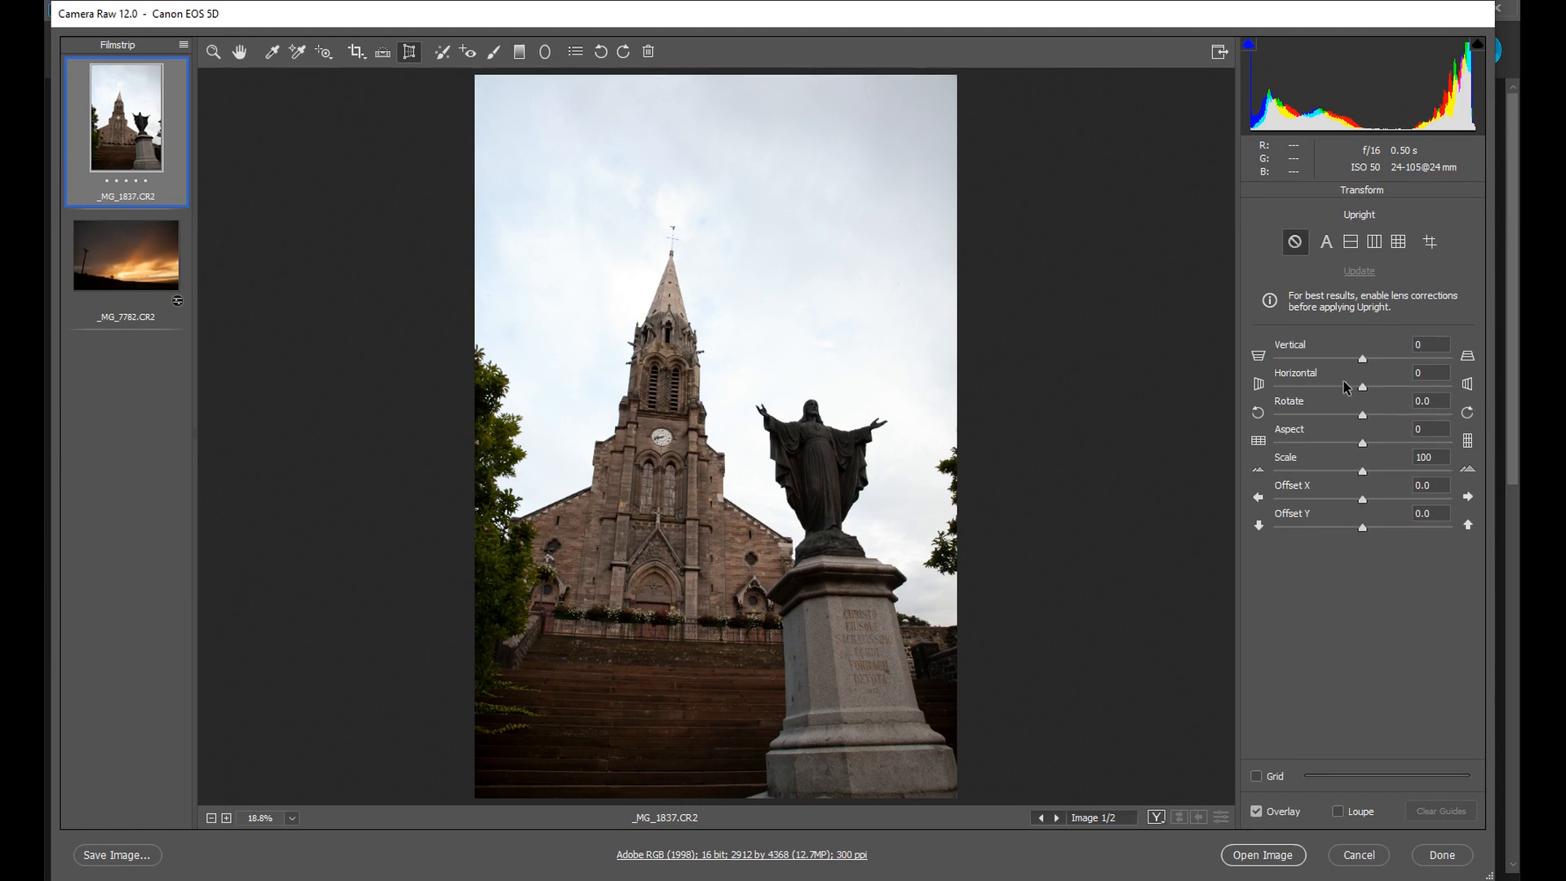
{"action": "mouse_move", "coordinate": [1345, 365]}
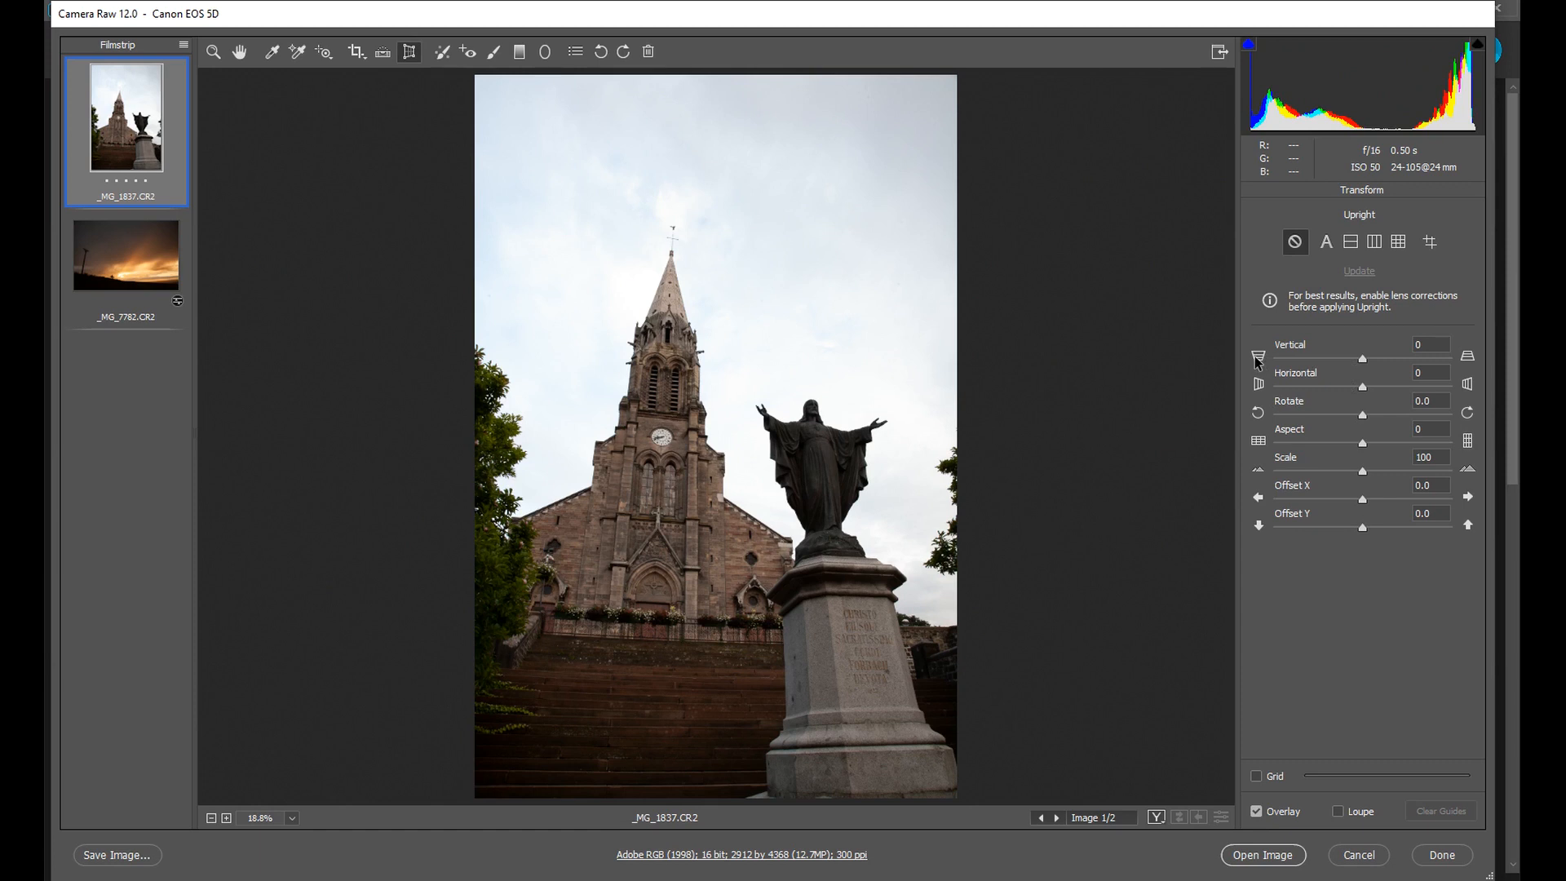
{"action": "mouse_move", "coordinate": [1362, 365]}
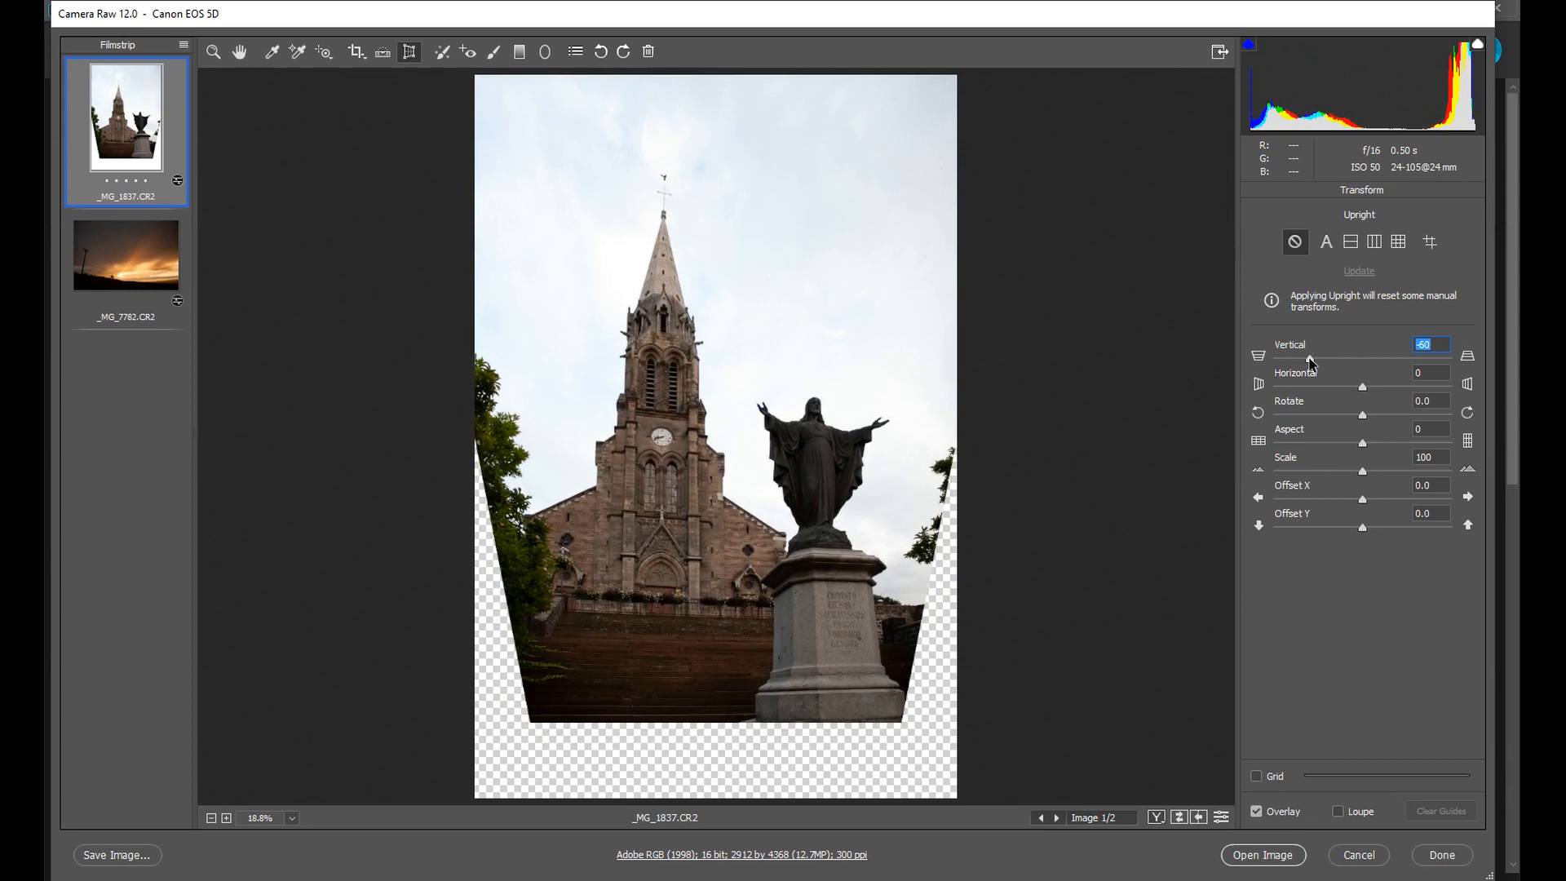
{"action": "mouse_move", "coordinate": [970, 668]}
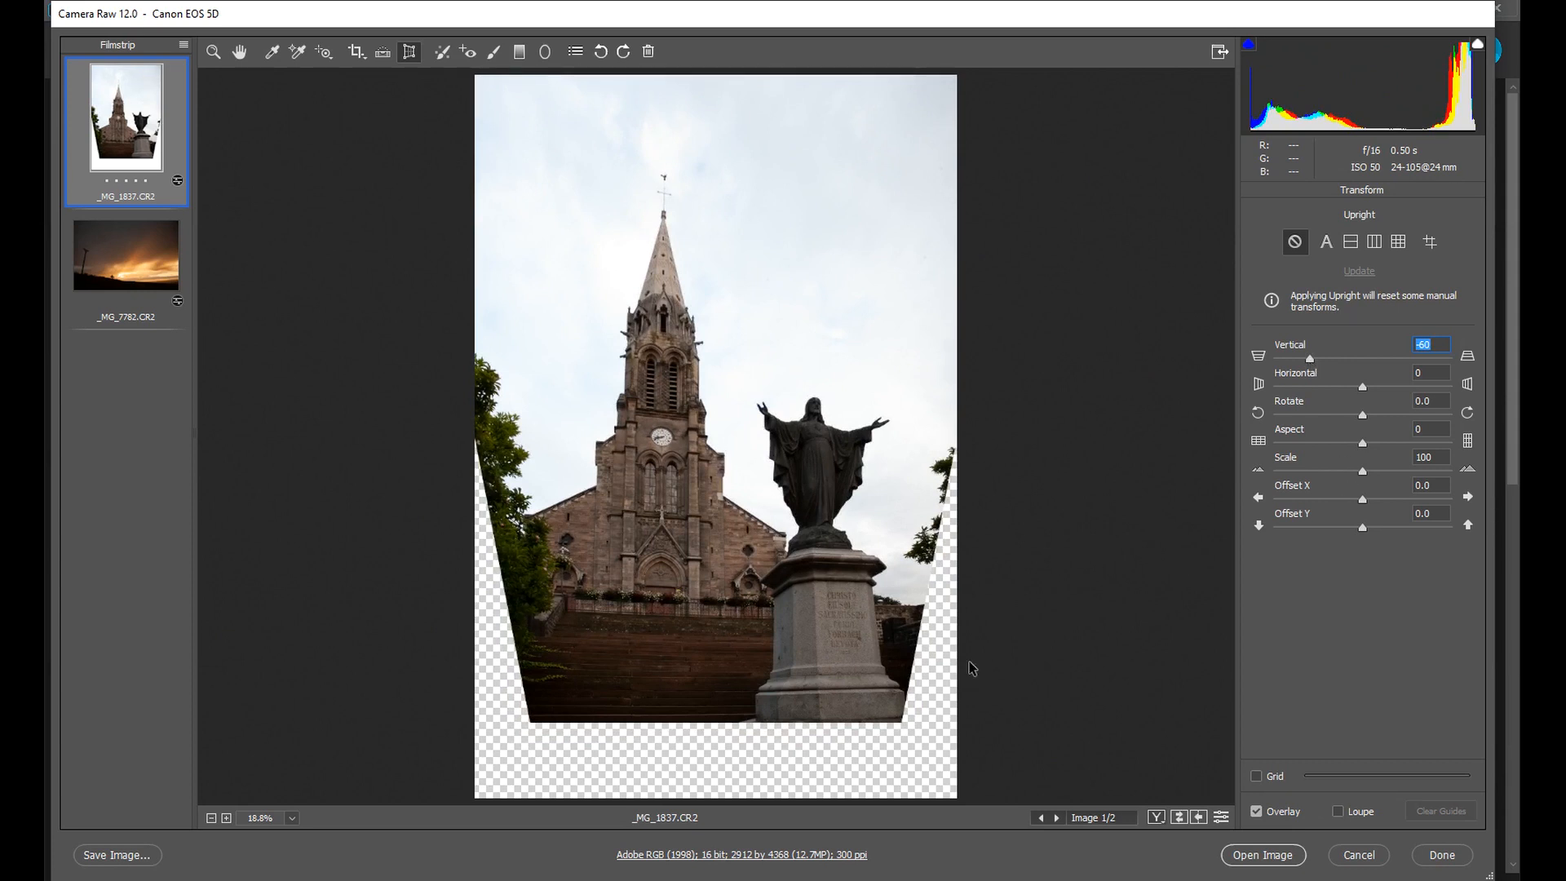
{"action": "mouse_move", "coordinate": [502, 709]}
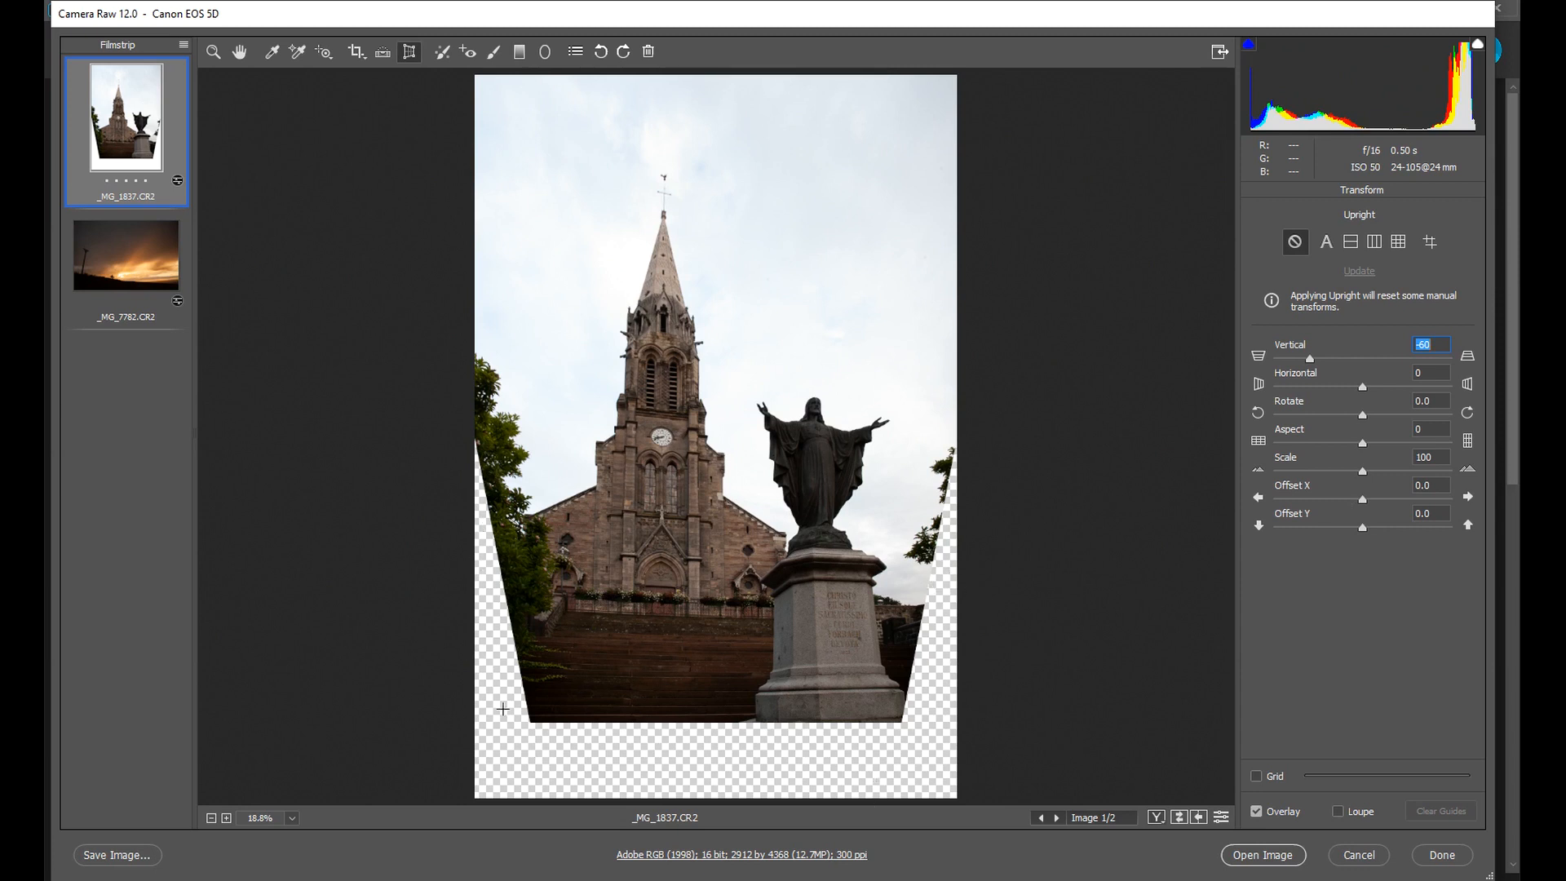
{"action": "mouse_move", "coordinate": [1129, 445]}
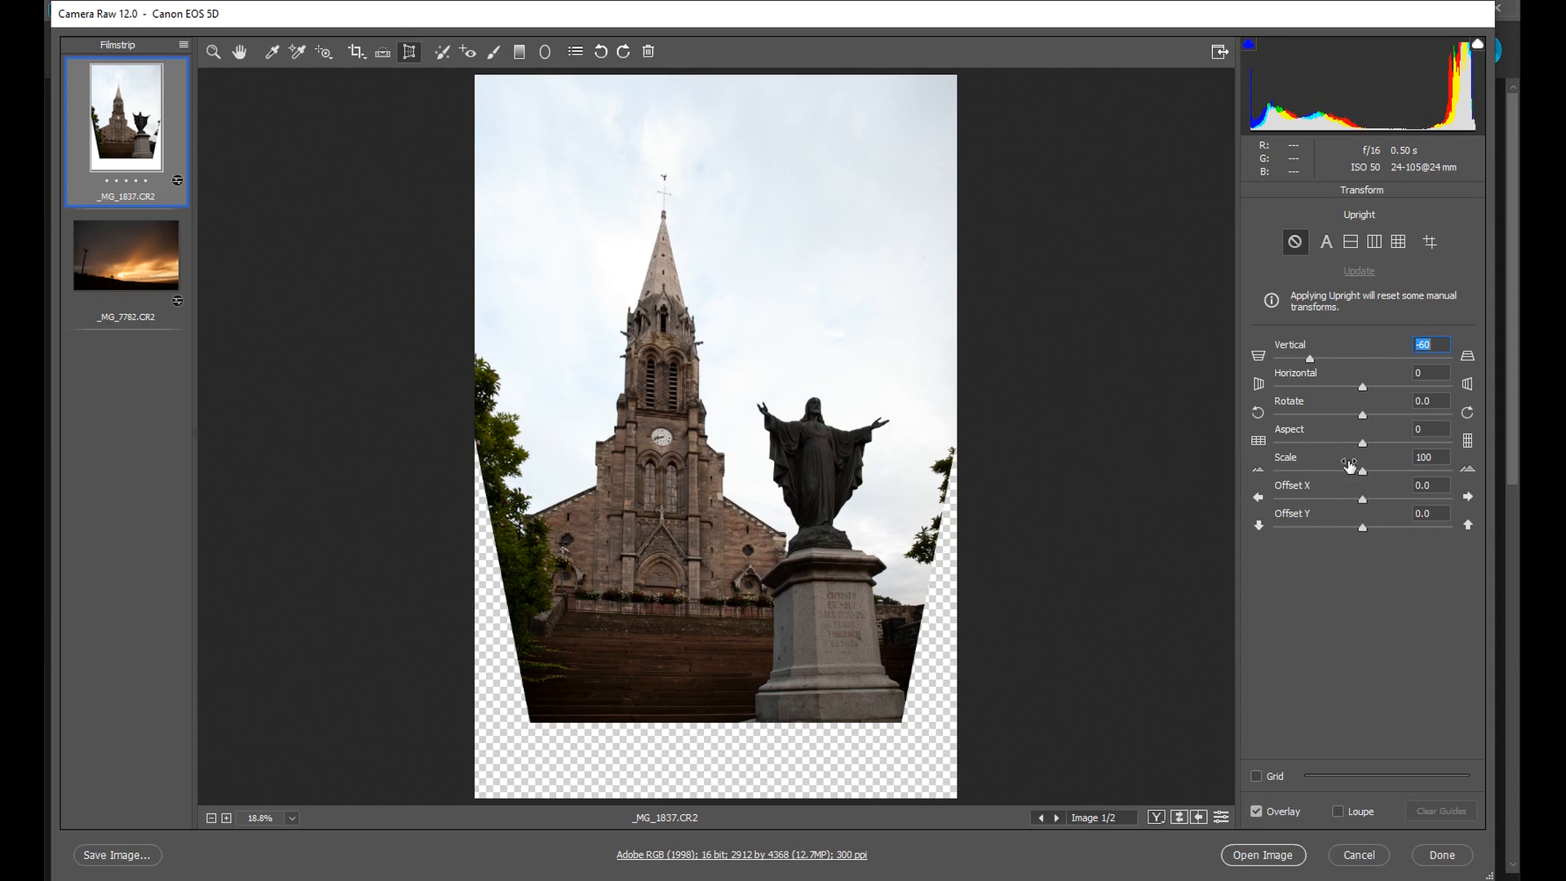
{"action": "mouse_move", "coordinate": [1316, 427]}
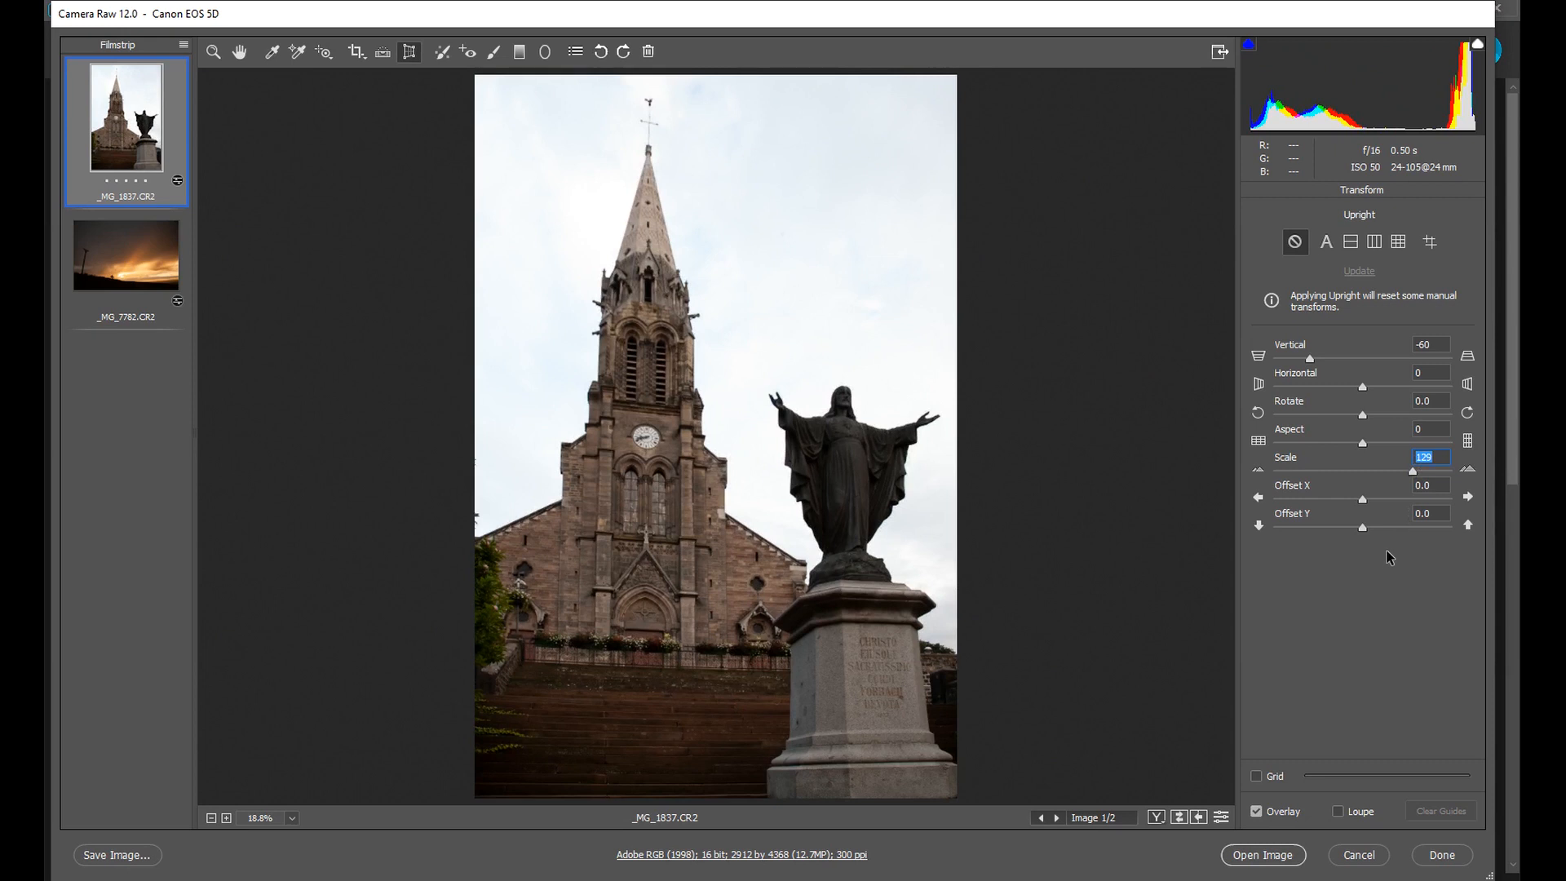
{"action": "mouse_move", "coordinate": [1300, 587]}
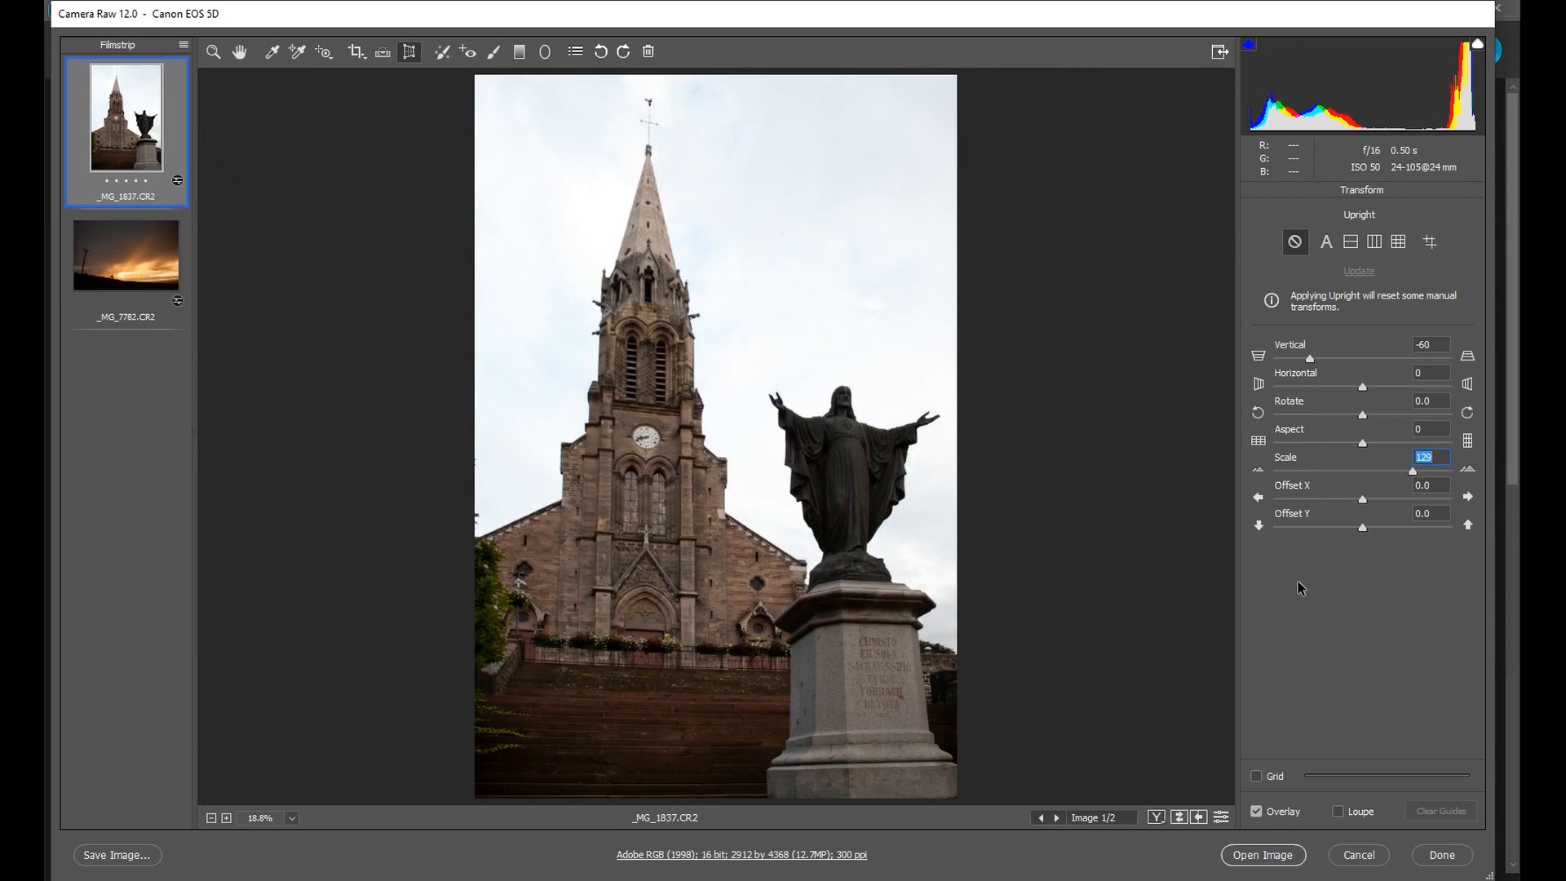
{"action": "mouse_move", "coordinate": [1291, 591]}
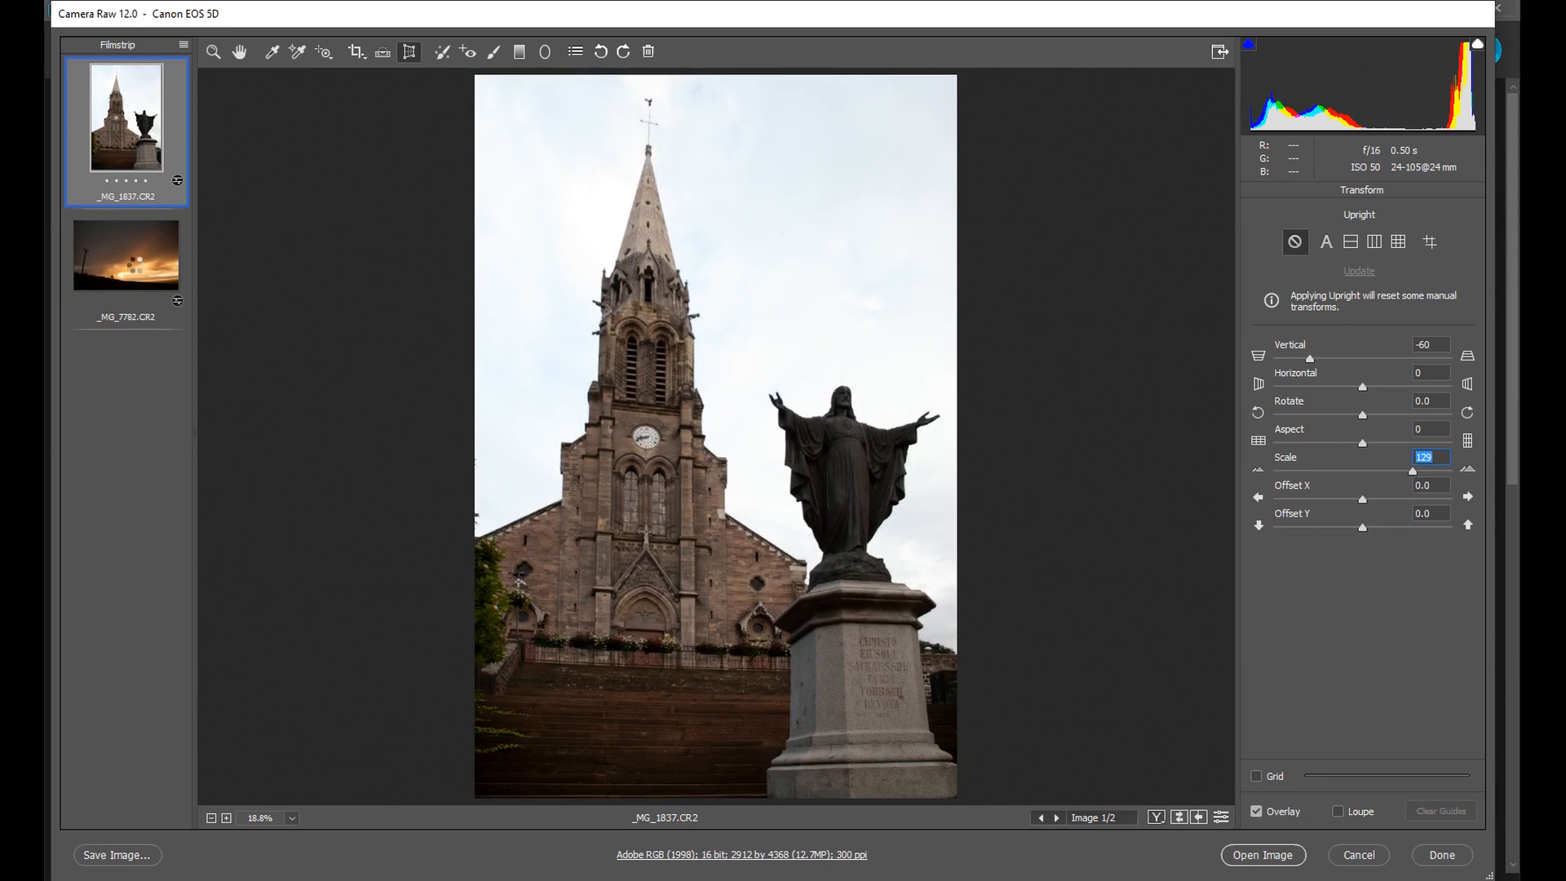
Step: Select _MG_7782.CR2 and set Transform Vertical to -56 and Rotate to +2.6
{"action": "left_click", "coordinate": [126, 253]}
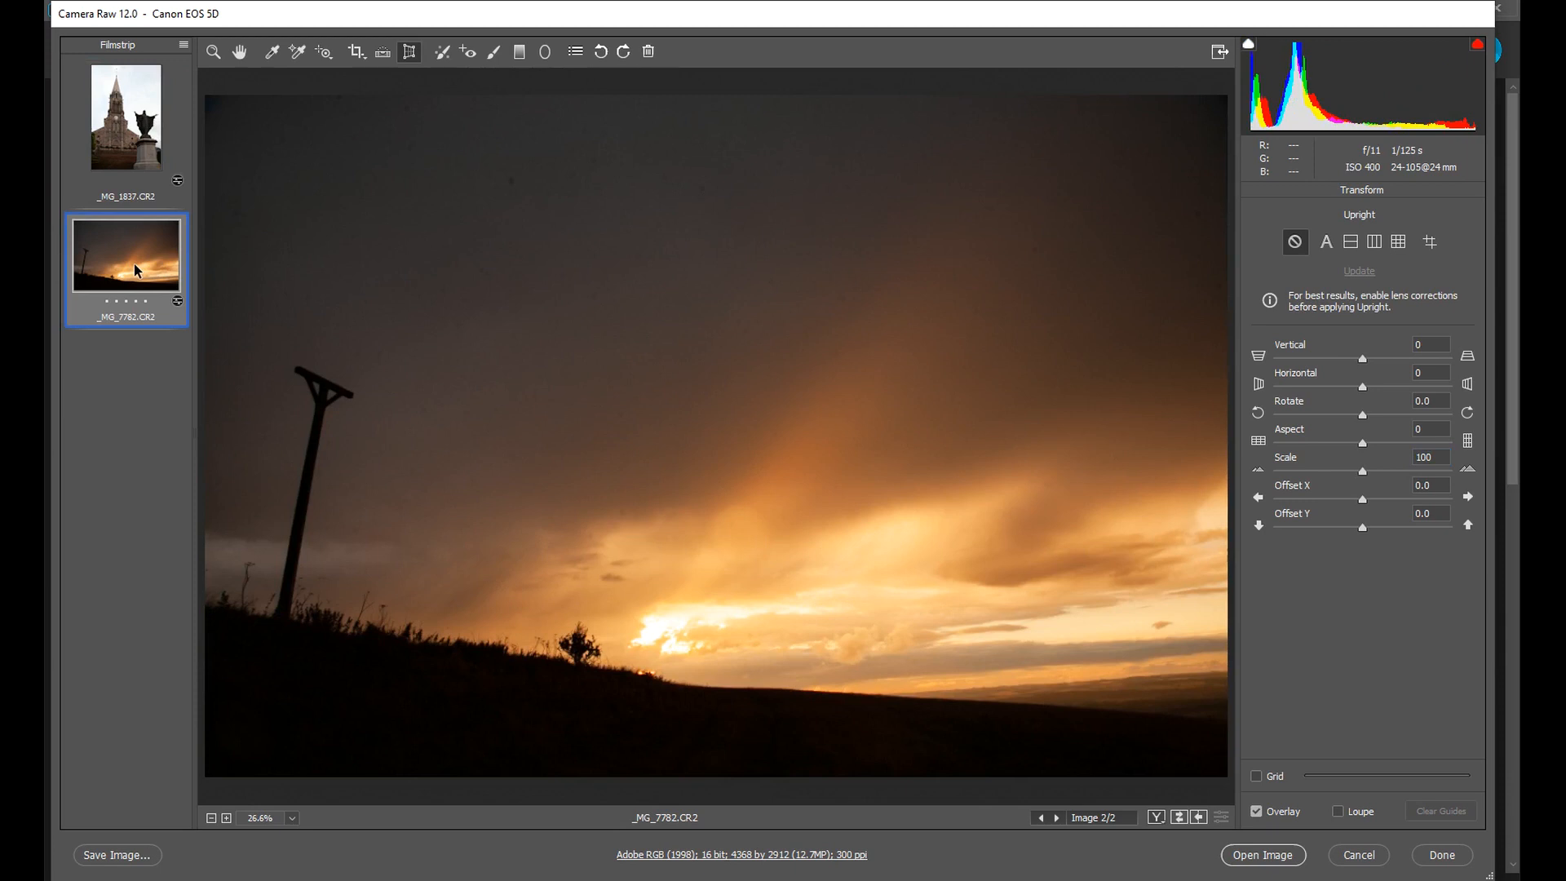
{"action": "mouse_move", "coordinate": [1004, 292]}
{"action": "type", "text": "-40"}
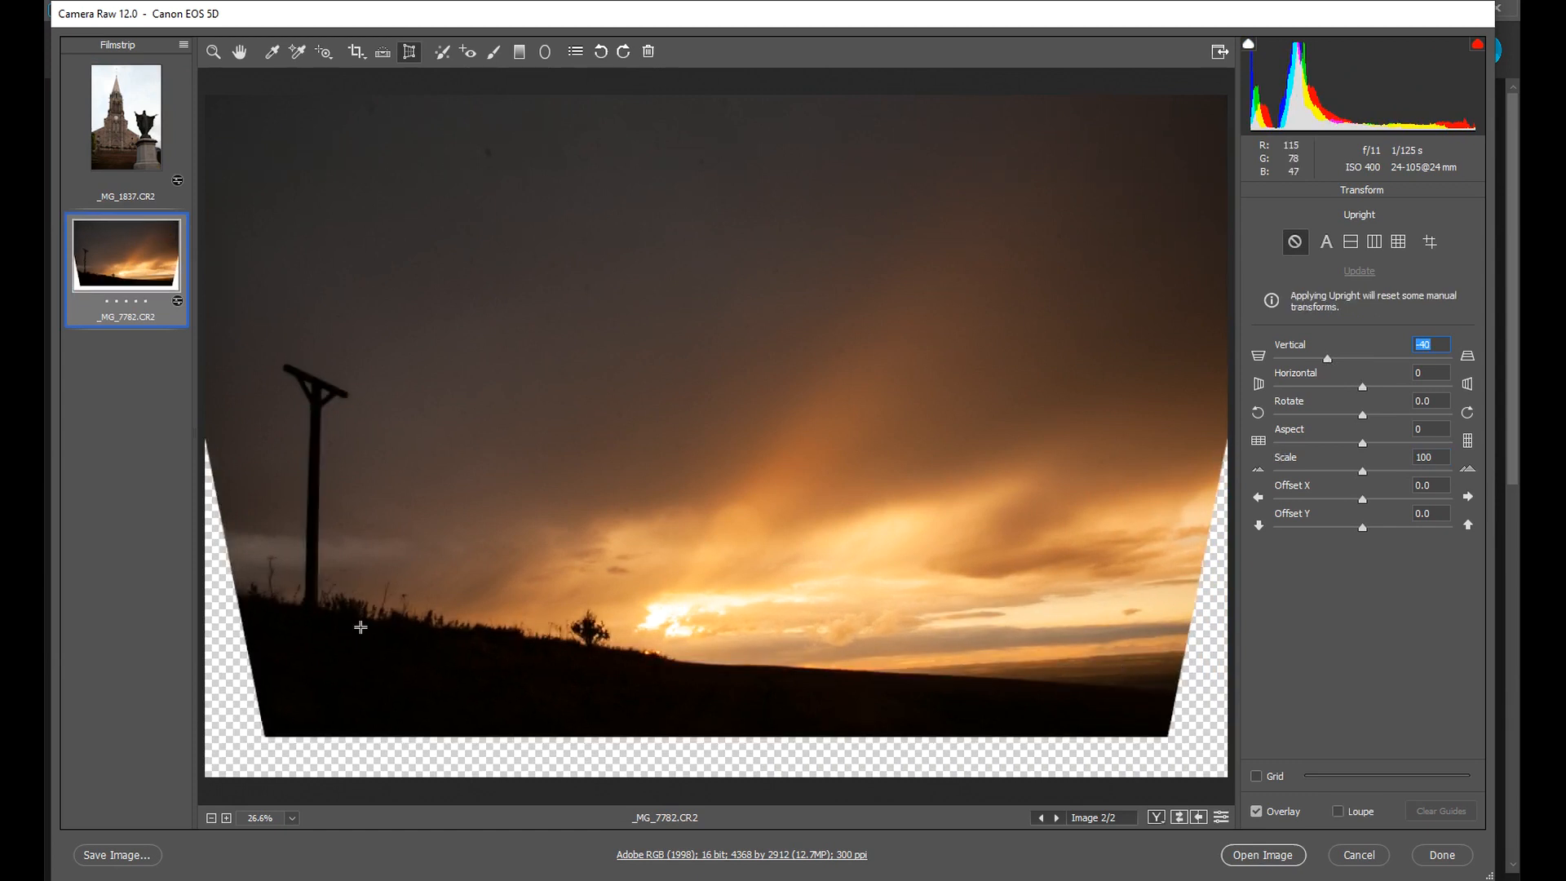
{"action": "mouse_move", "coordinate": [1018, 666]}
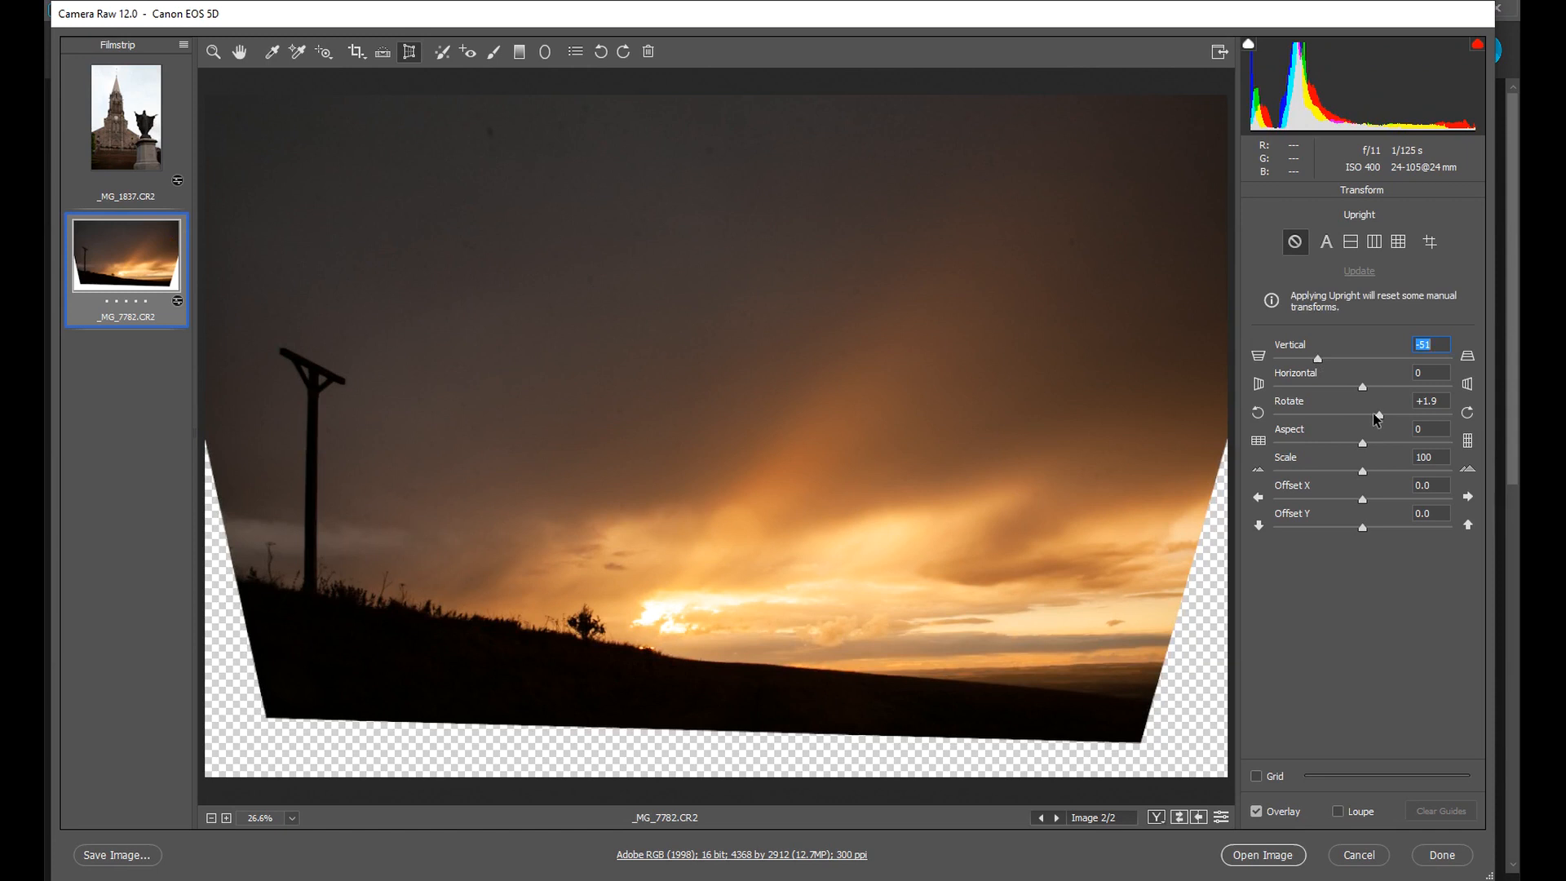
{"action": "mouse_move", "coordinate": [1363, 396]}
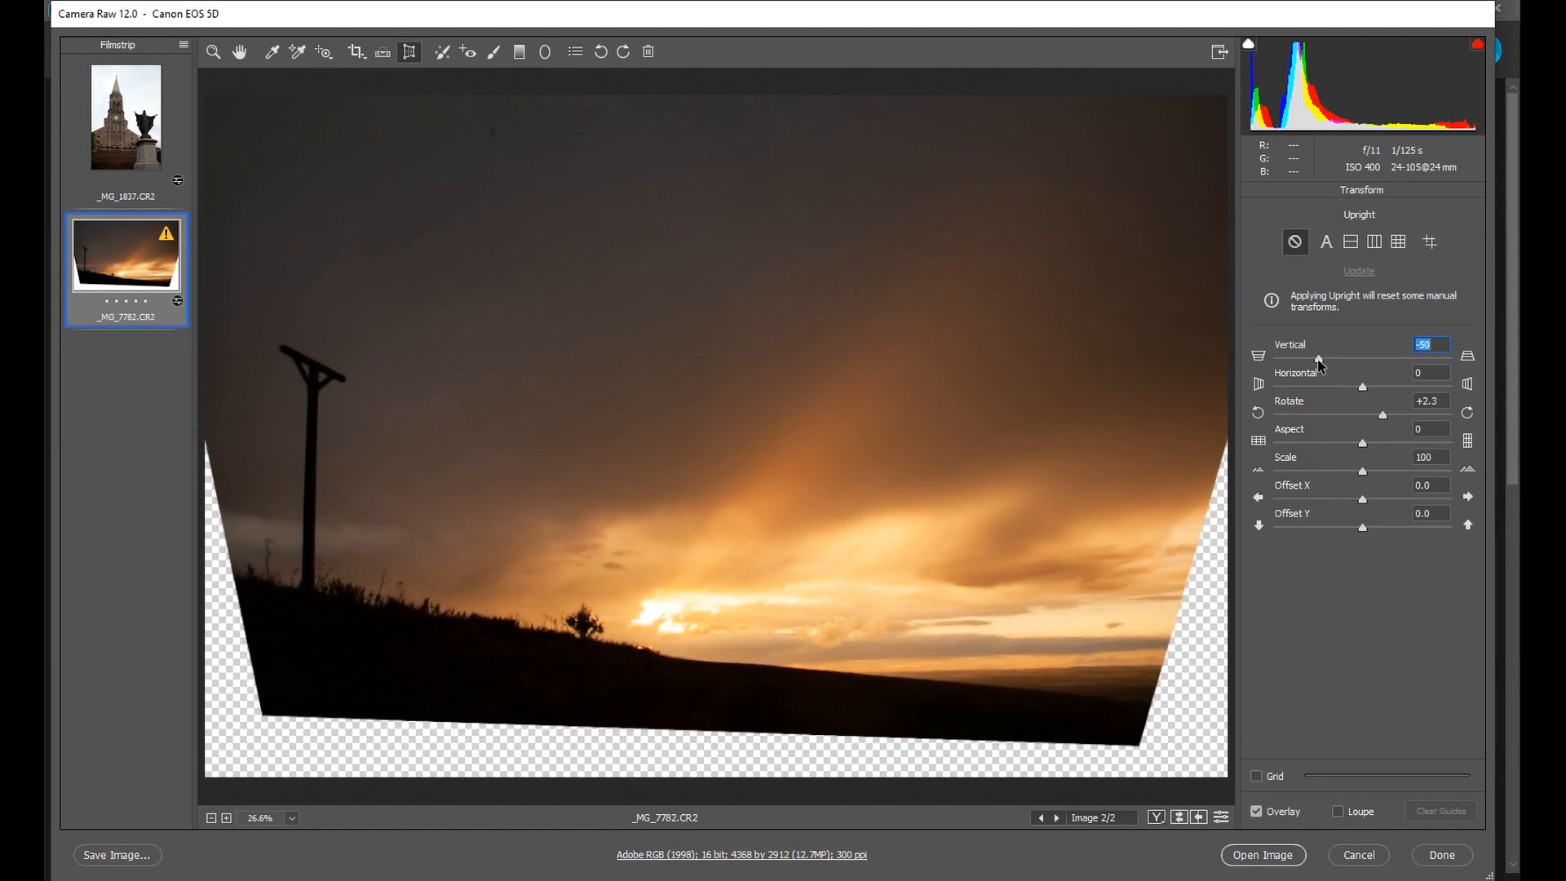
{"action": "left_click", "coordinate": [1428, 401]}
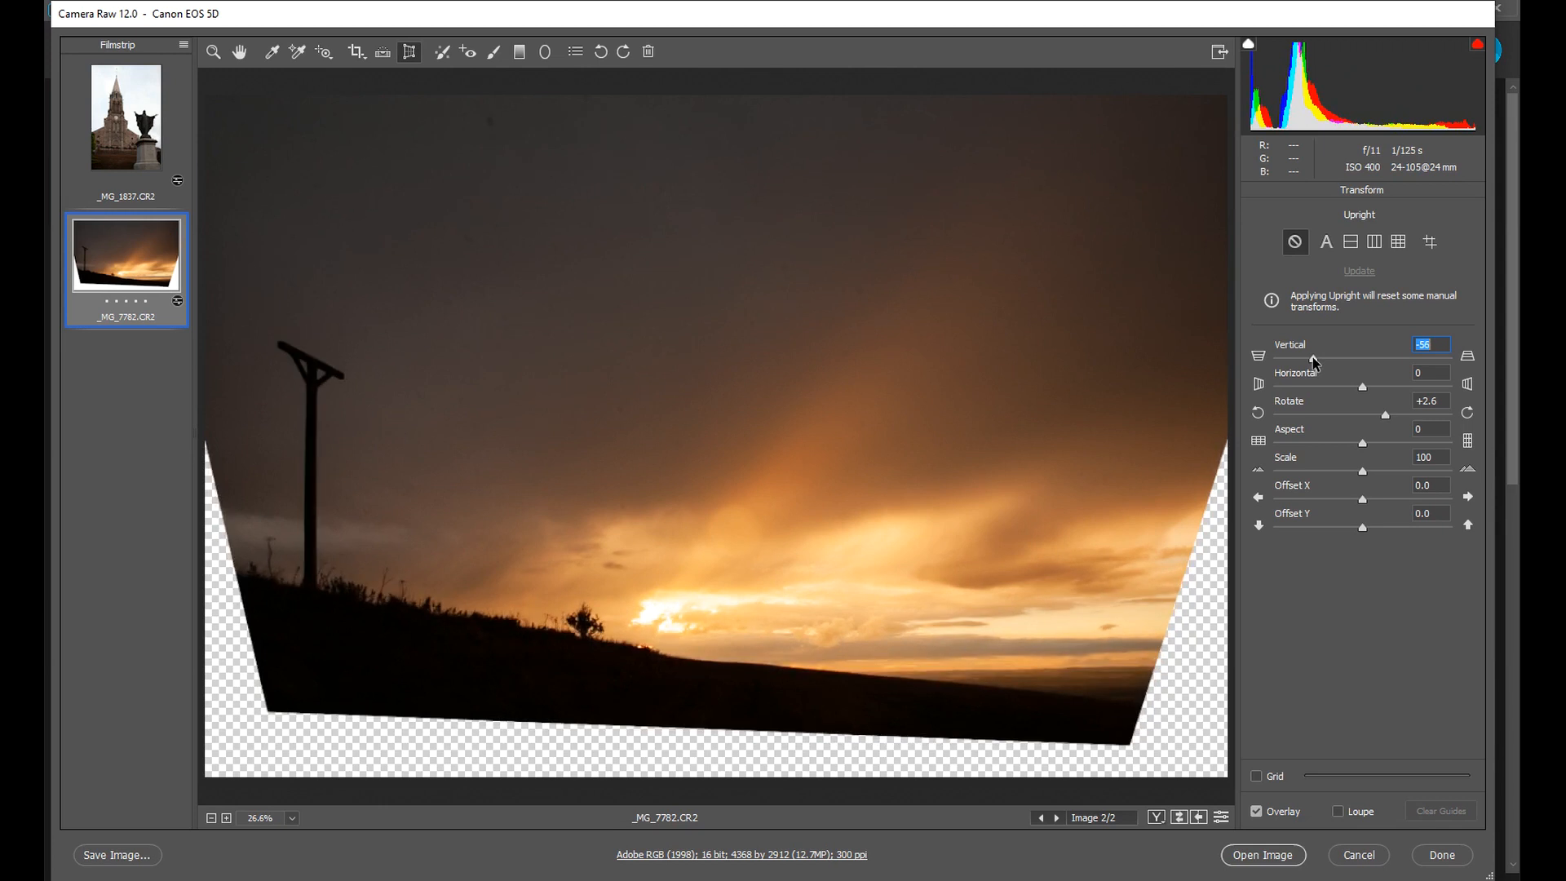
{"action": "mouse_move", "coordinate": [1378, 462]}
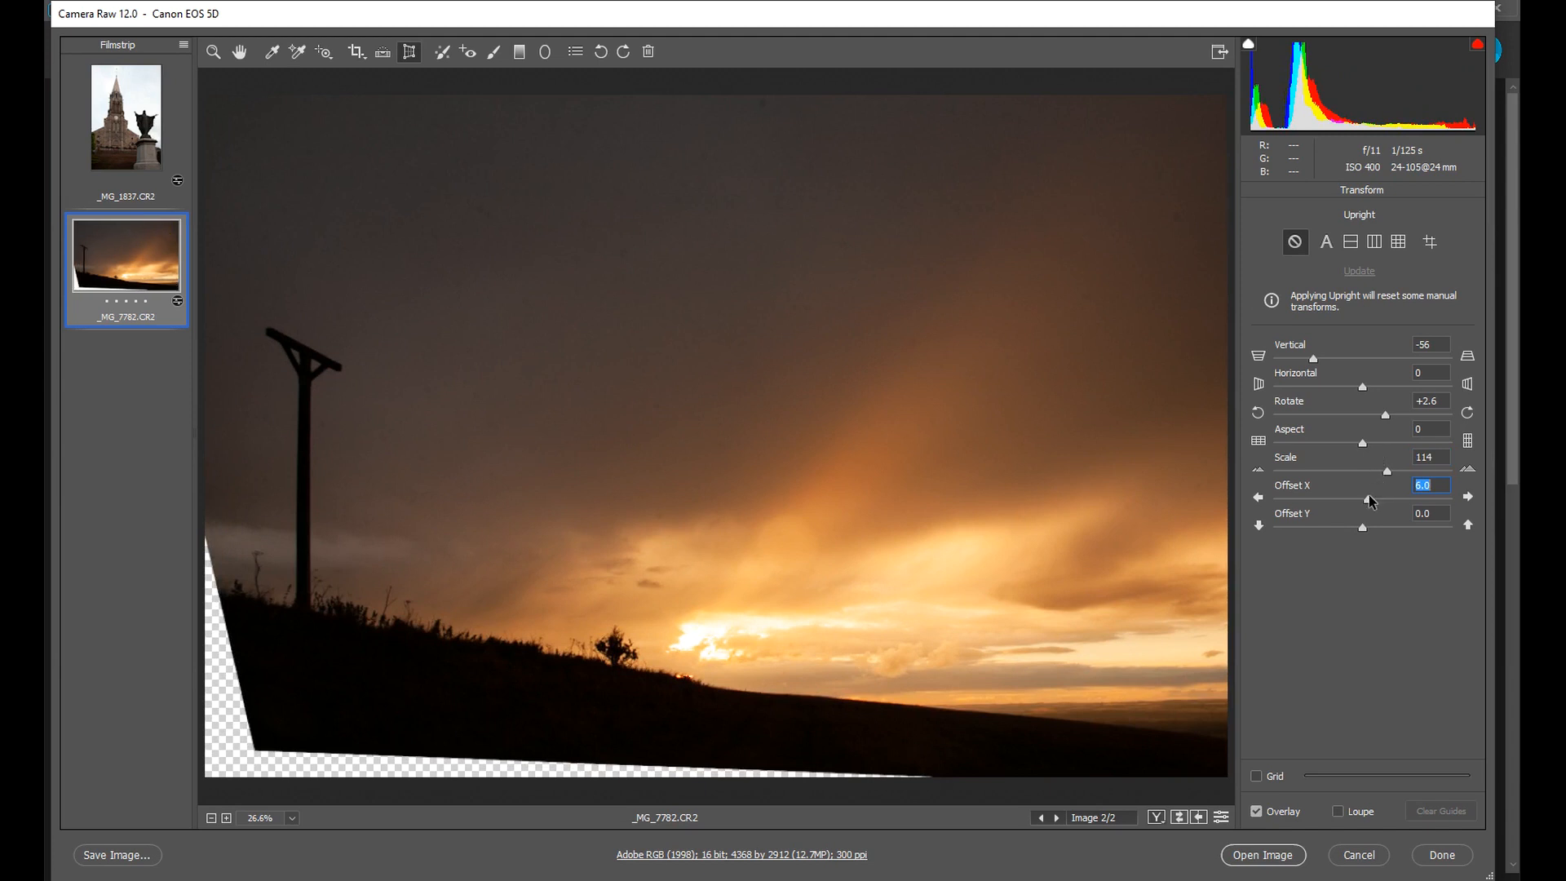
{"action": "mouse_move", "coordinate": [1383, 474]}
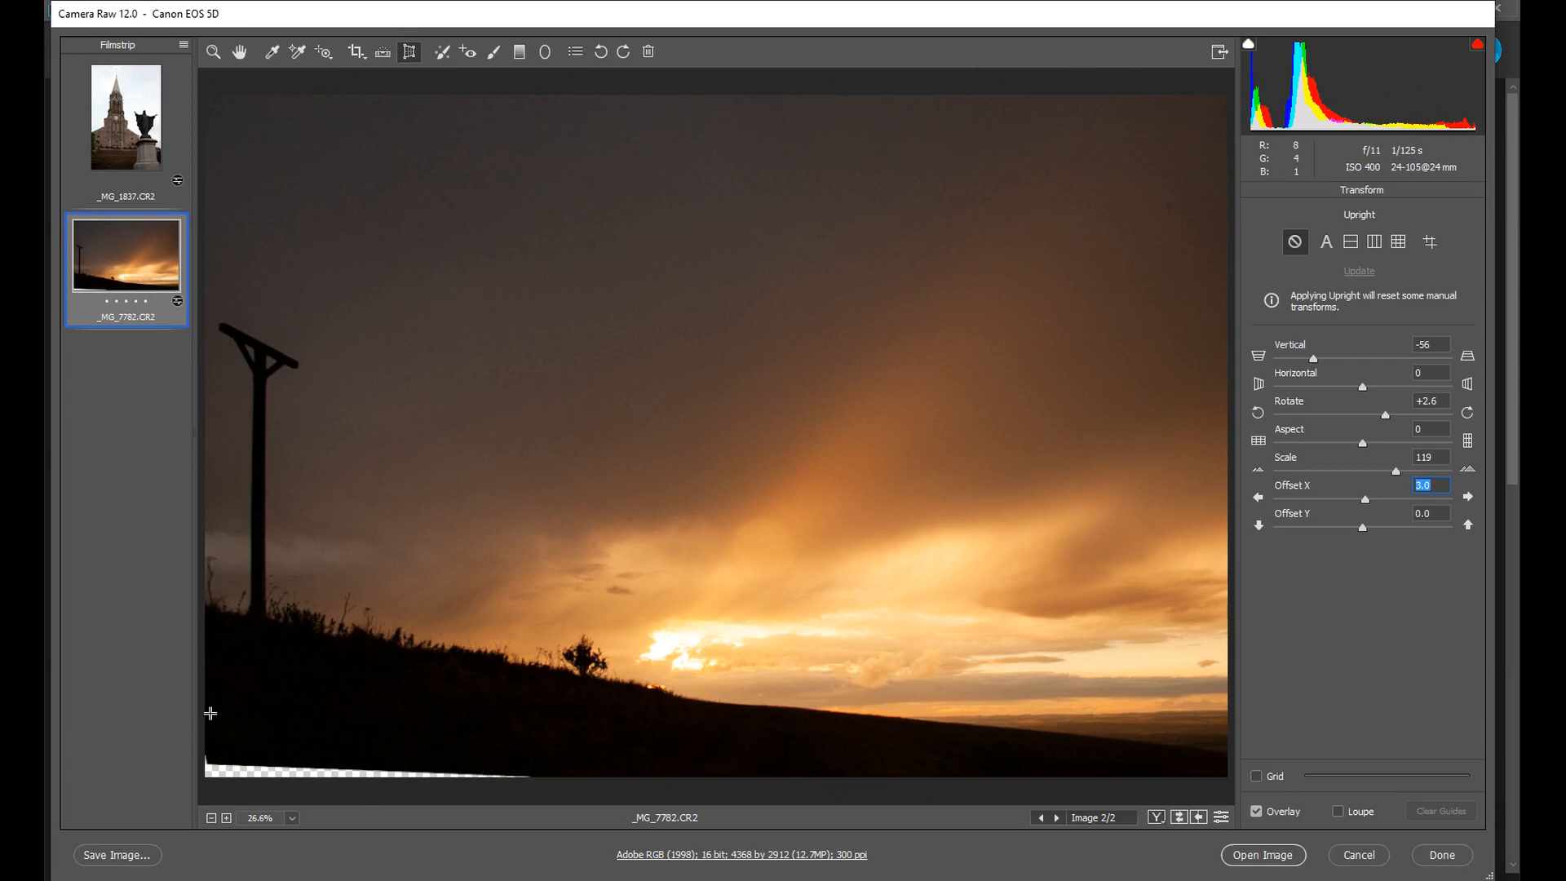
{"action": "mouse_move", "coordinate": [631, 711]}
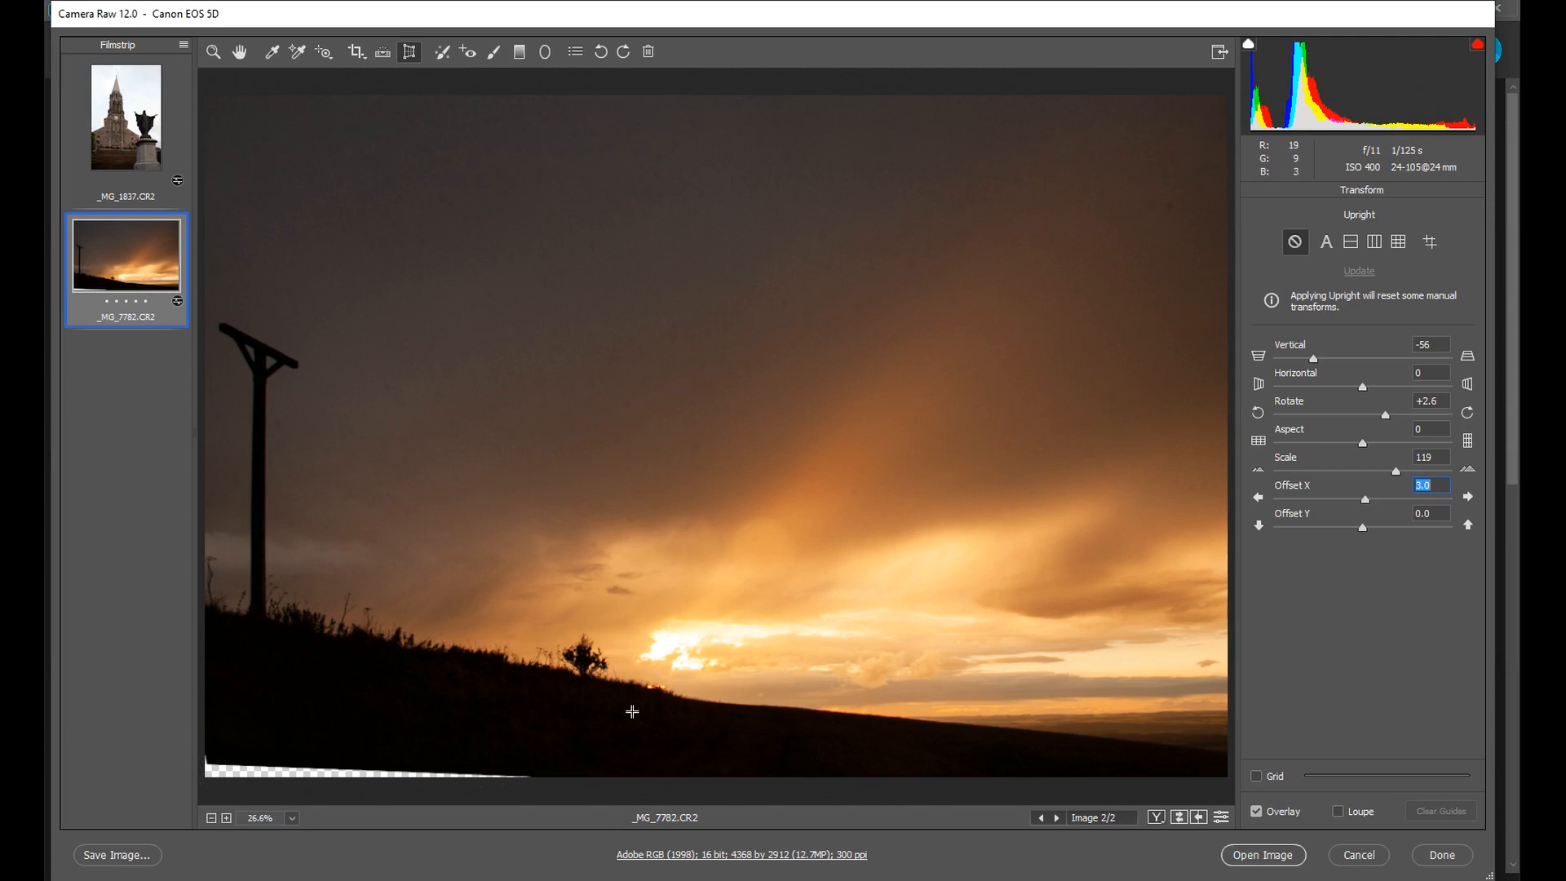
{"action": "mouse_move", "coordinate": [1370, 503]}
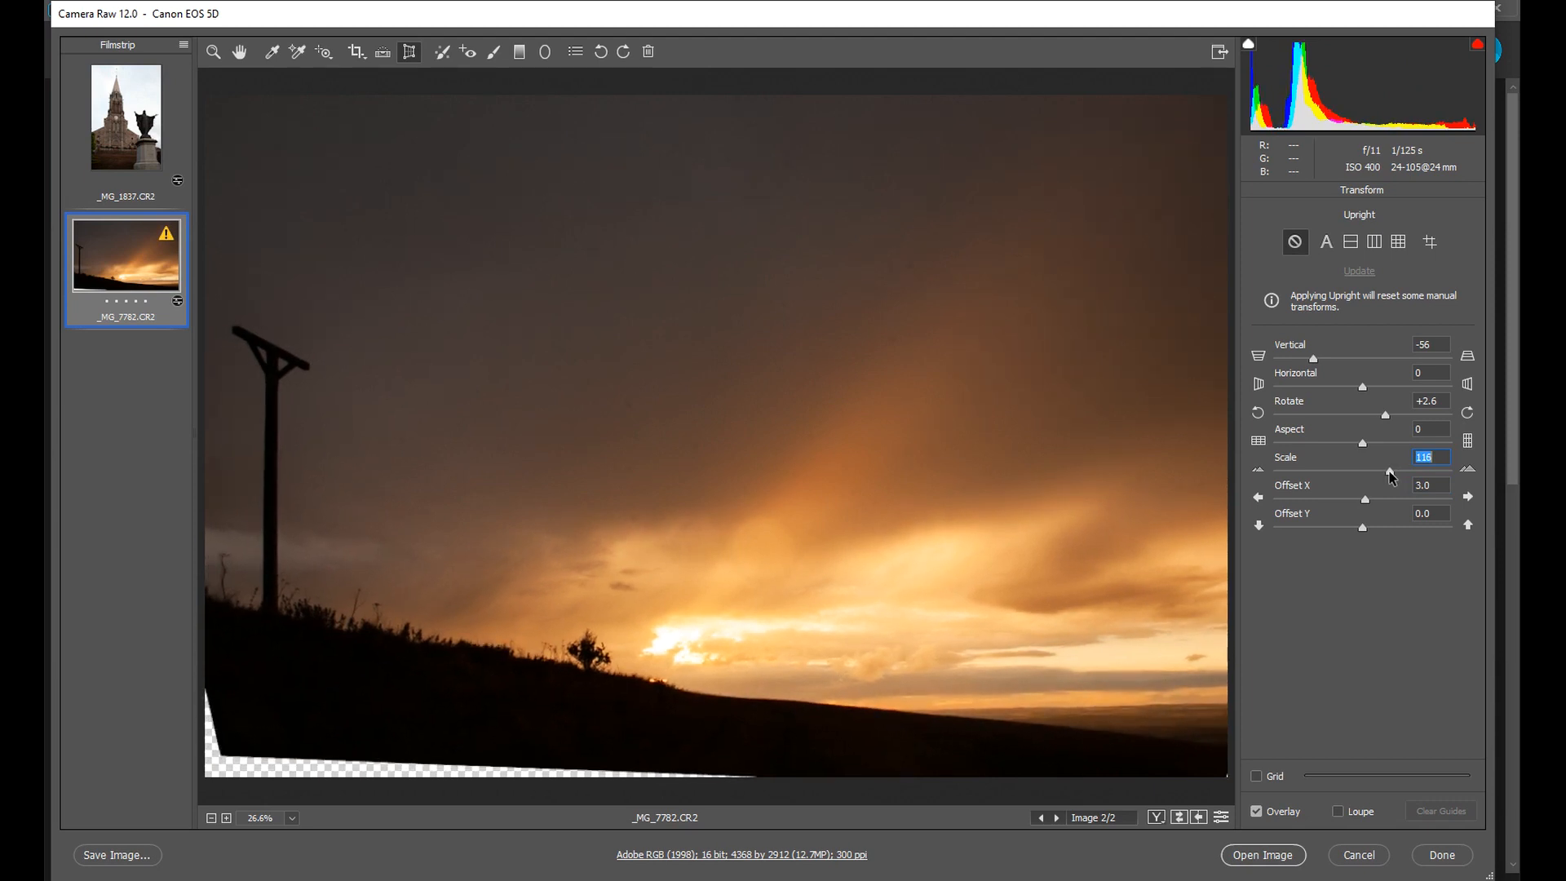
{"action": "mouse_move", "coordinate": [221, 577]}
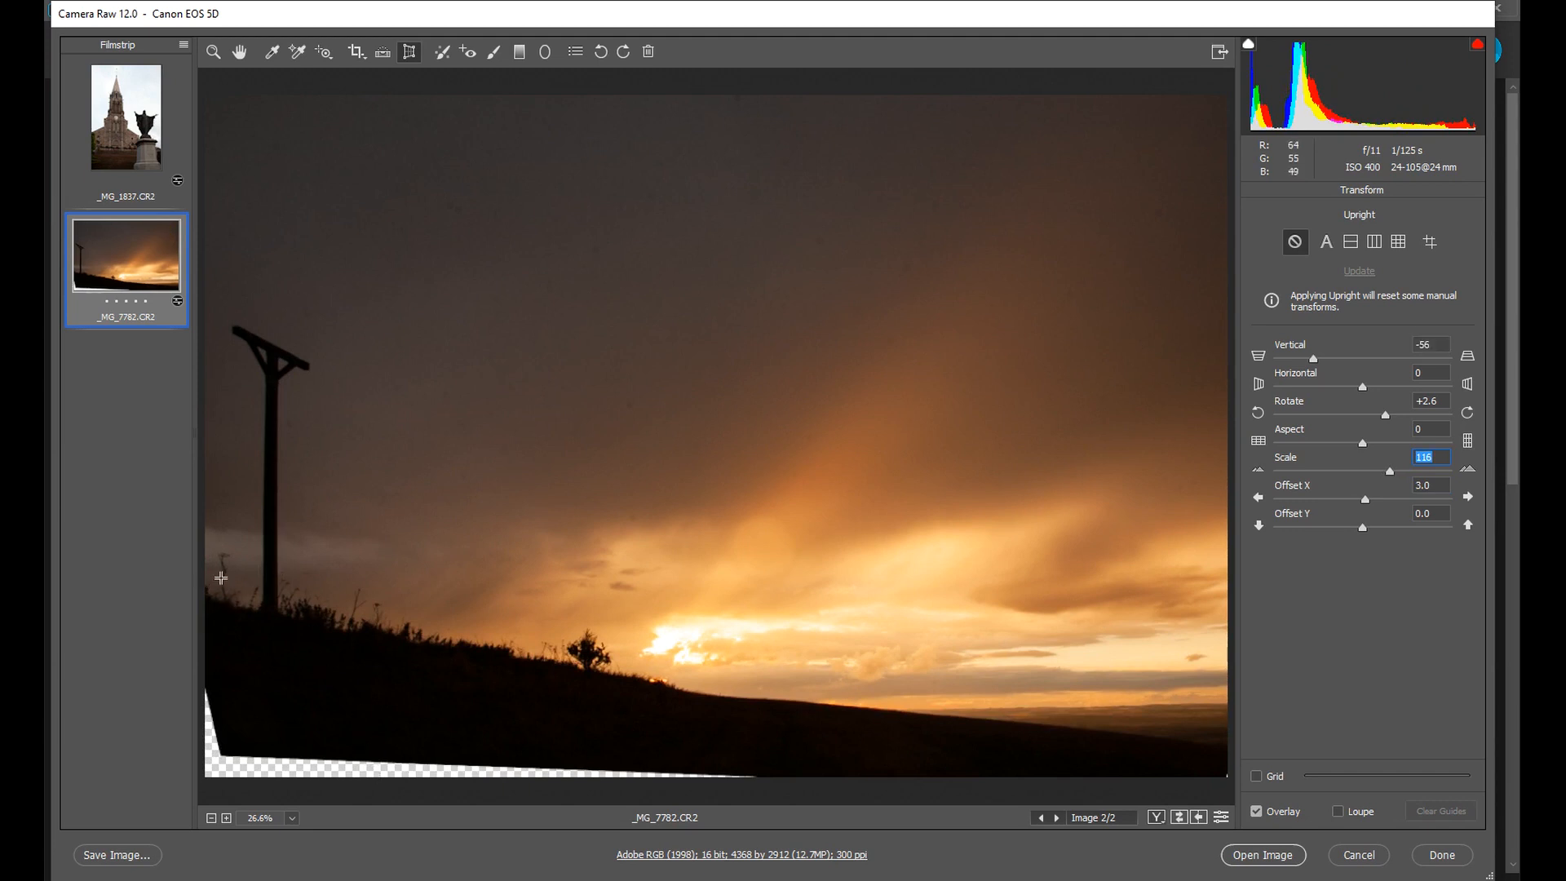
{"action": "mouse_move", "coordinate": [1394, 476]}
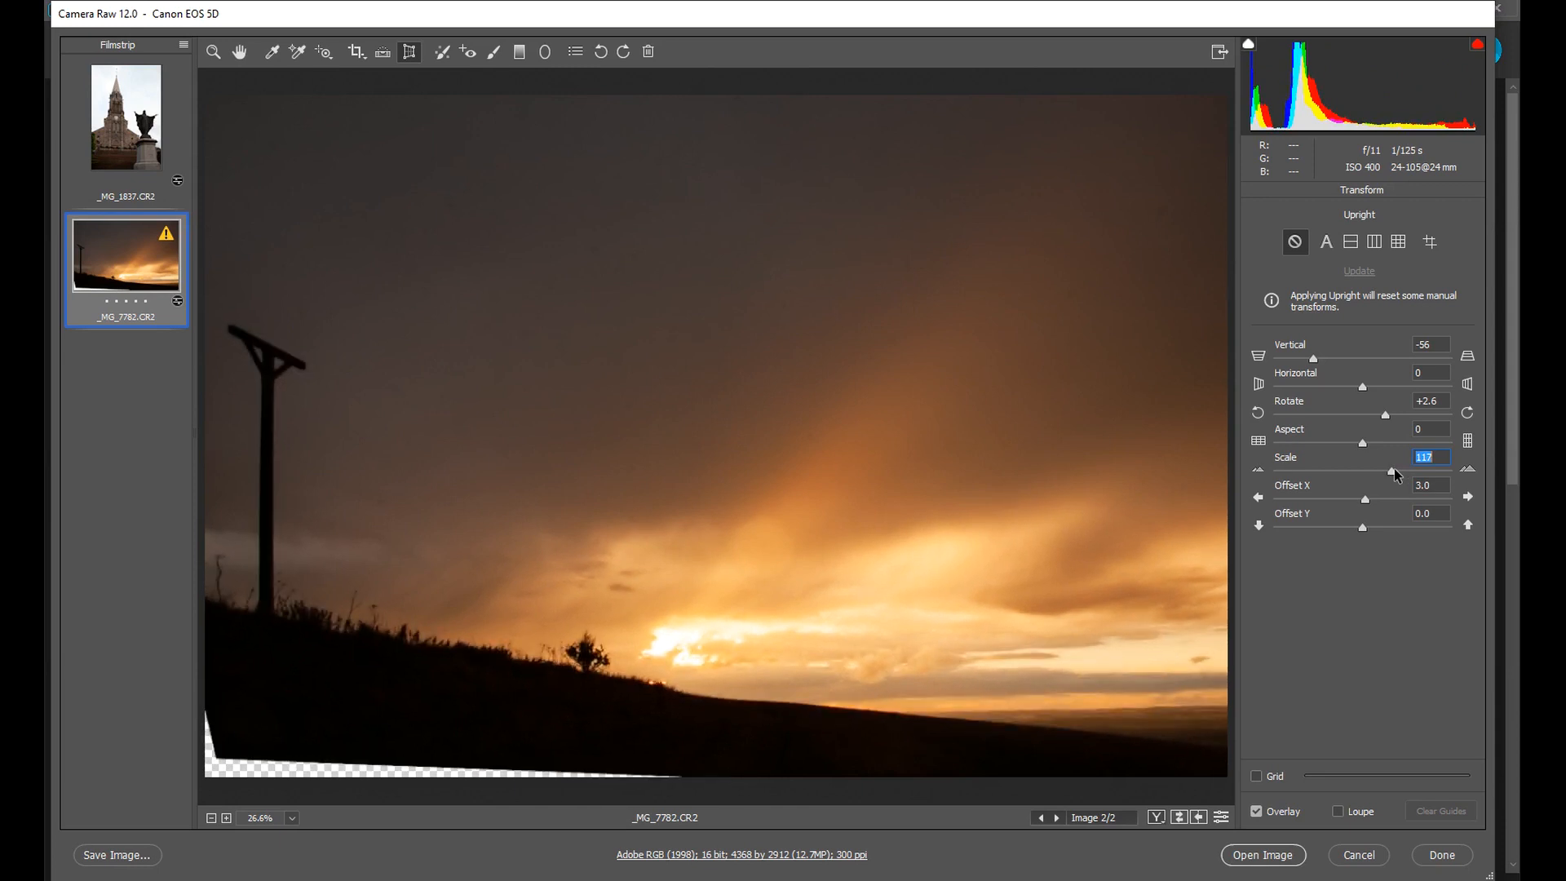
{"action": "mouse_move", "coordinate": [1001, 180]}
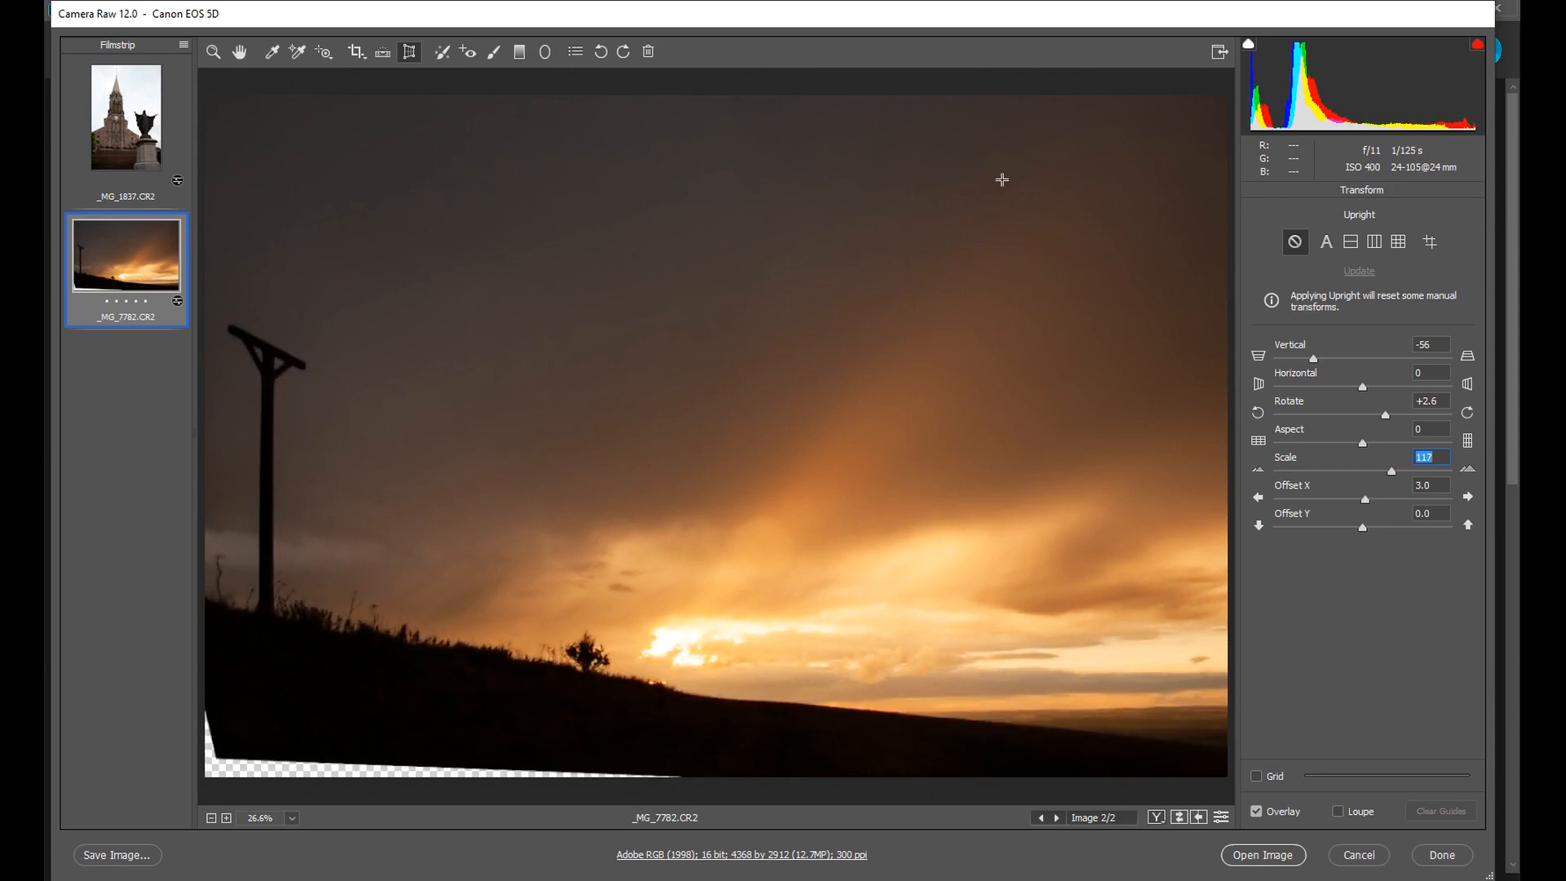
{"action": "mouse_move", "coordinate": [1175, 628]}
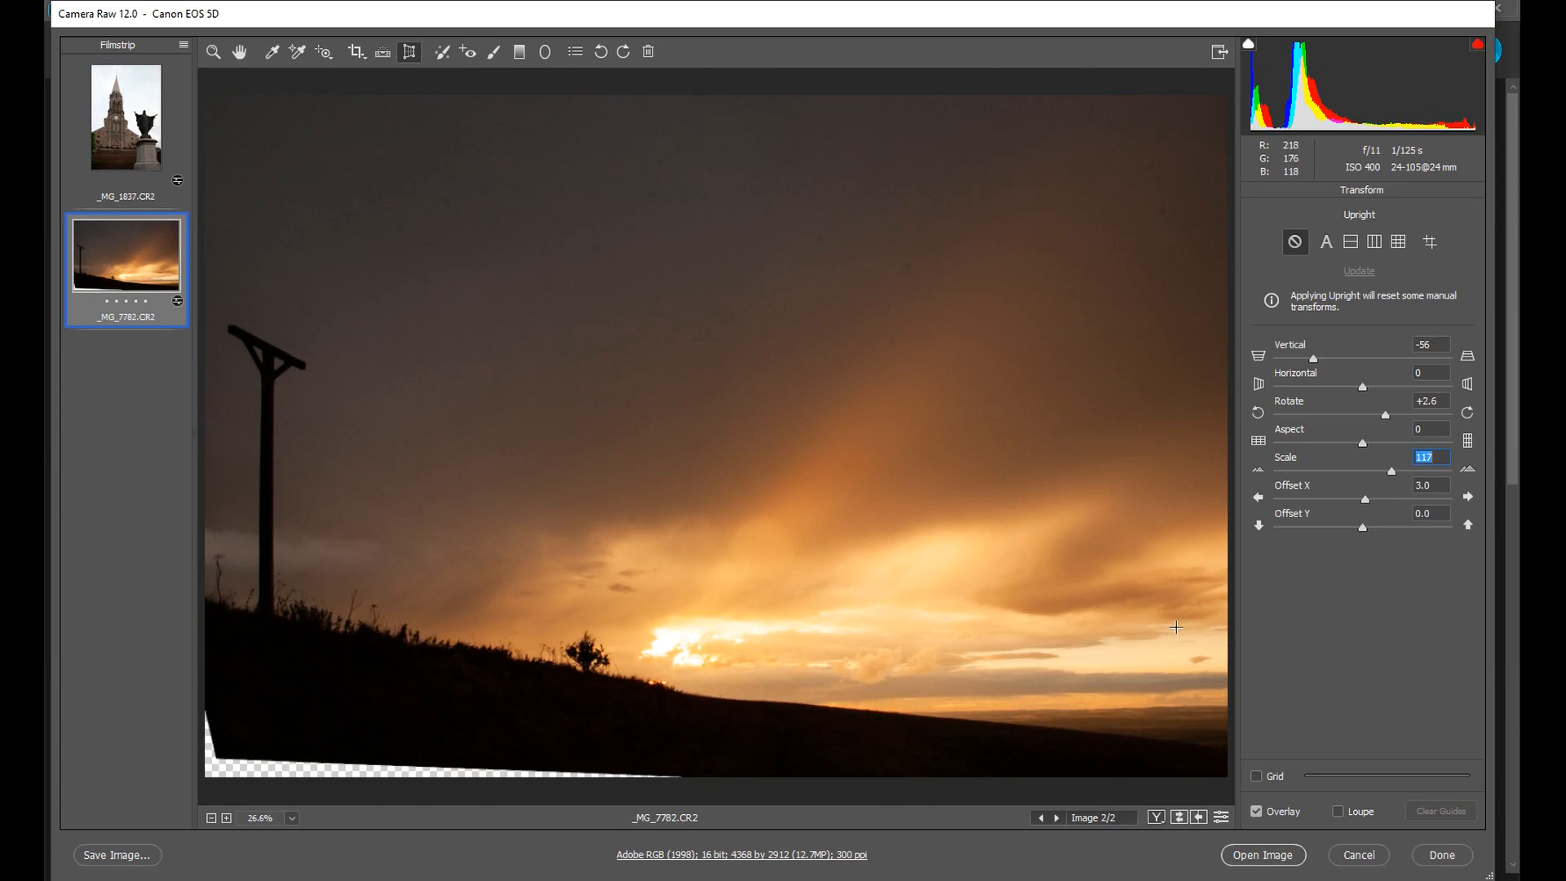
{"action": "mouse_move", "coordinate": [1178, 630]}
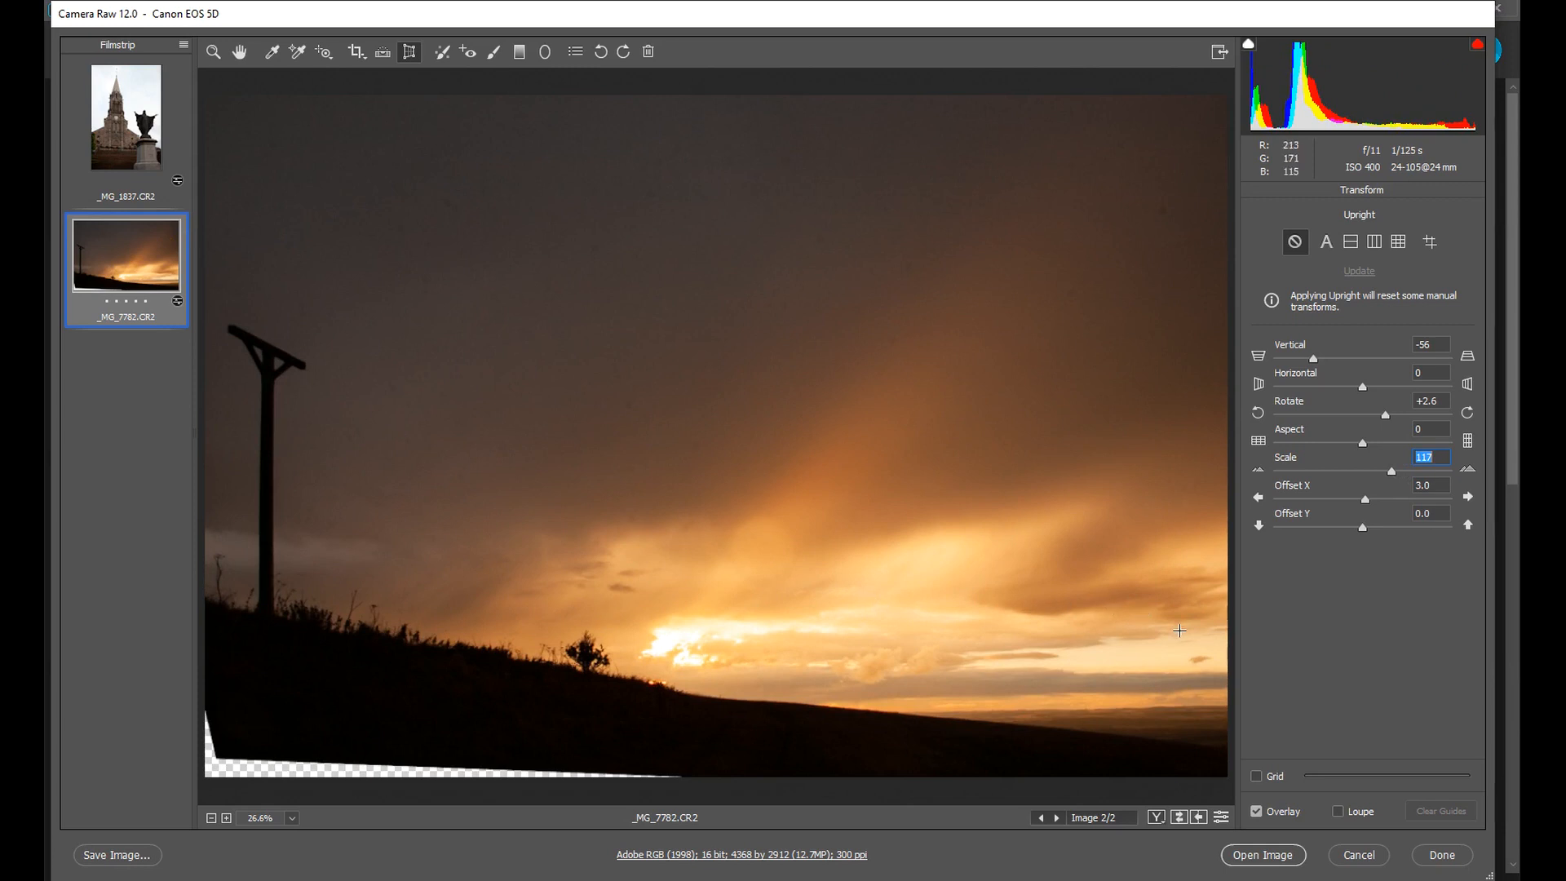
{"action": "mouse_move", "coordinate": [996, 684]}
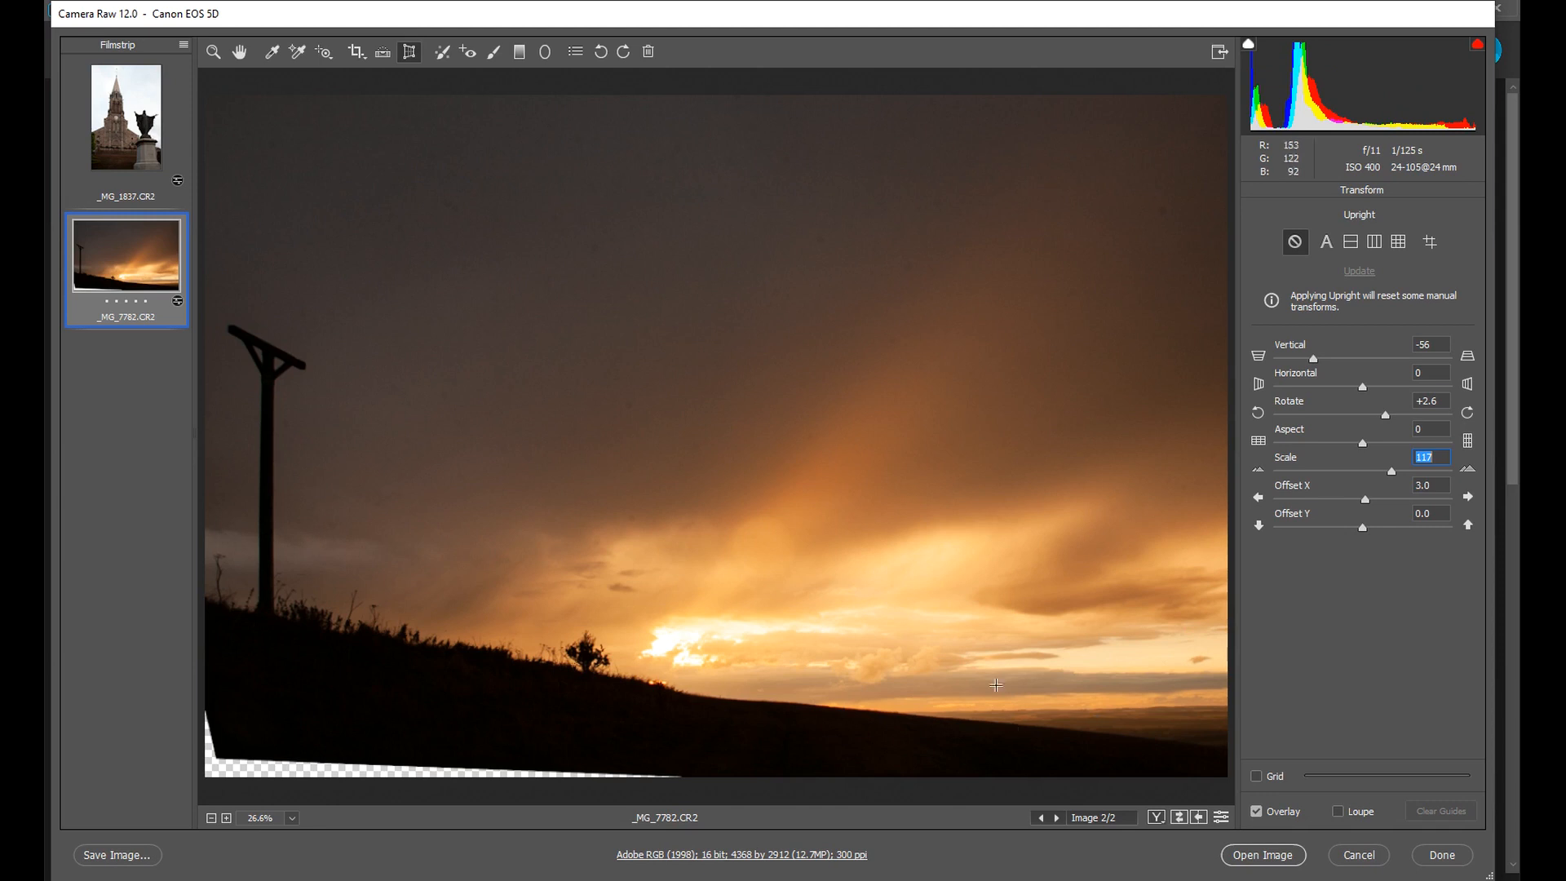
{"action": "mouse_move", "coordinate": [1270, 856]}
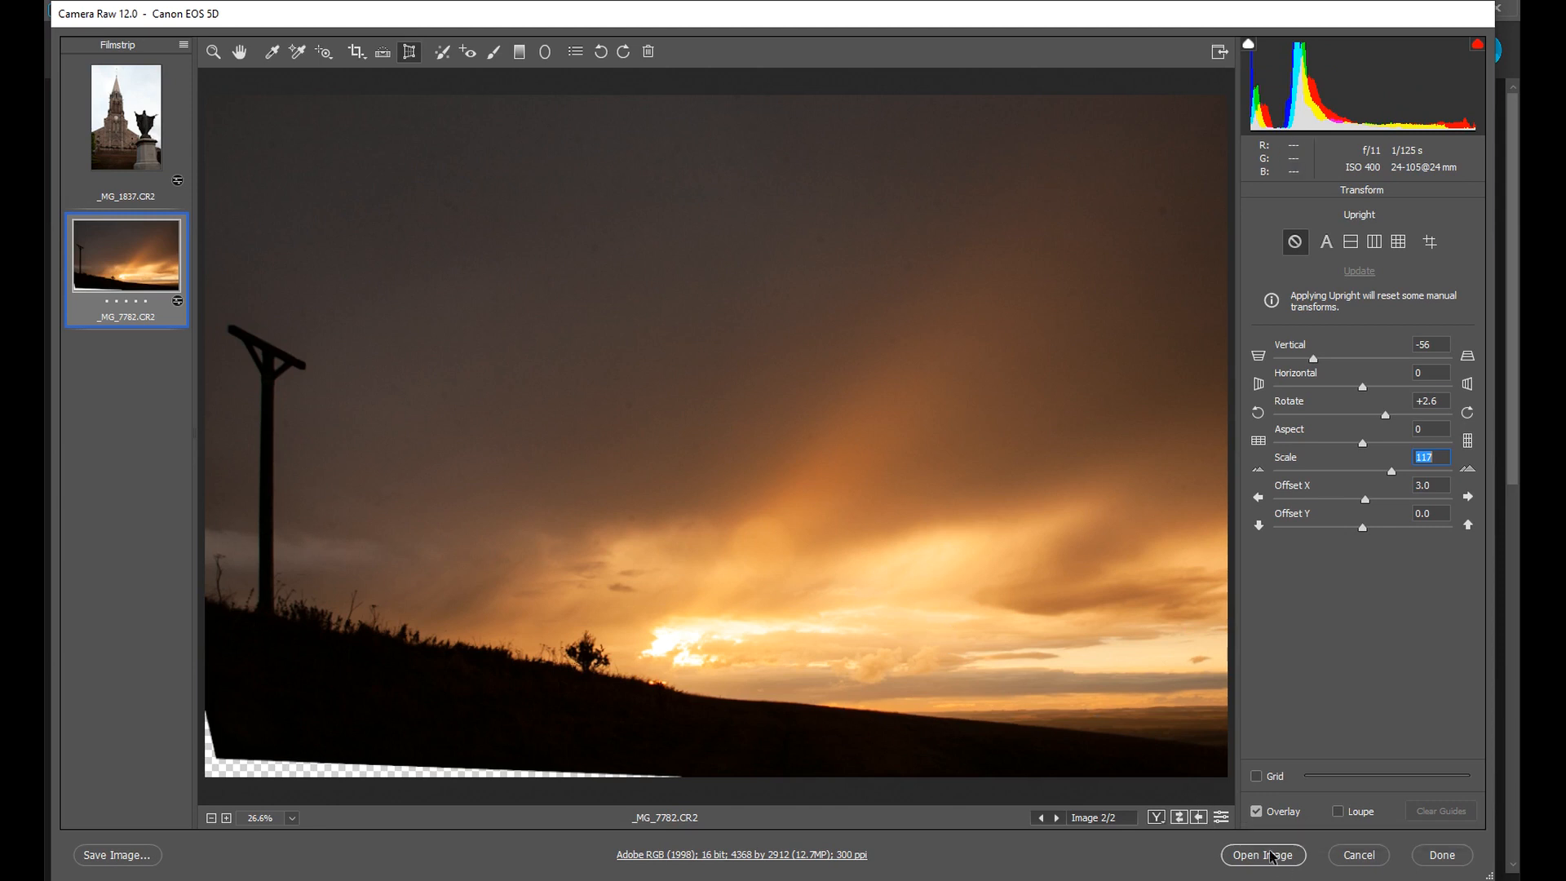
Step: Open the sunset image in Photoshop and lasso the transparent strip at the bottom
{"action": "left_click", "coordinate": [1262, 855]}
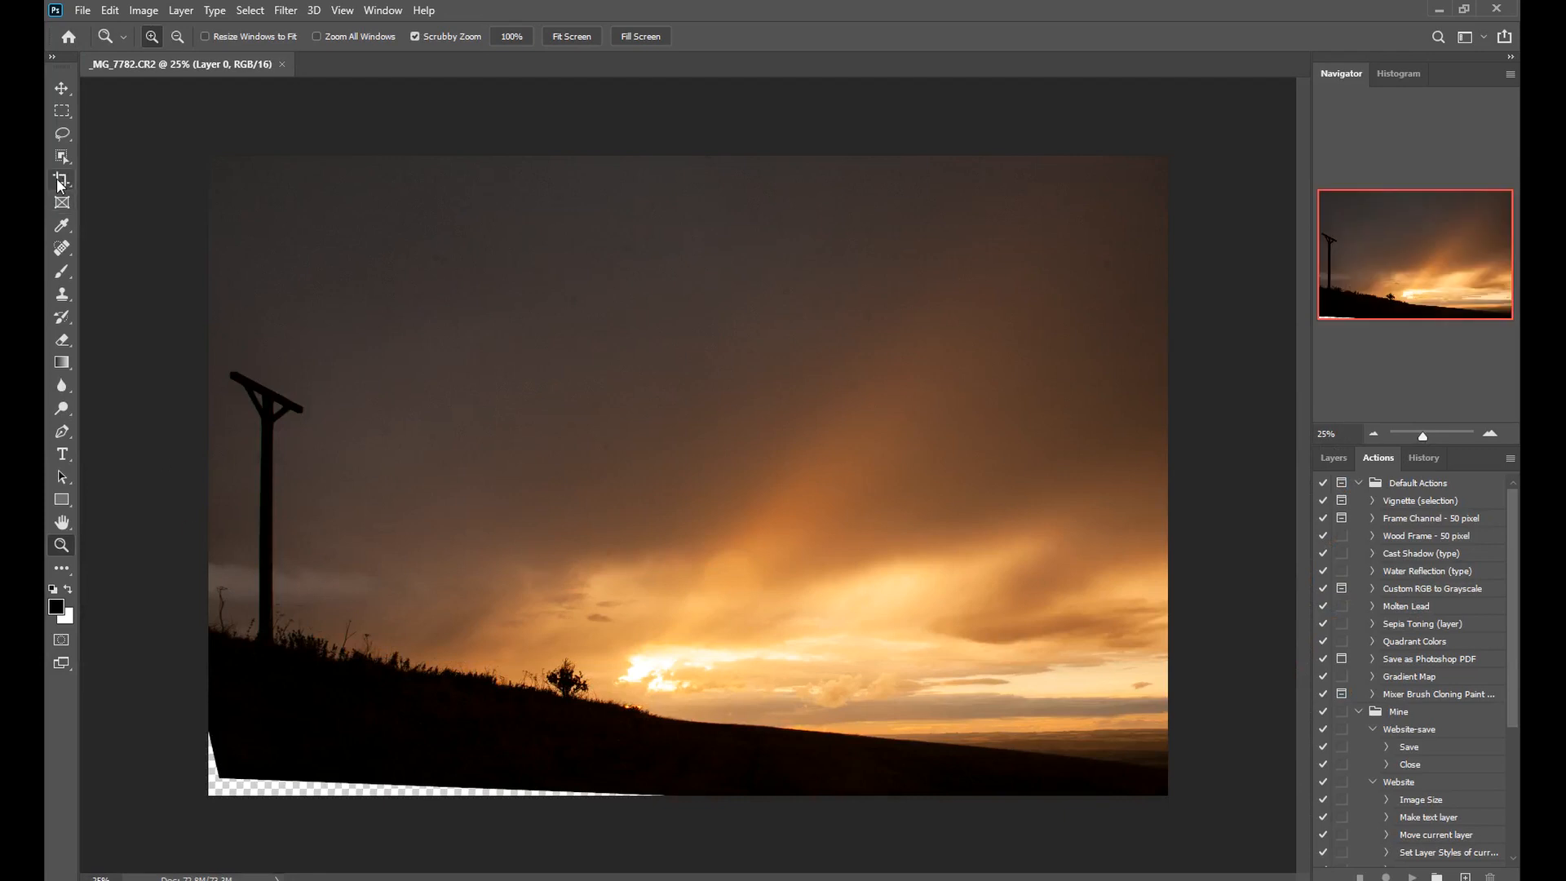
{"action": "left_click", "coordinate": [61, 111]}
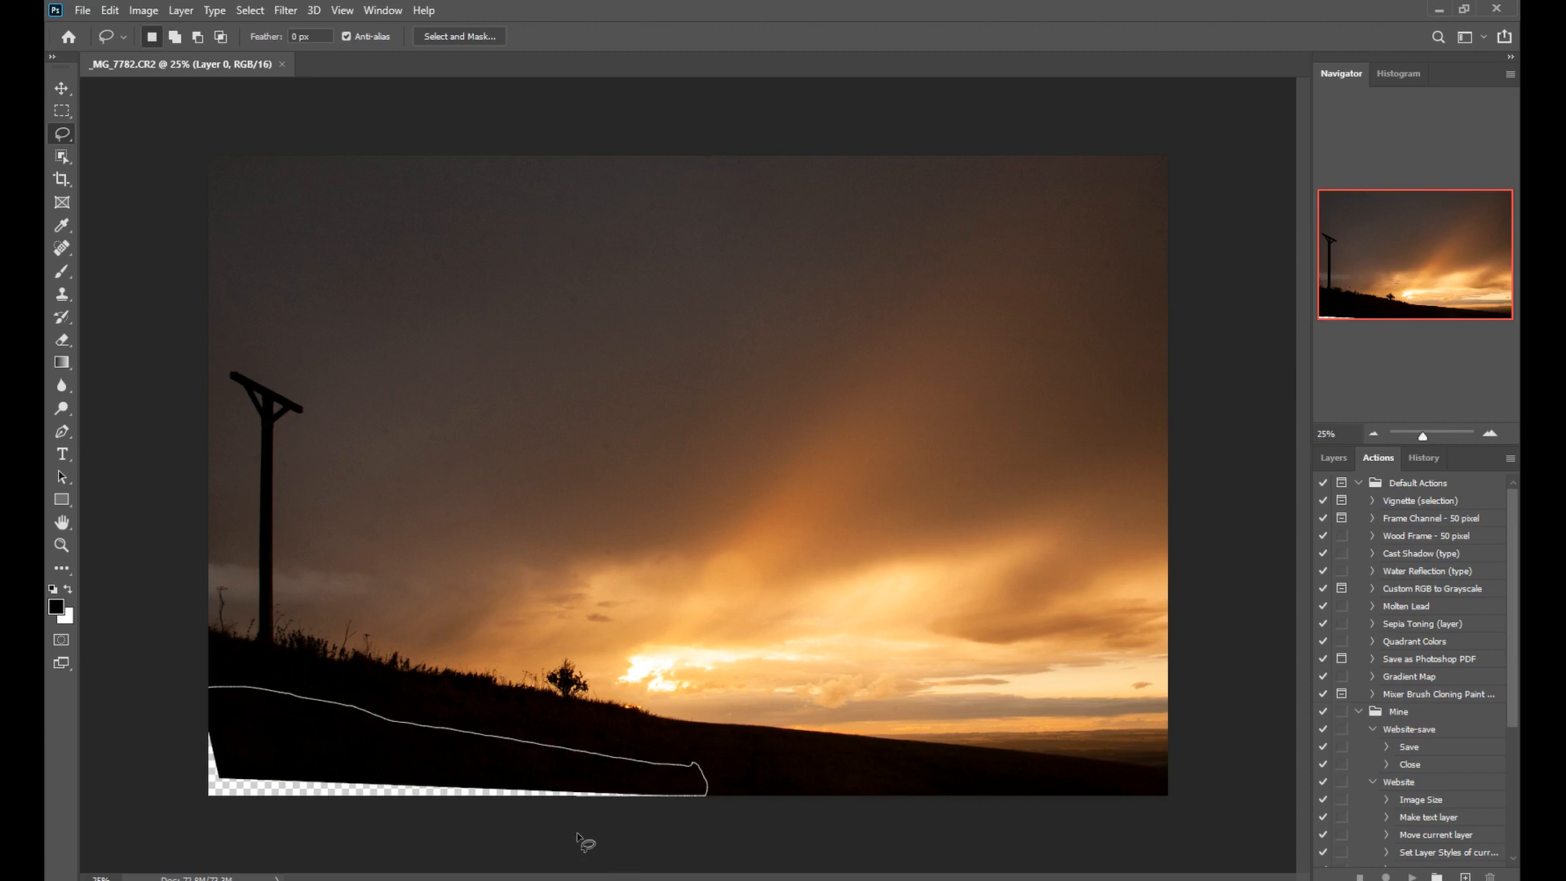
{"action": "mouse_move", "coordinate": [194, 742]}
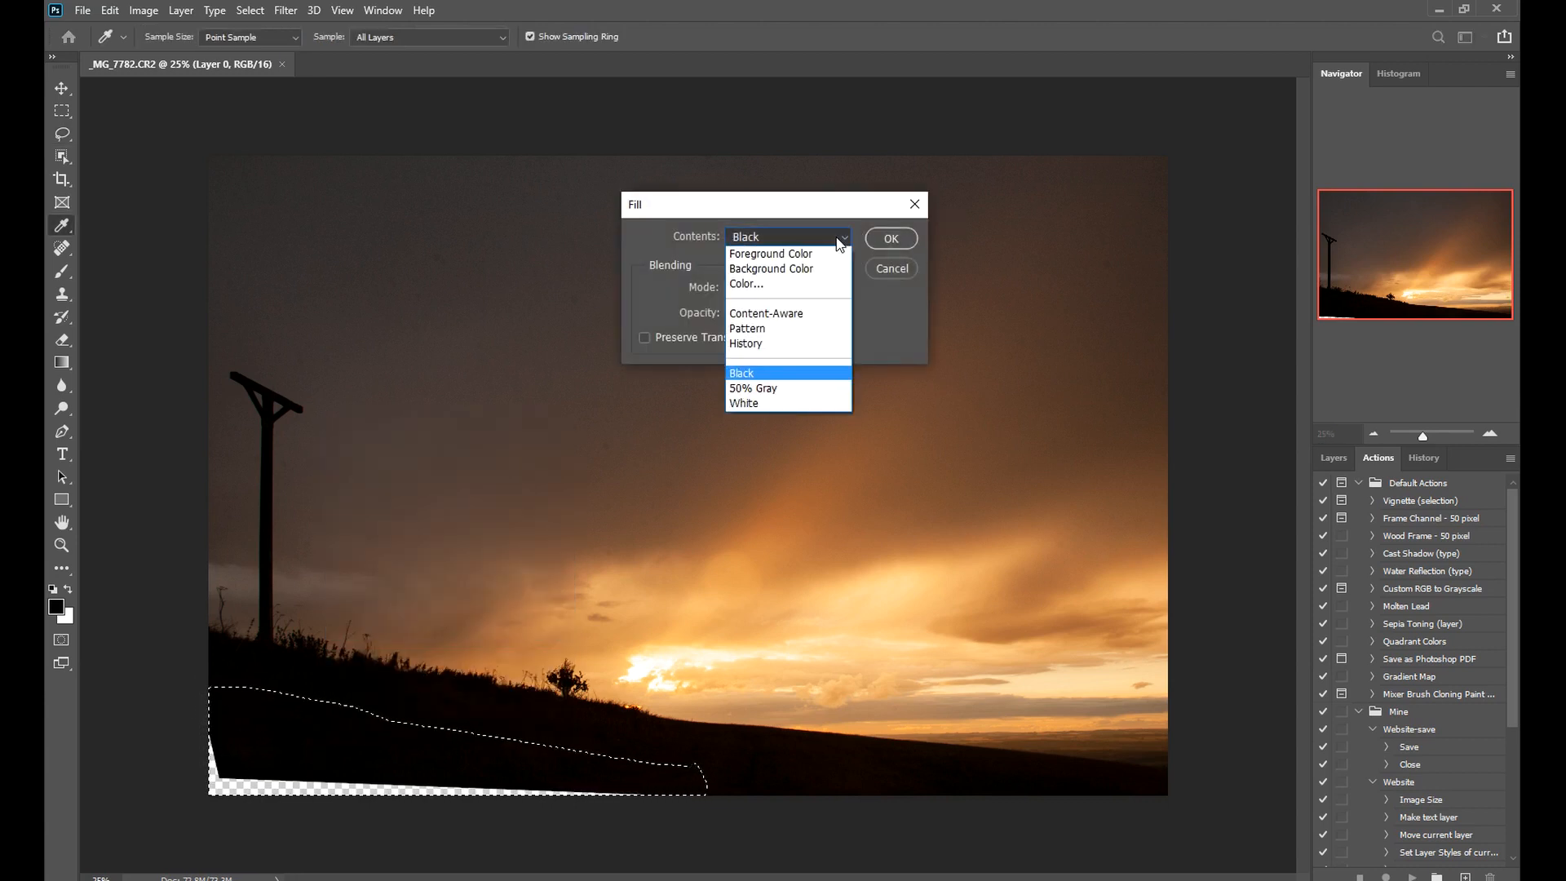
Step: Fill the bottom selection with Content-Aware at 100% opacity
{"action": "left_click", "coordinate": [766, 313]}
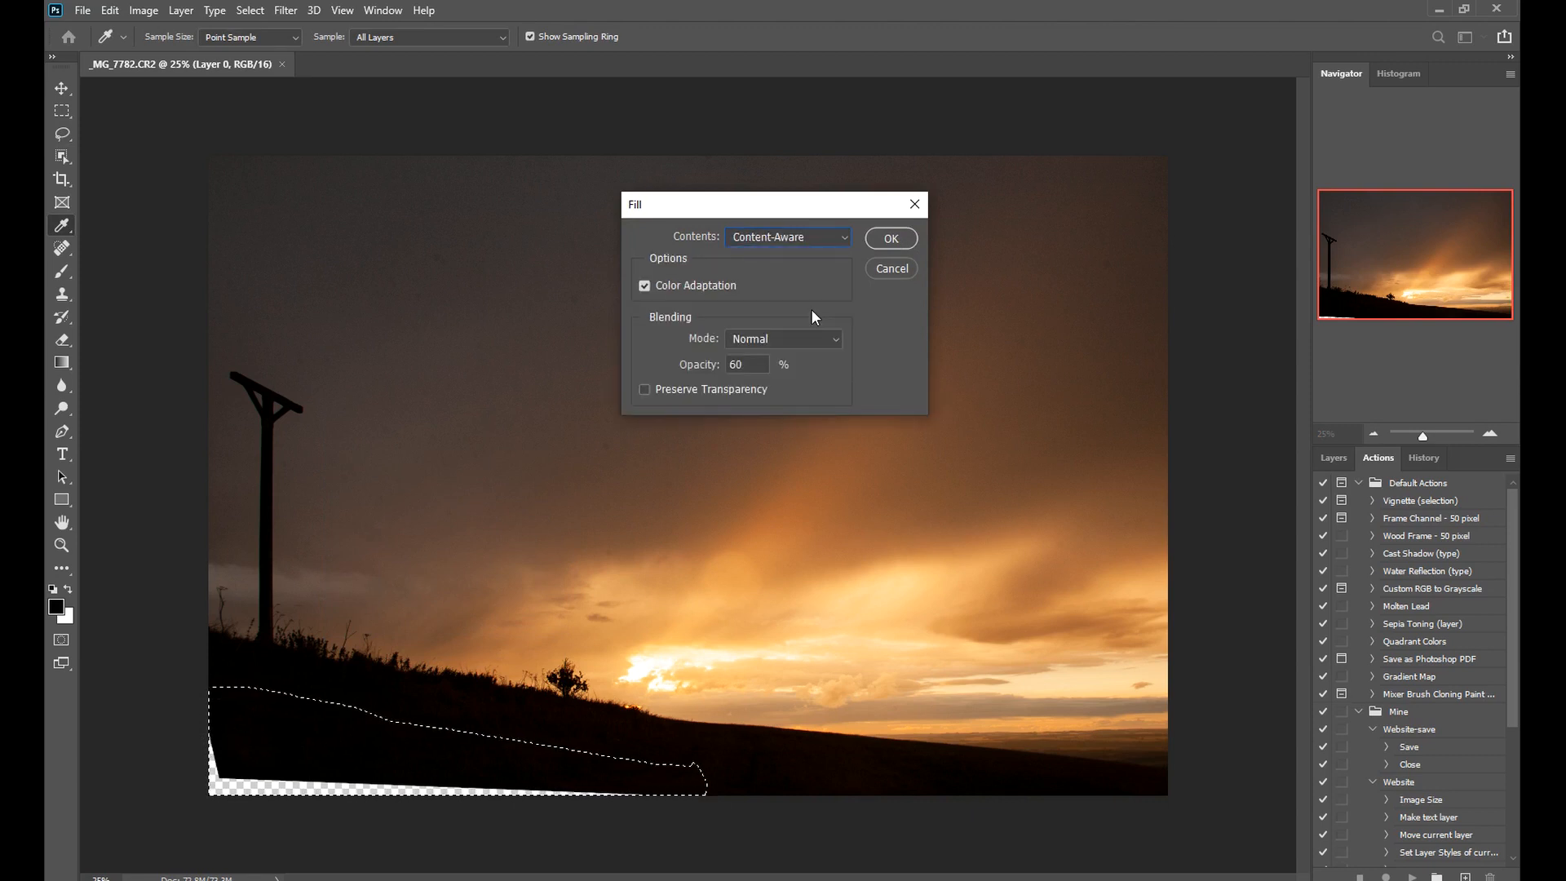
{"action": "triple_click", "coordinate": [746, 364]}
{"action": "type", "text": "100"}
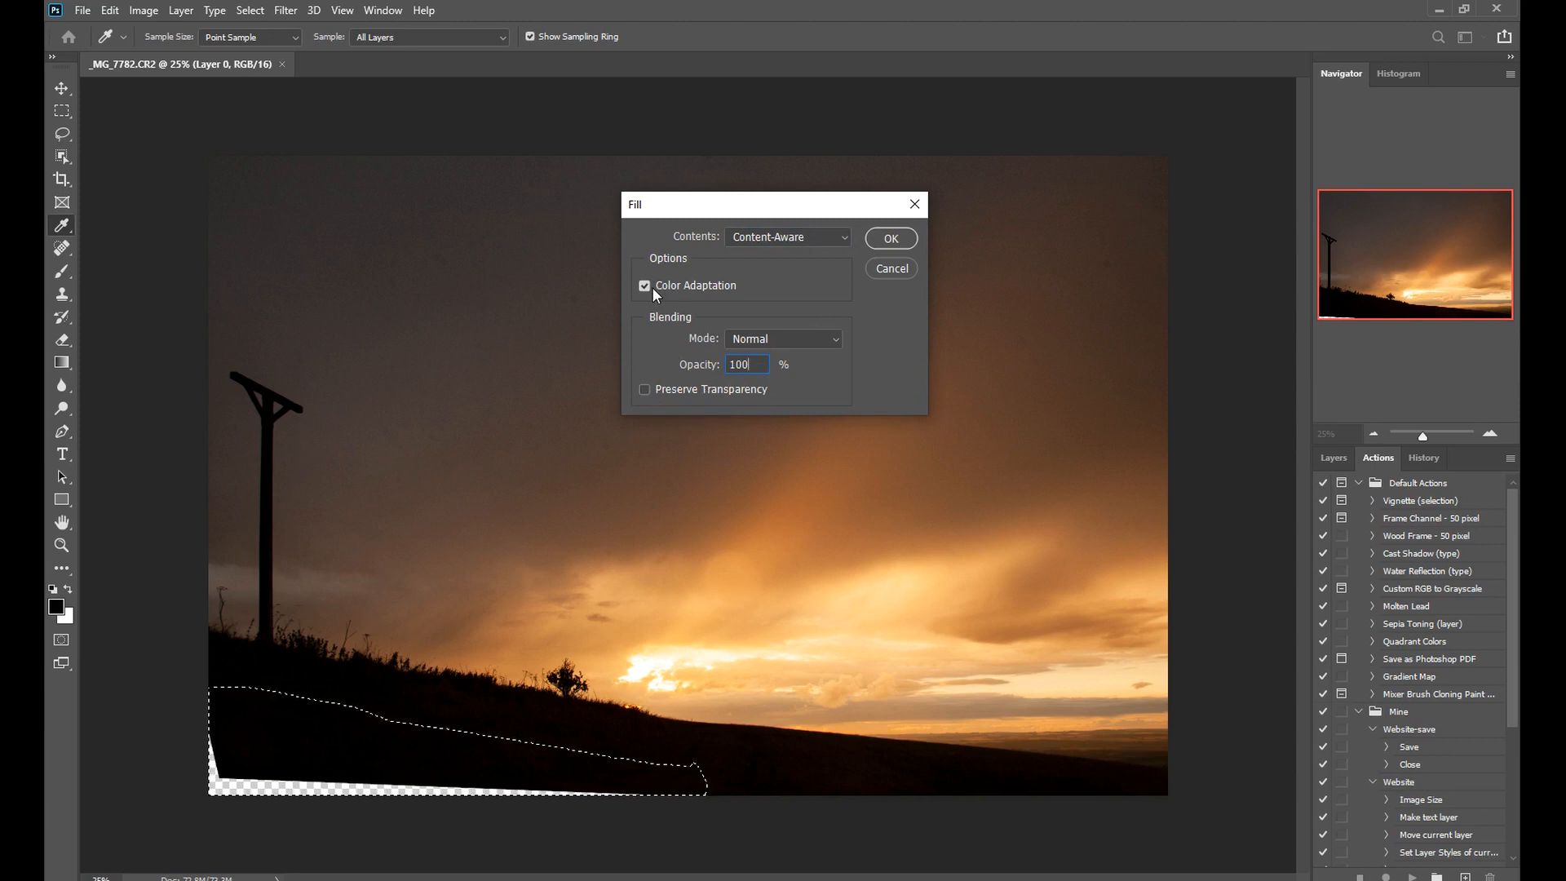
{"action": "mouse_move", "coordinate": [737, 310]}
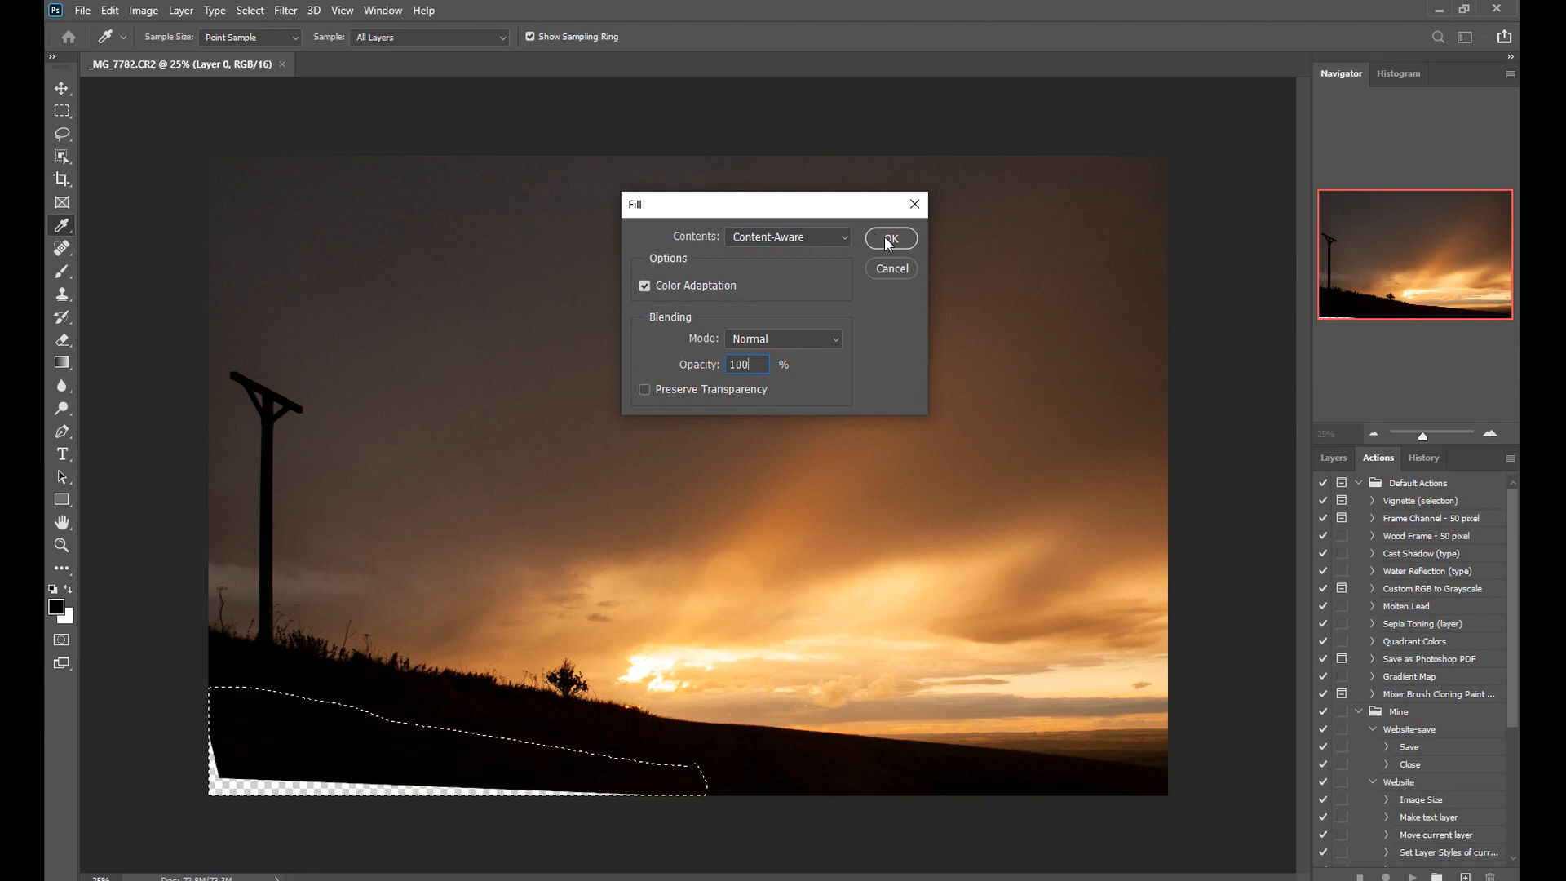
{"action": "left_click", "coordinate": [888, 239]}
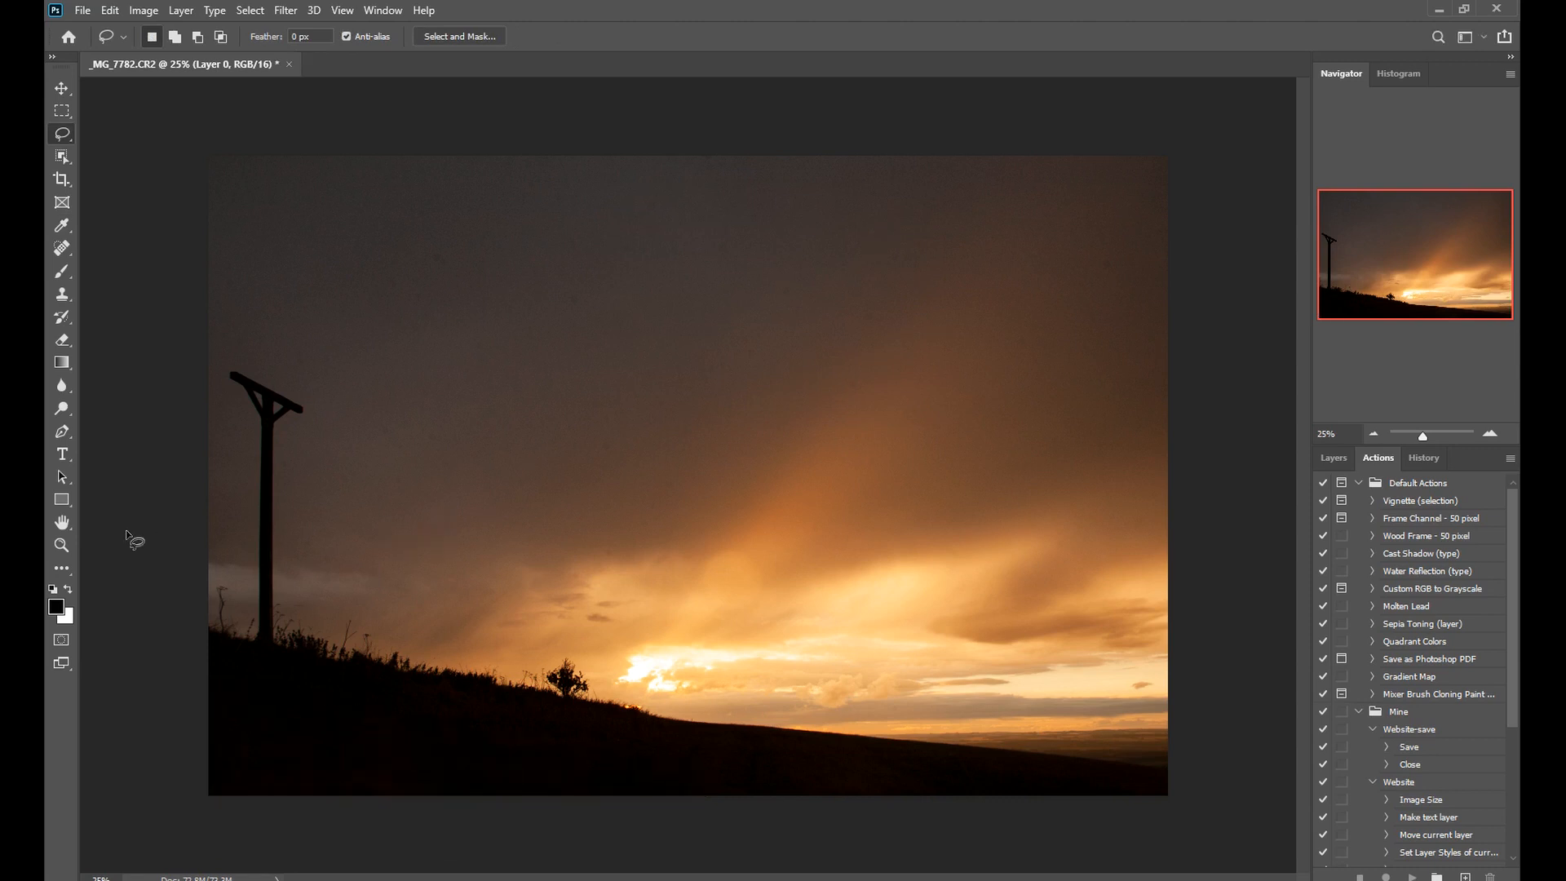
Step: Zoom the view and apply a contrast boost through Image > Adjustments
{"action": "left_click", "coordinate": [62, 546]}
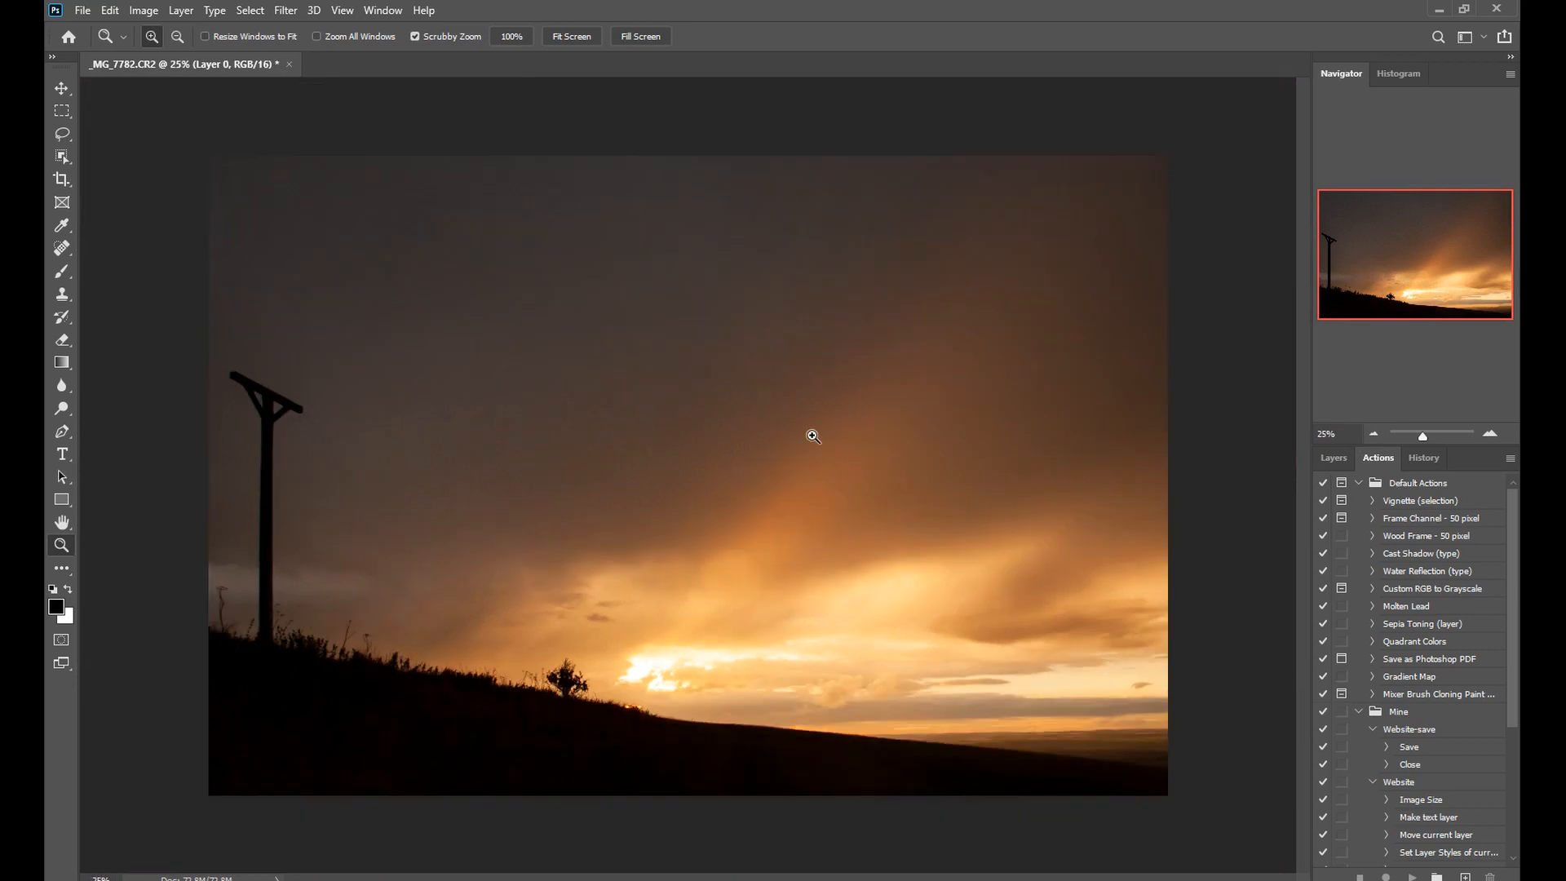
{"action": "mouse_move", "coordinate": [793, 352]}
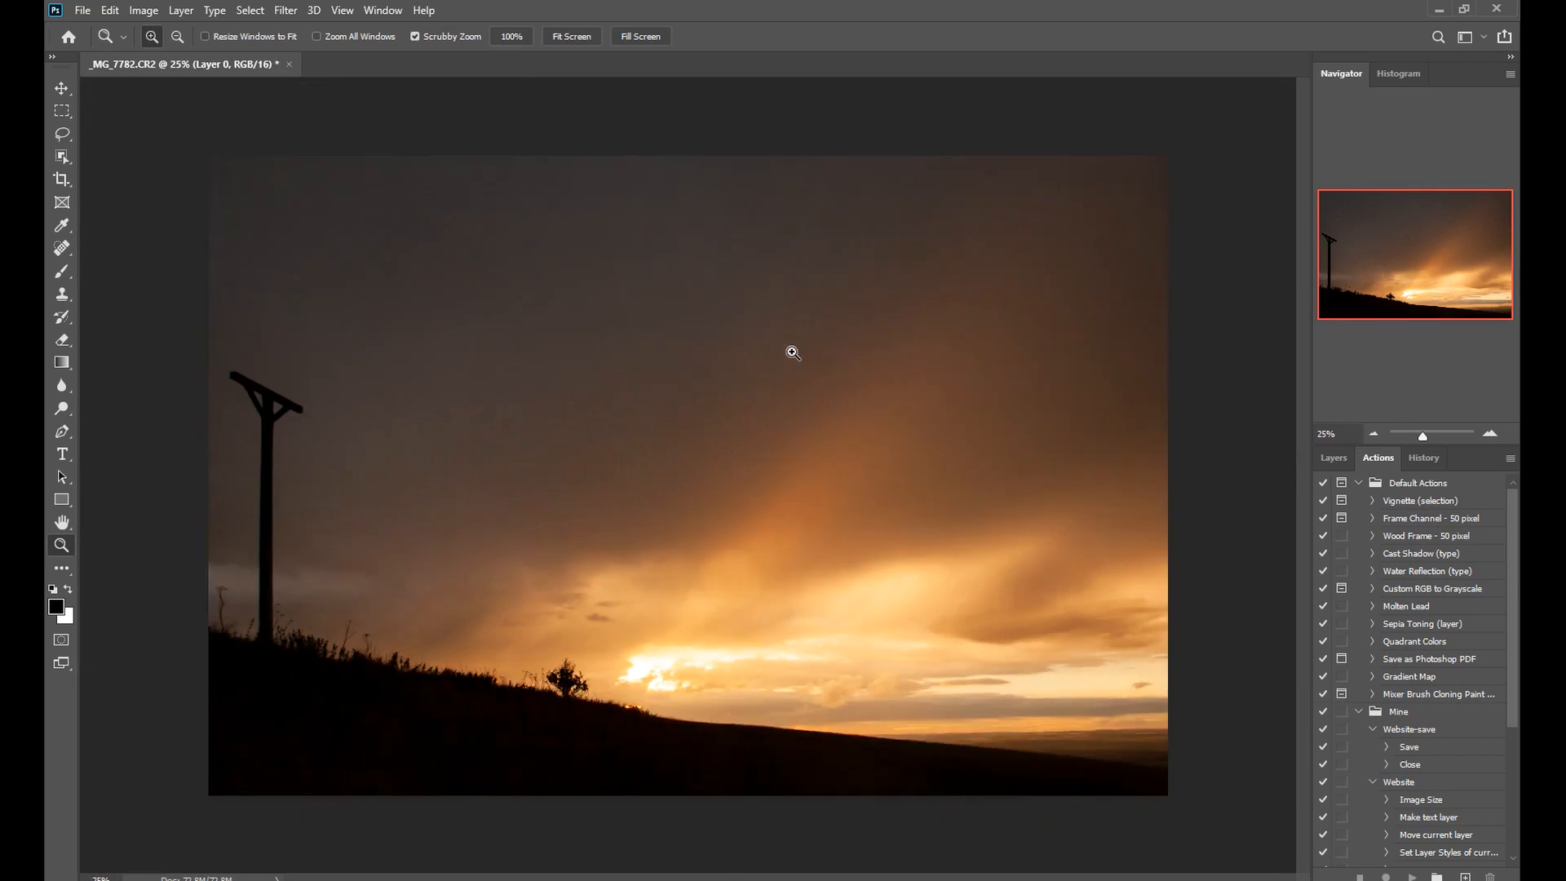
{"action": "mouse_move", "coordinate": [752, 557]}
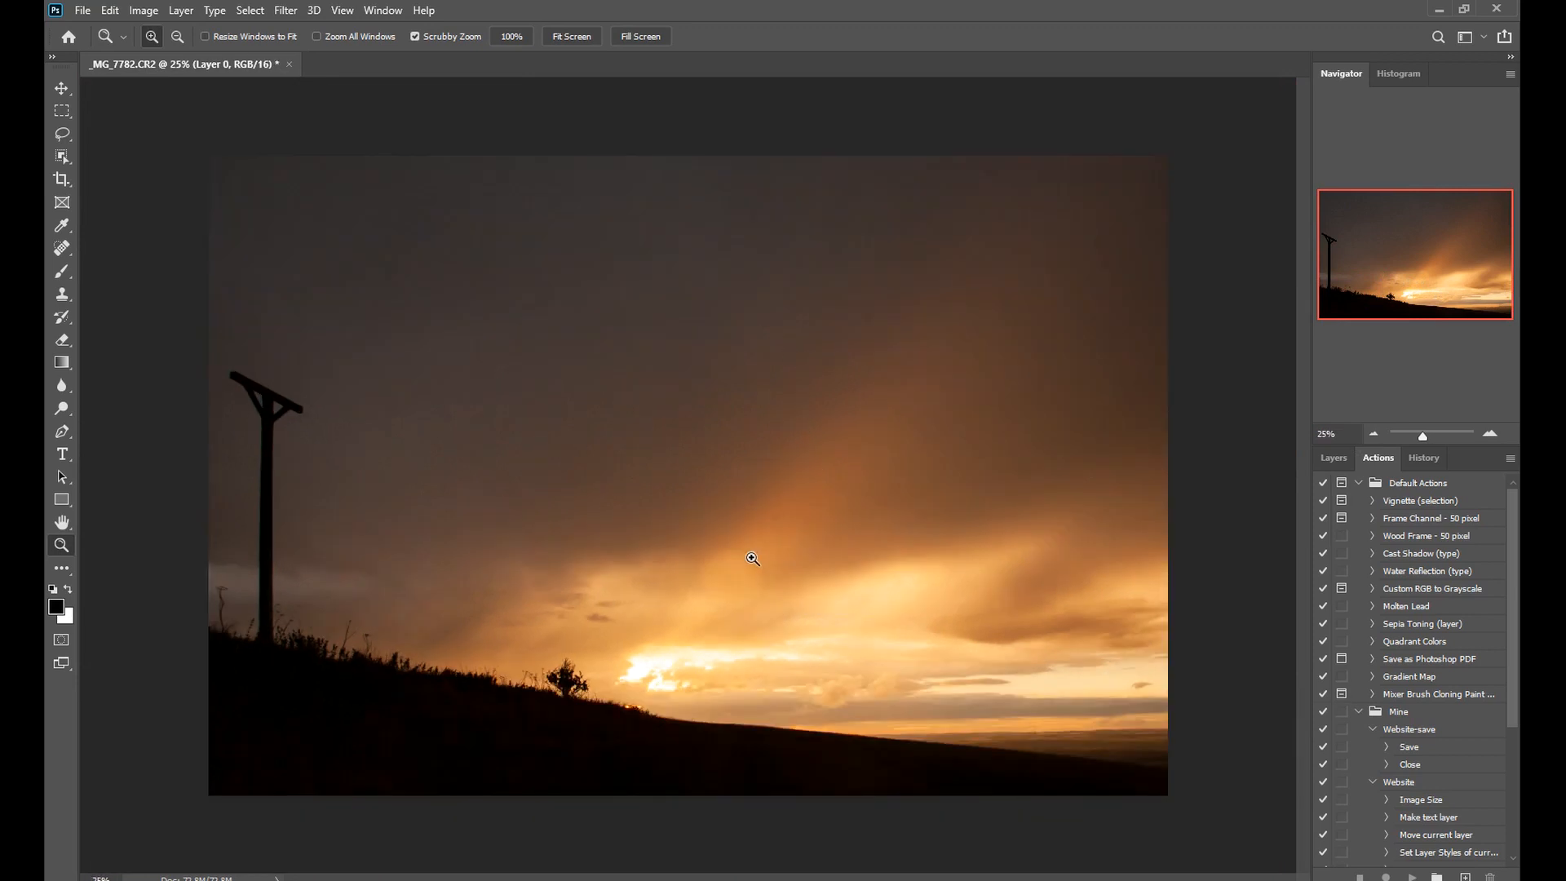
{"action": "left_click", "coordinate": [143, 10]}
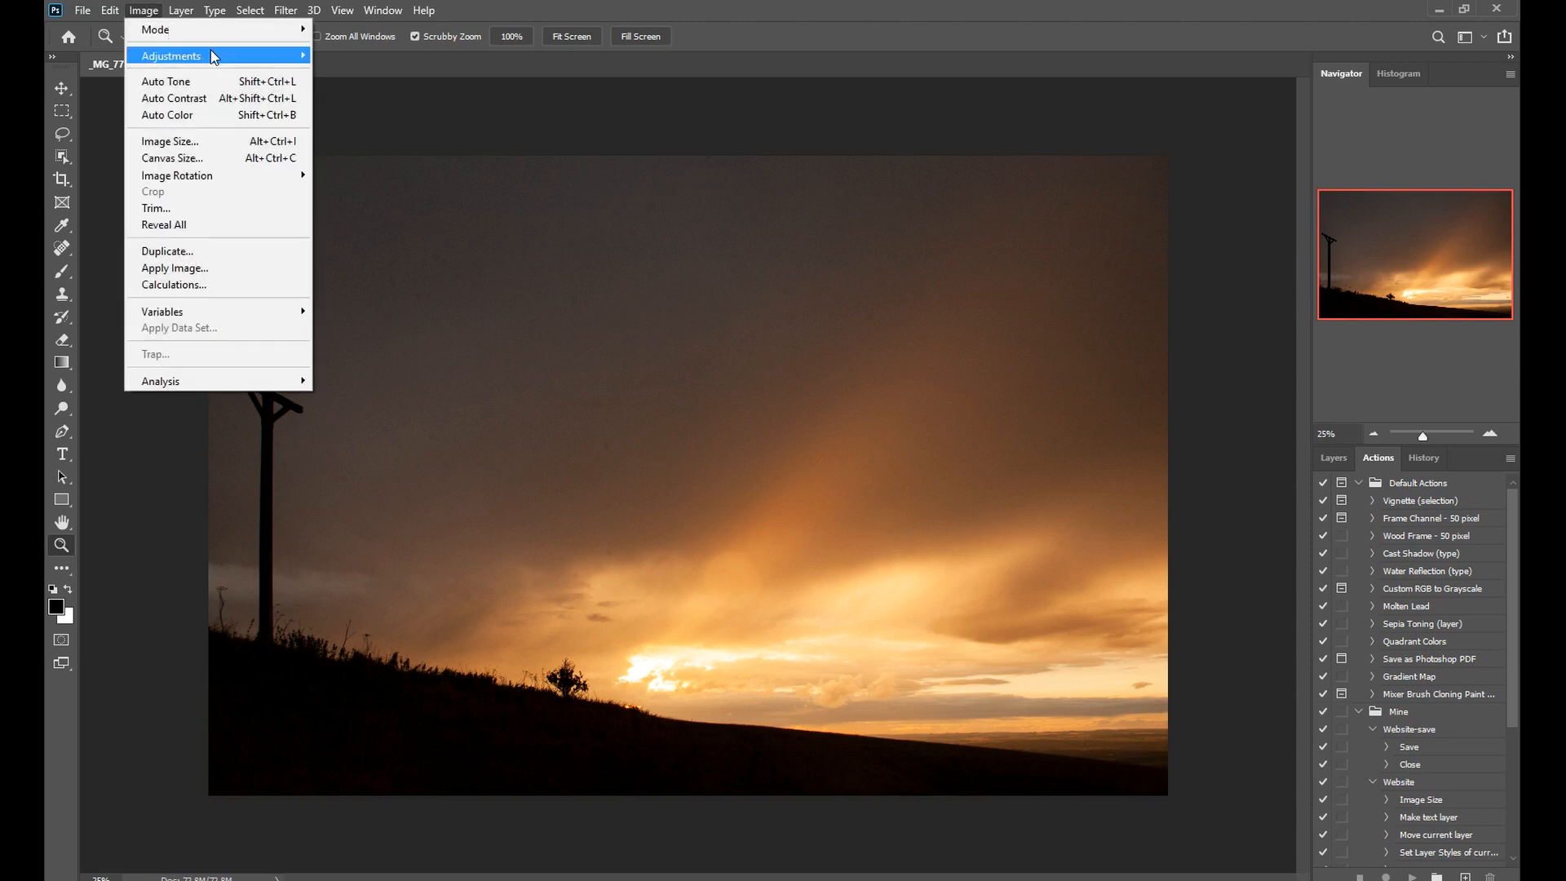
{"action": "left_click", "coordinate": [170, 55]}
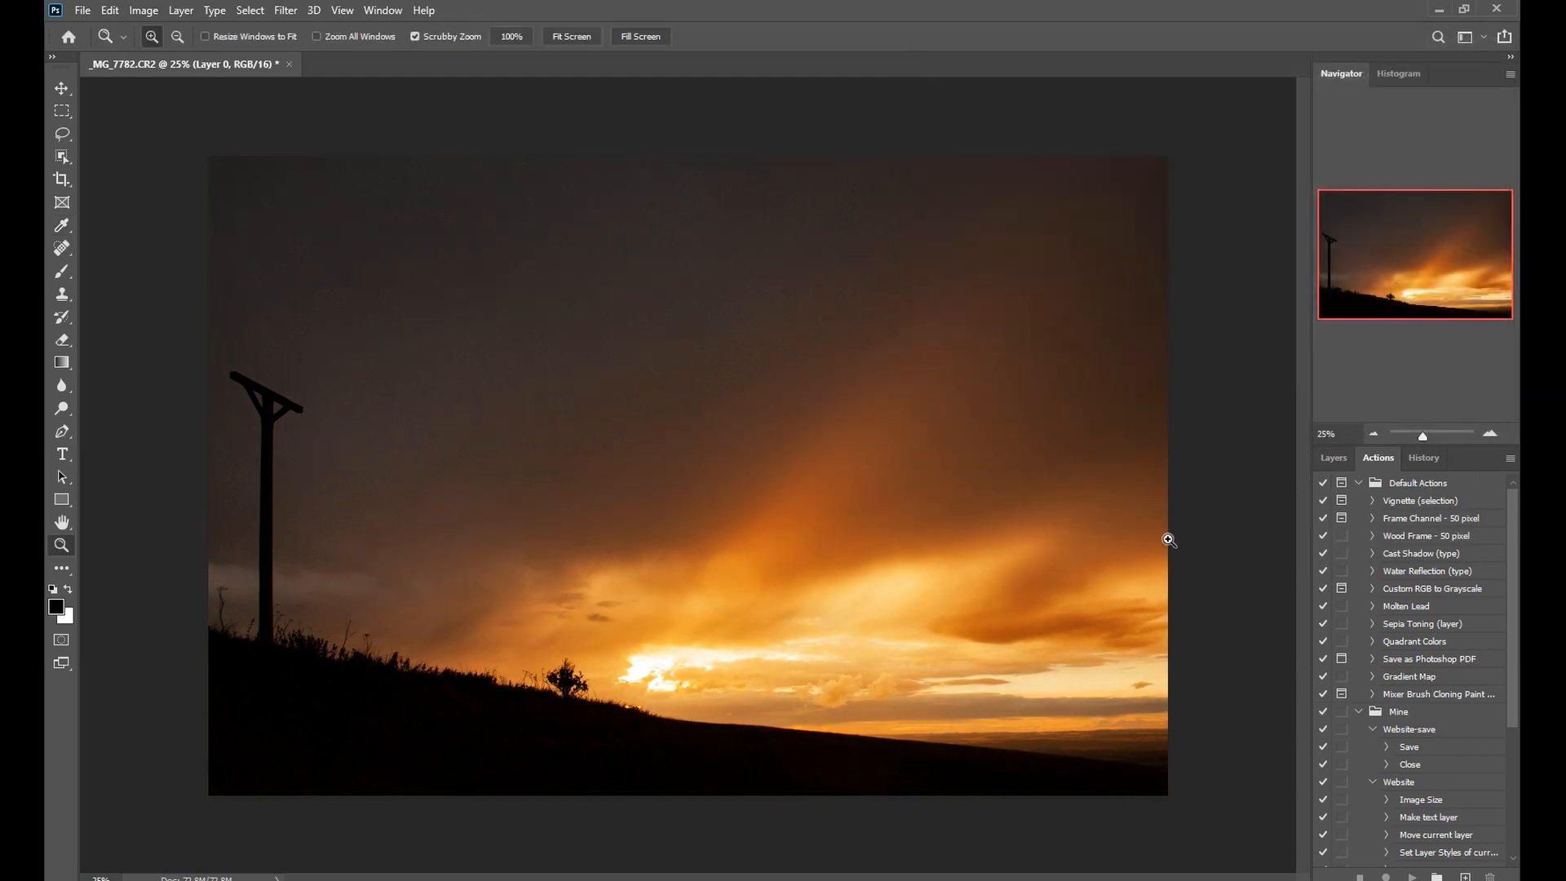
{"action": "mouse_move", "coordinate": [1180, 622]}
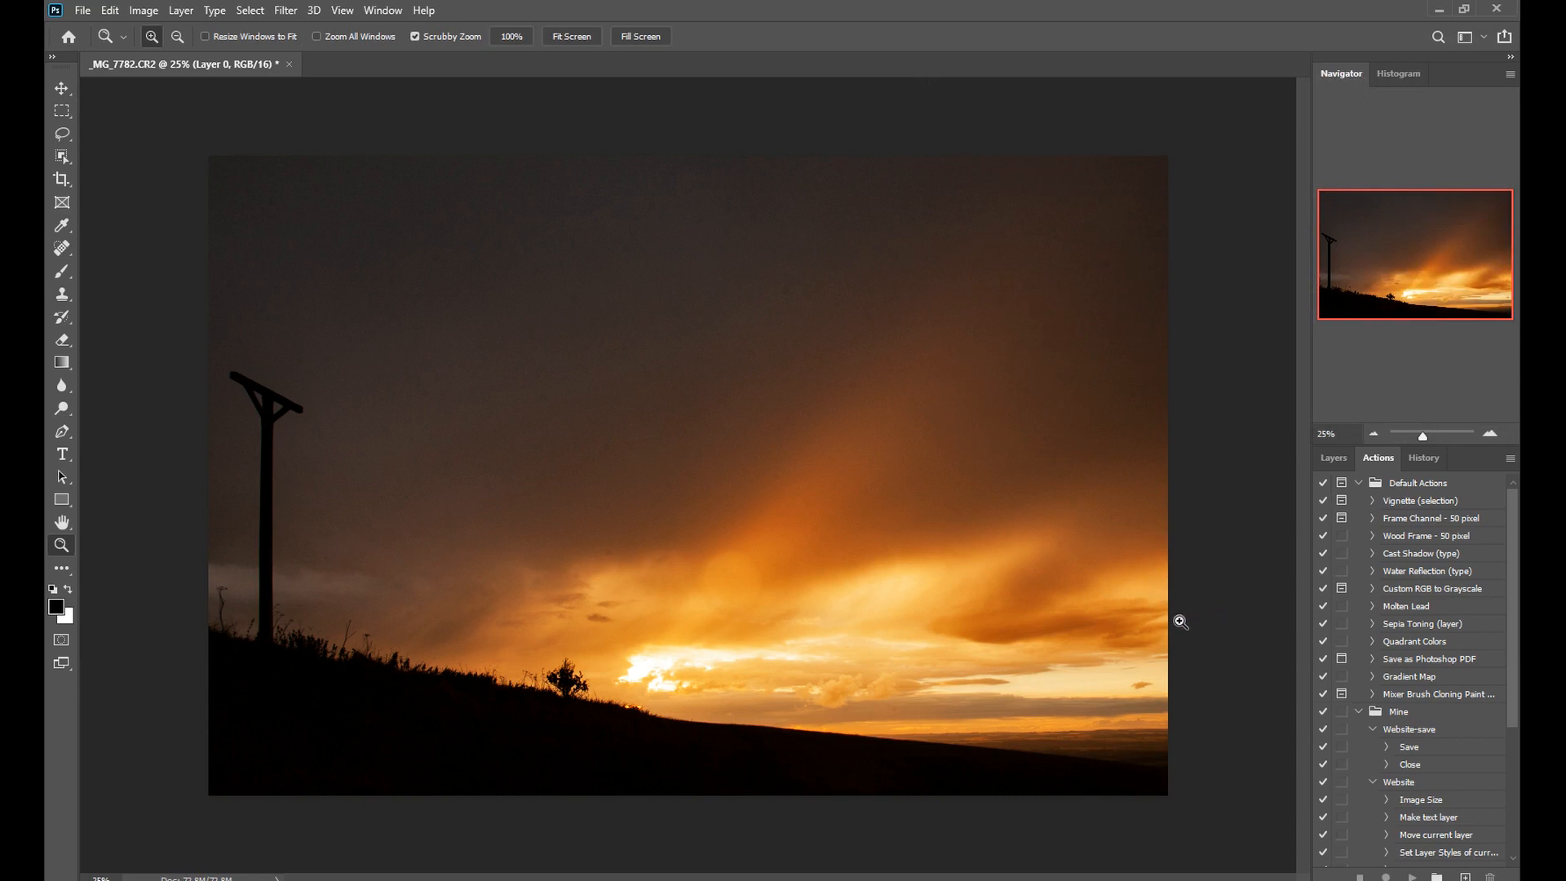
{"action": "mouse_move", "coordinate": [80, 11]}
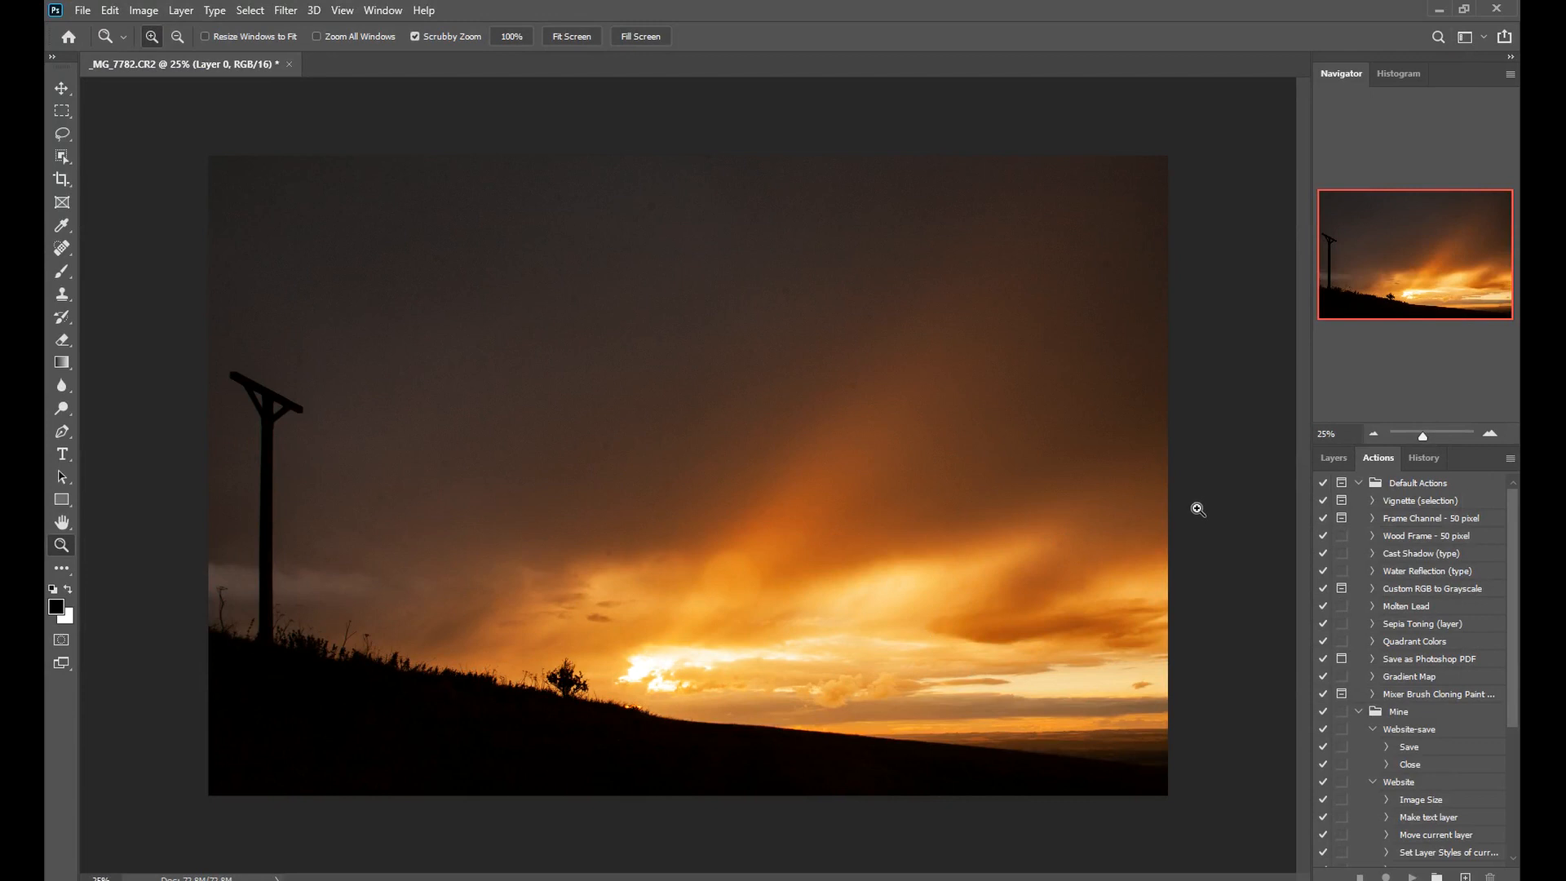
{"action": "mouse_move", "coordinate": [1216, 556]}
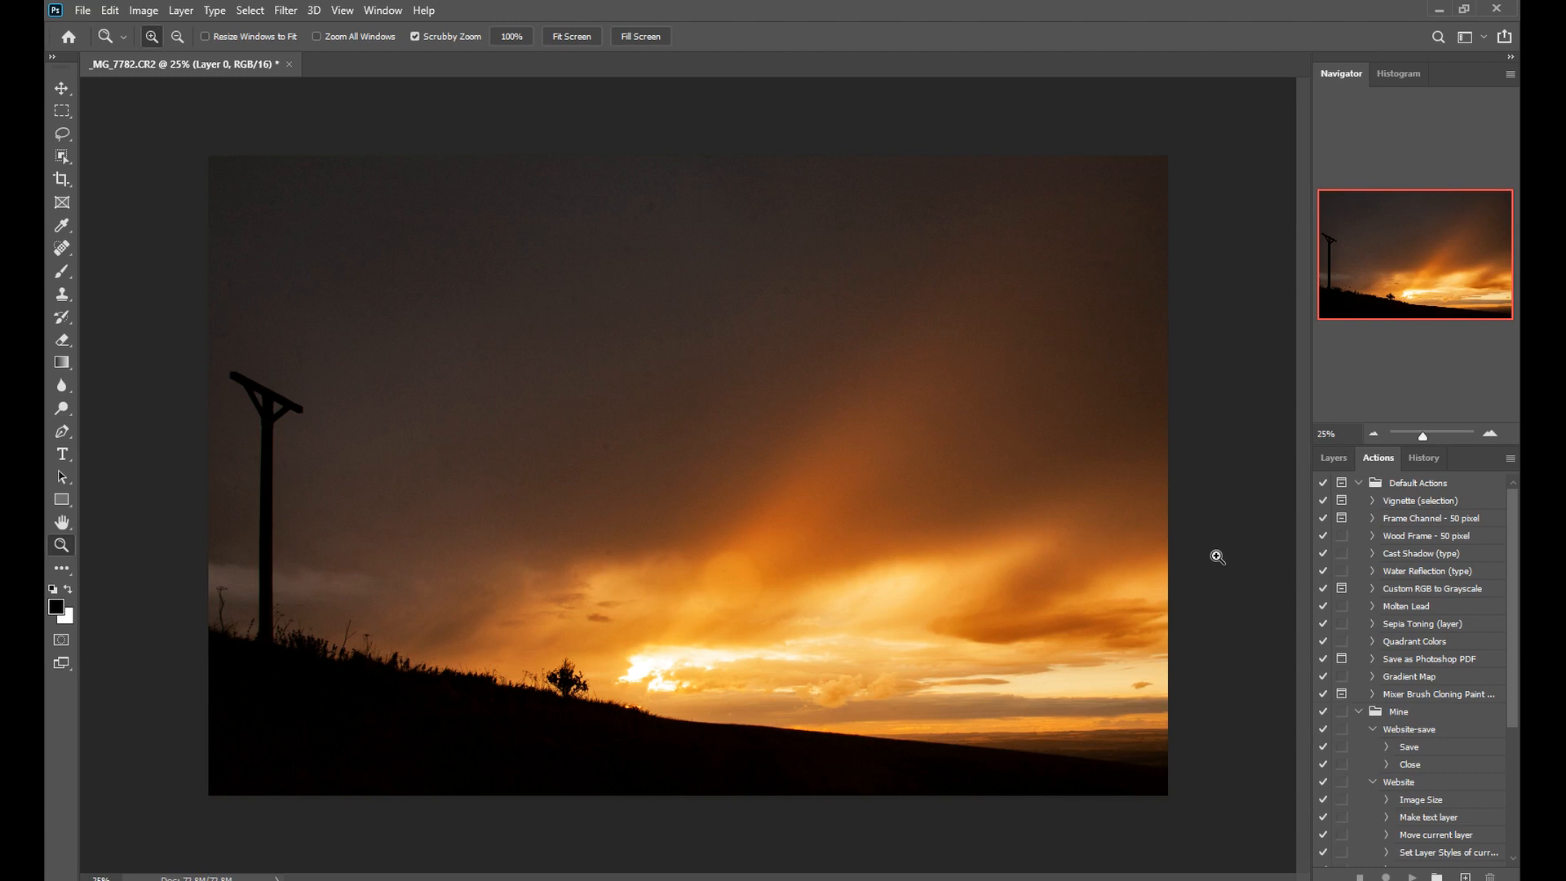
{"action": "mouse_move", "coordinate": [1220, 575]}
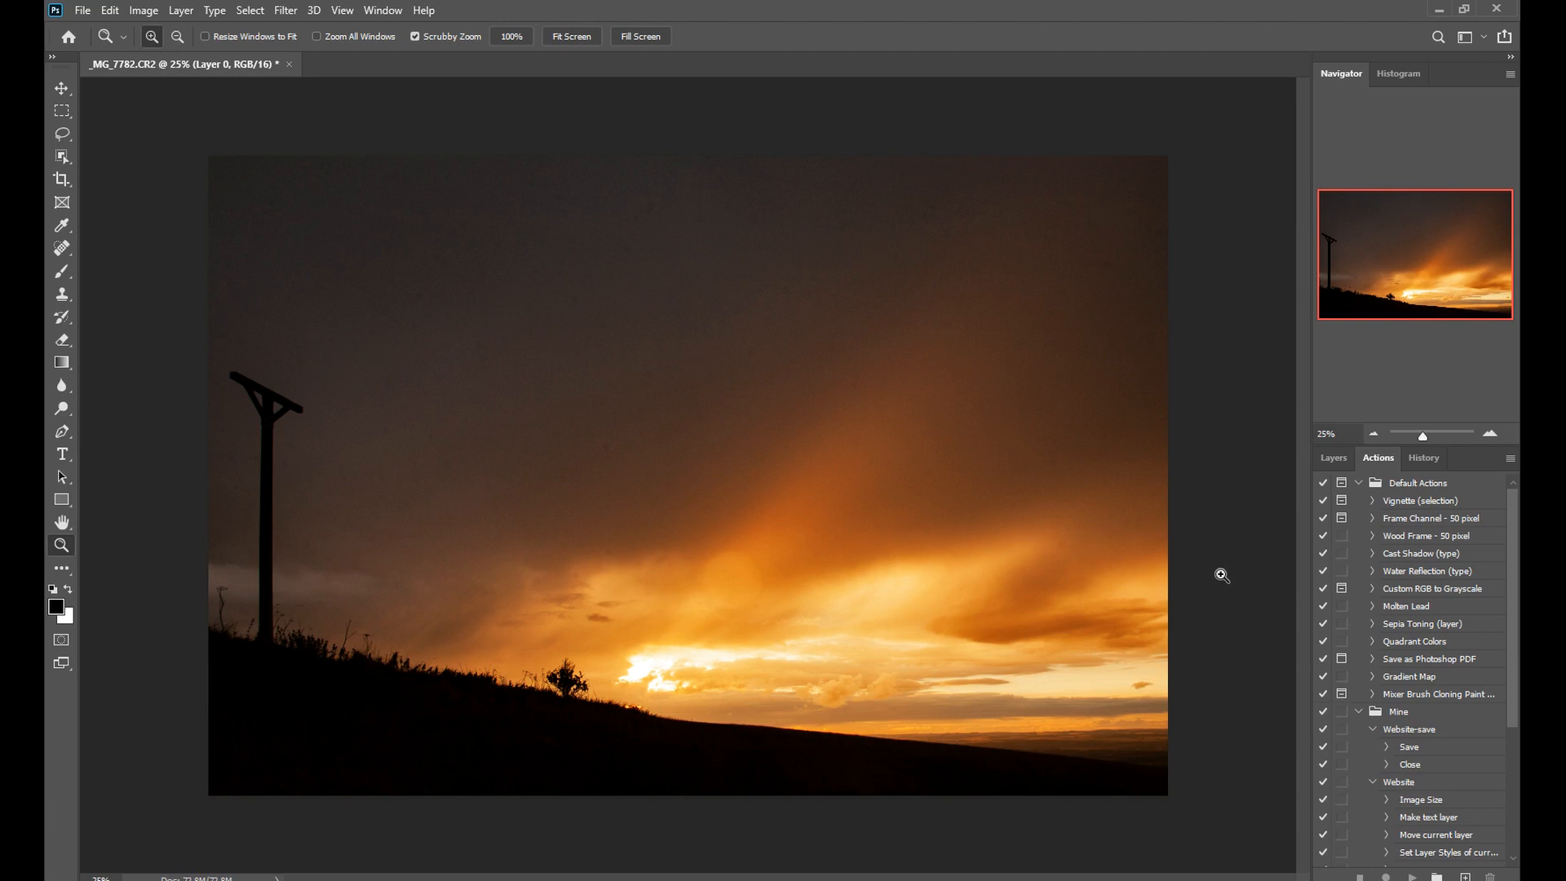
{"action": "mouse_move", "coordinate": [268, 112]}
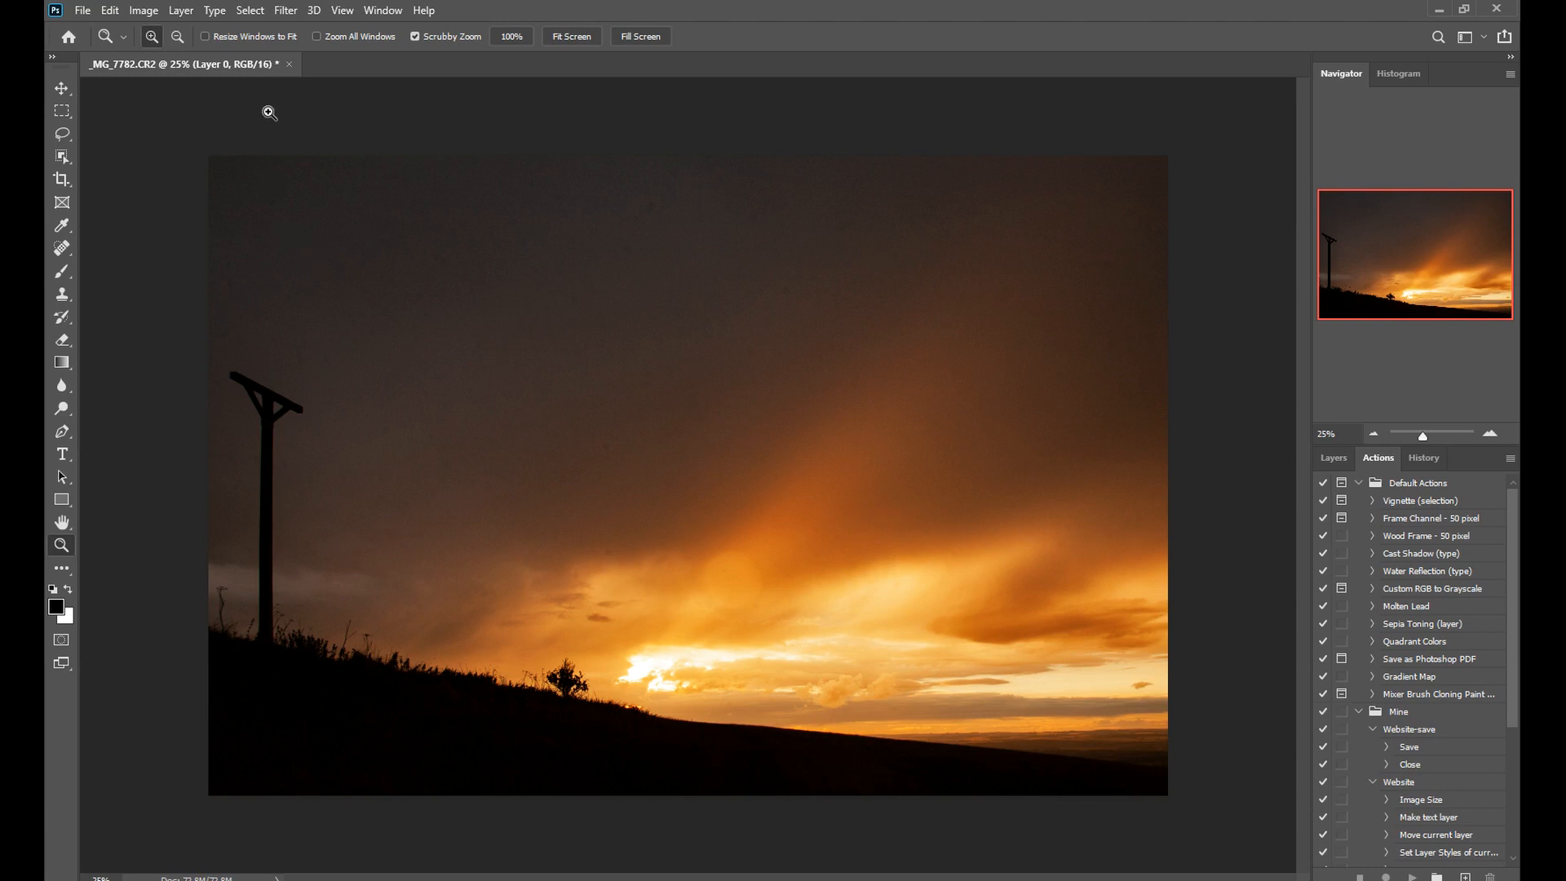
{"action": "left_click", "coordinate": [284, 10]}
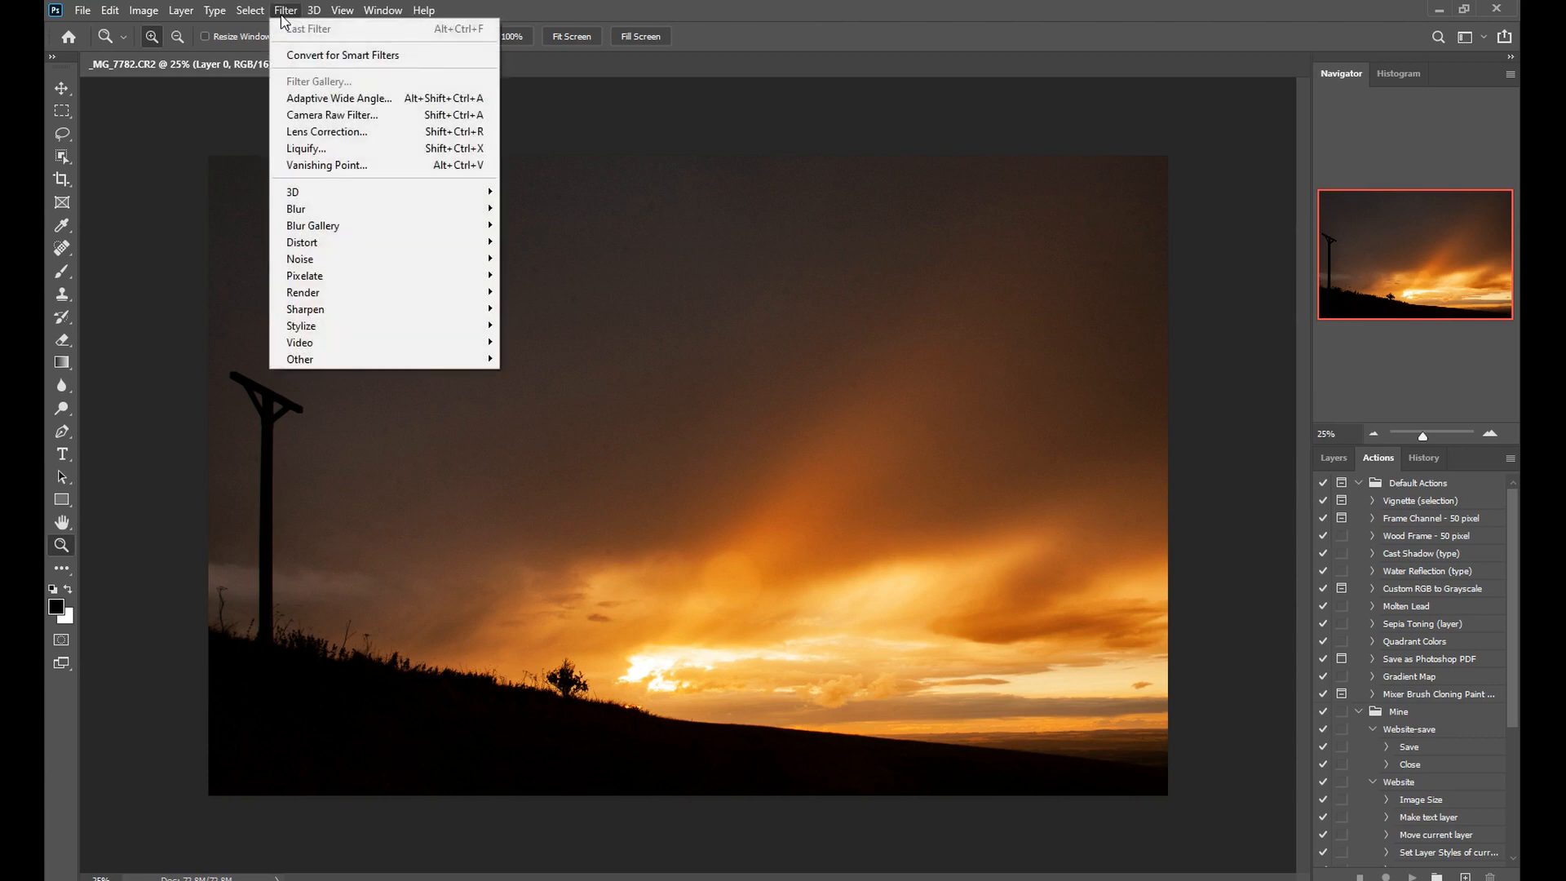
{"action": "mouse_move", "coordinate": [339, 131]}
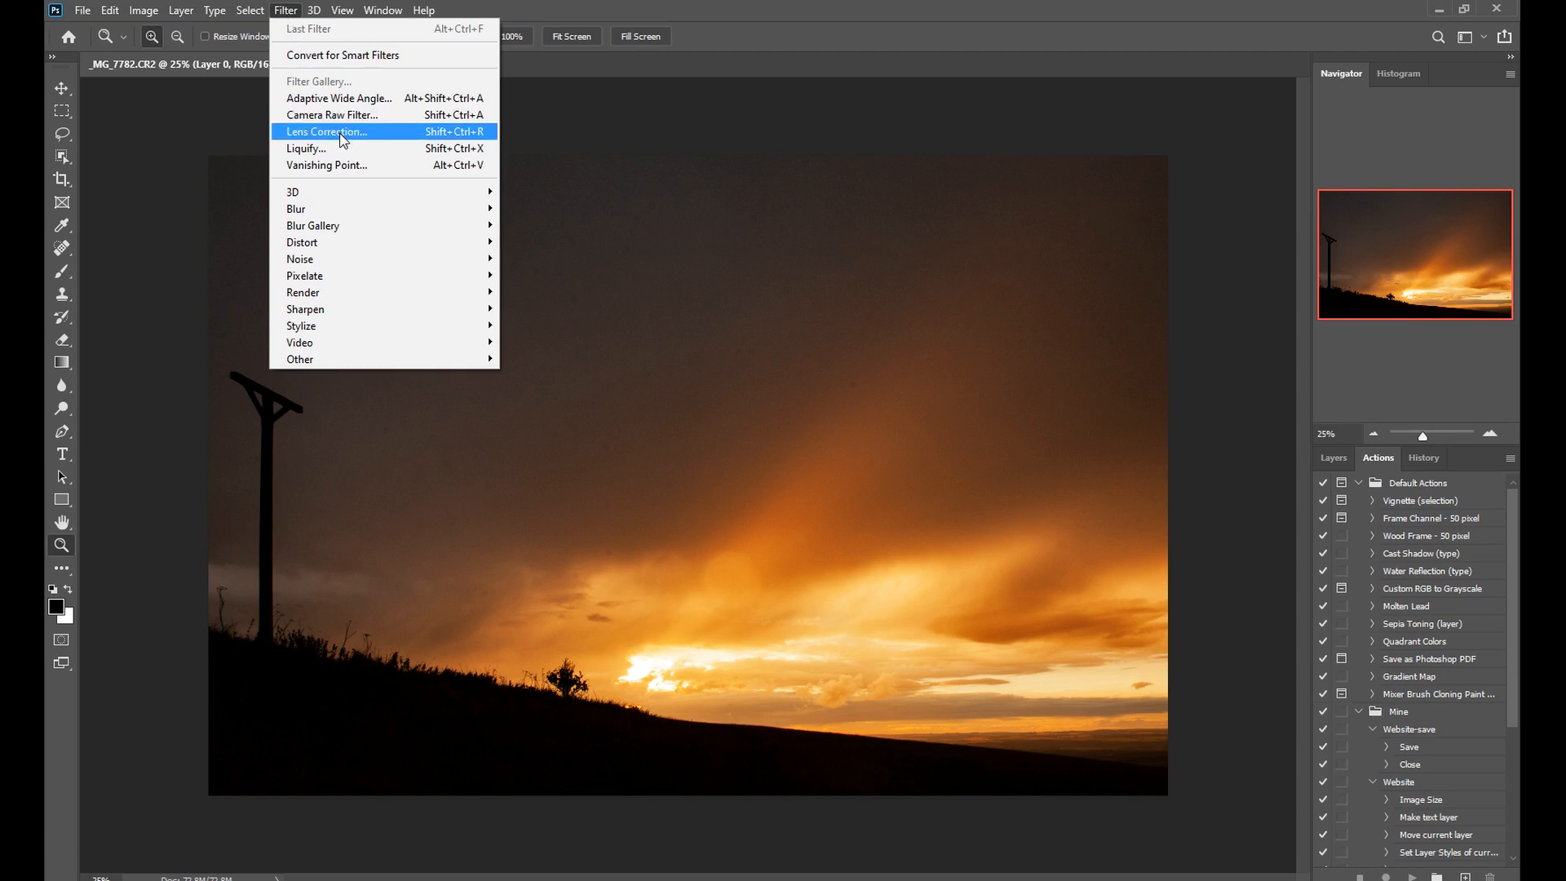
{"action": "left_click", "coordinate": [327, 131]}
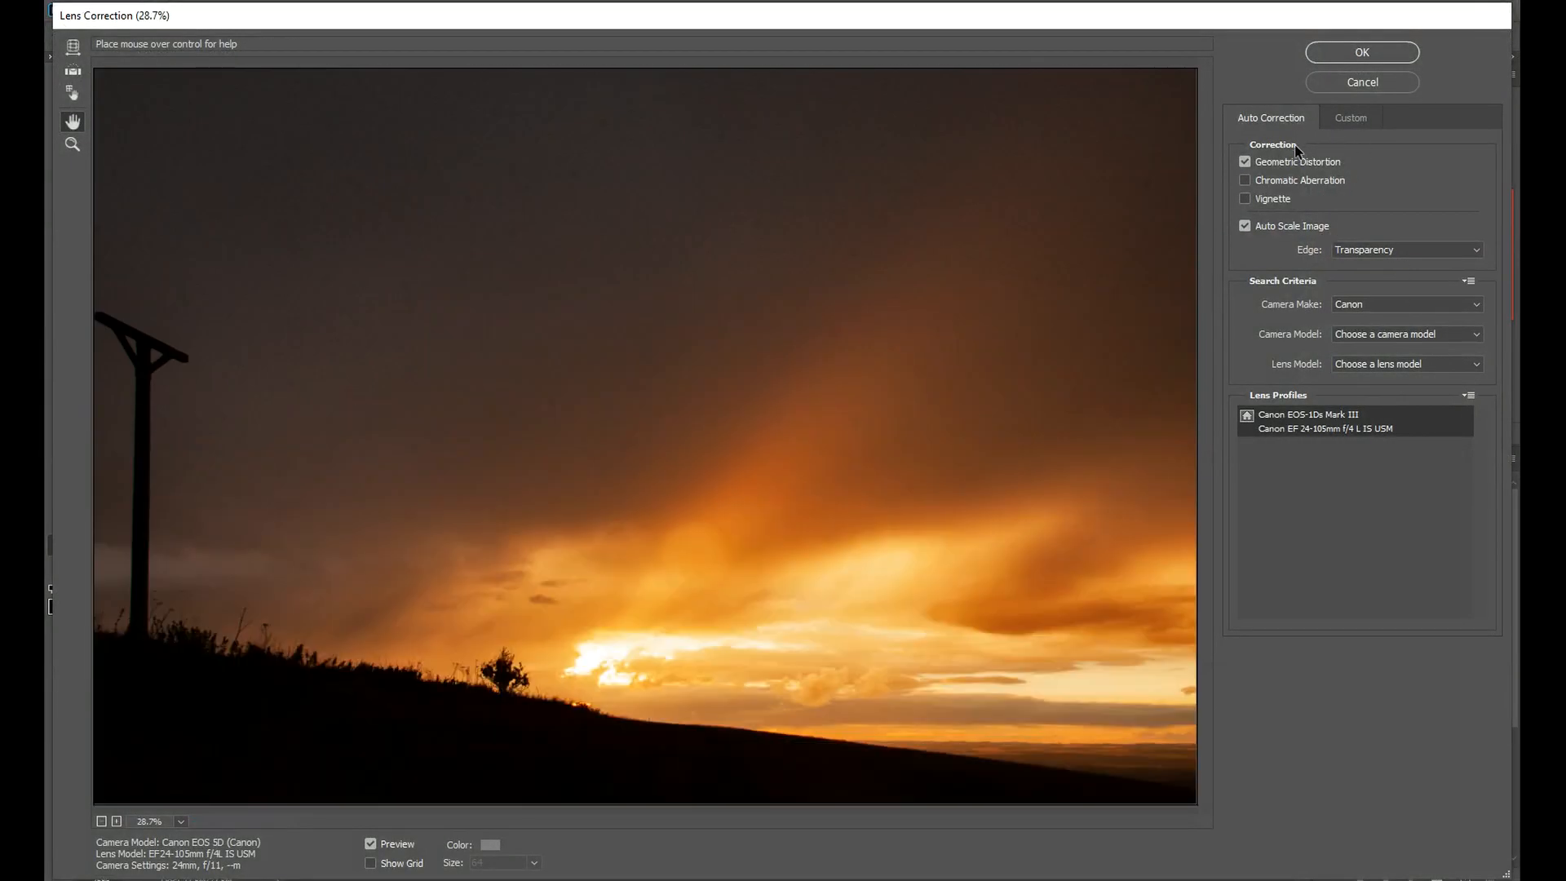
{"action": "left_click", "coordinate": [1349, 116]}
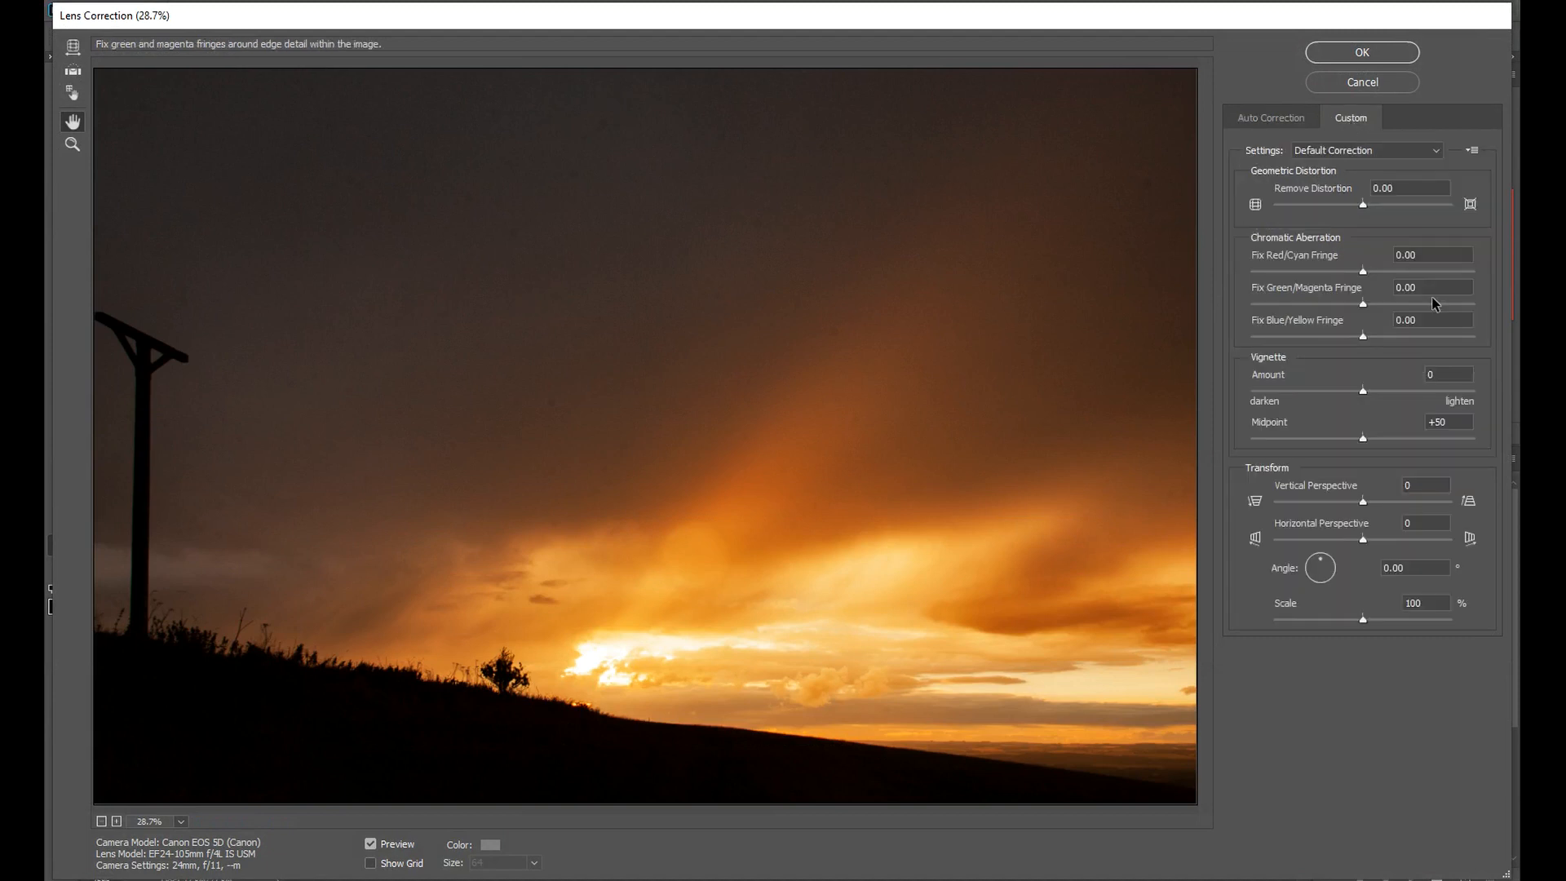
{"action": "mouse_move", "coordinate": [1389, 224]}
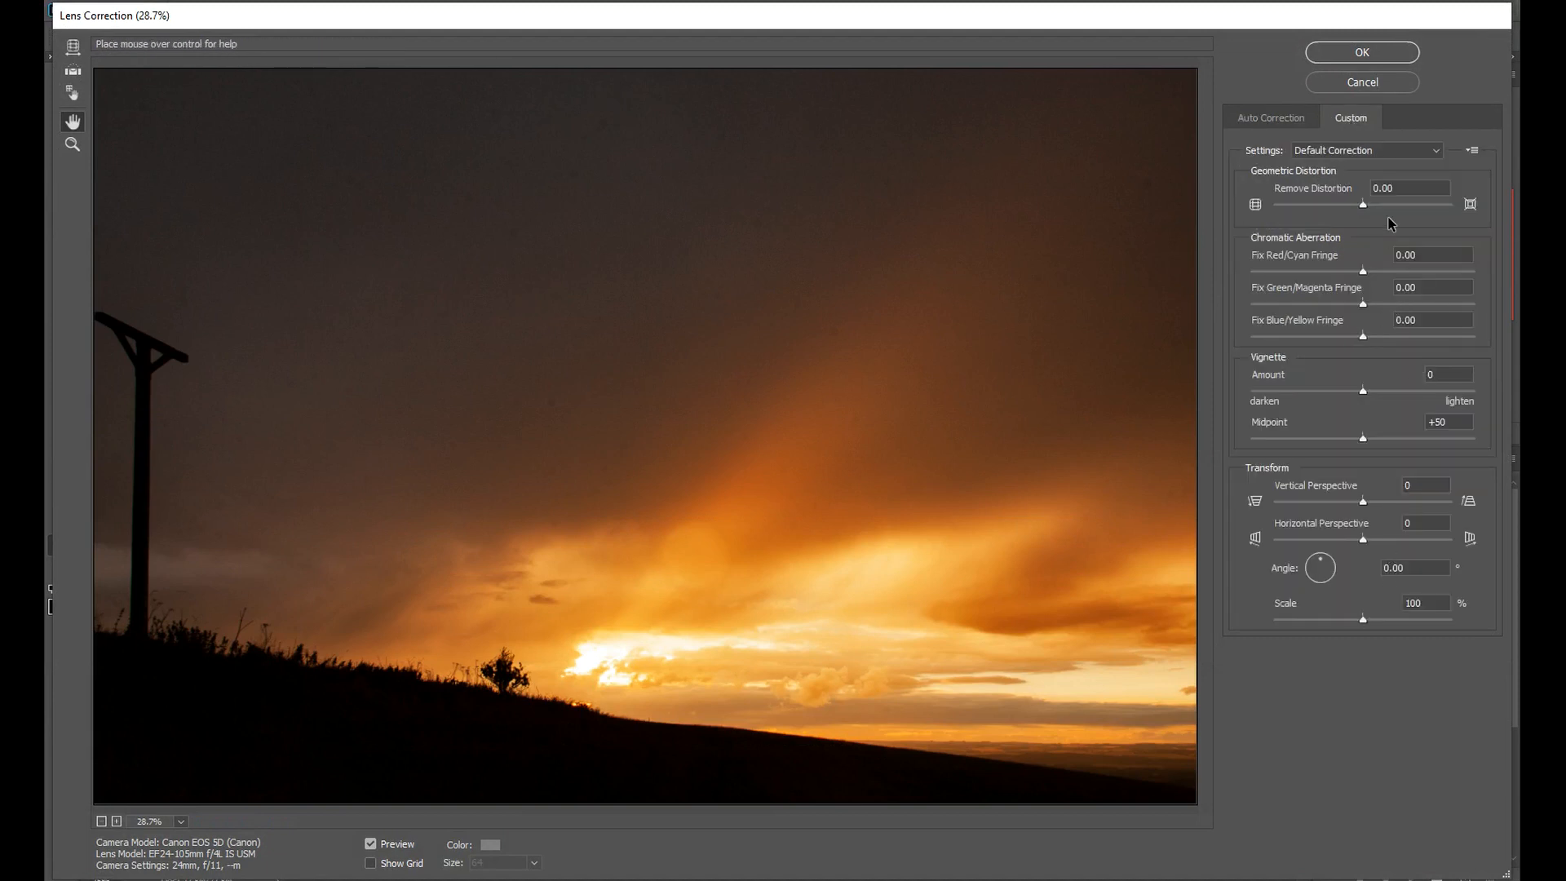
{"action": "mouse_move", "coordinate": [1364, 522]}
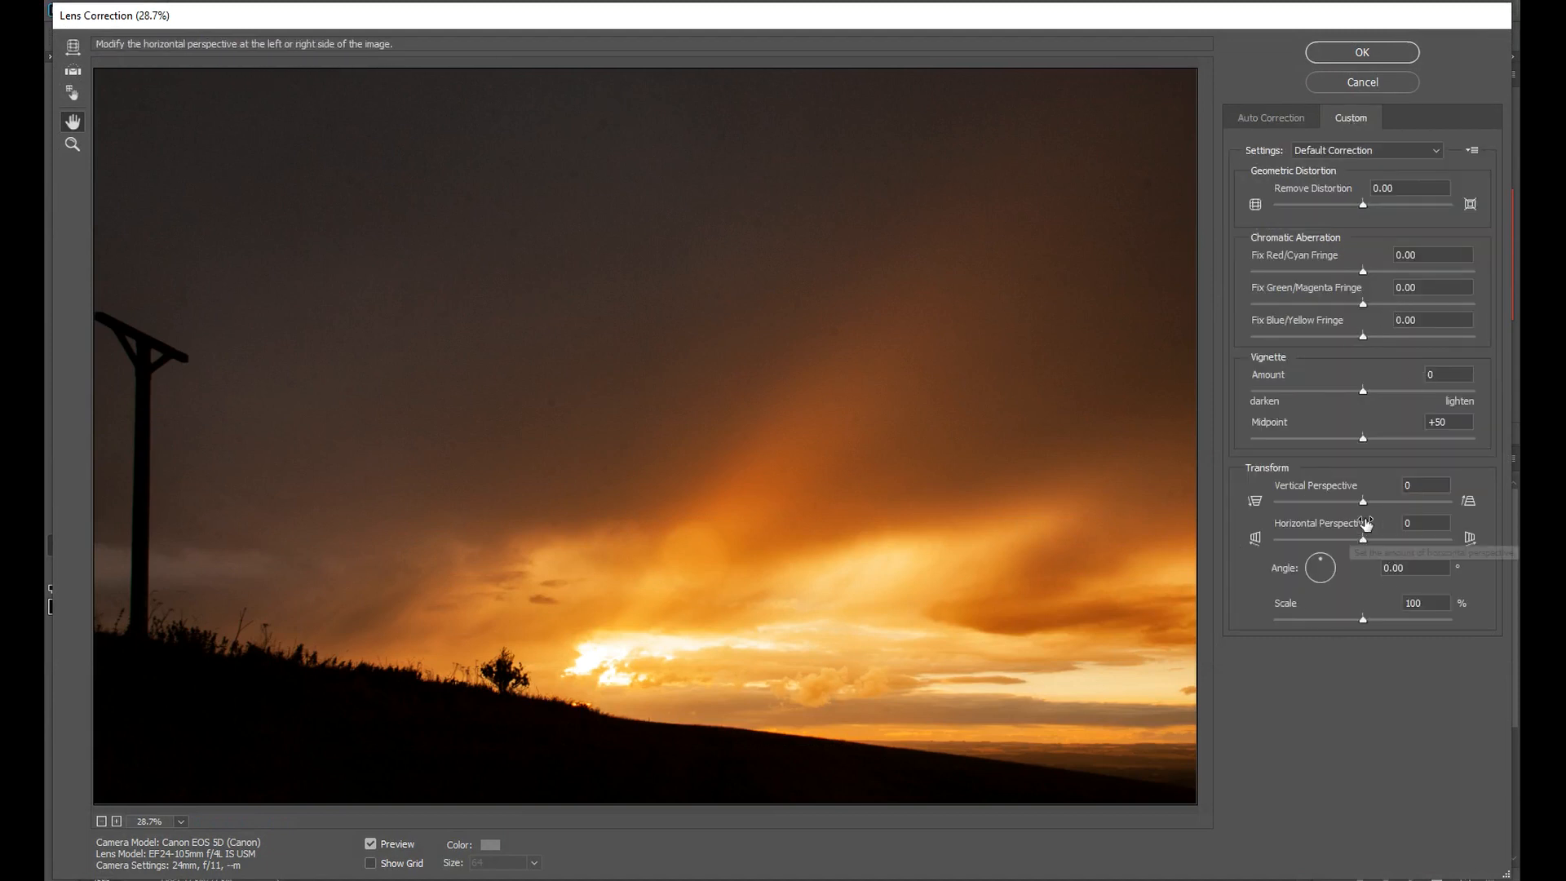
{"action": "mouse_move", "coordinate": [1286, 739]}
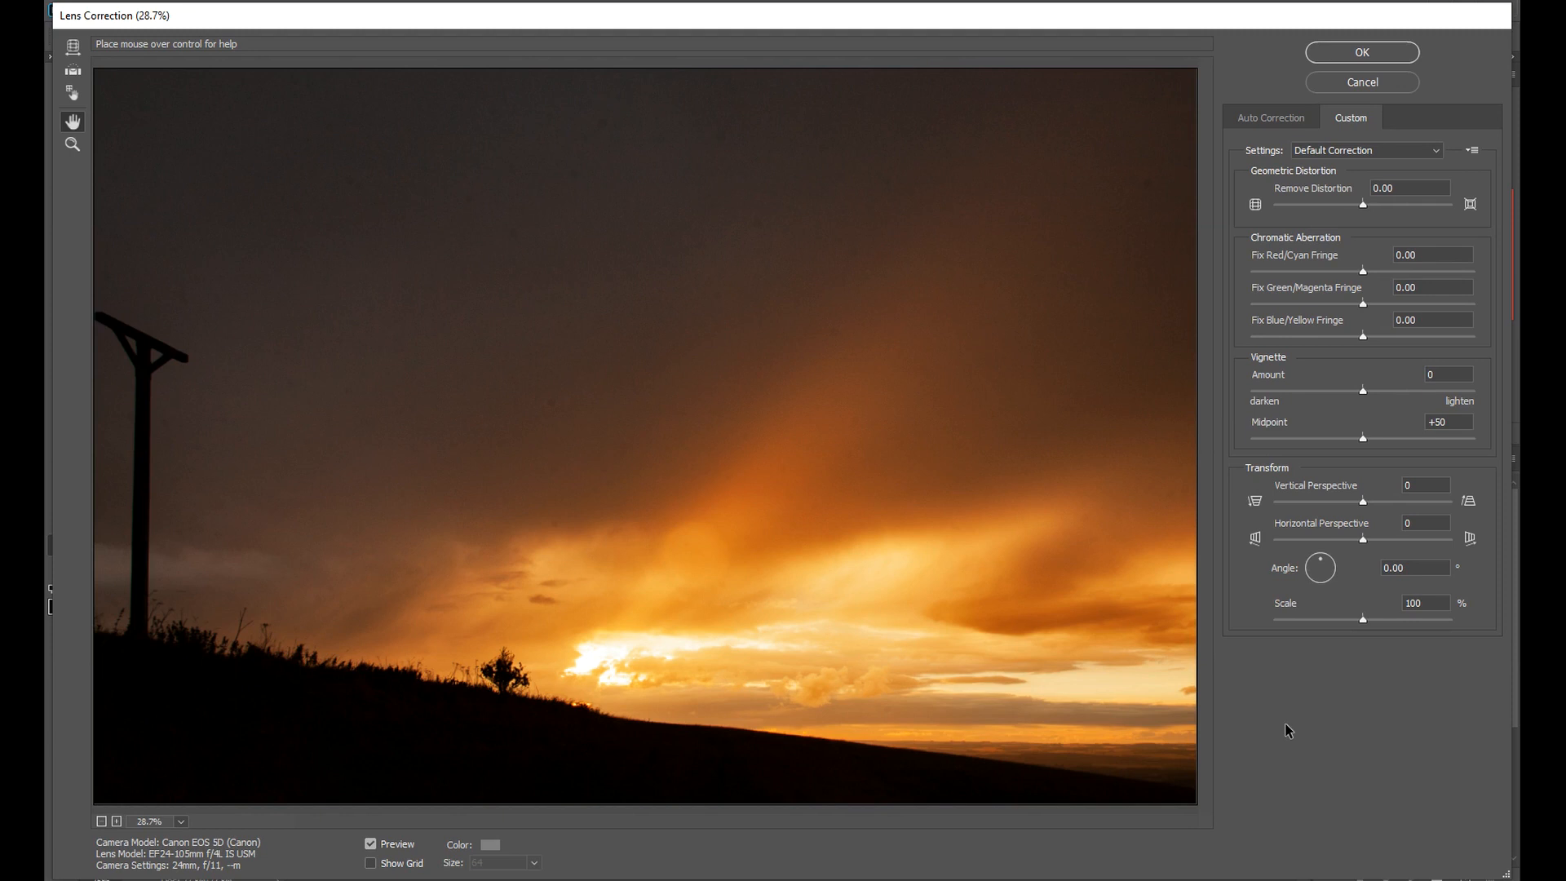
{"action": "left_click", "coordinate": [1361, 52]}
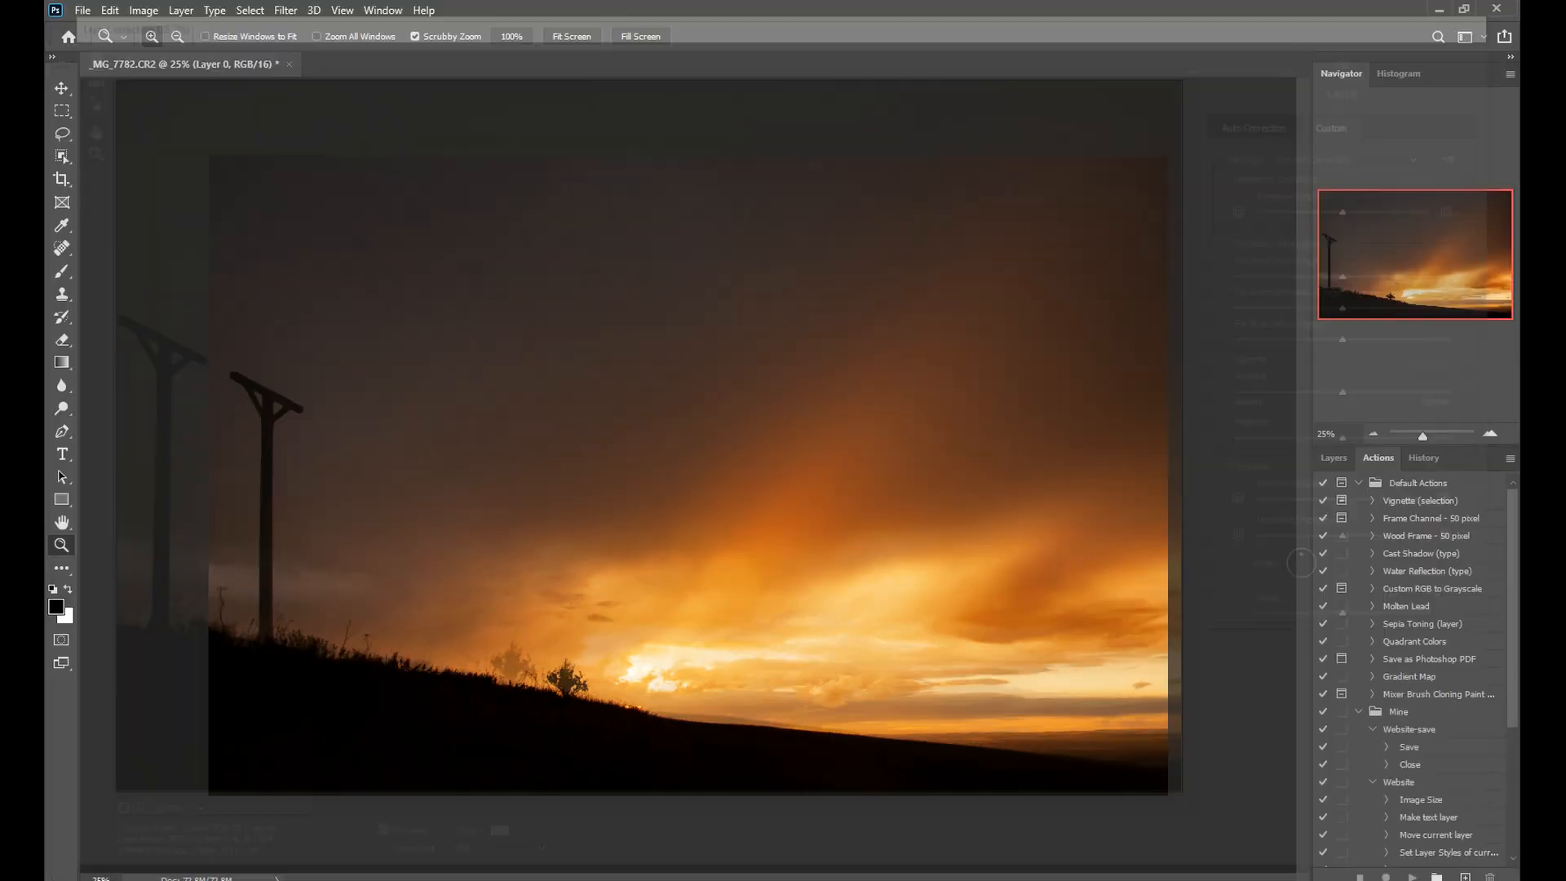